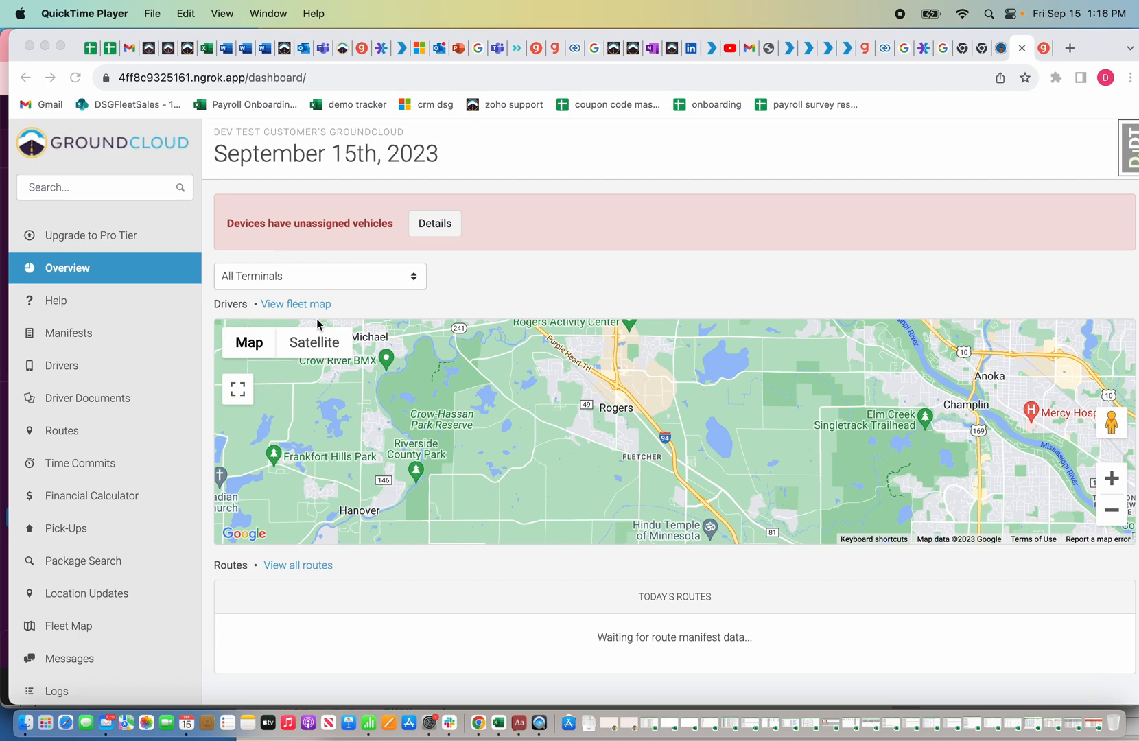
{"action": "mouse_move", "coordinate": [43, 419]}
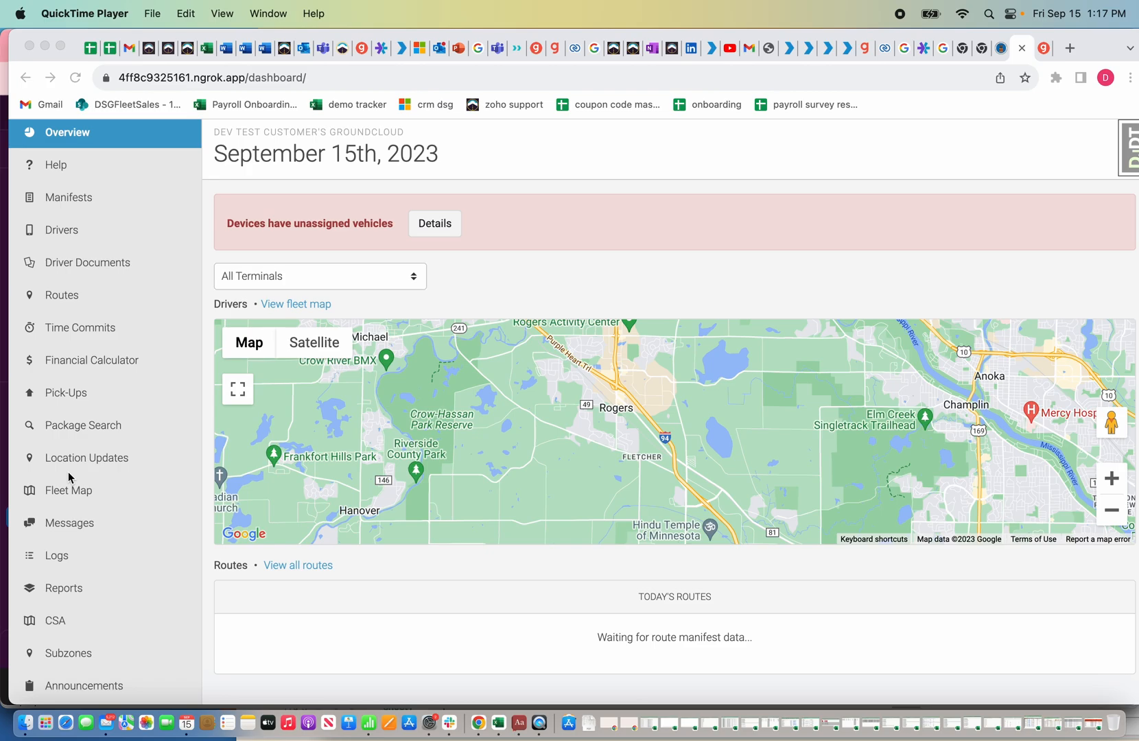
Step: Go to the Overtime Configurations list showing the existing Florida OT configuration
{"action": "scroll", "scroll_direction": "down", "scroll_amount": 3}
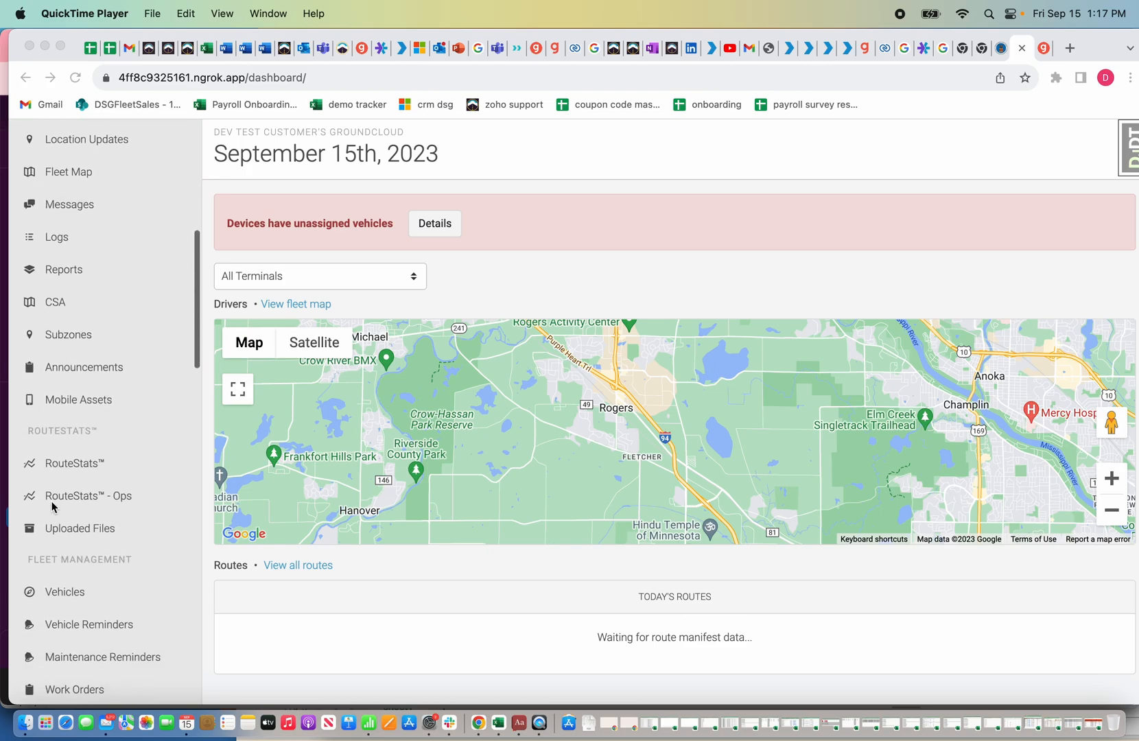
{"action": "scroll", "scroll_direction": "down", "scroll_amount": 3}
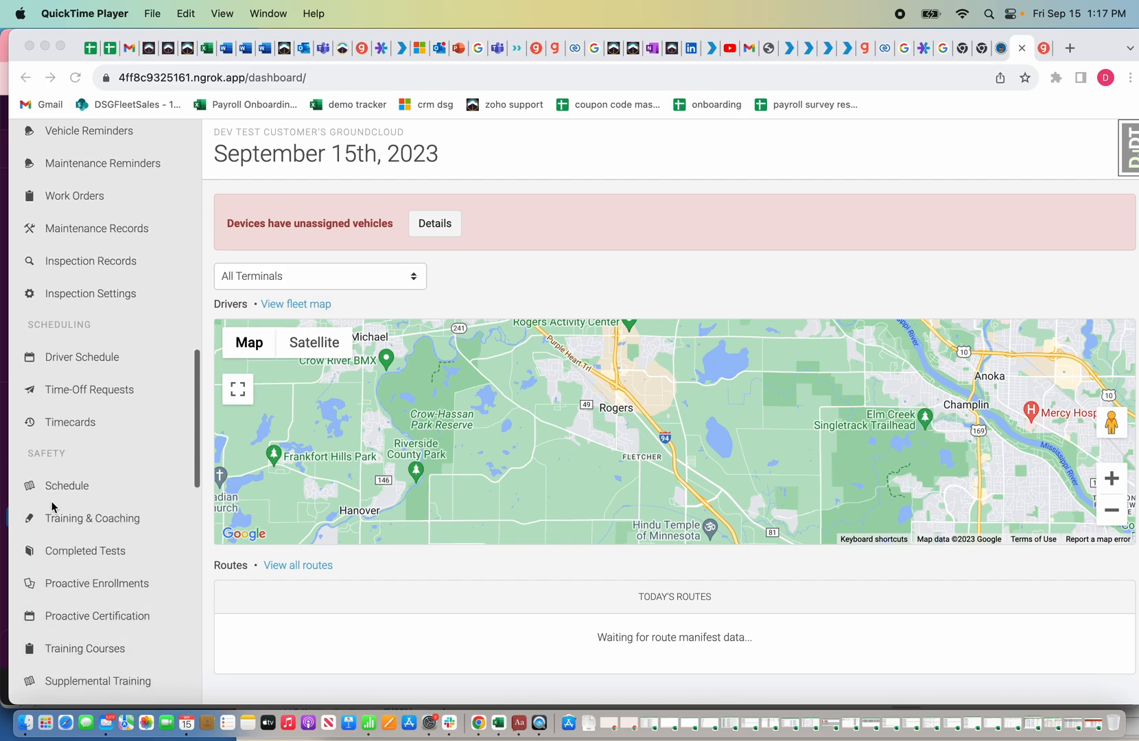
{"action": "scroll", "scroll_direction": "down", "scroll_amount": 3}
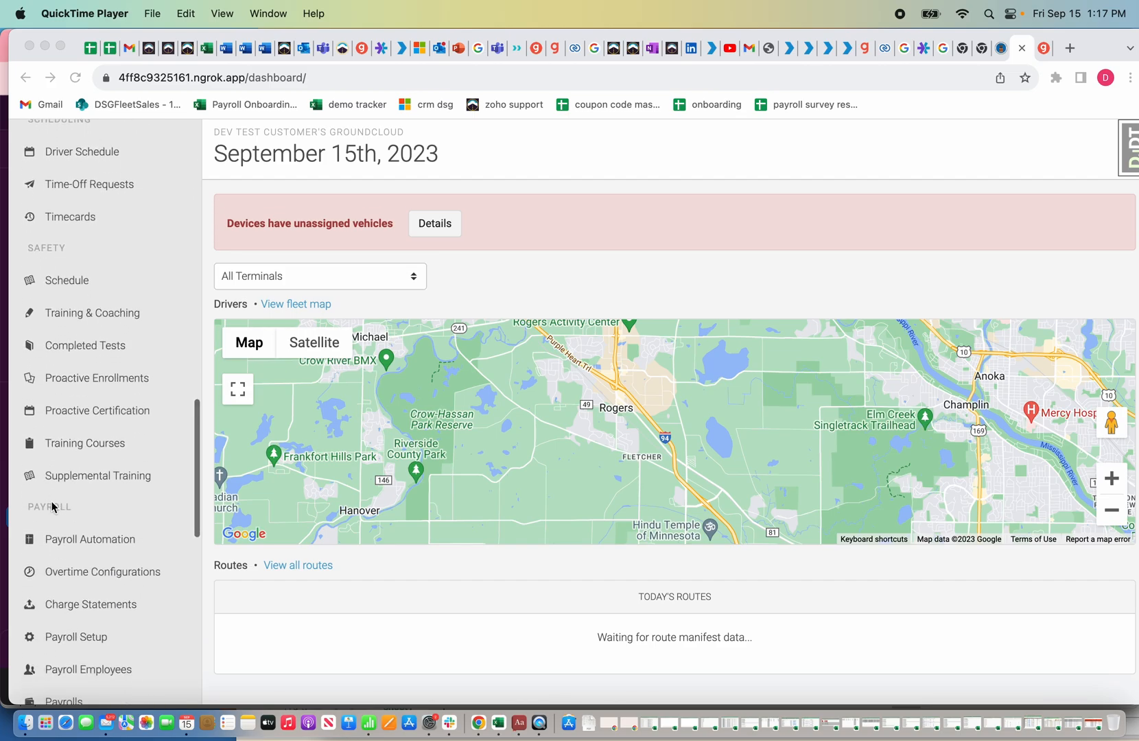
{"action": "scroll", "scroll_direction": "down", "scroll_amount": 3}
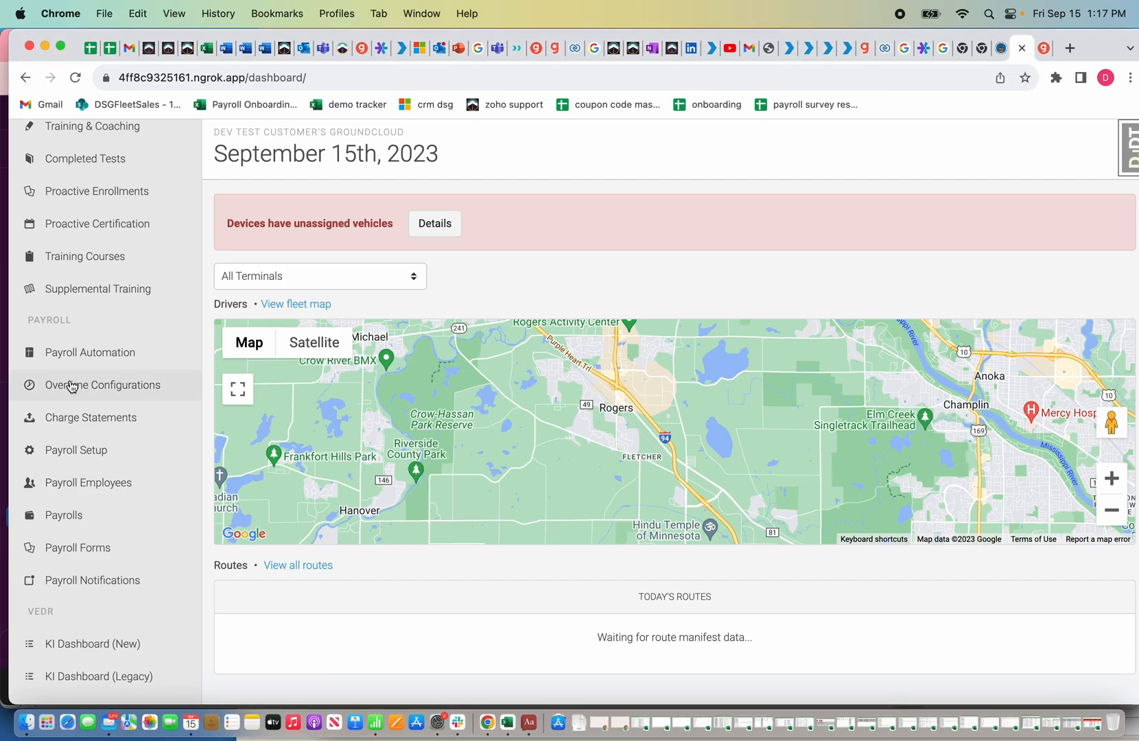
{"action": "left_click", "coordinate": [104, 384]}
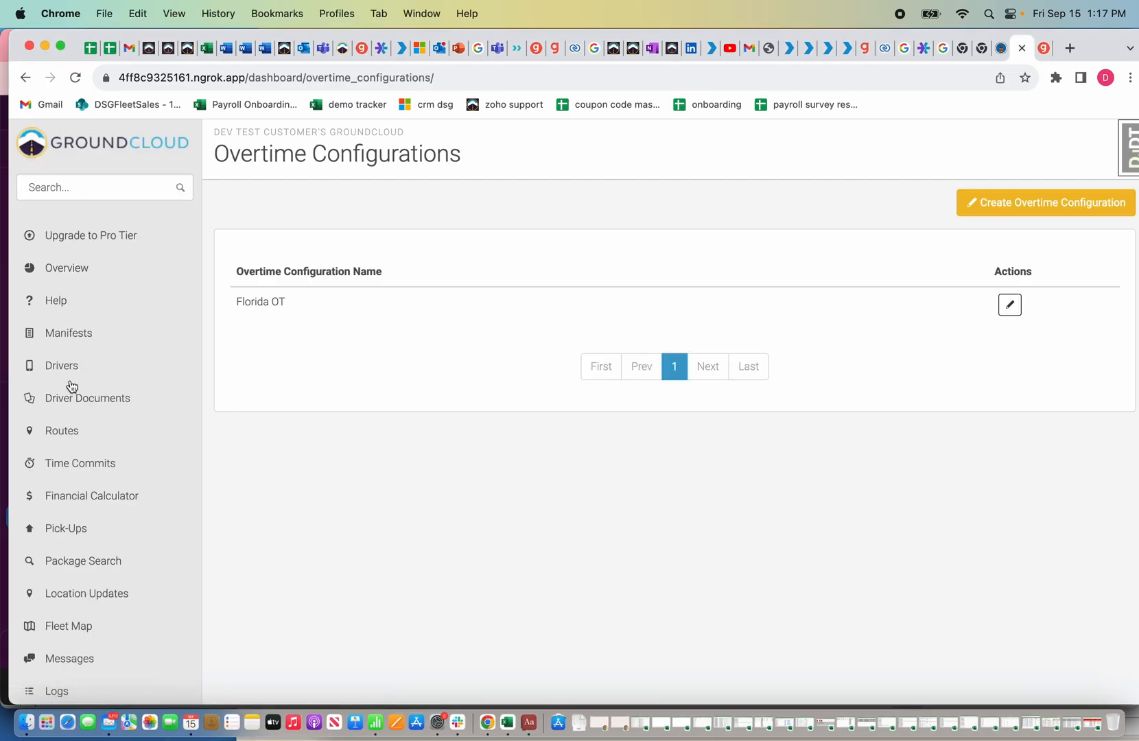
{"action": "mouse_move", "coordinate": [486, 269]}
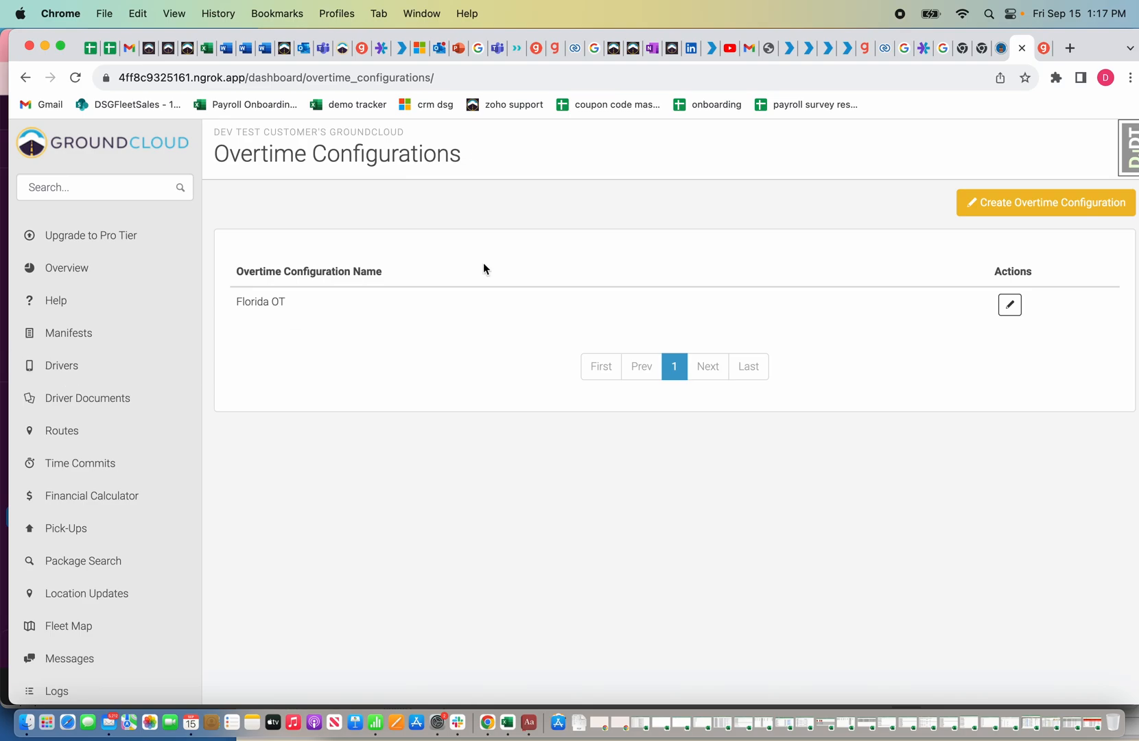
Step: Start a new, blank Create Overtime Configuration form
{"action": "left_click", "coordinate": [1044, 203]}
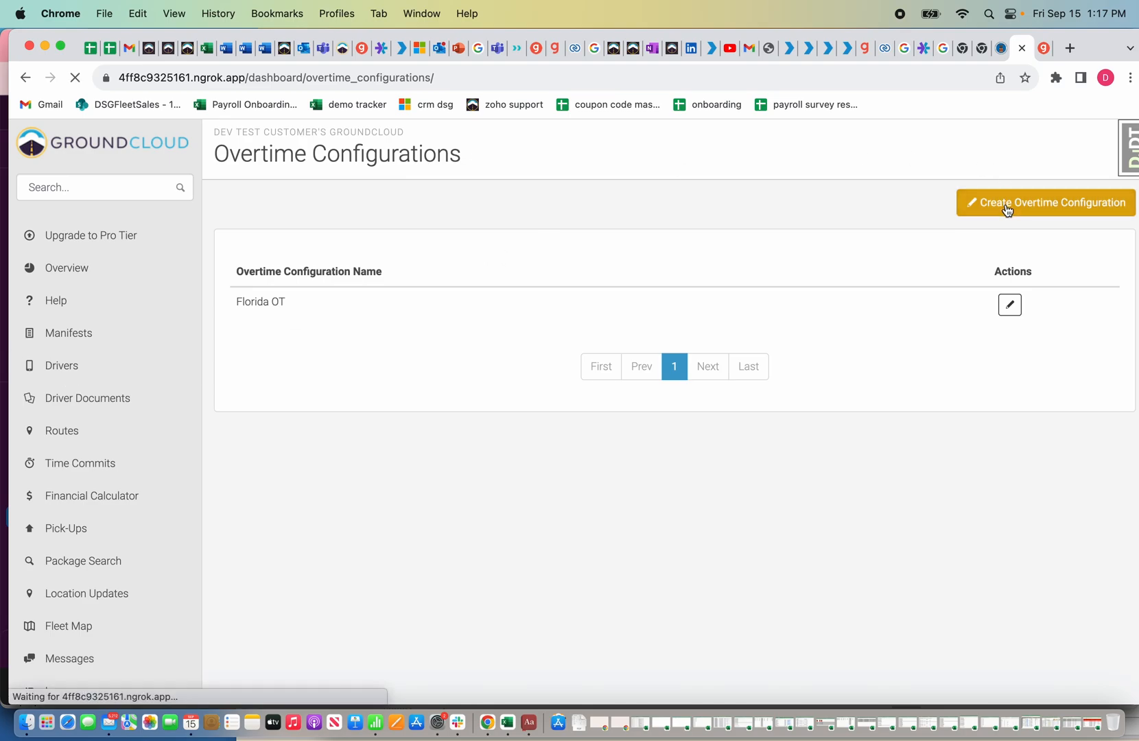
{"action": "left_click", "coordinate": [1044, 203]}
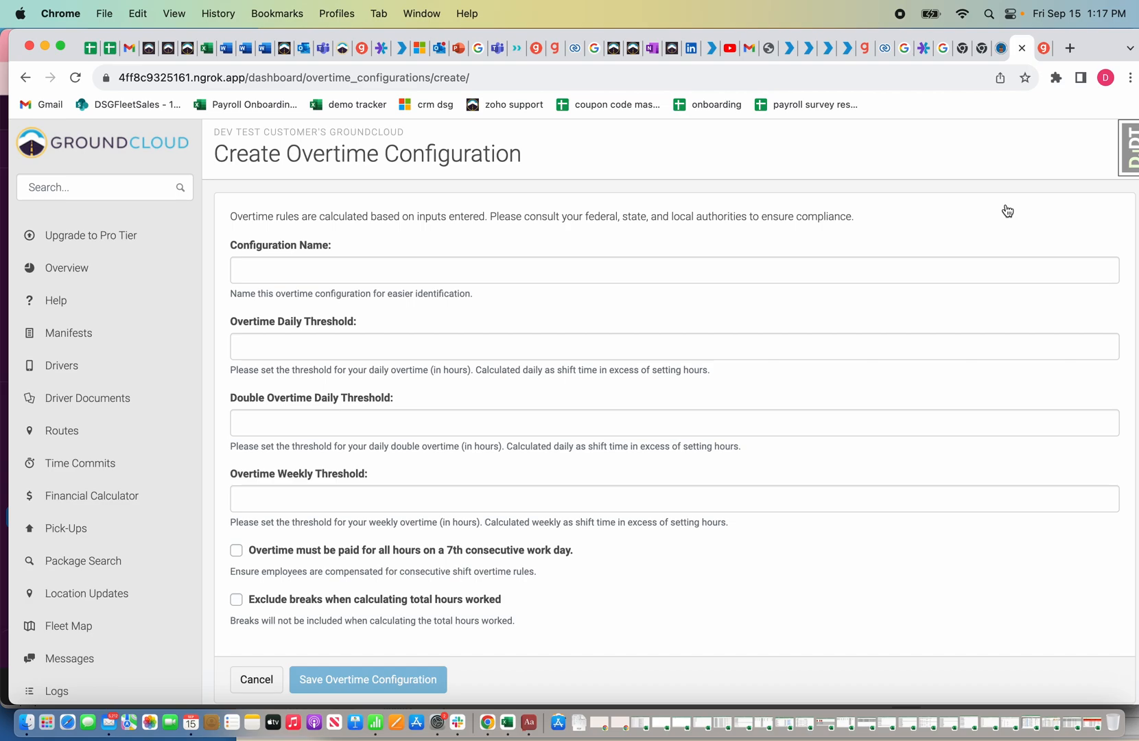
{"action": "mouse_move", "coordinate": [512, 527]}
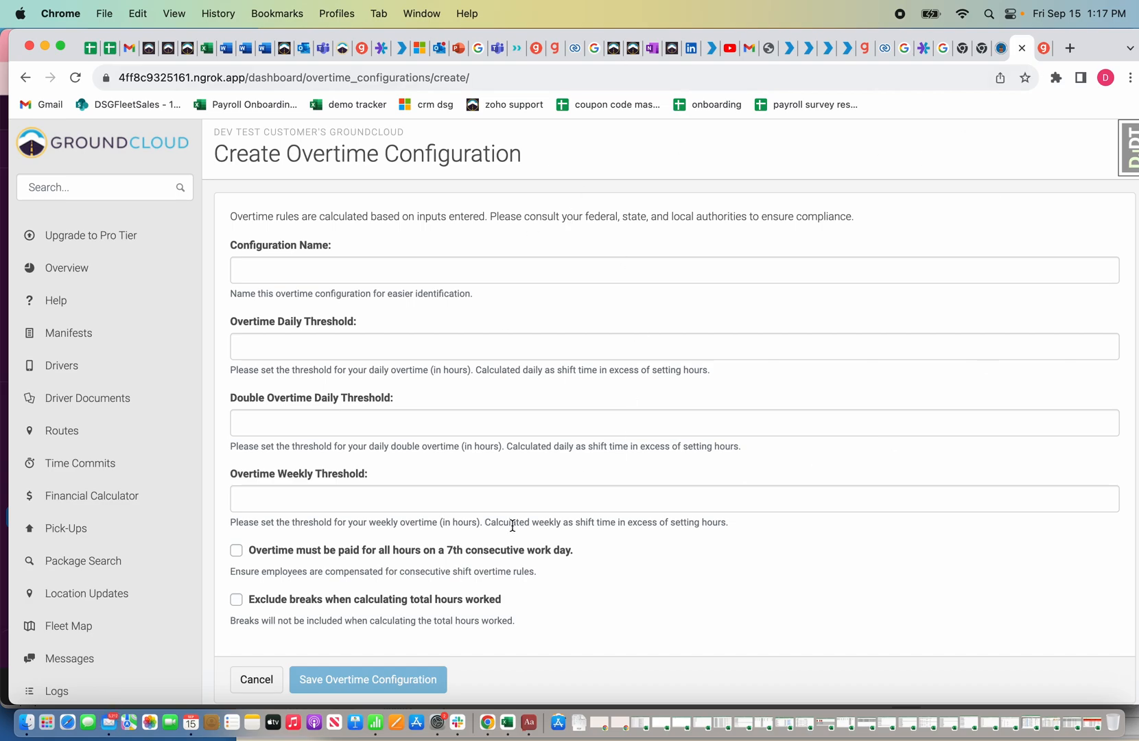
{"action": "mouse_move", "coordinate": [264, 358]}
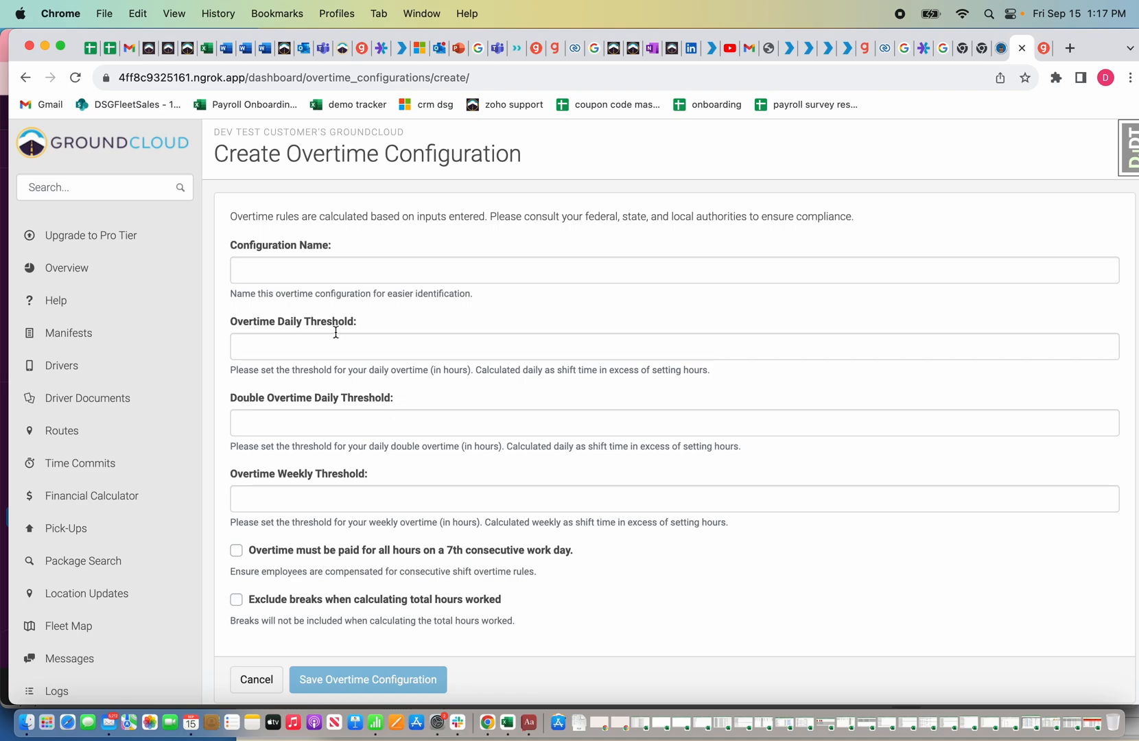
{"action": "mouse_move", "coordinate": [289, 416]}
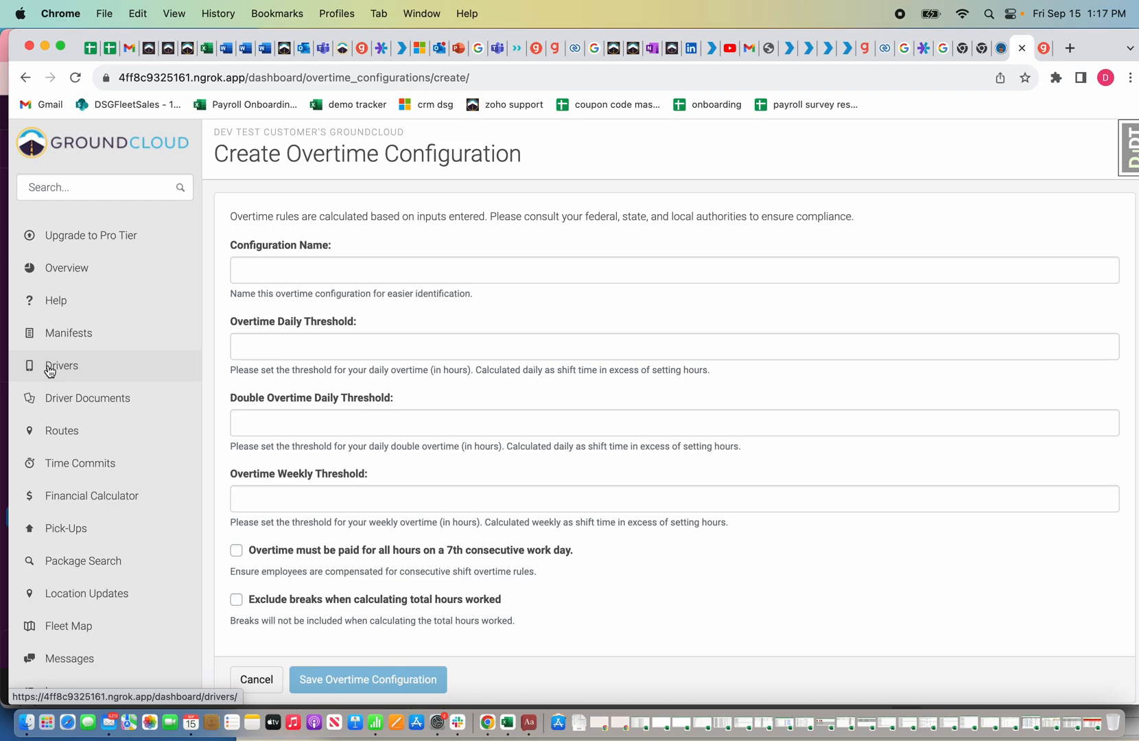
Step: Show driver Chuck Norris's Compensation settings from the Drivers list
{"action": "left_click", "coordinate": [62, 365]}
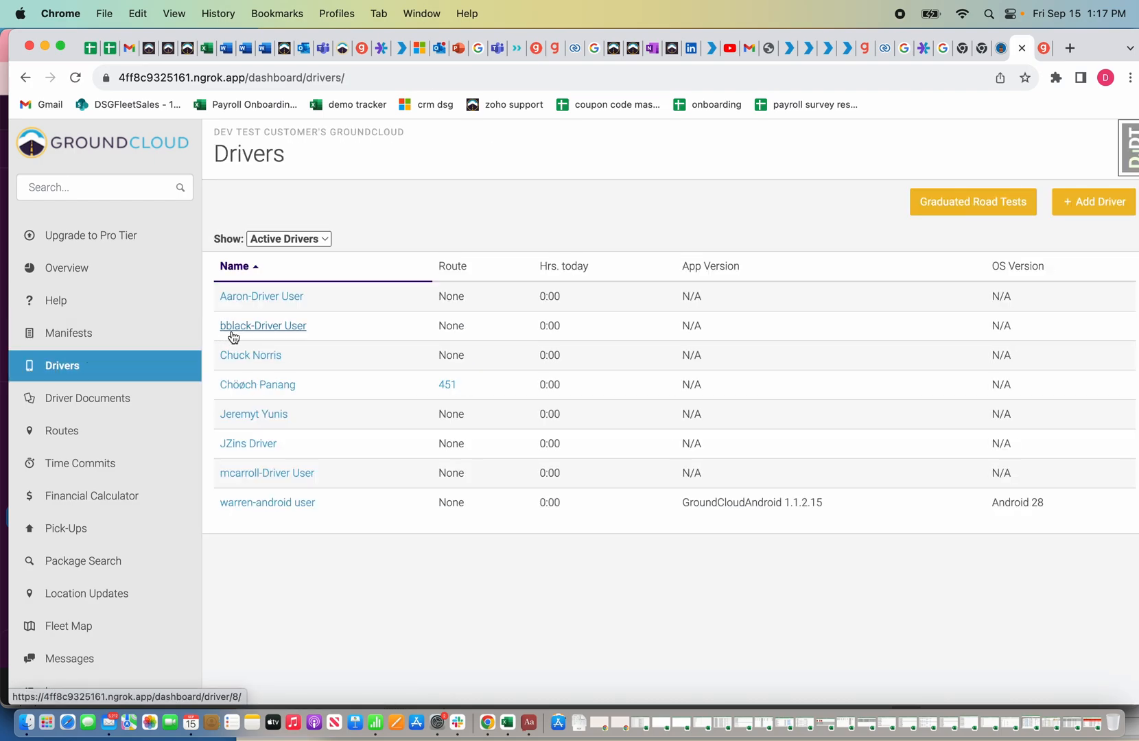
{"action": "mouse_move", "coordinate": [251, 355]}
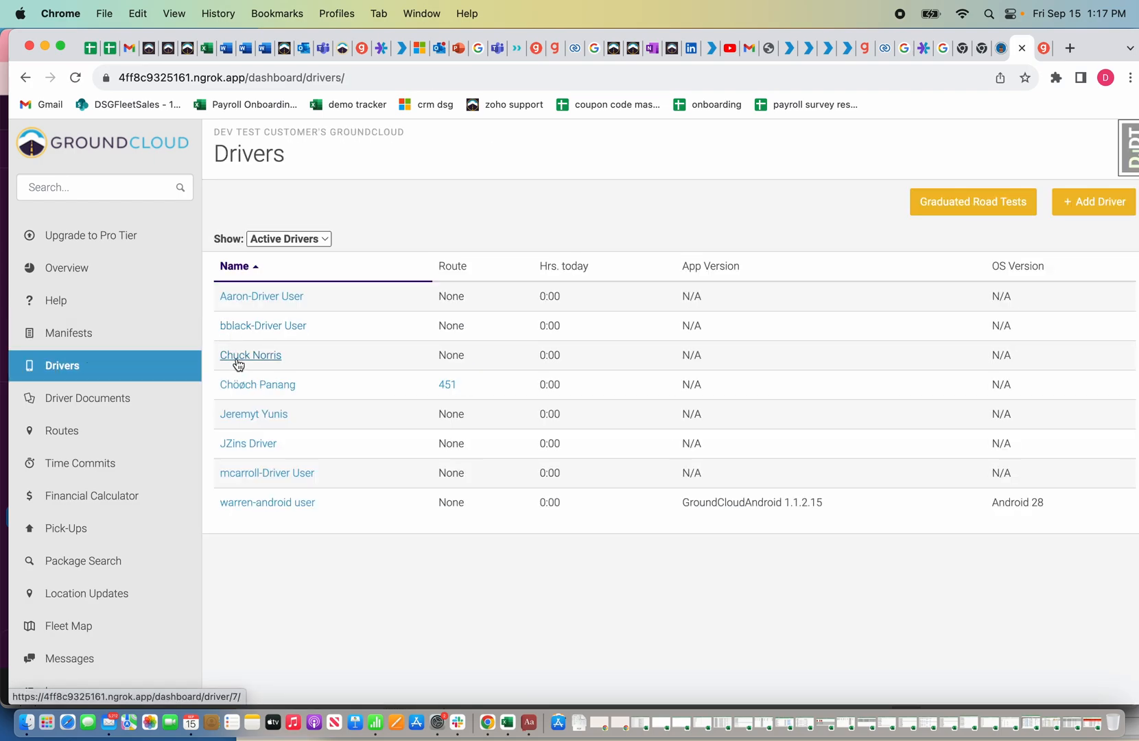
{"action": "left_click", "coordinate": [251, 355]}
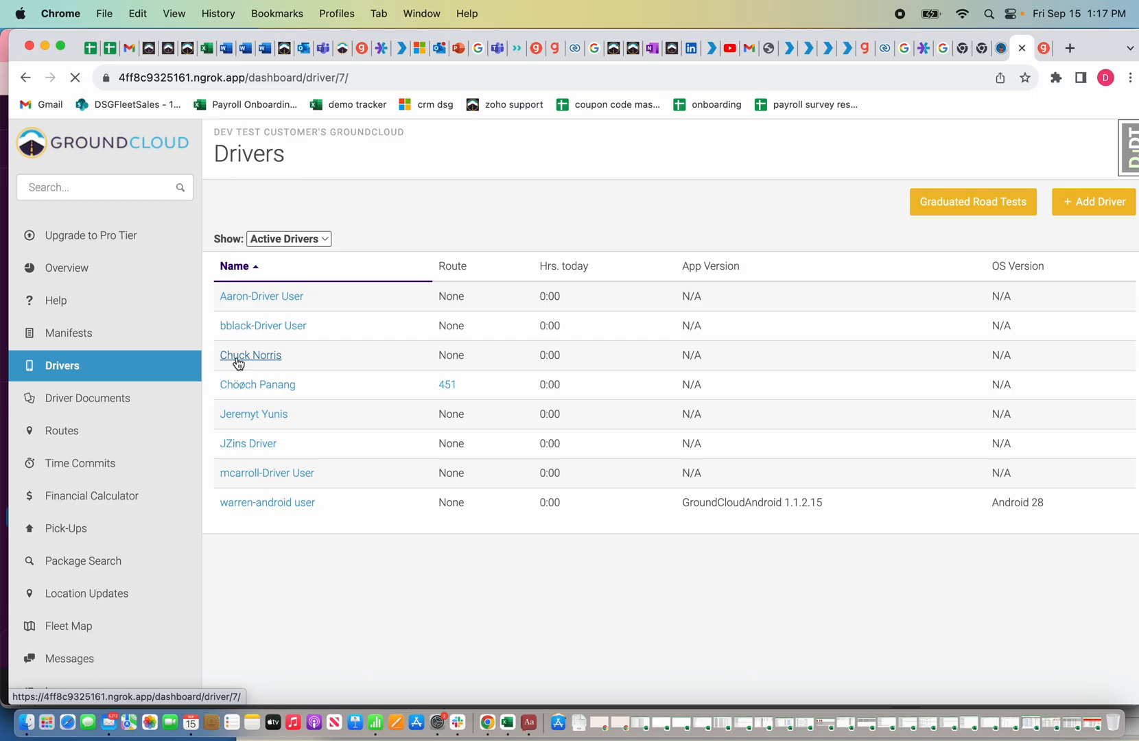
{"action": "left_click", "coordinate": [251, 356]}
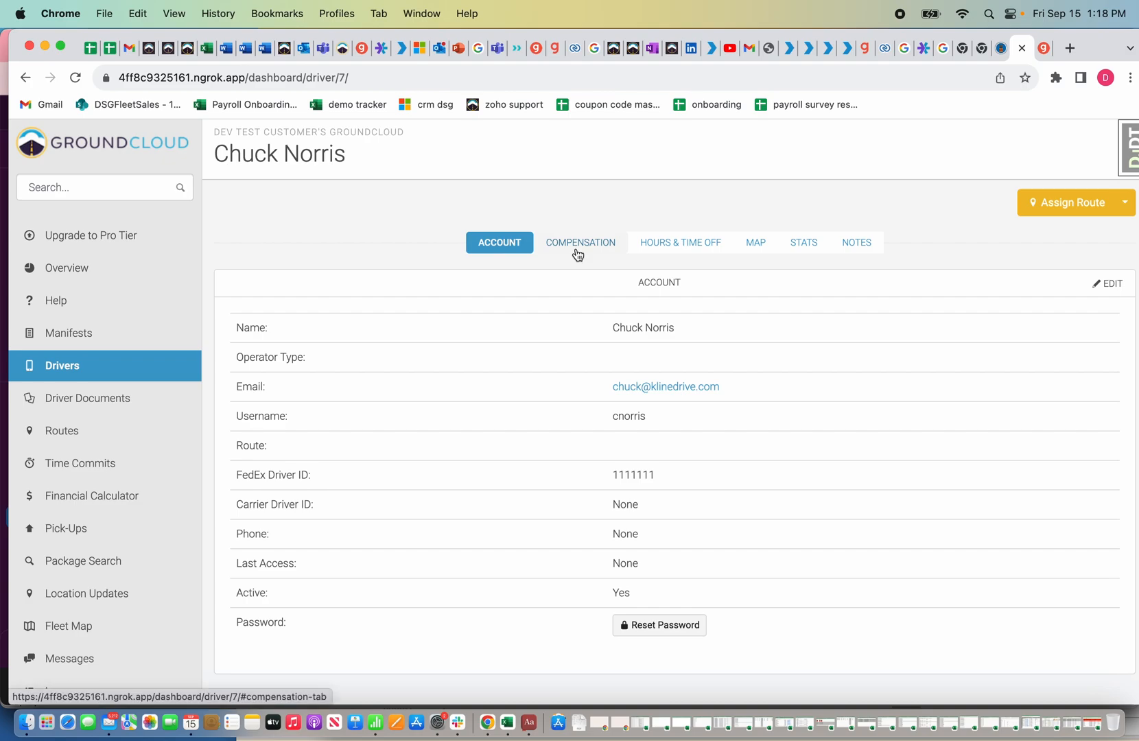
{"action": "mouse_move", "coordinate": [581, 249]}
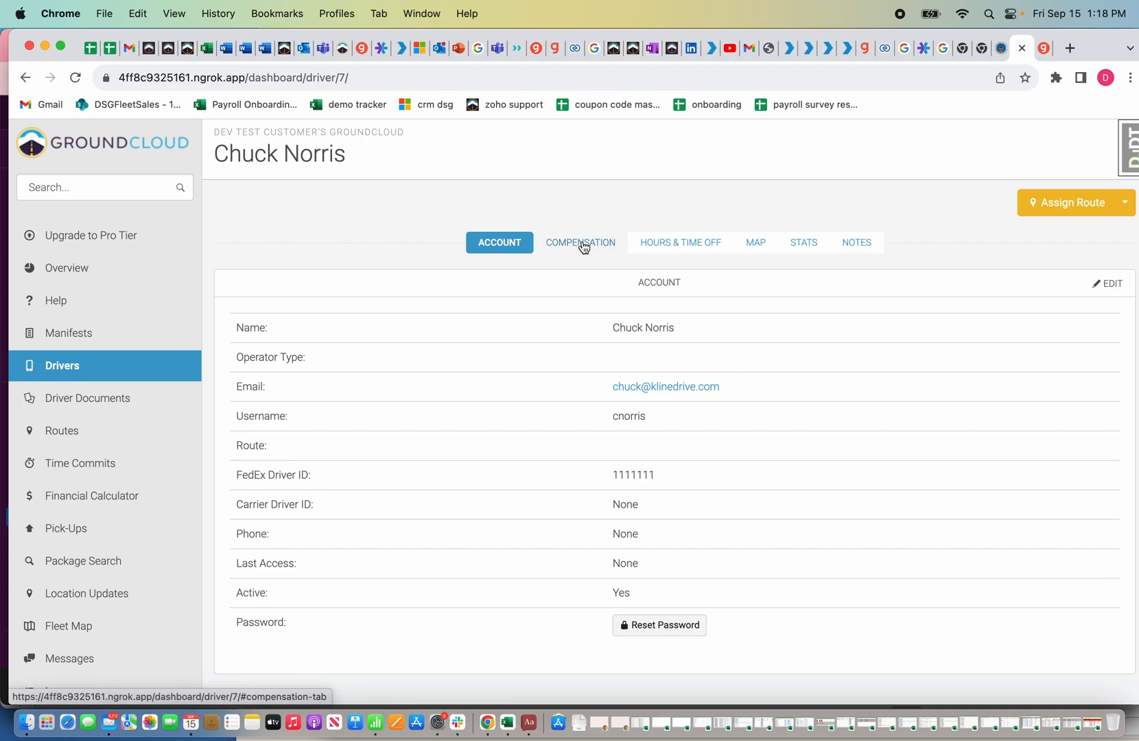
{"action": "left_click", "coordinate": [579, 243]}
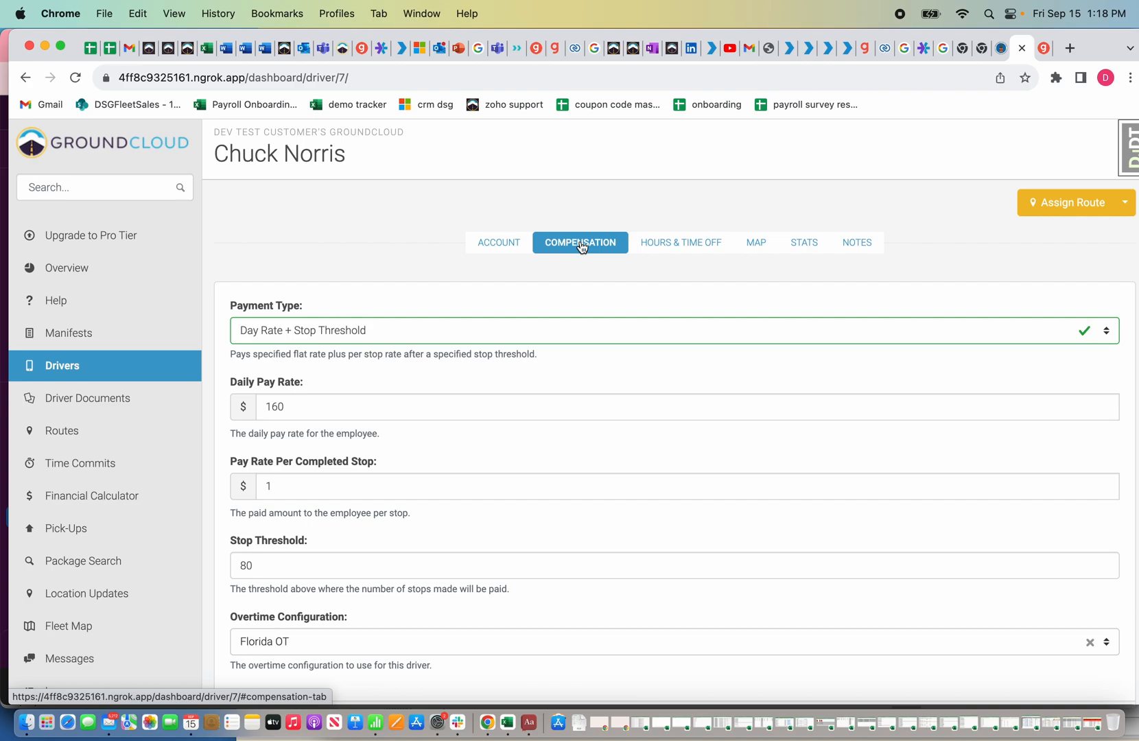
{"action": "mouse_move", "coordinate": [539, 342]}
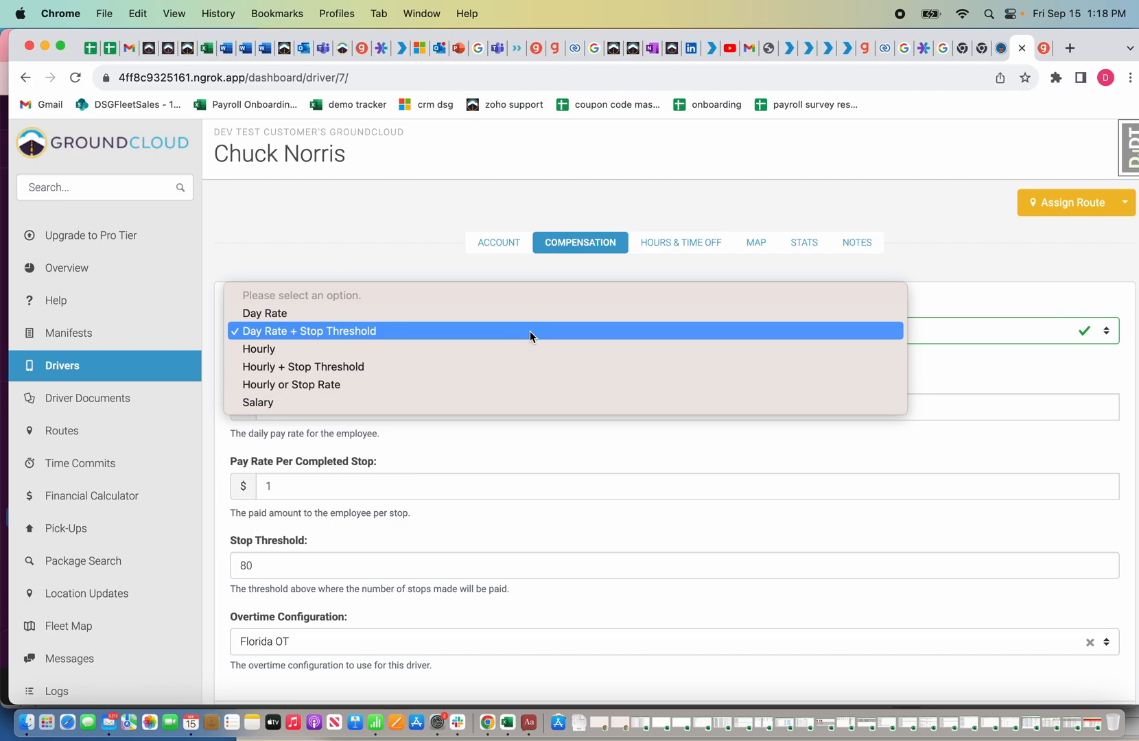
{"action": "mouse_move", "coordinate": [264, 313]}
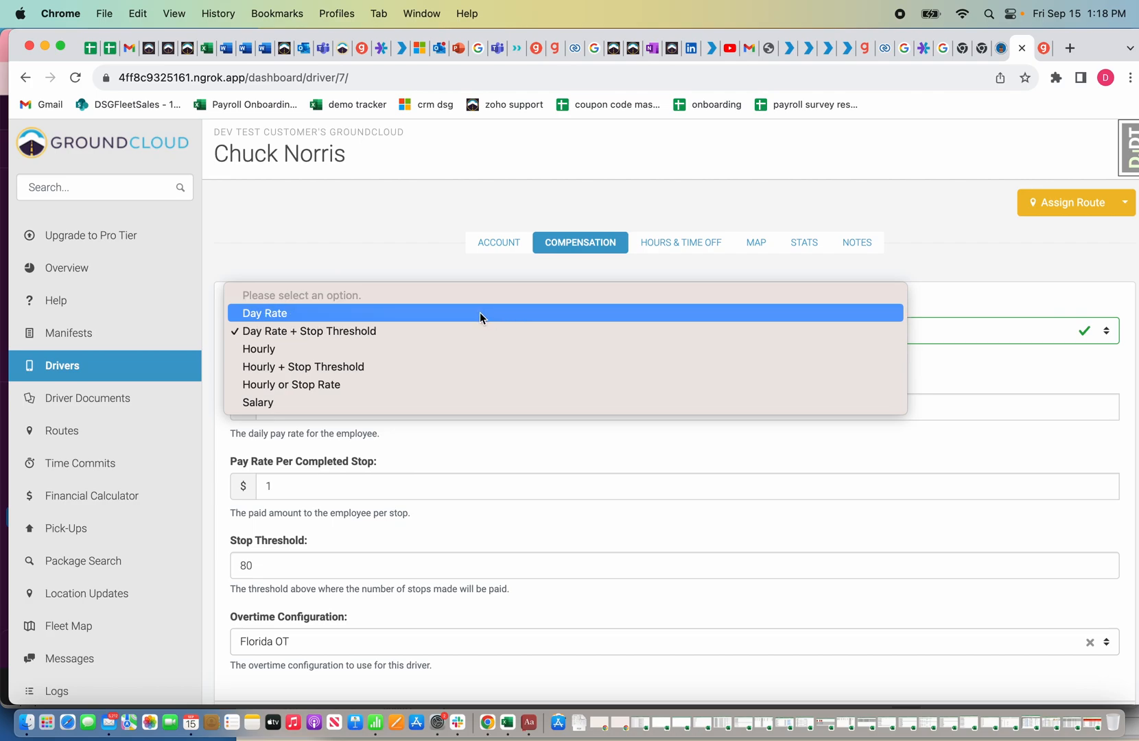
Step: Switch the payment type through Day Rate, Day Rate + Stop Threshold and Hourly
{"action": "left_click", "coordinate": [263, 313]}
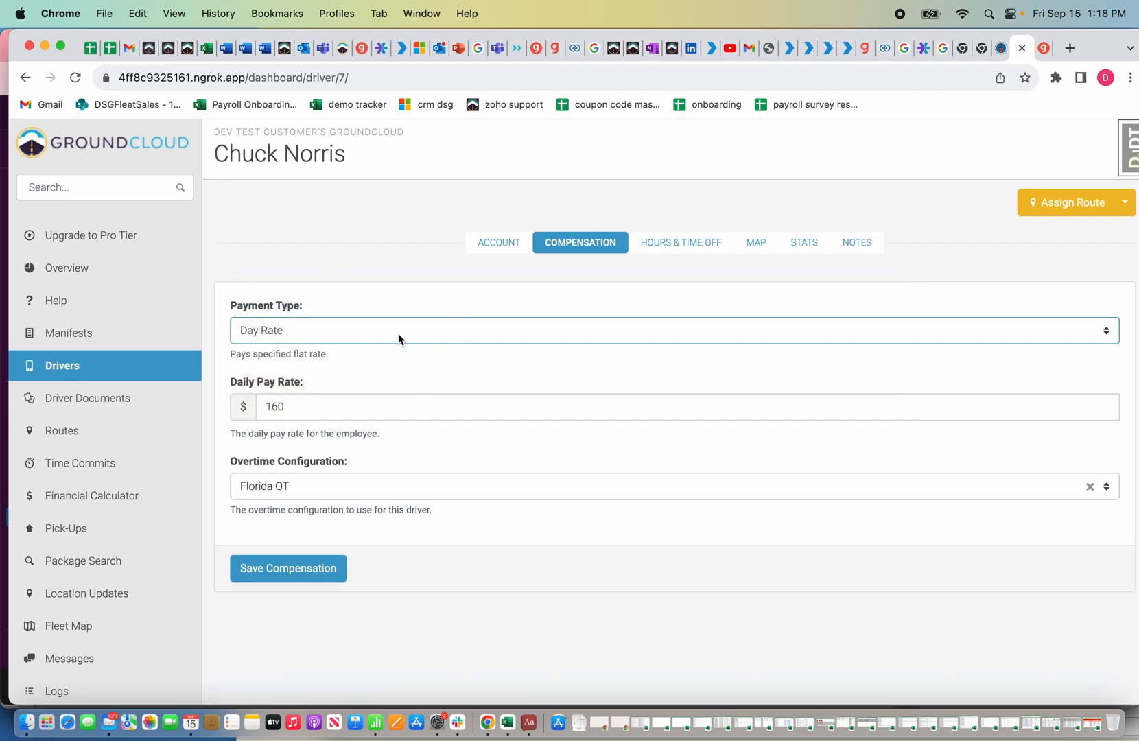
{"action": "left_click", "coordinate": [673, 331]}
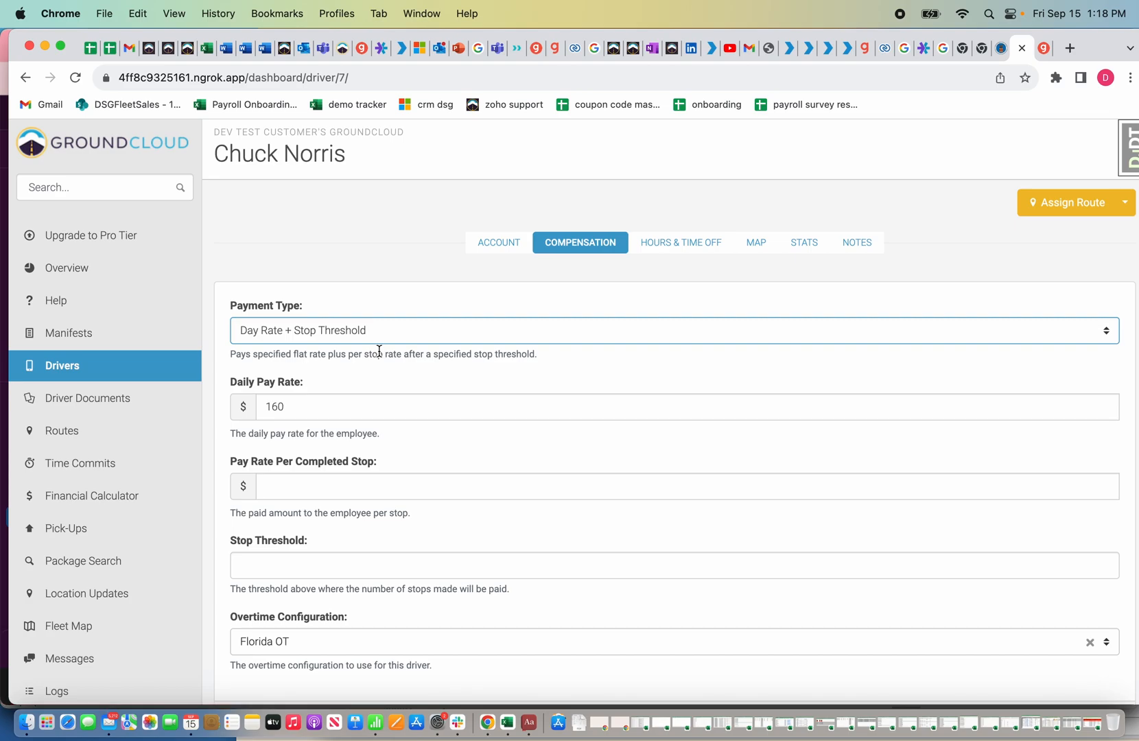
{"action": "left_click", "coordinate": [668, 331]}
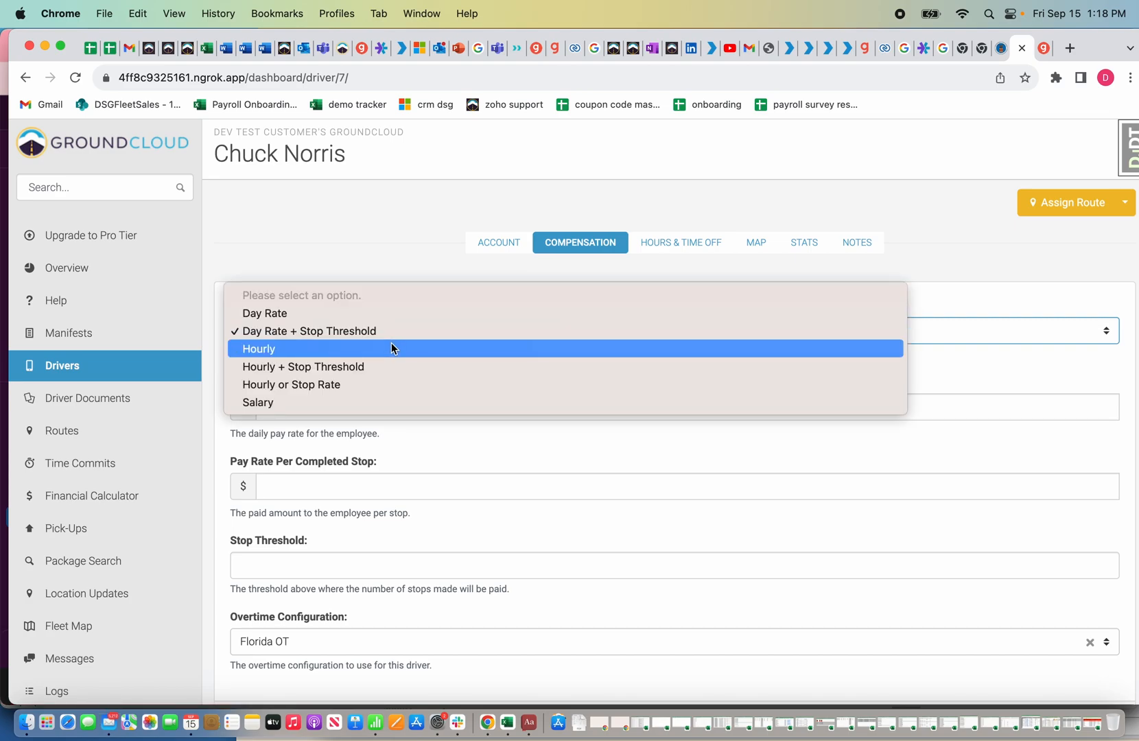
{"action": "left_click", "coordinate": [259, 348]}
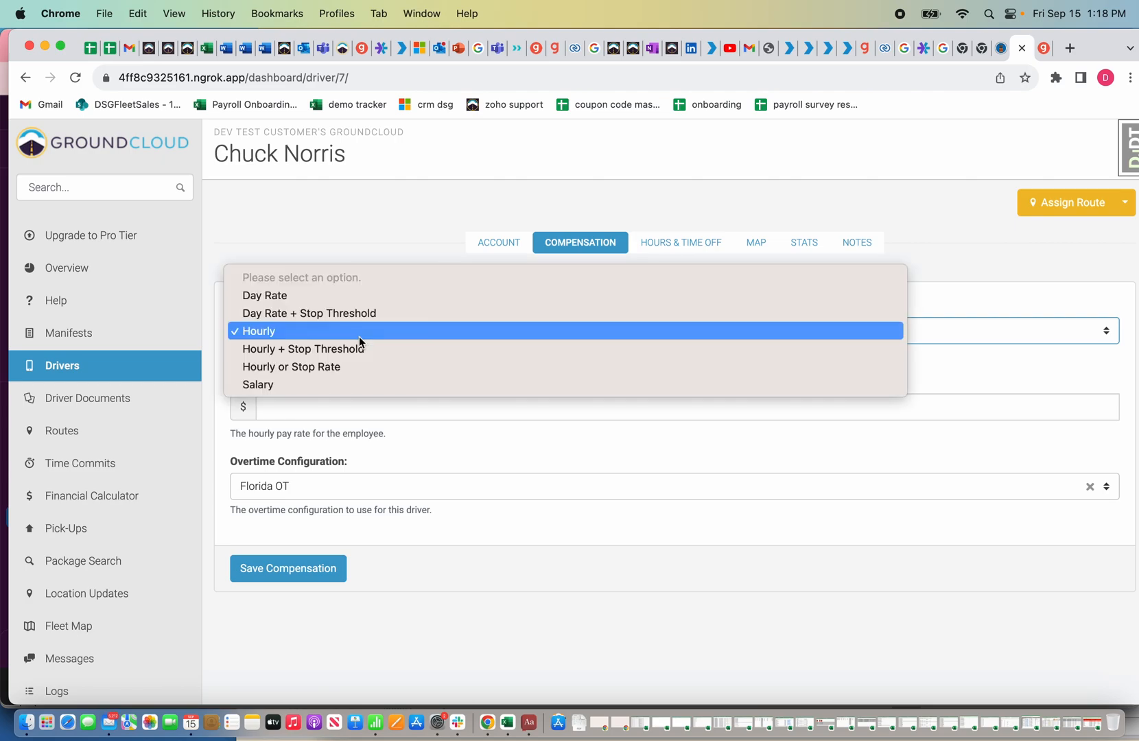
Step: Continue through Hourly + Stop Threshold and Hourly or Stop Rate with empty rate fields
{"action": "left_click", "coordinate": [303, 349]}
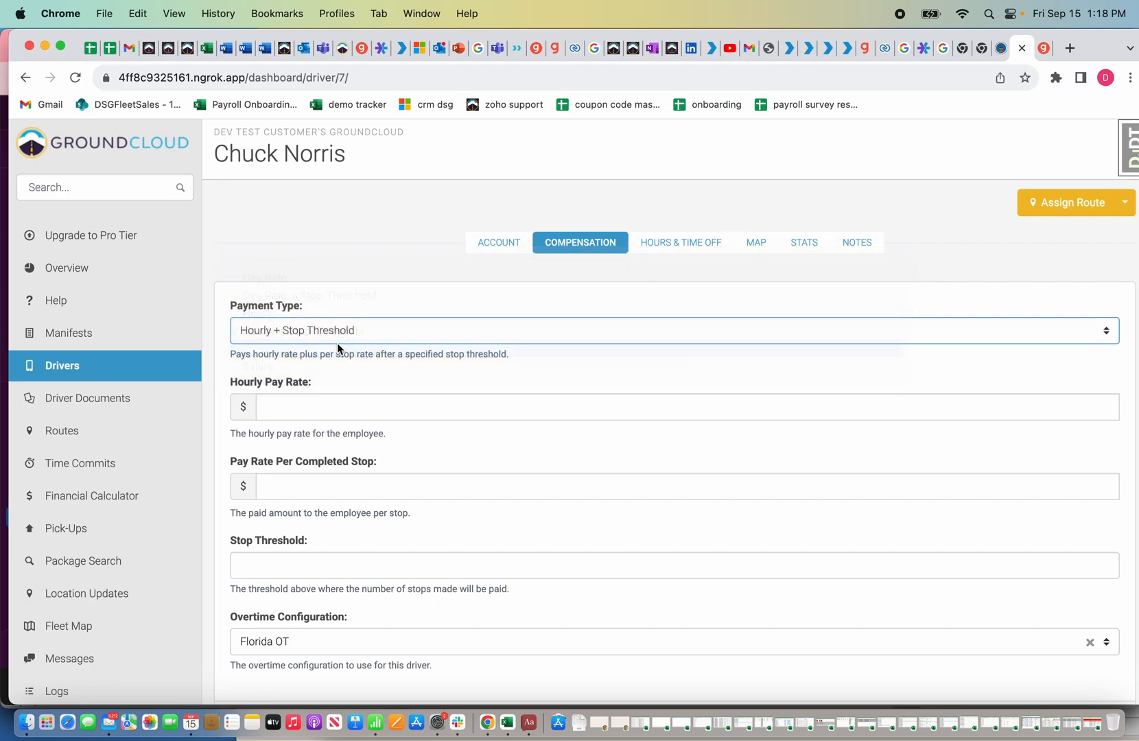
{"action": "left_click", "coordinate": [672, 331]}
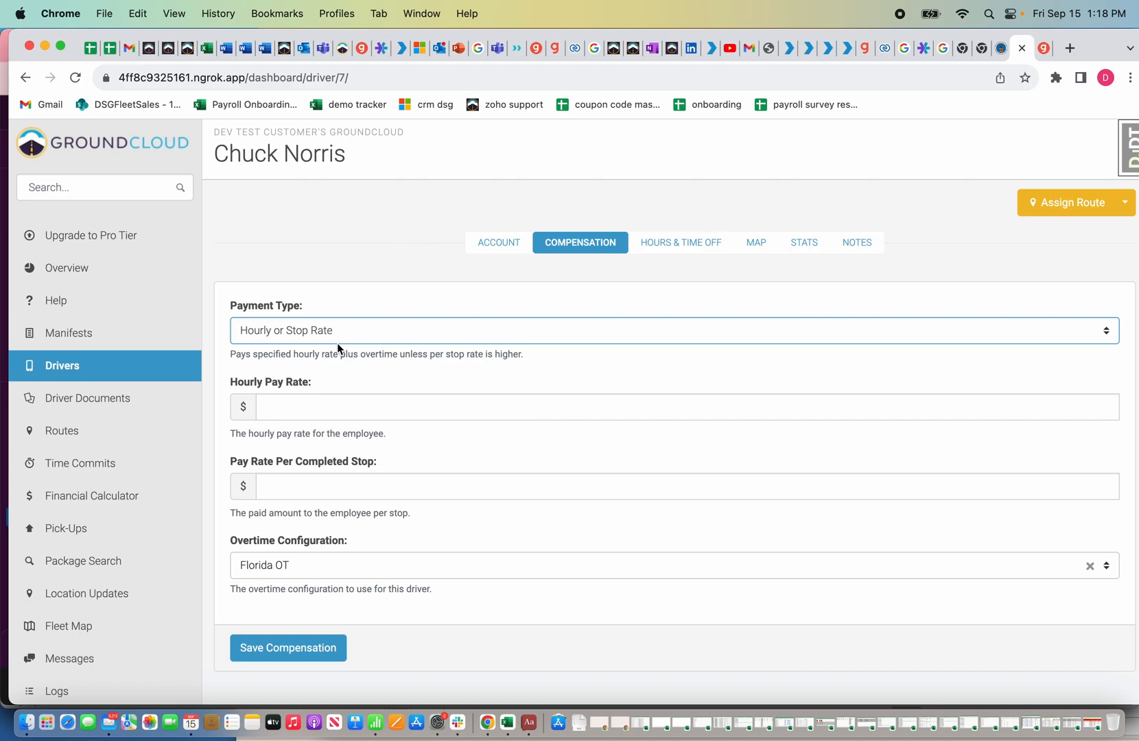
{"action": "left_click", "coordinate": [673, 330]}
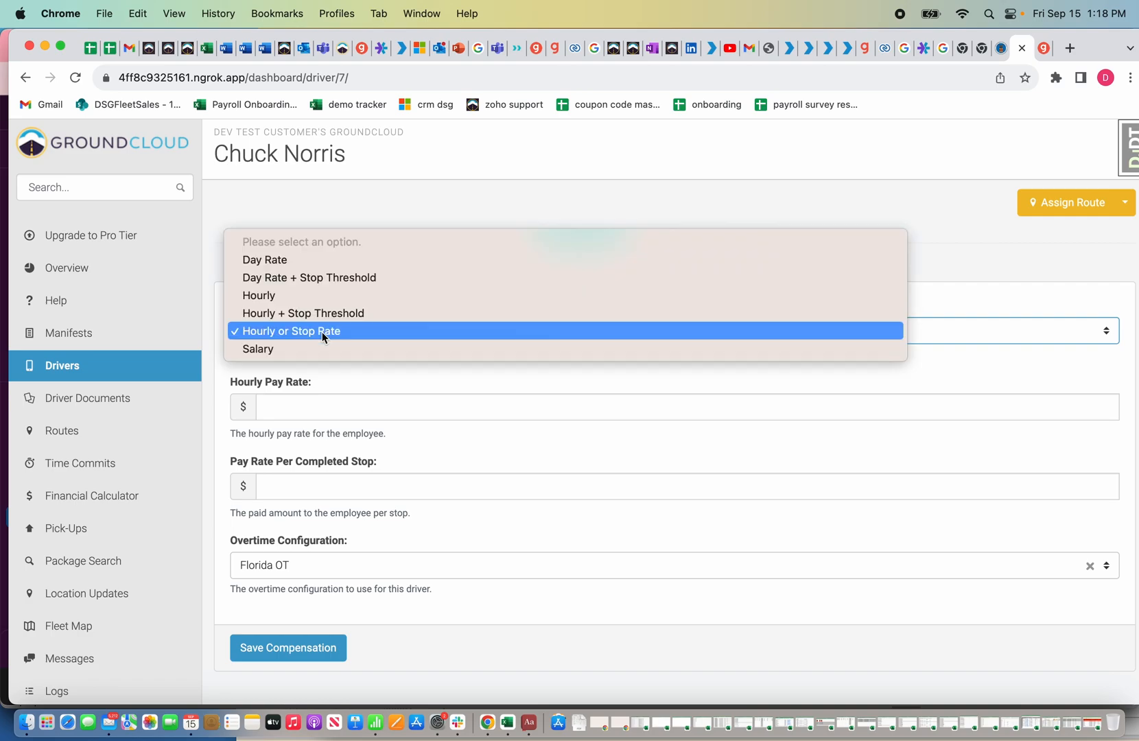
{"action": "left_click", "coordinate": [257, 349]}
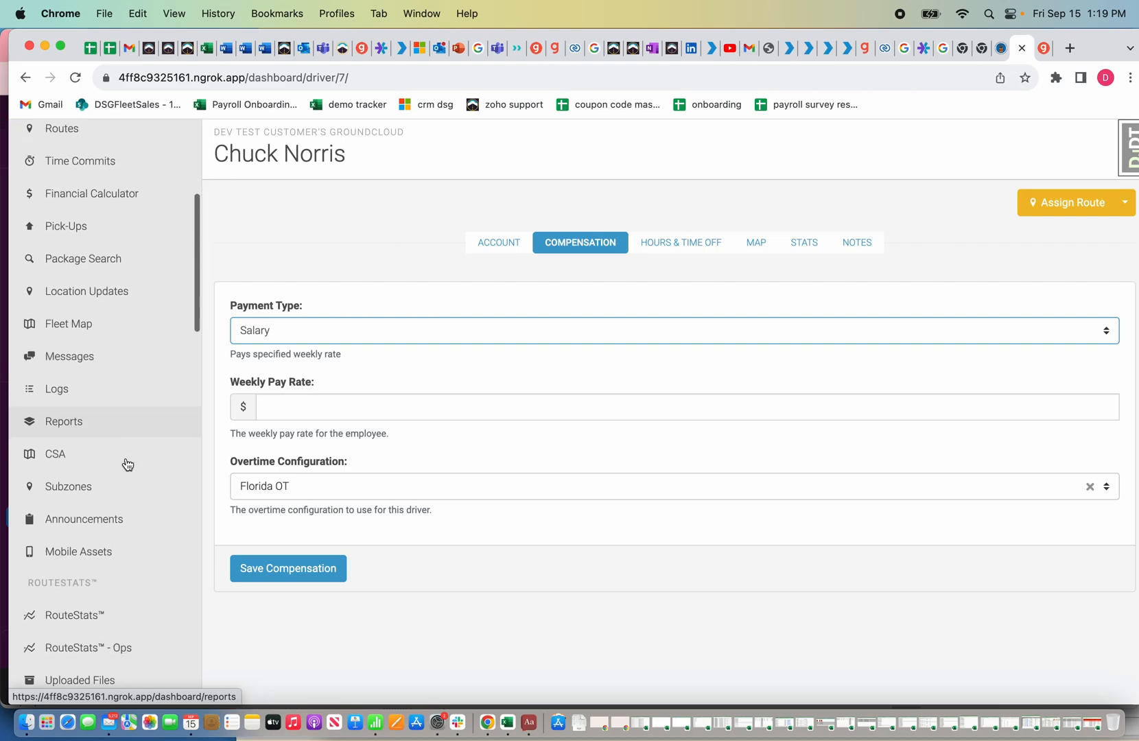
Step: Show Chuck Norris's Sep 1–15 timecards with approved and discarded shifts
{"action": "scroll", "scroll_direction": "down", "scroll_amount": 3}
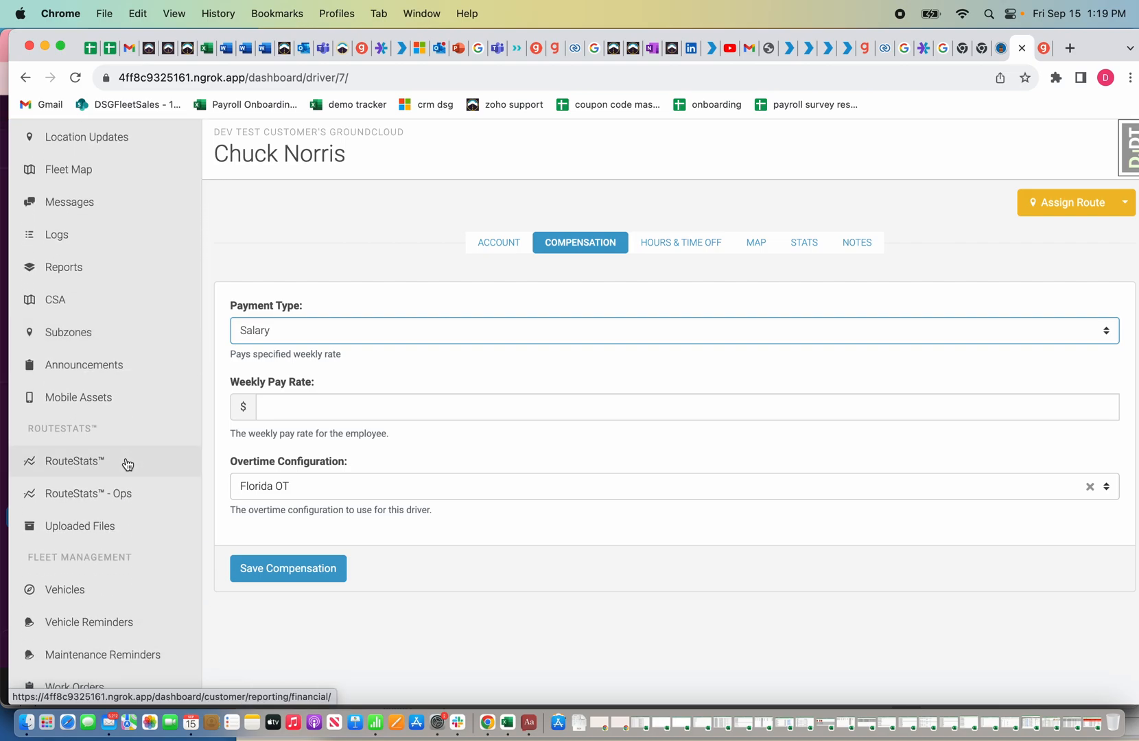
{"action": "scroll", "scroll_direction": "down", "scroll_amount": 3}
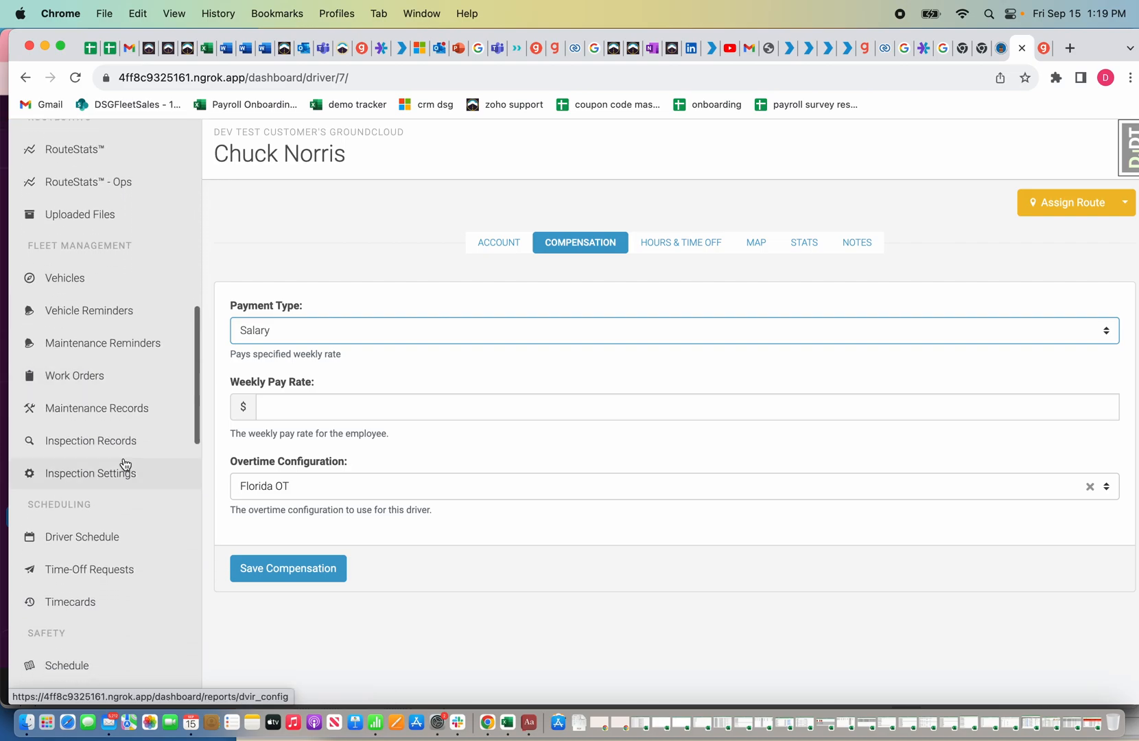
{"action": "mouse_move", "coordinate": [69, 601]}
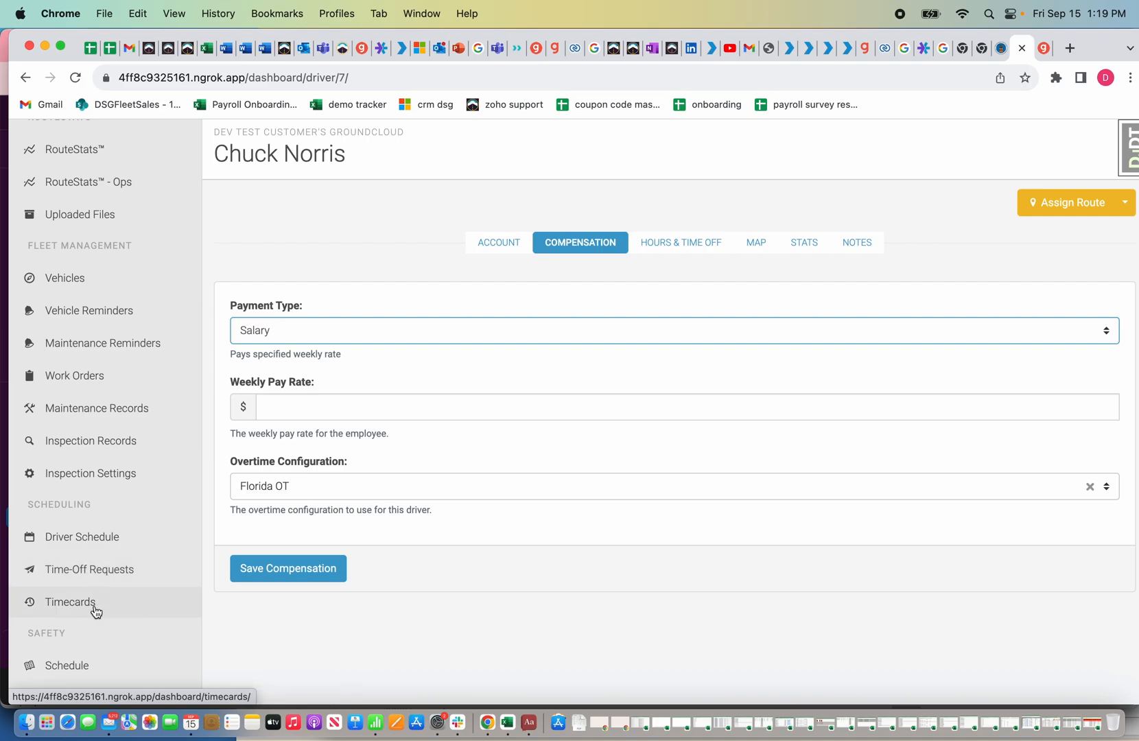
{"action": "mouse_move", "coordinate": [68, 601]}
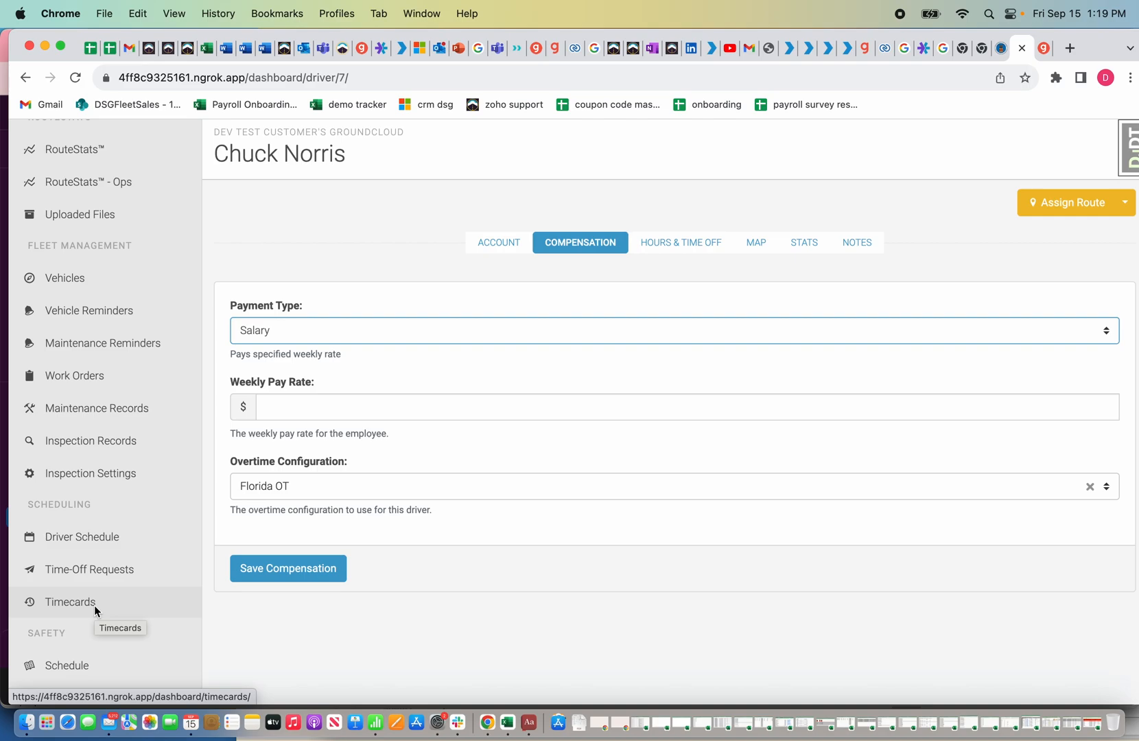
{"action": "left_click", "coordinate": [68, 601]}
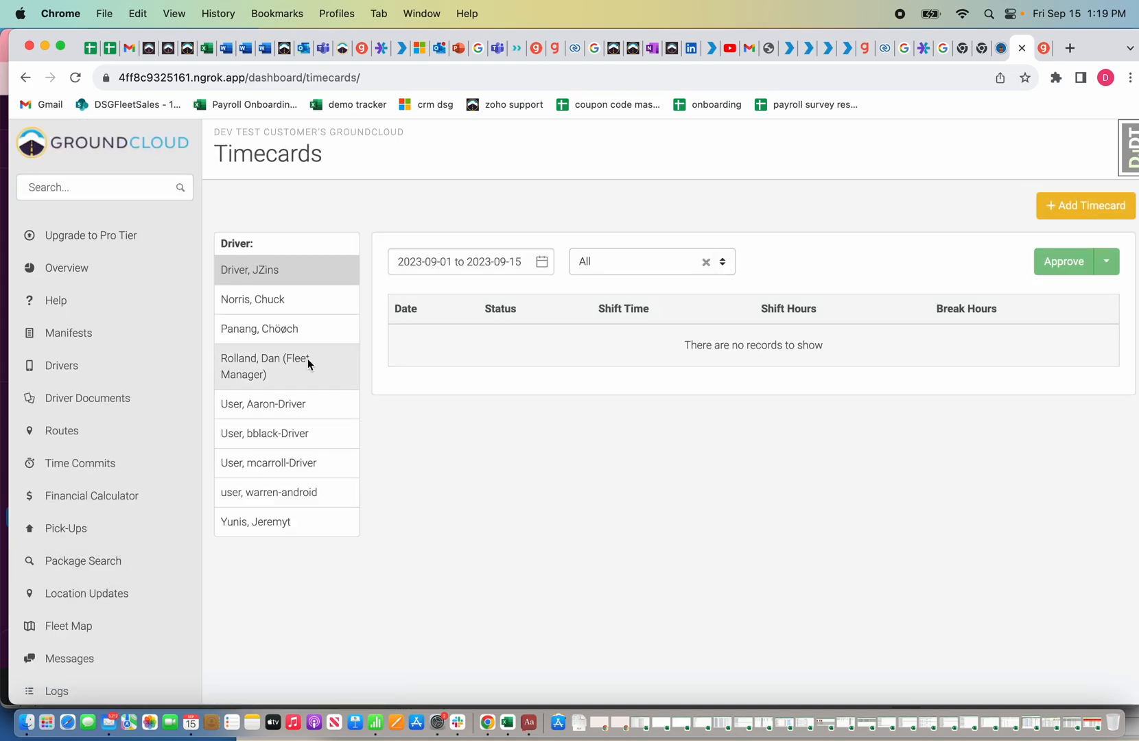
{"action": "mouse_move", "coordinate": [834, 520]}
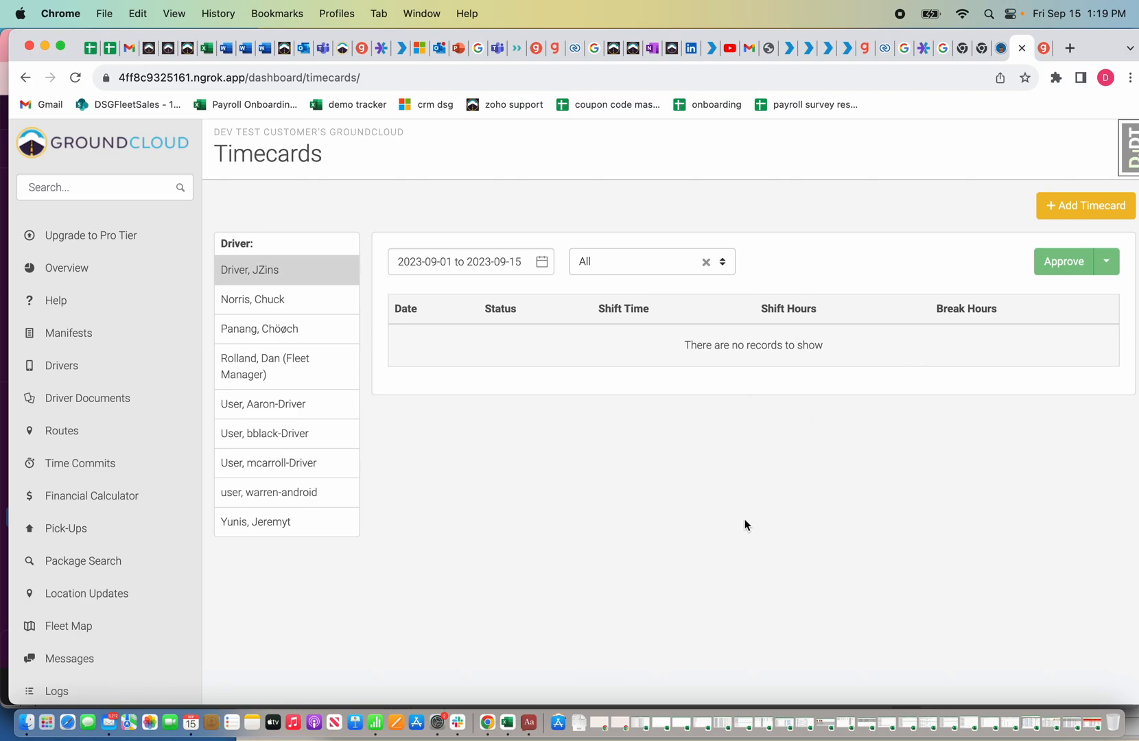
{"action": "mouse_move", "coordinate": [451, 382]}
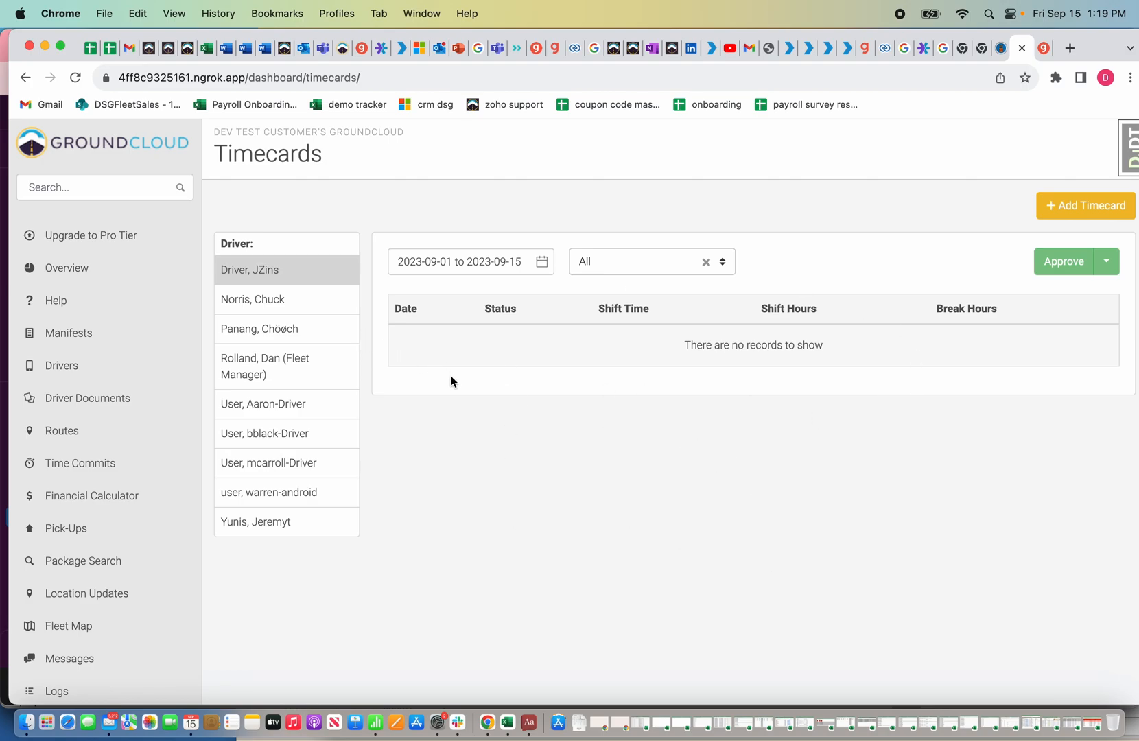
{"action": "mouse_move", "coordinate": [580, 462]}
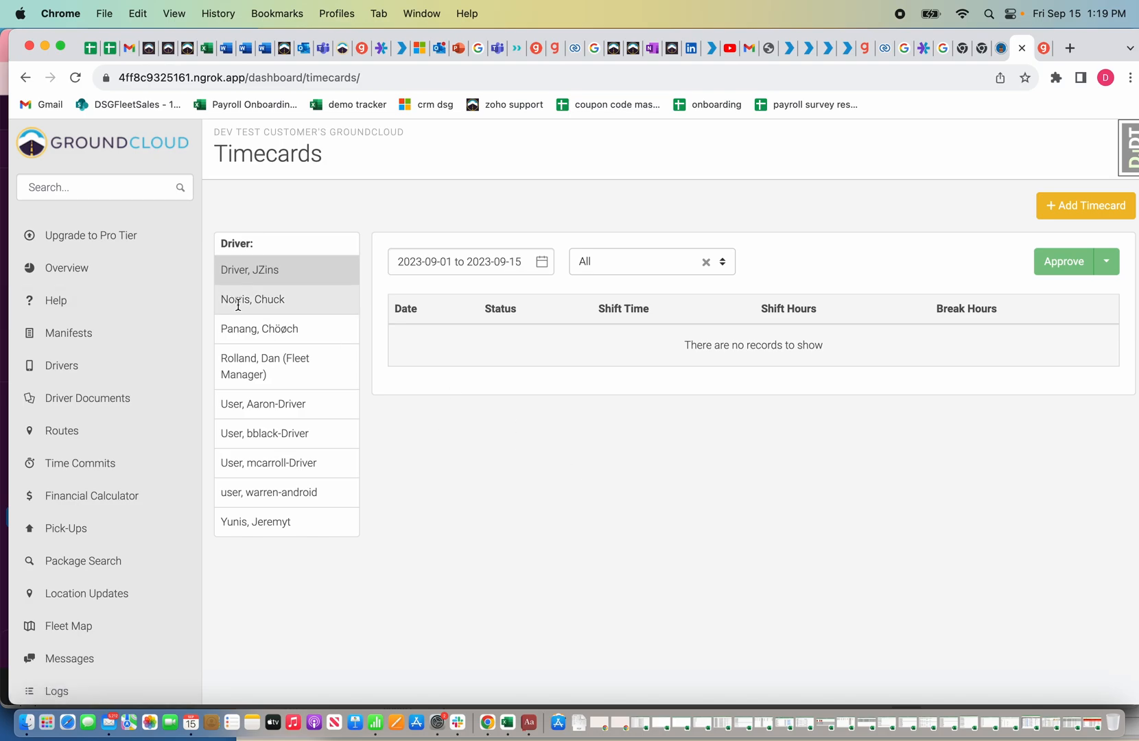
{"action": "left_click", "coordinate": [285, 300]}
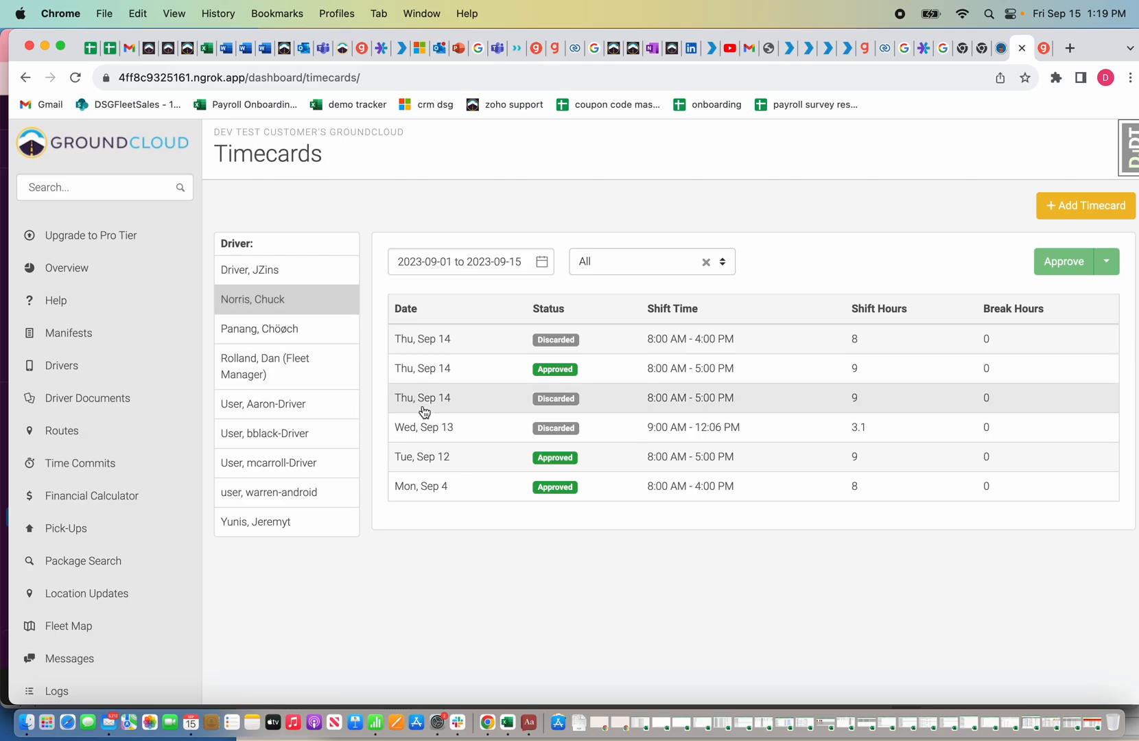
{"action": "mouse_move", "coordinate": [406, 393]}
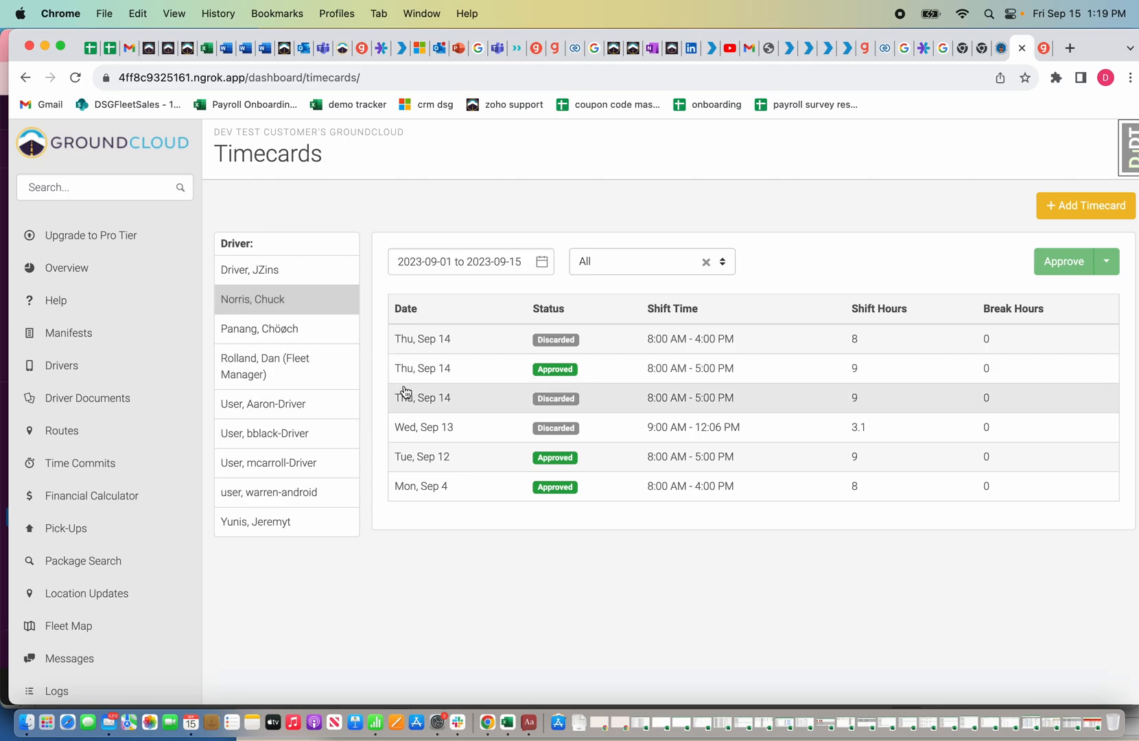
{"action": "mouse_move", "coordinate": [464, 393]}
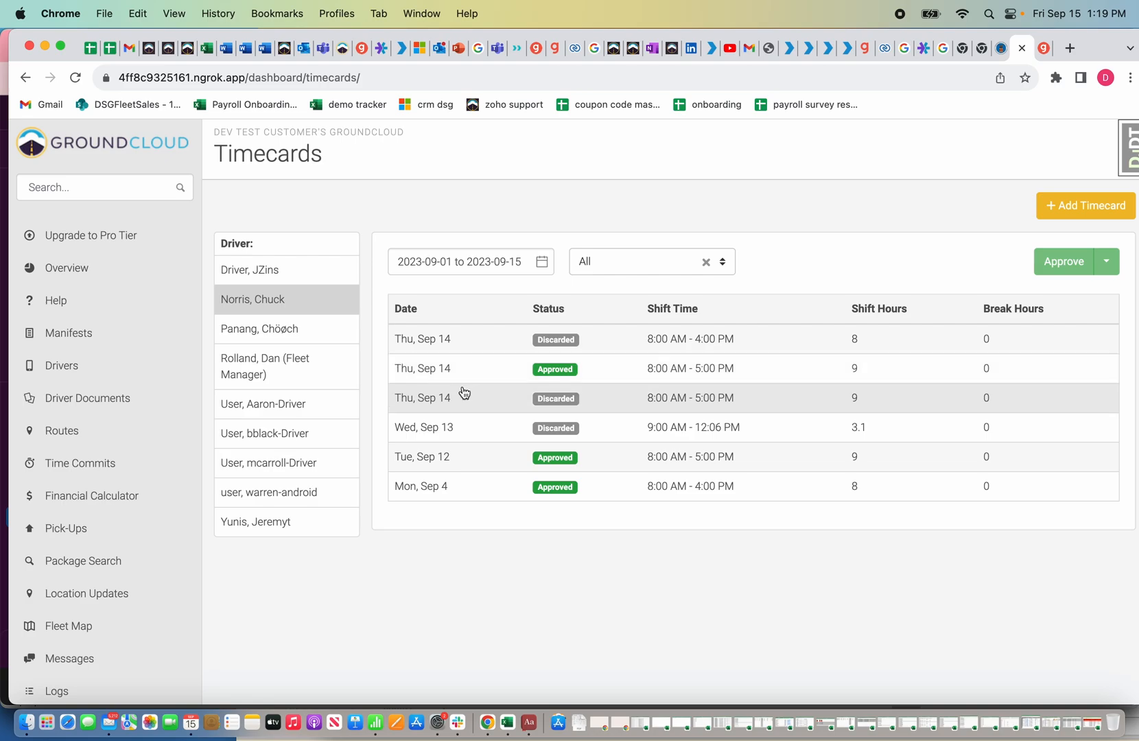
Step: Add a Fri, Sep 15 timecard running 8:00 AM to 1:20 PM with no breaks
{"action": "left_click", "coordinate": [1085, 206]}
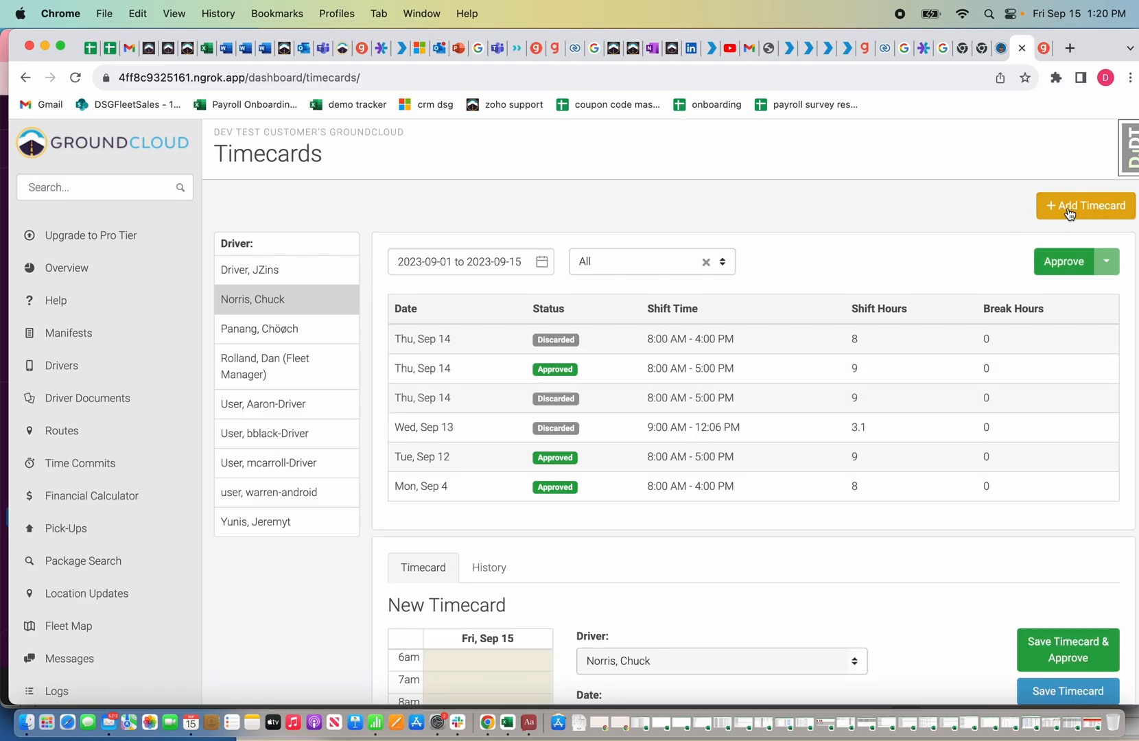
{"action": "scroll", "scroll_direction": "down", "scroll_amount": 3}
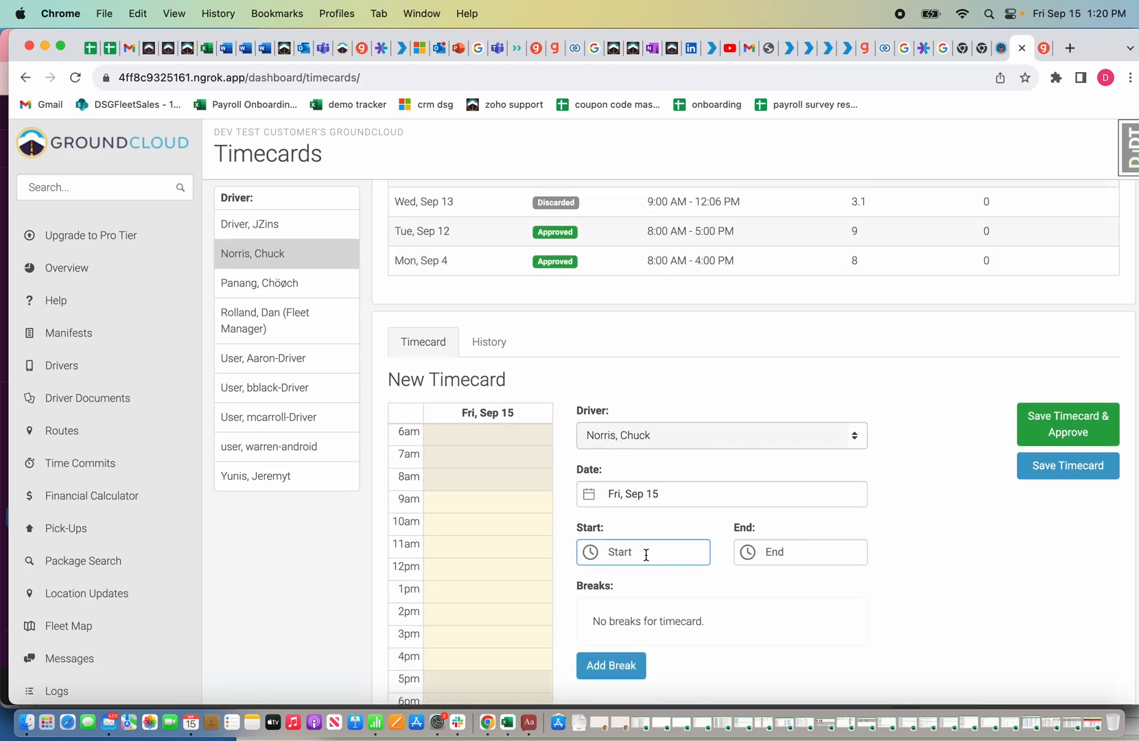
{"action": "left_click", "coordinate": [642, 552]}
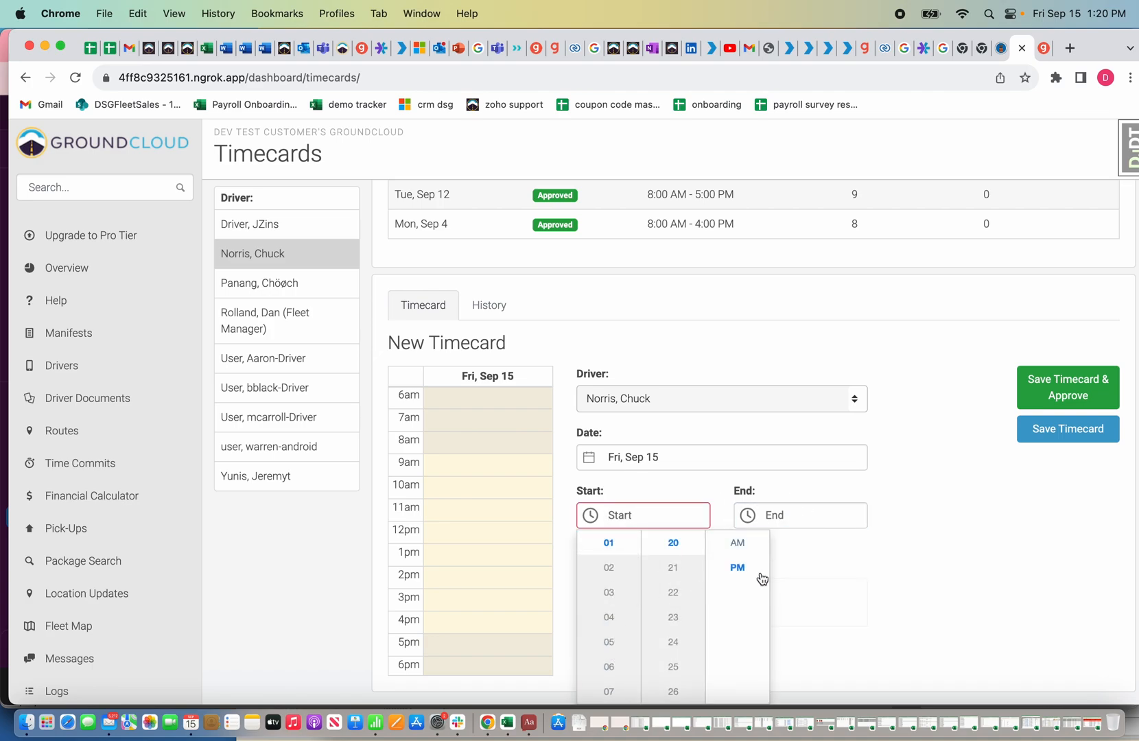
{"action": "left_click", "coordinate": [737, 543]}
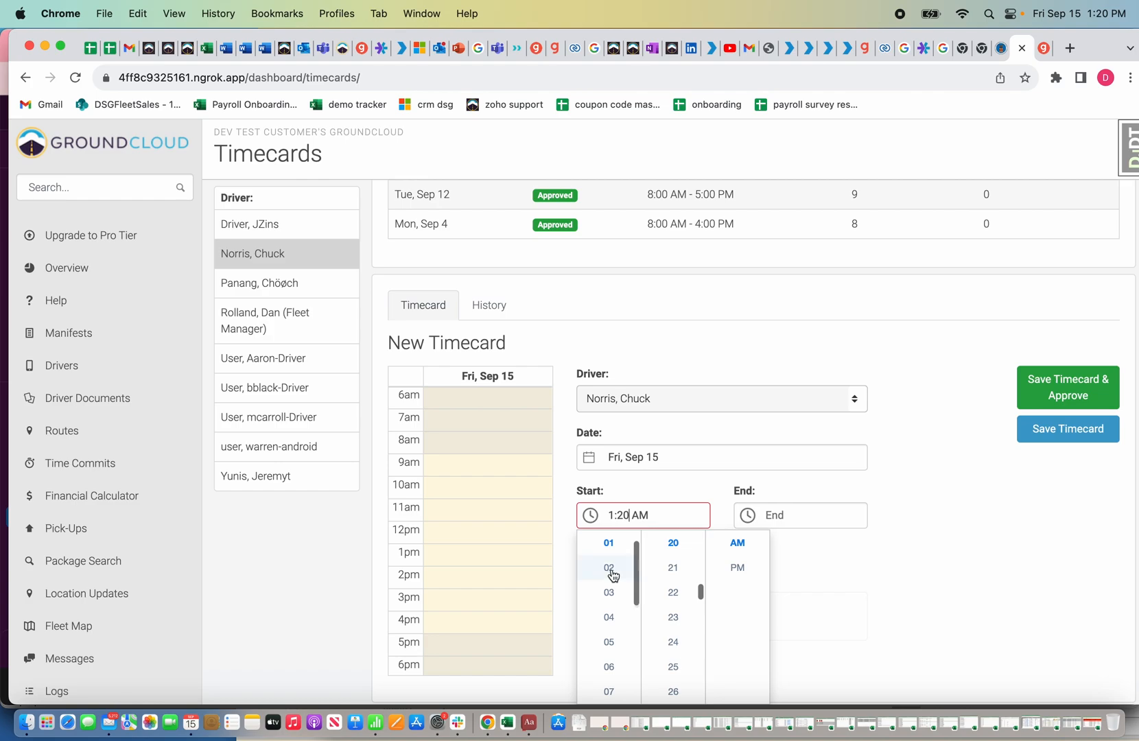
{"action": "left_click", "coordinate": [609, 542]}
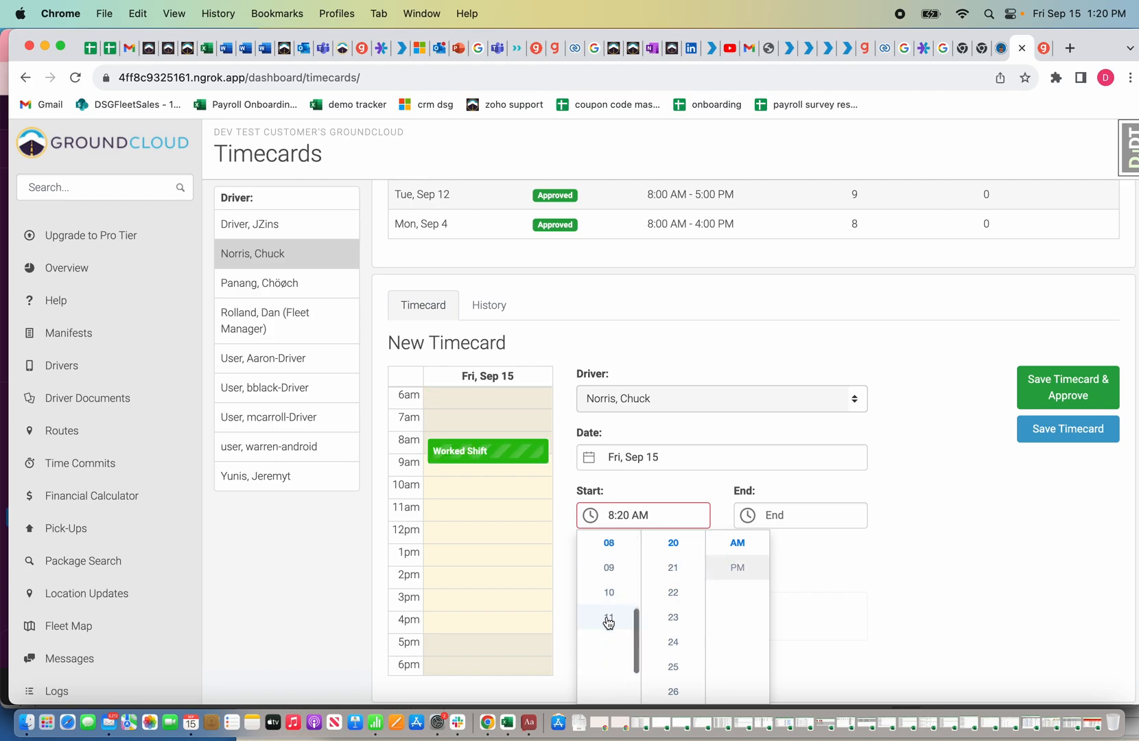
{"action": "scroll", "scroll_direction": "down", "scroll_amount": 3}
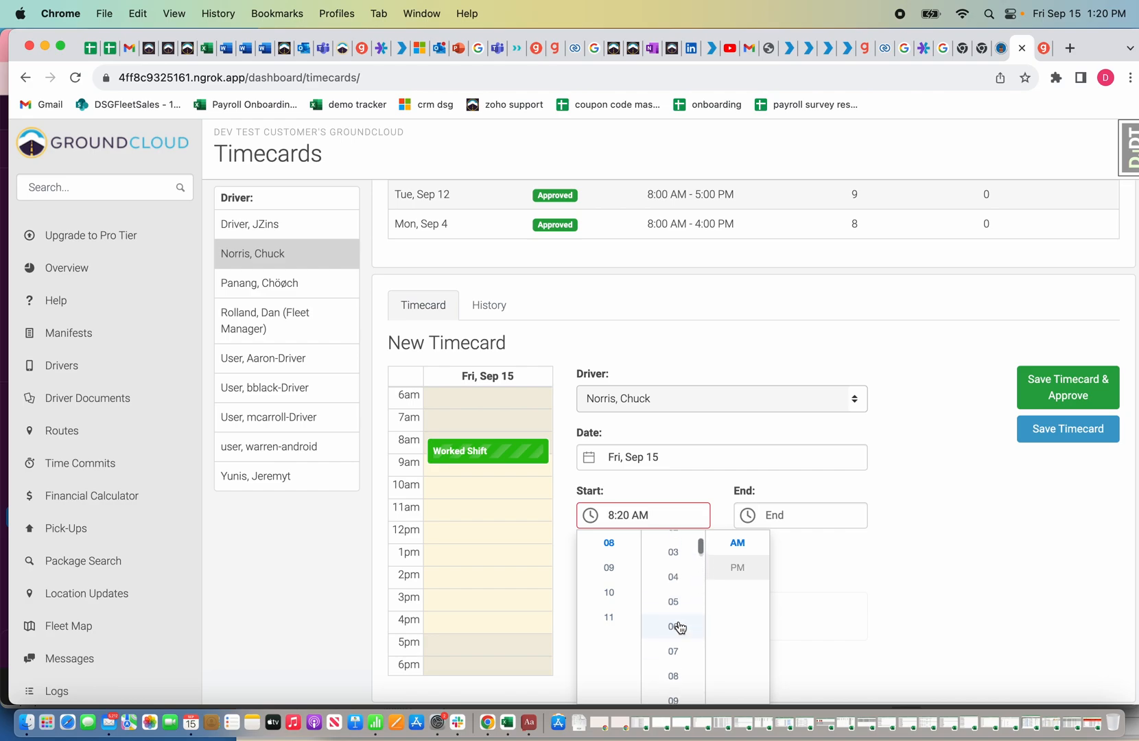
{"action": "left_click", "coordinate": [672, 542]}
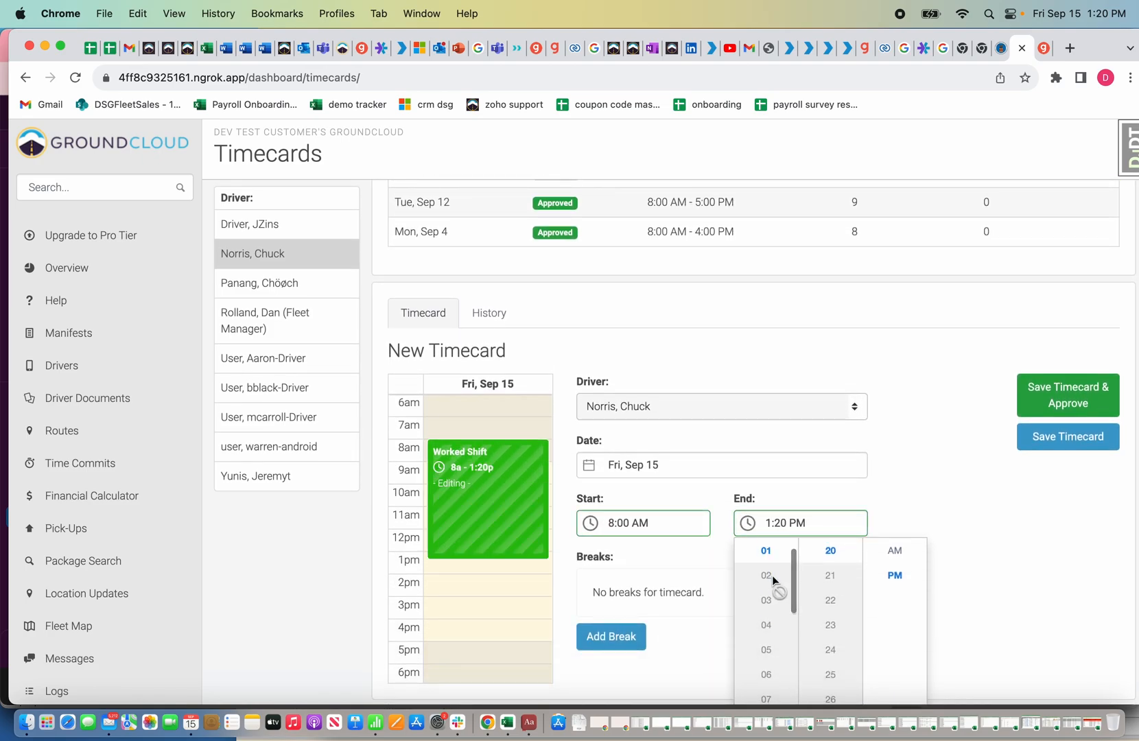
{"action": "left_click", "coordinate": [763, 601]}
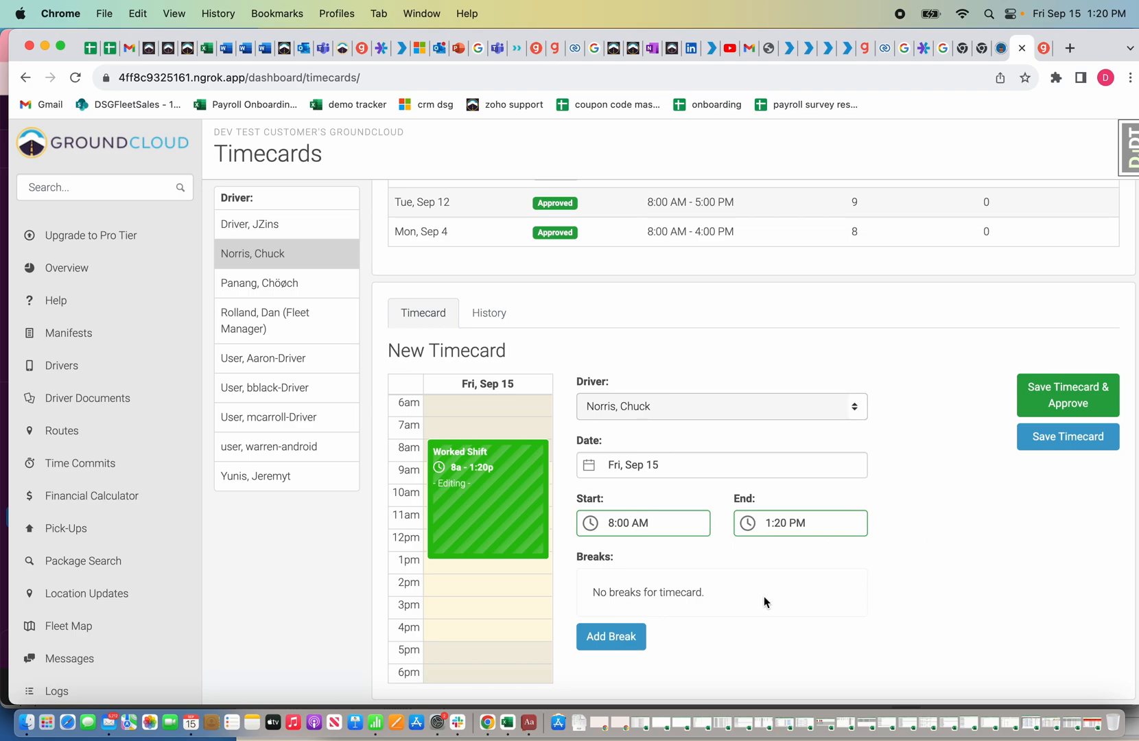
{"action": "mouse_move", "coordinate": [1068, 397]}
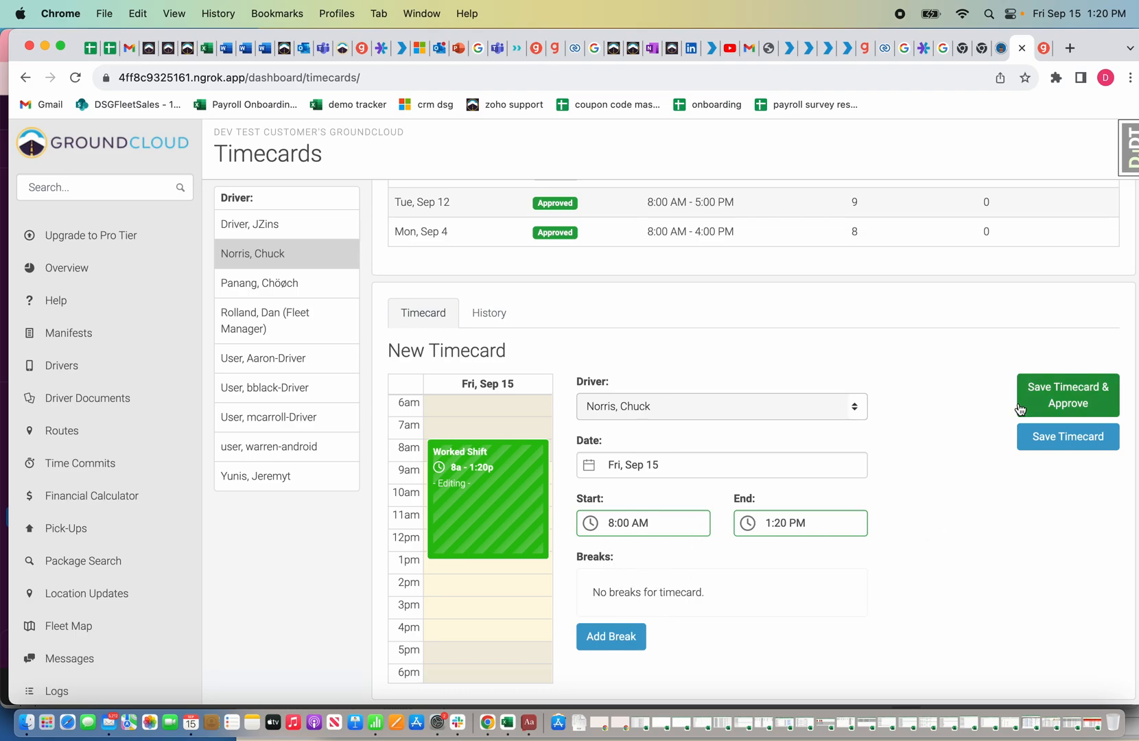
{"action": "mouse_move", "coordinate": [1037, 407]}
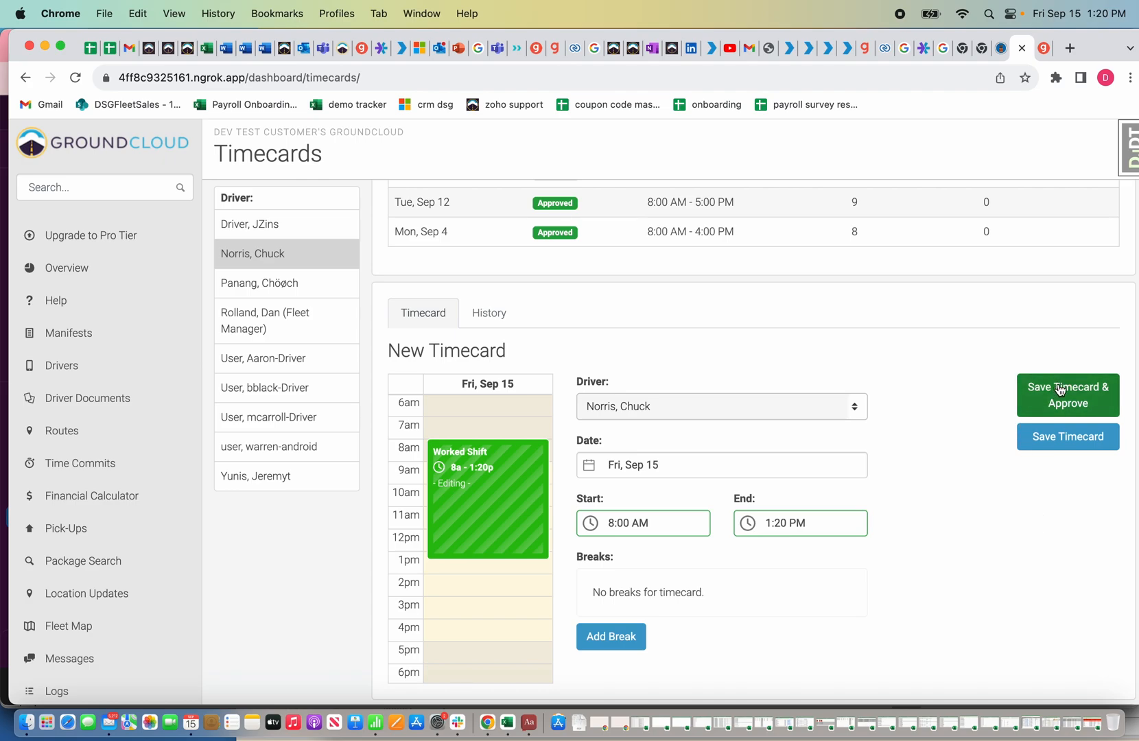
Step: Save and approve the new Sep 15 timecard
{"action": "left_click", "coordinate": [1068, 395]}
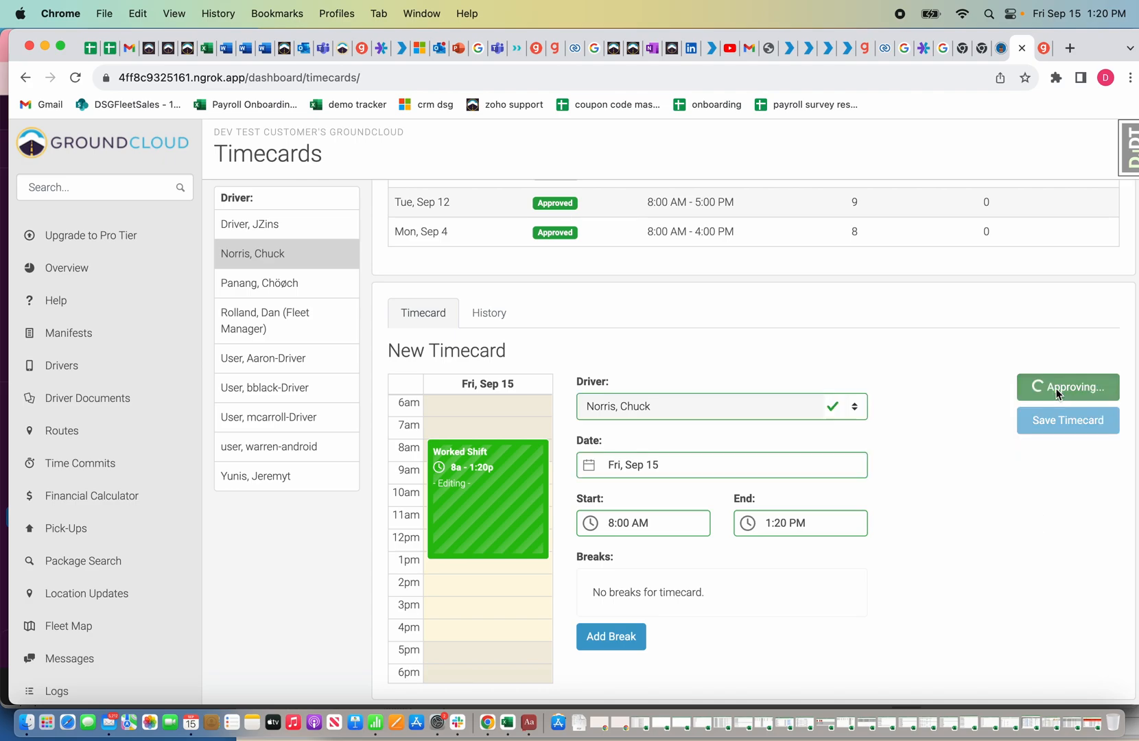
{"action": "left_click", "coordinate": [1068, 387]}
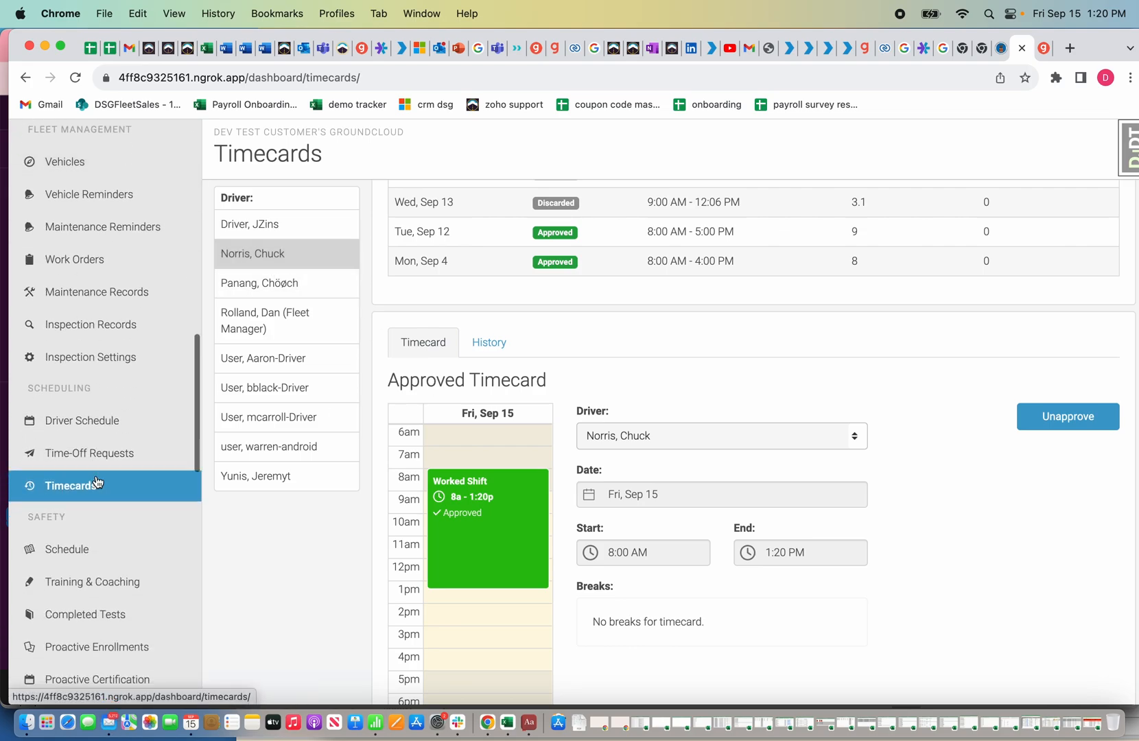
{"action": "scroll", "scroll_direction": "down", "scroll_amount": 3}
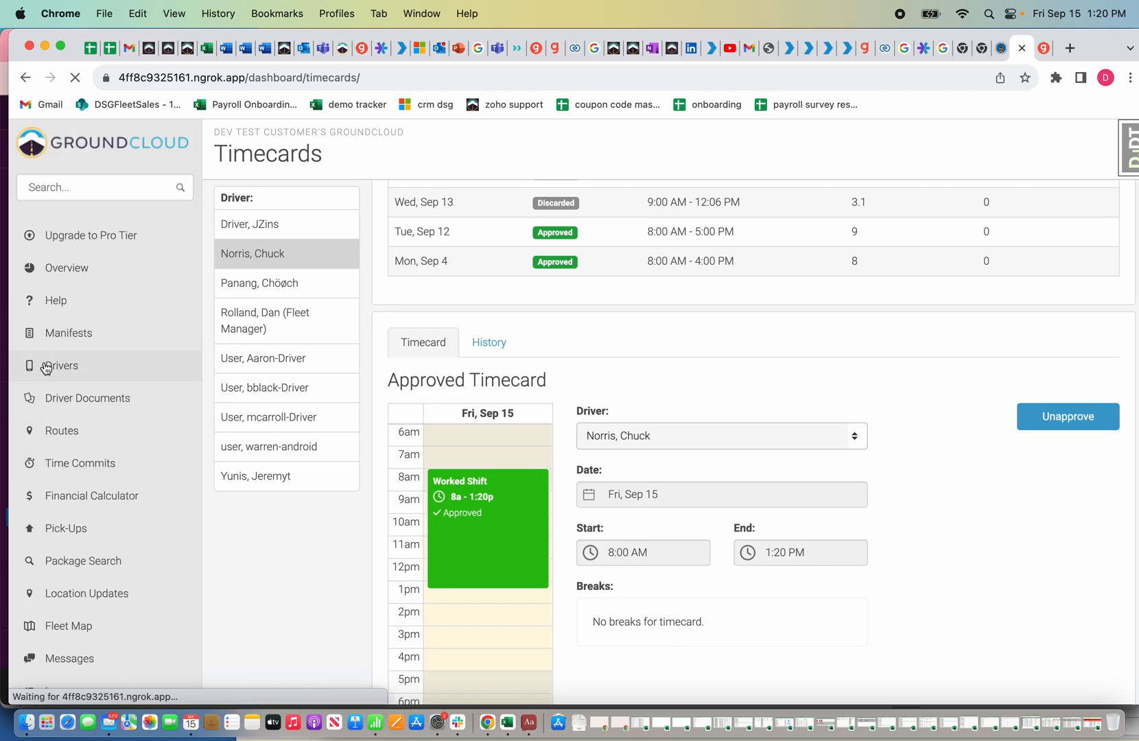
{"action": "left_click", "coordinate": [60, 365]}
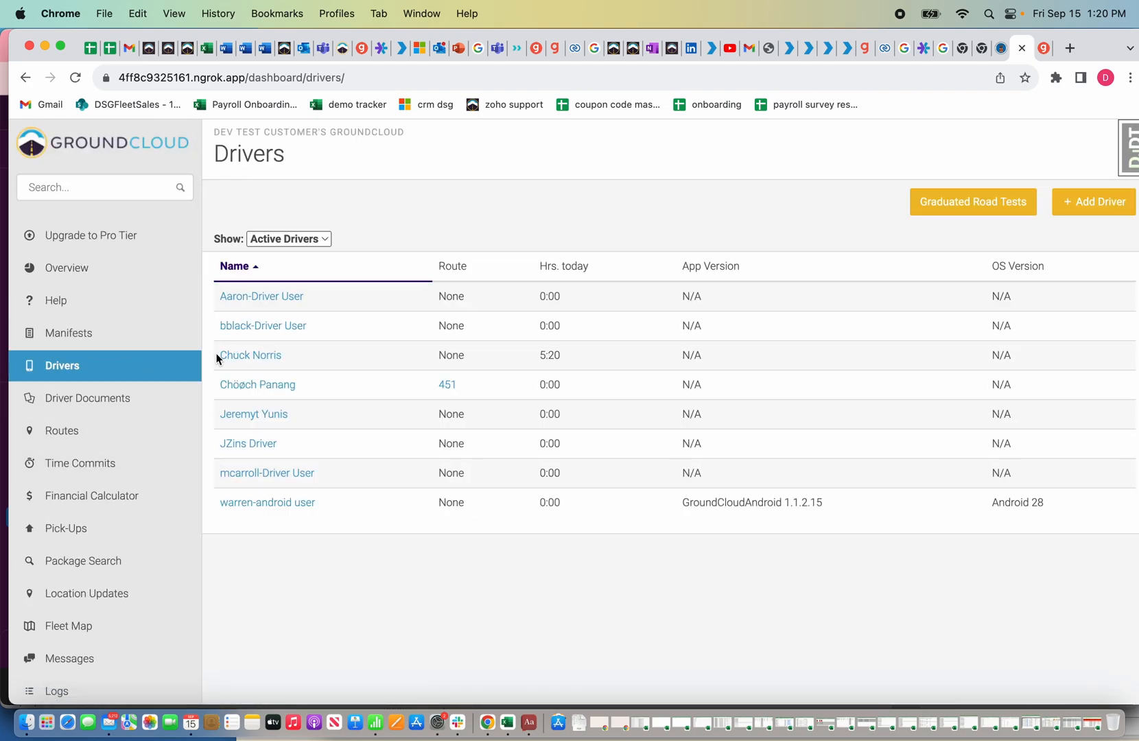
{"action": "left_click", "coordinate": [251, 356]}
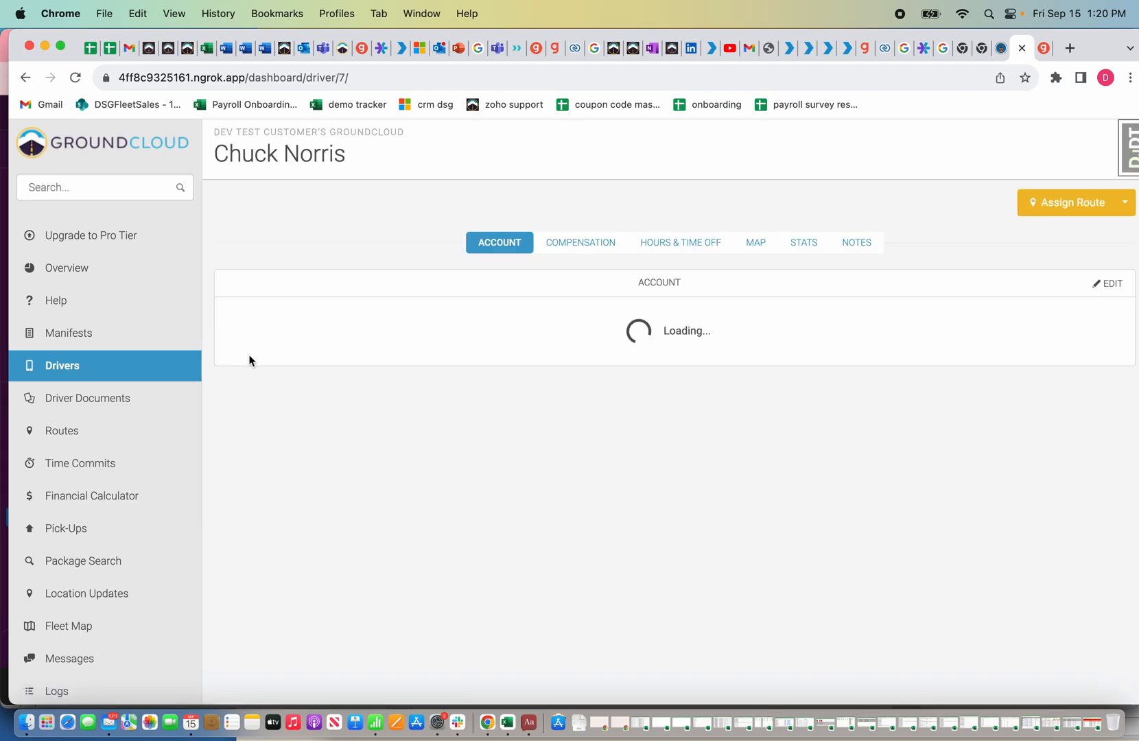
{"action": "left_click", "coordinate": [579, 241]}
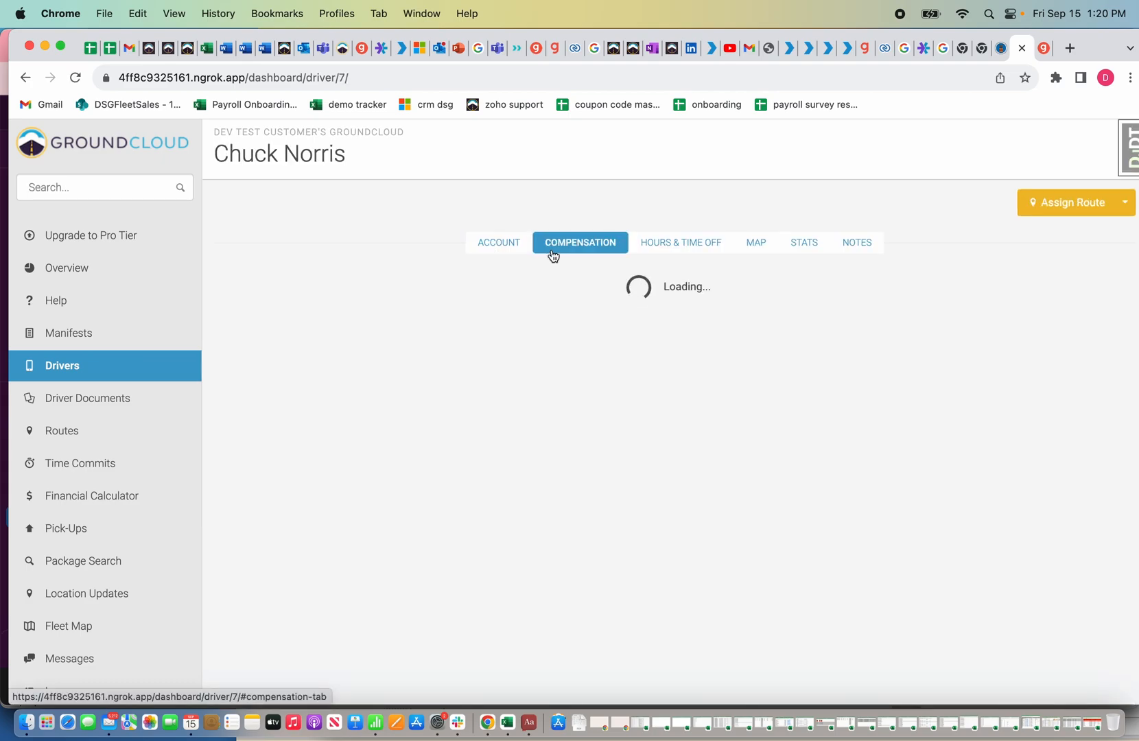
{"action": "left_click", "coordinate": [579, 242]}
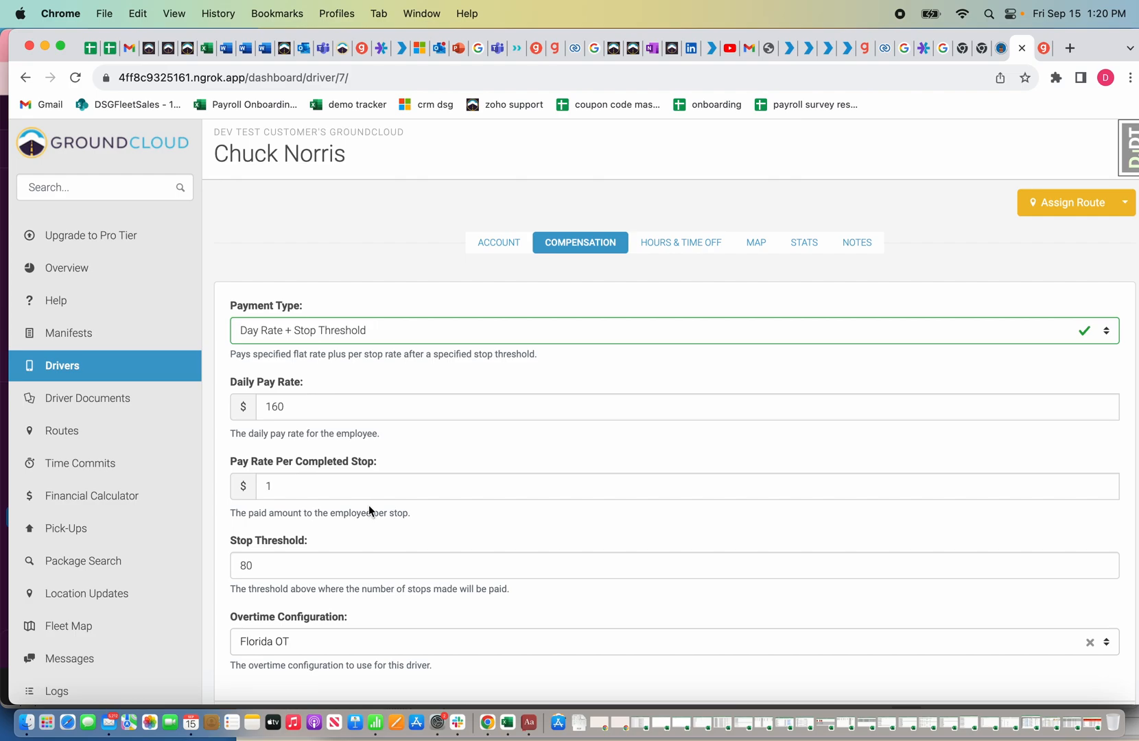
{"action": "mouse_move", "coordinate": [436, 462]}
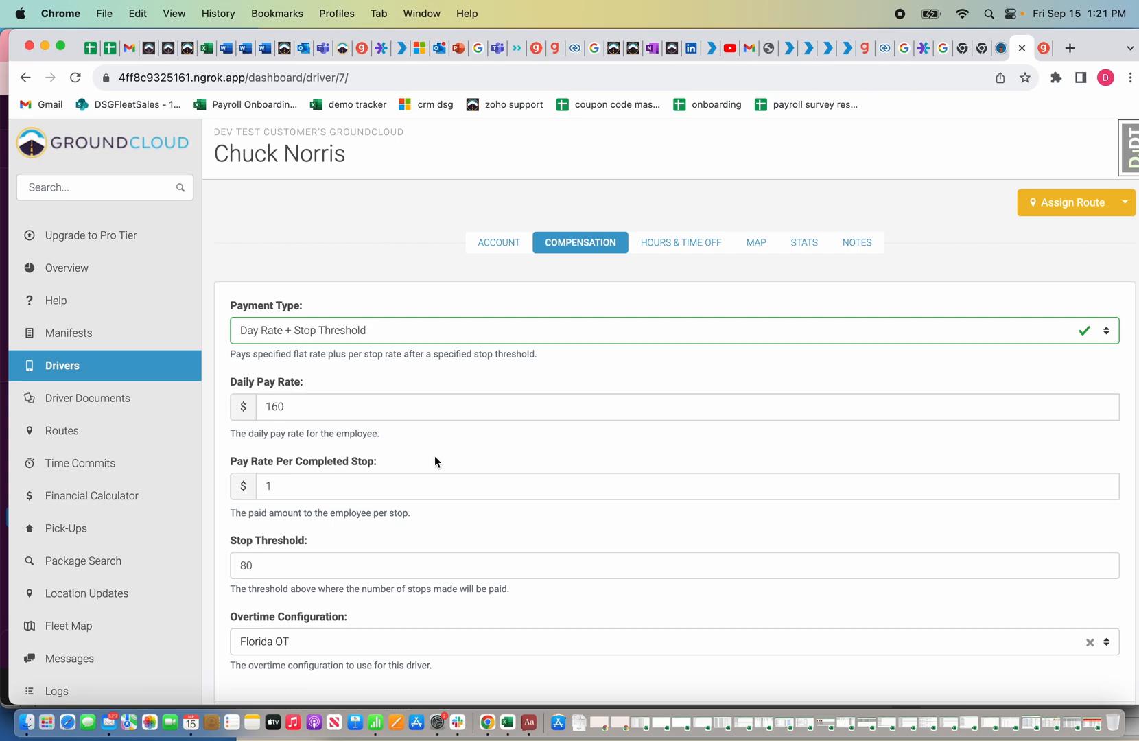
{"action": "mouse_move", "coordinate": [287, 547]}
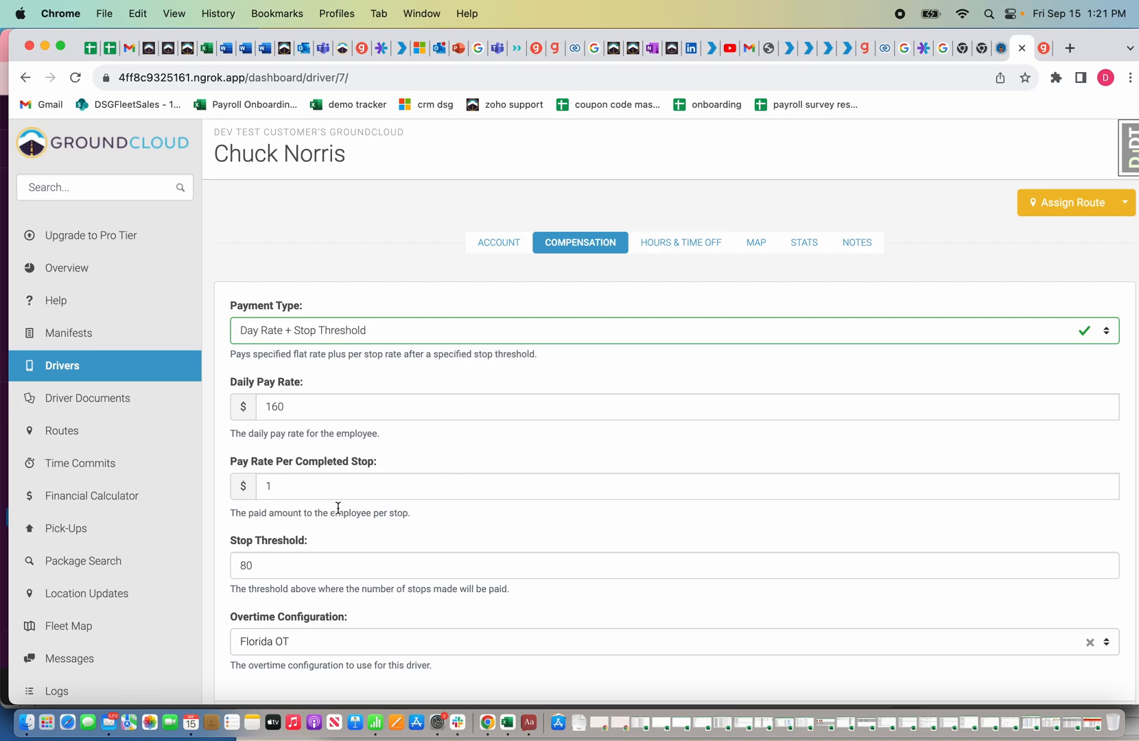
{"action": "scroll", "scroll_direction": "down", "scroll_amount": 3}
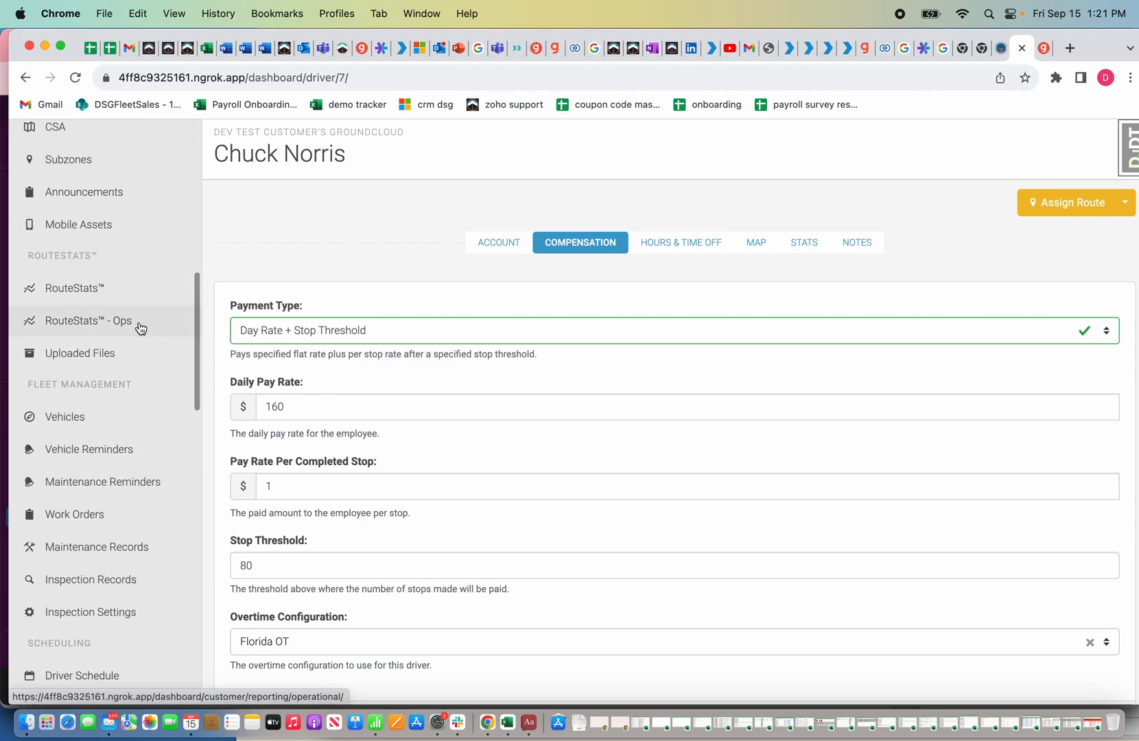
{"action": "scroll", "scroll_direction": "down", "scroll_amount": 3}
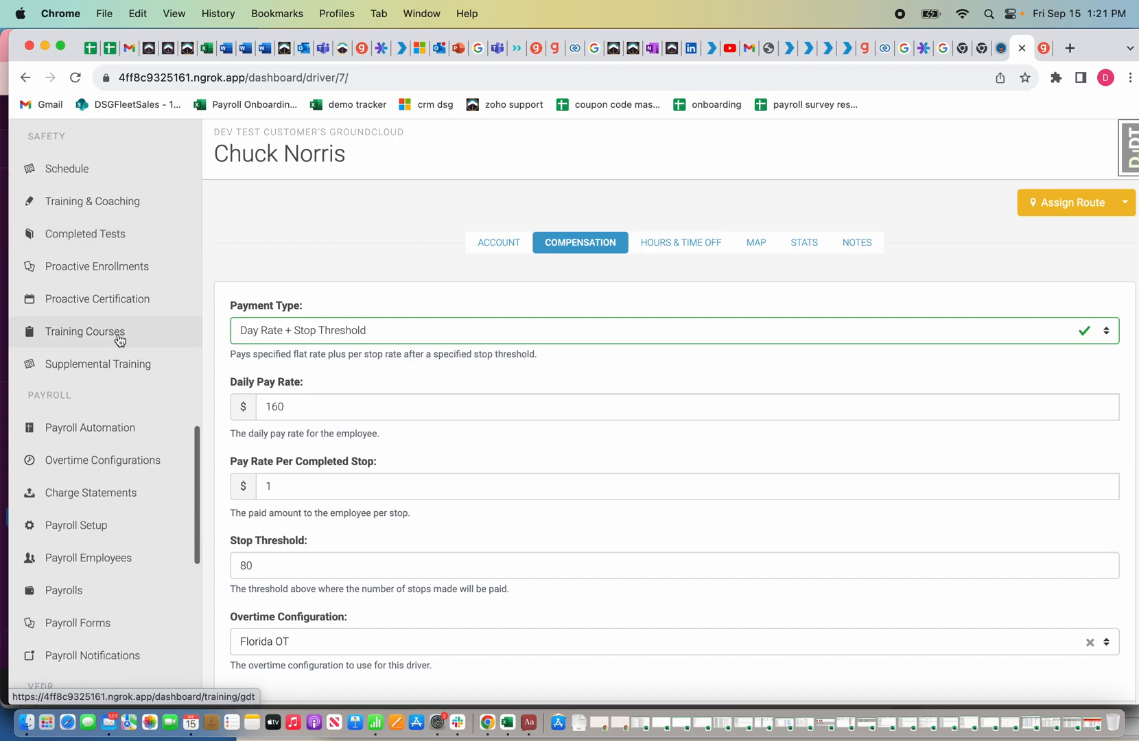
{"action": "mouse_move", "coordinate": [91, 493]}
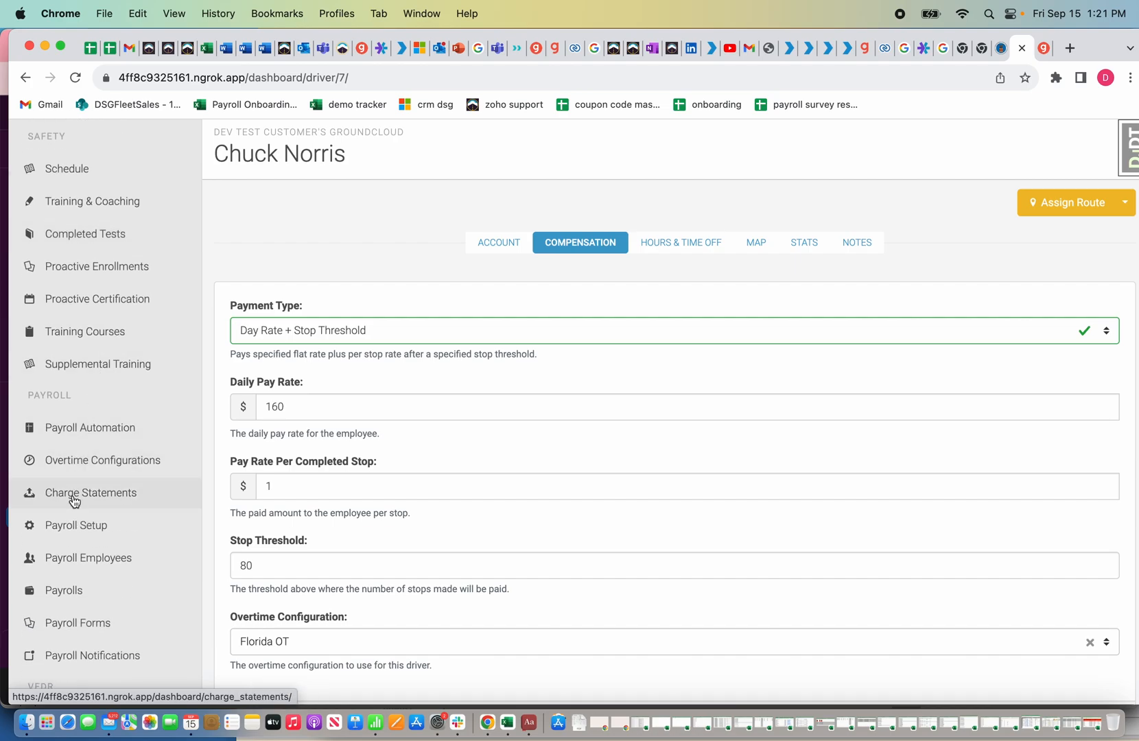
Step: Upload the charge statement .xlsx from Downloads via Charge Statements
{"action": "left_click", "coordinate": [92, 493]}
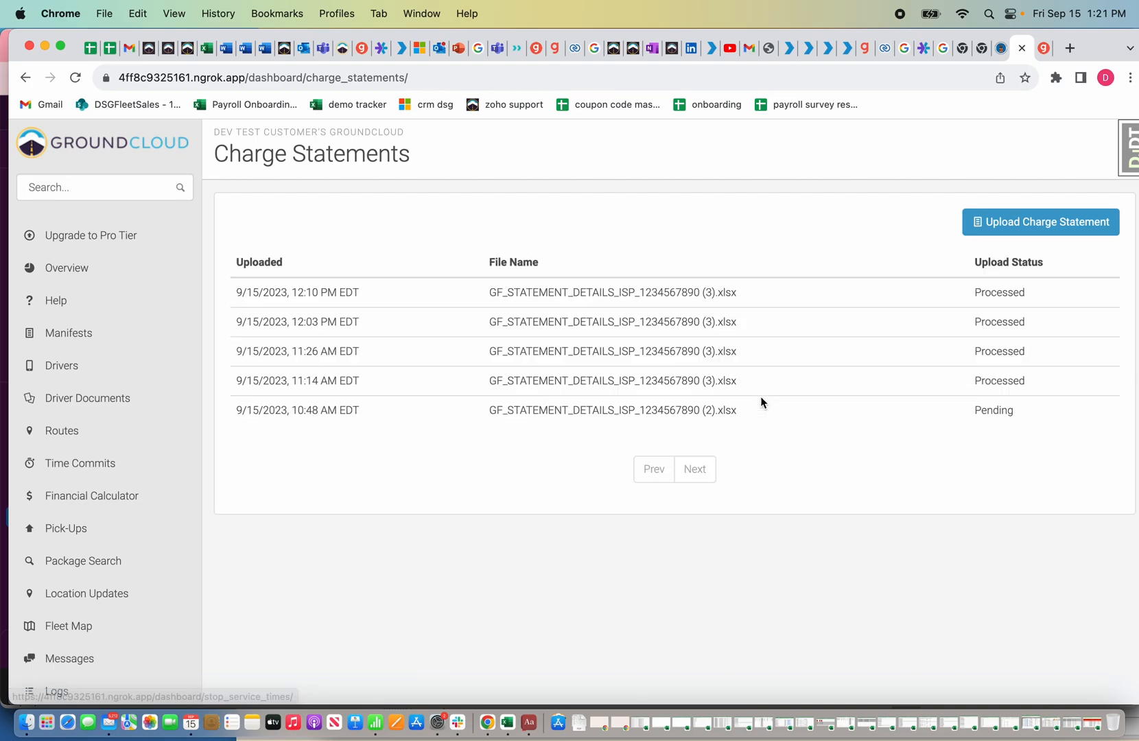
{"action": "left_click", "coordinate": [1039, 221]}
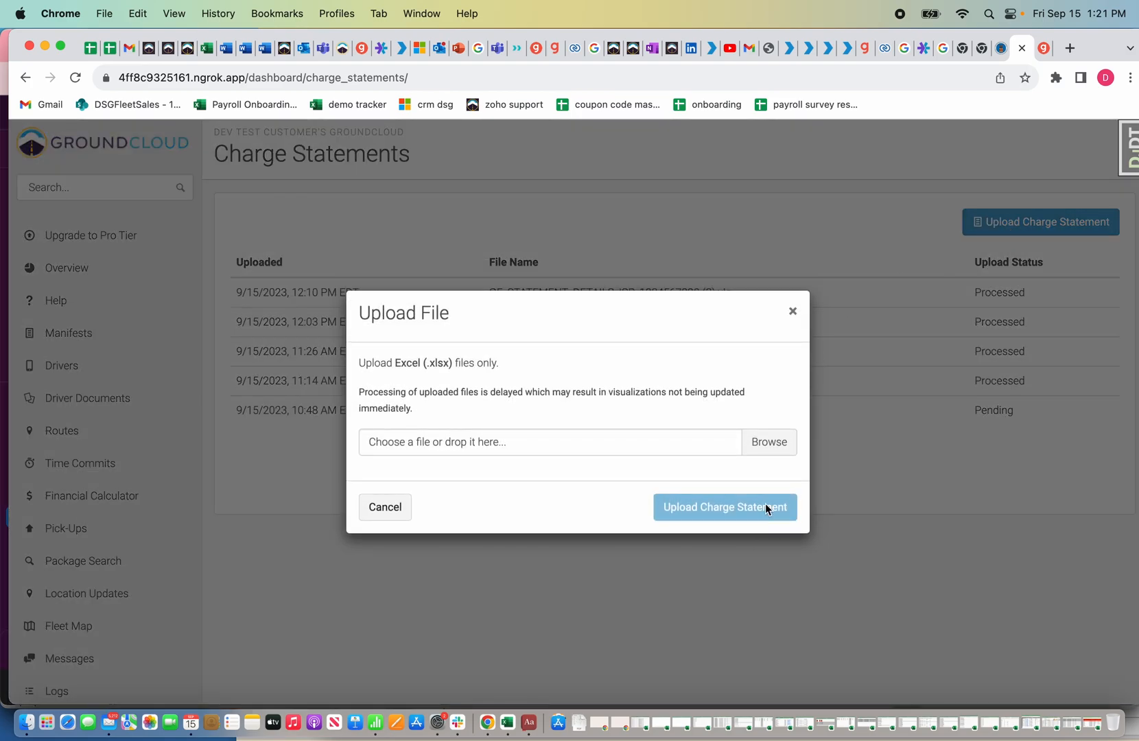
{"action": "left_click", "coordinate": [768, 442]}
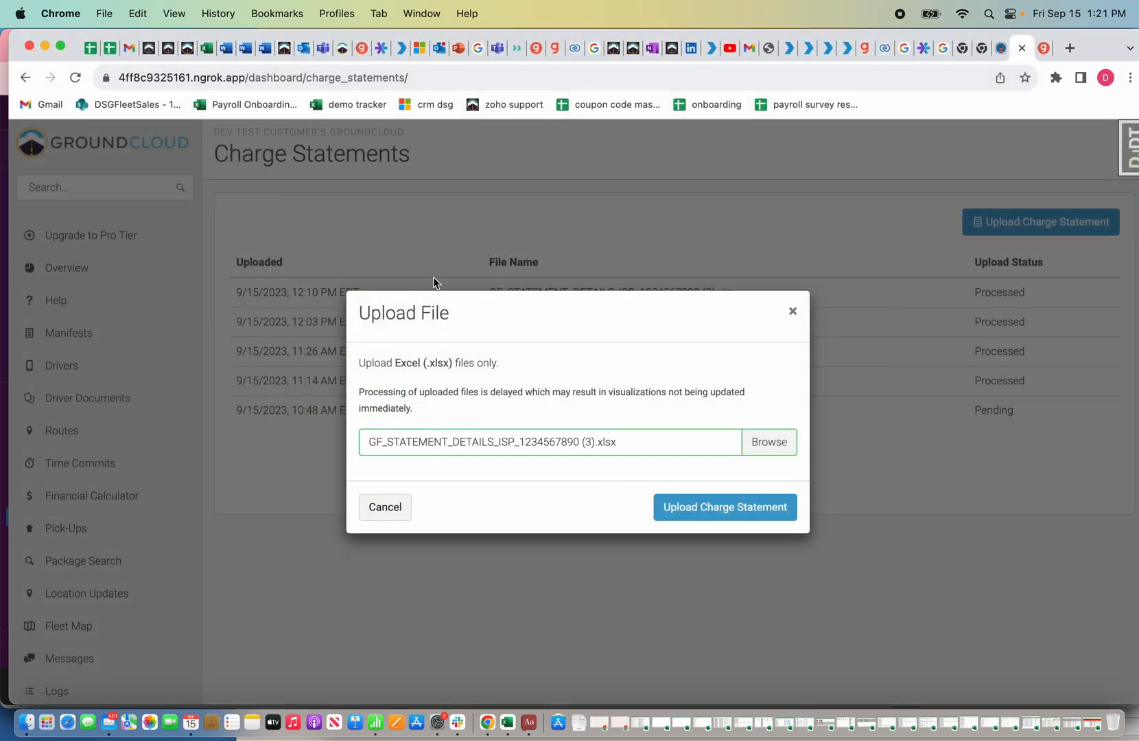
{"action": "left_click", "coordinate": [723, 506]}
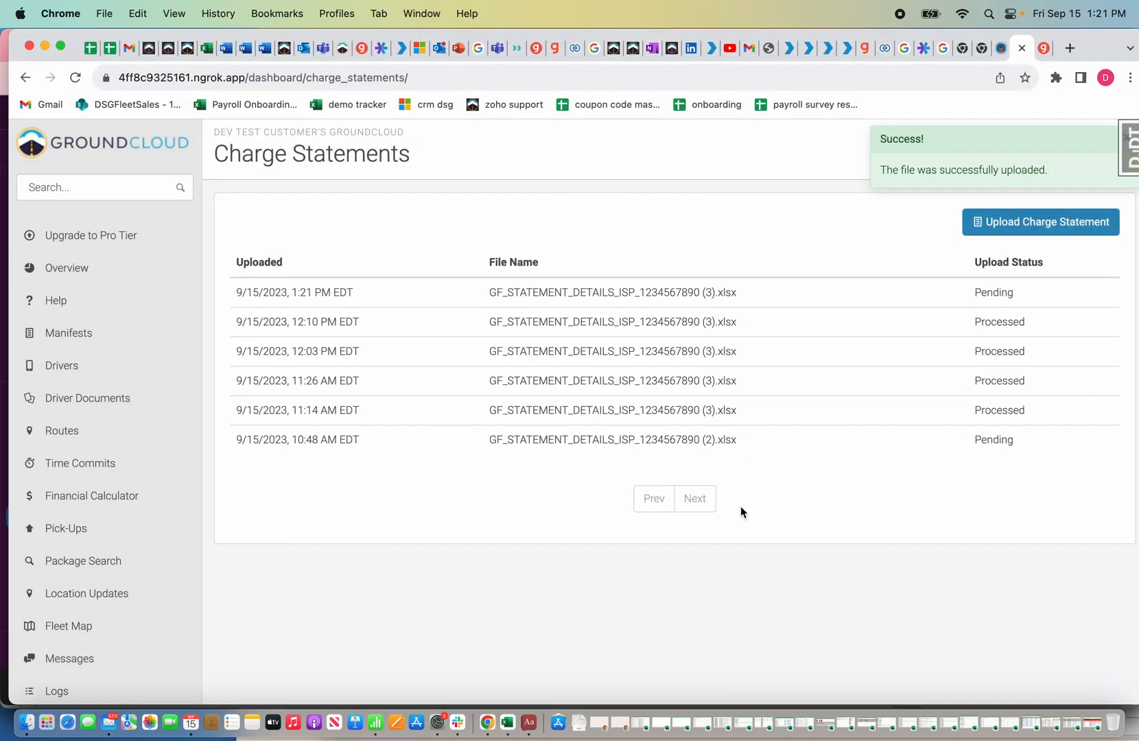
{"action": "mouse_move", "coordinate": [936, 313]}
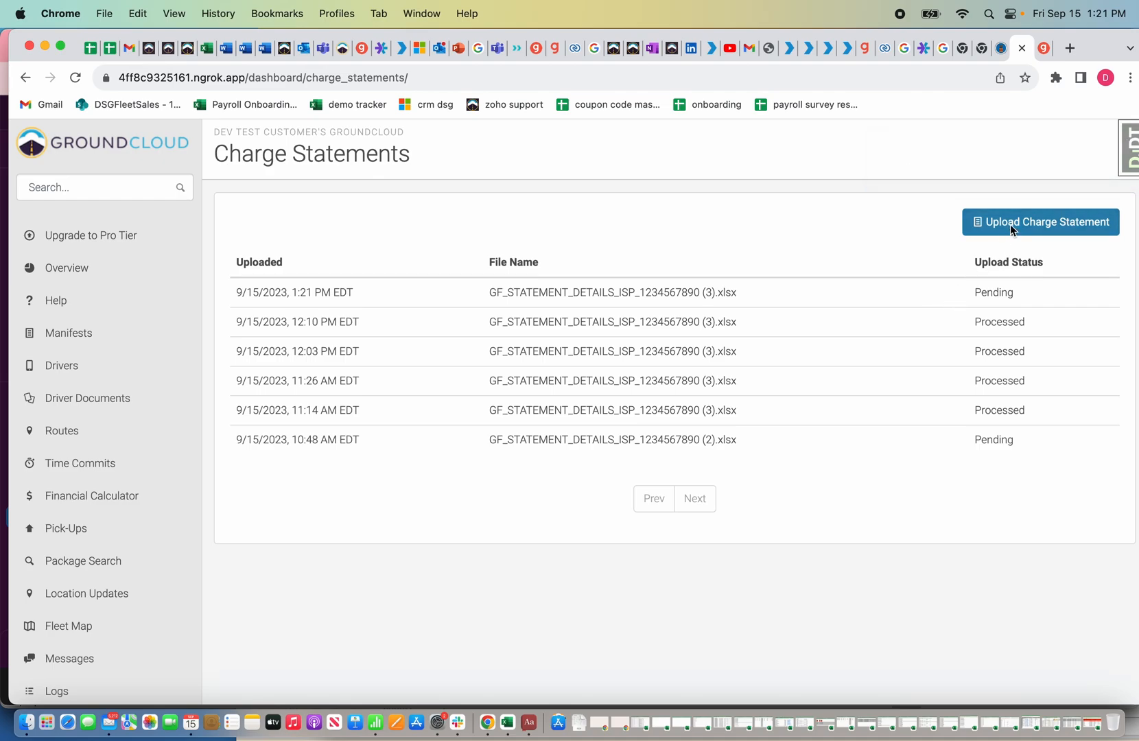
Step: Upload the same statement spreadsheet a second time so both show Processed
{"action": "left_click", "coordinate": [1040, 221]}
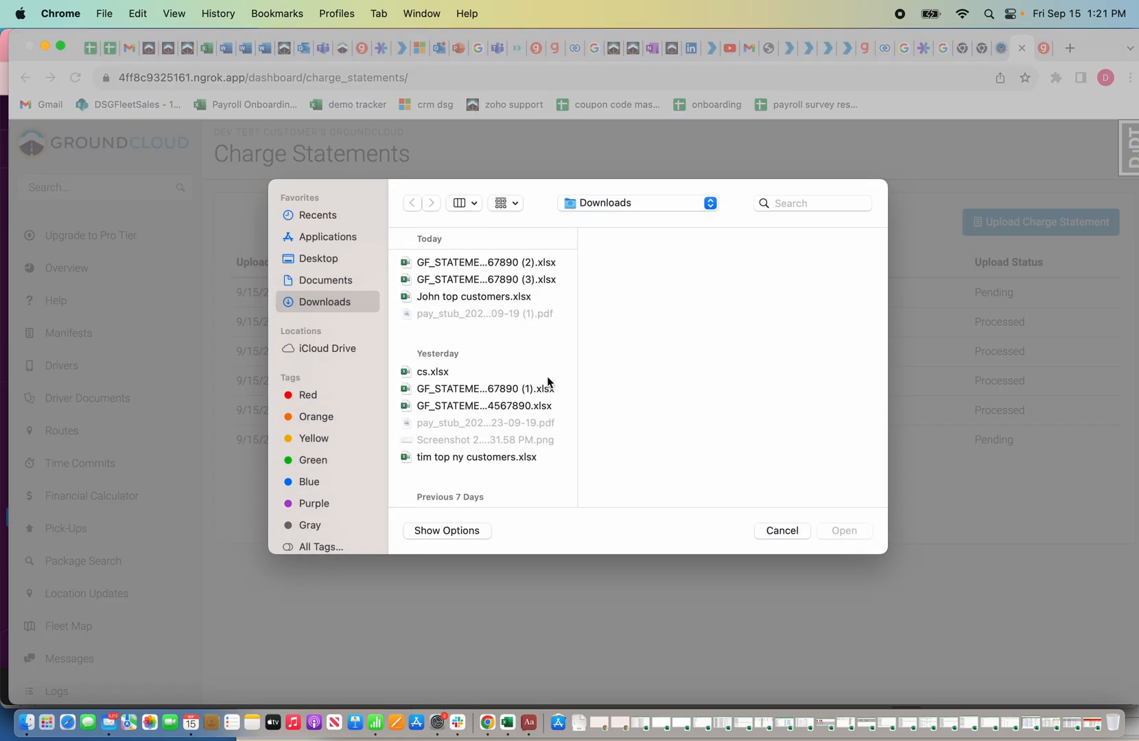
{"action": "left_click", "coordinate": [486, 279]}
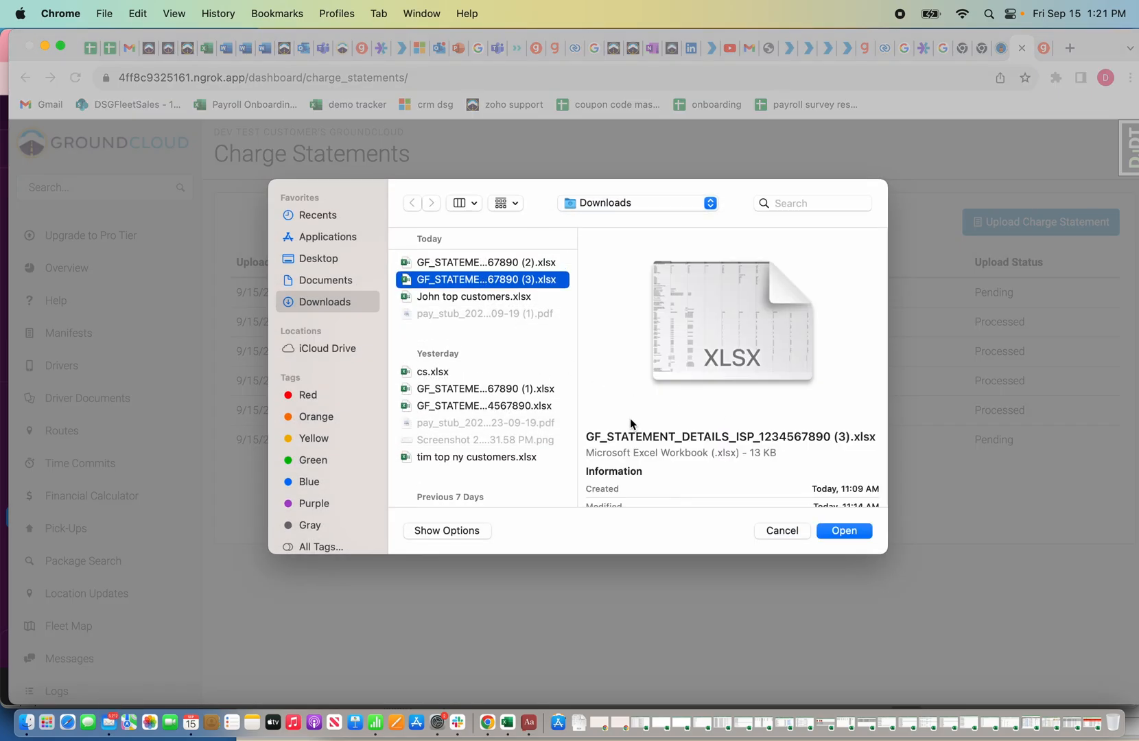
{"action": "left_click", "coordinate": [844, 530]}
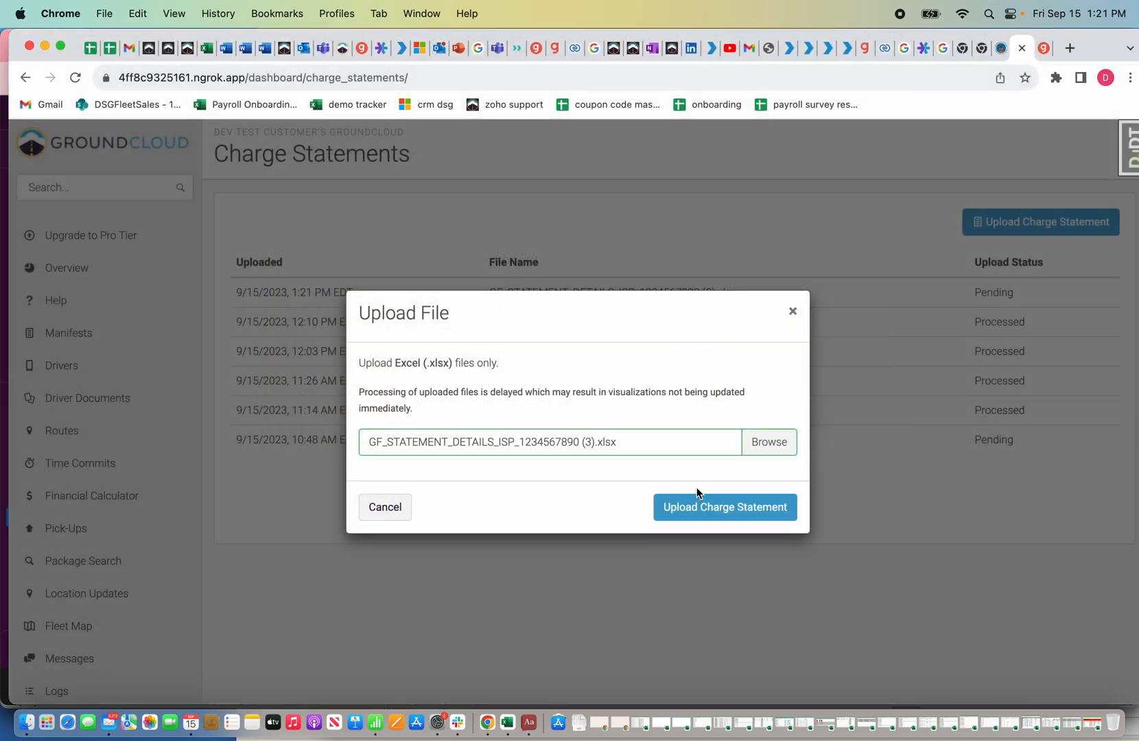
{"action": "left_click", "coordinate": [723, 506]}
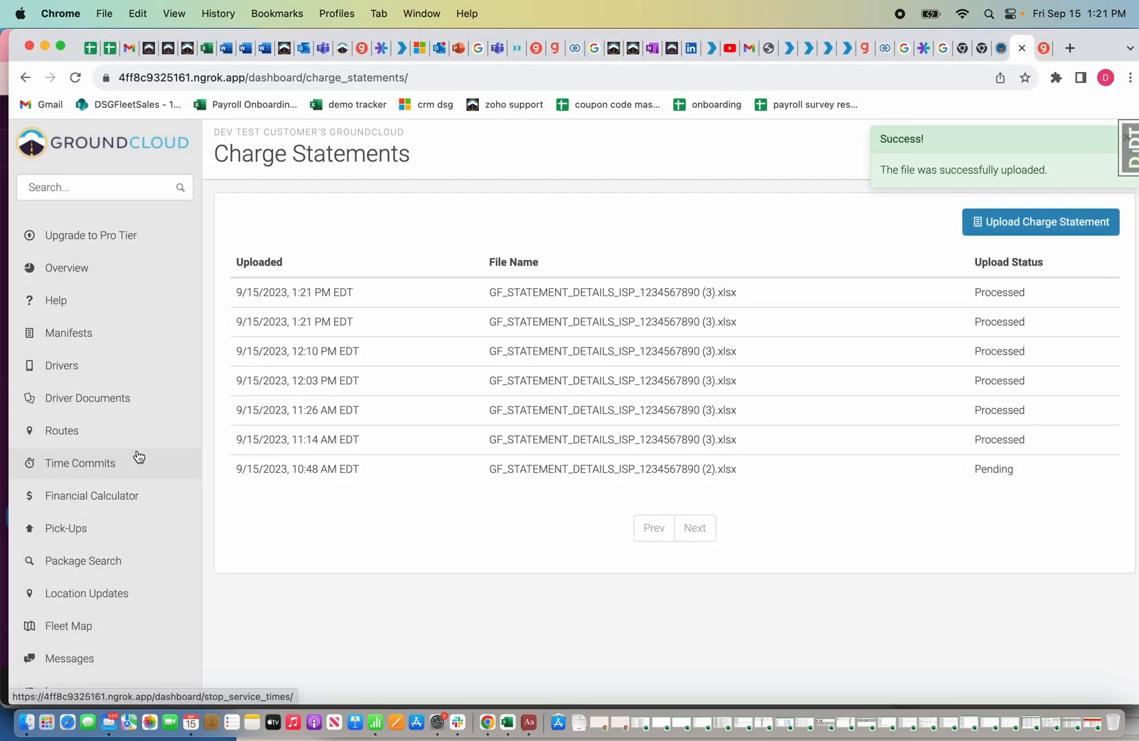
{"action": "scroll", "scroll_direction": "down", "scroll_amount": 3}
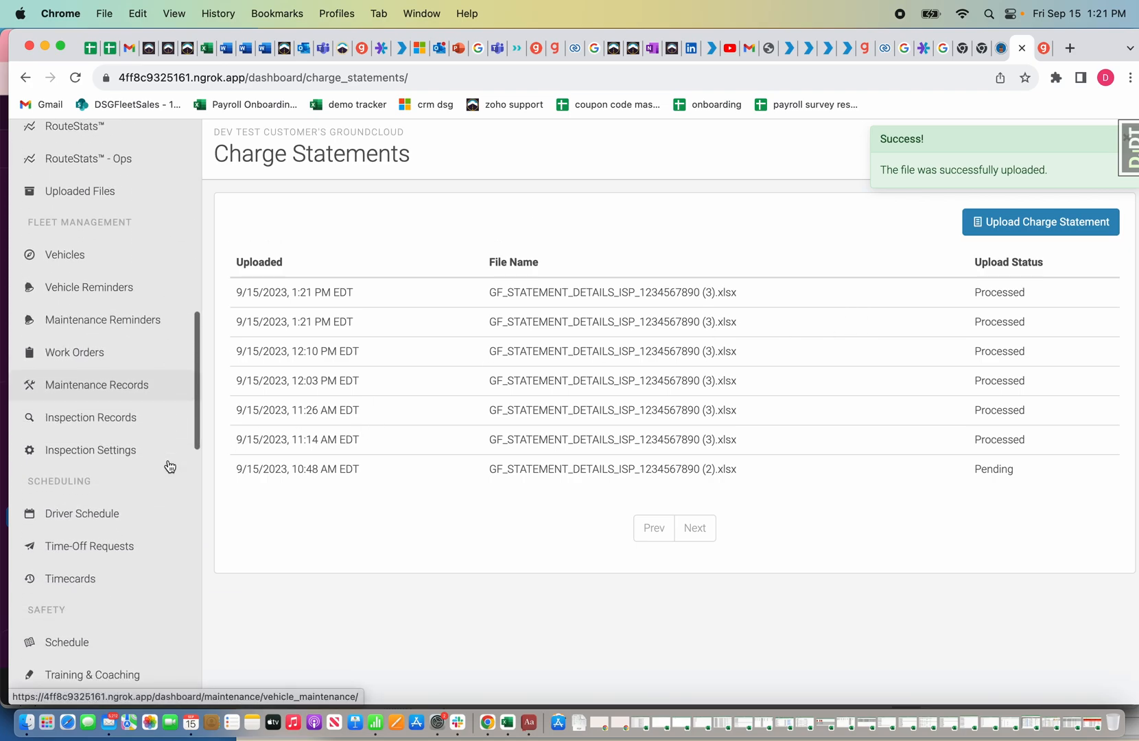
{"action": "scroll", "scroll_direction": "down", "scroll_amount": 3}
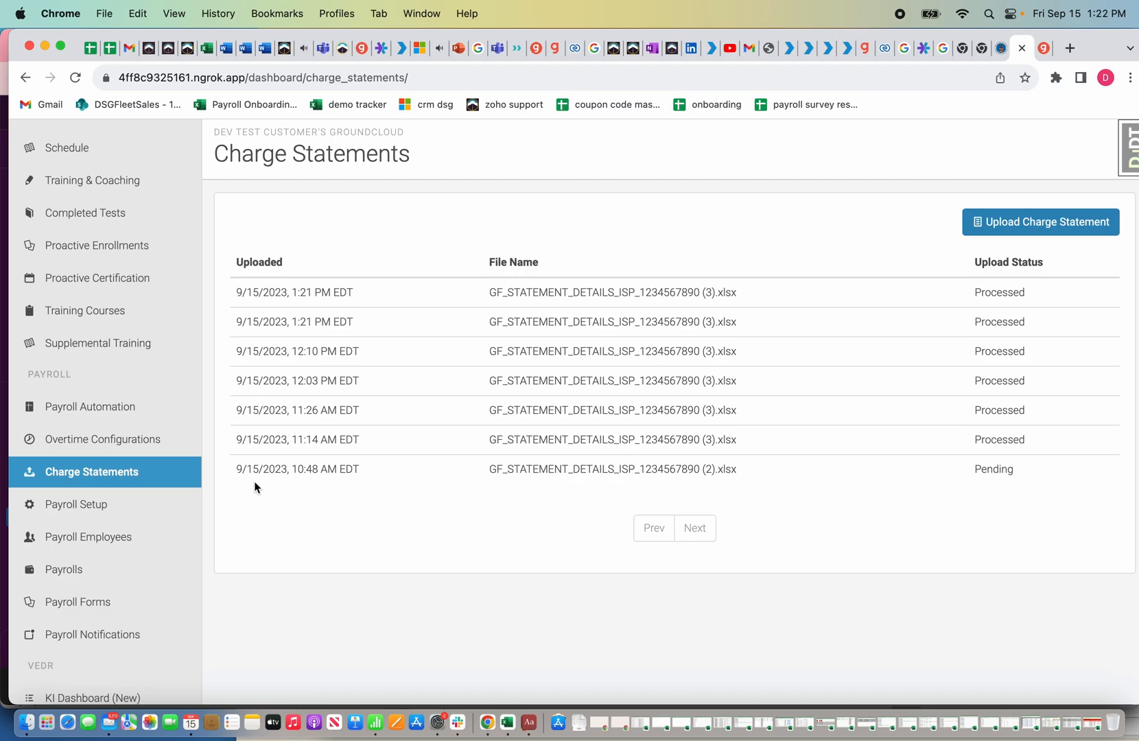
{"action": "mouse_move", "coordinate": [239, 486]}
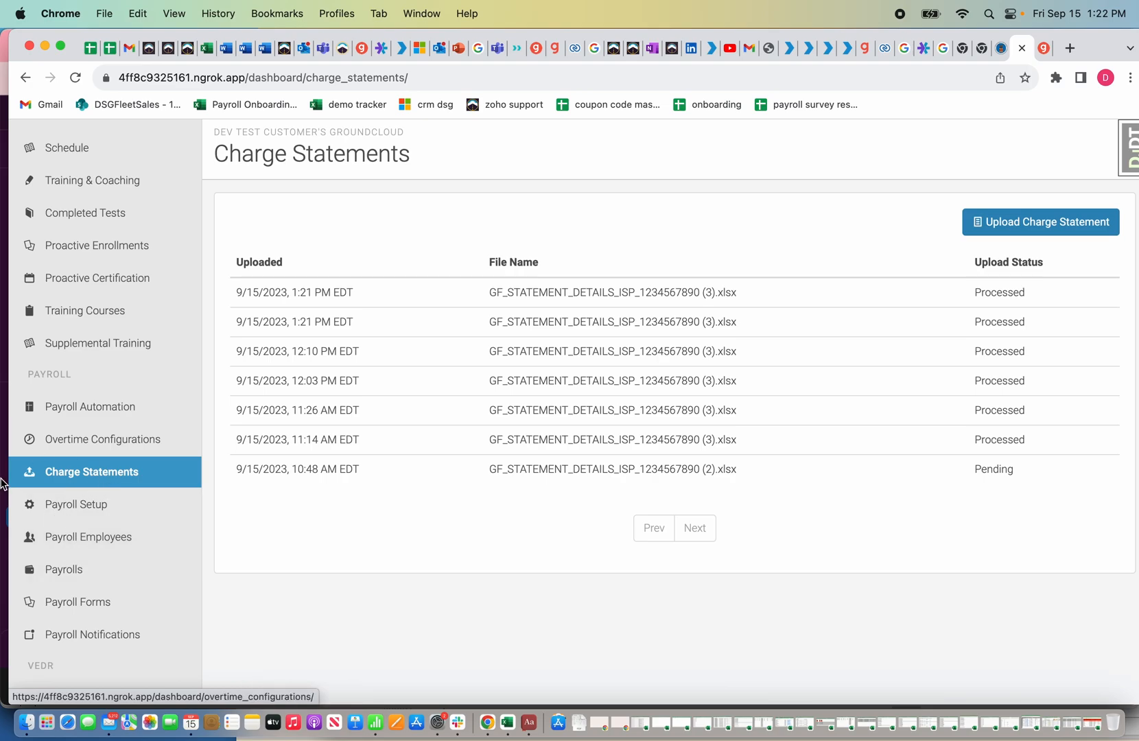
{"action": "left_click", "coordinate": [64, 569]}
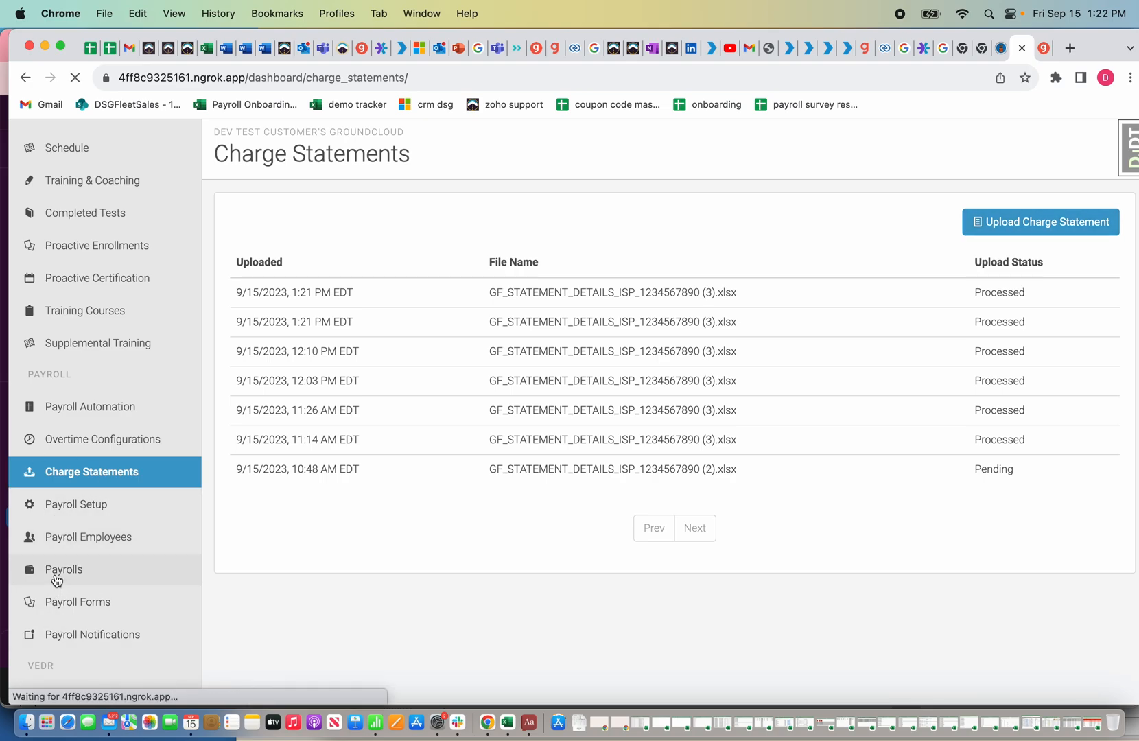
{"action": "left_click", "coordinate": [63, 570]}
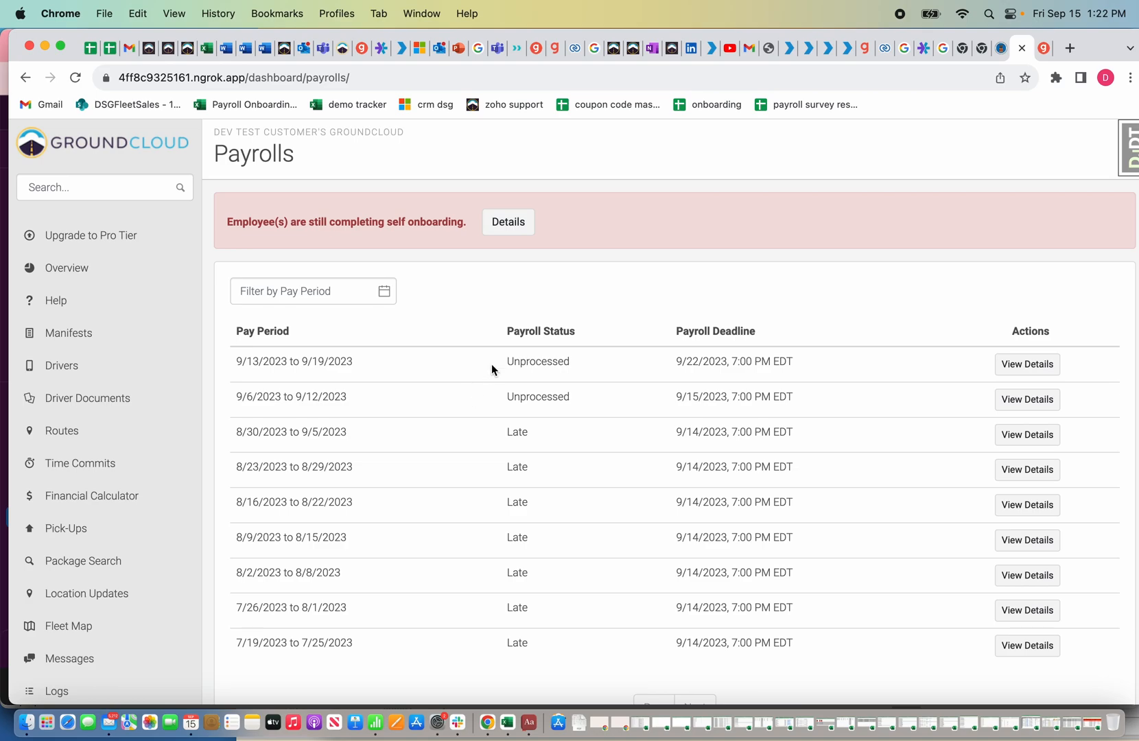
{"action": "mouse_move", "coordinate": [406, 234]}
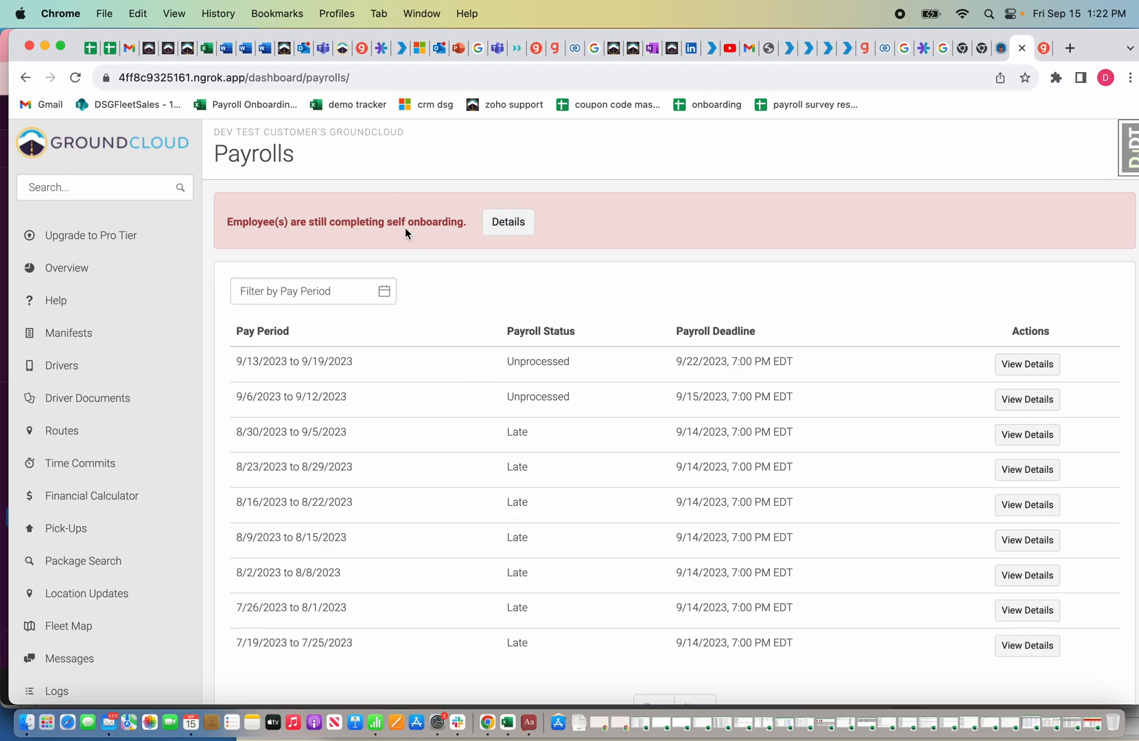
{"action": "mouse_move", "coordinate": [400, 236]}
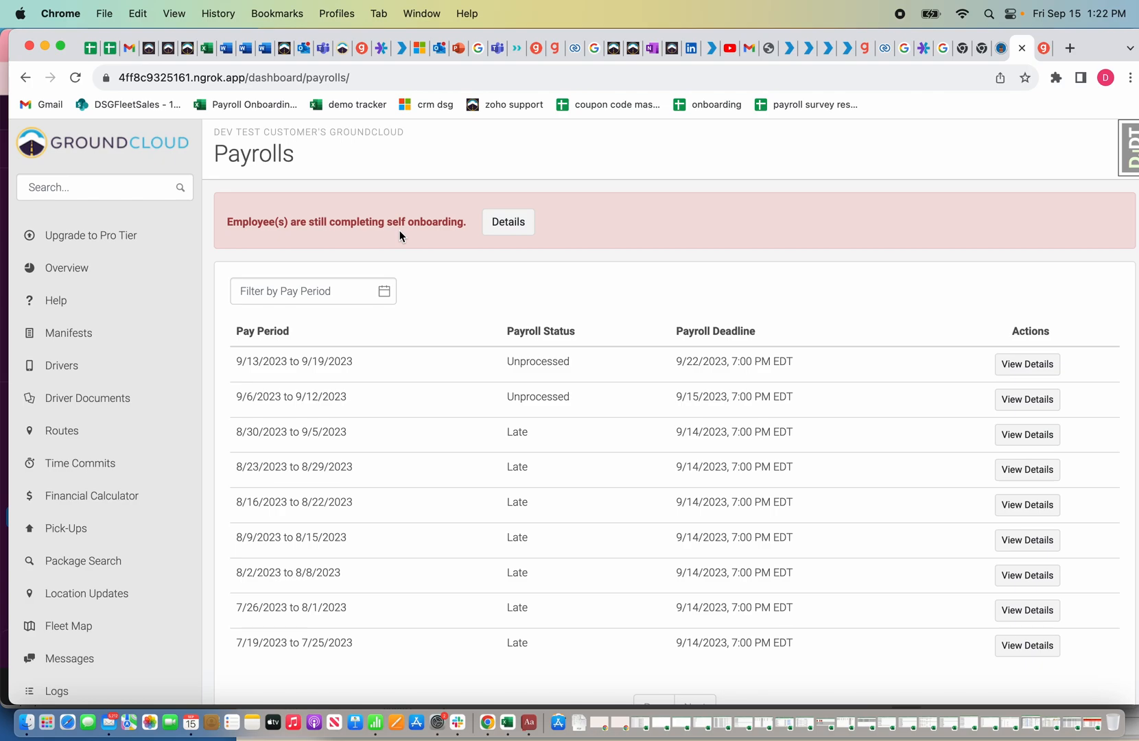
{"action": "mouse_move", "coordinate": [367, 347]}
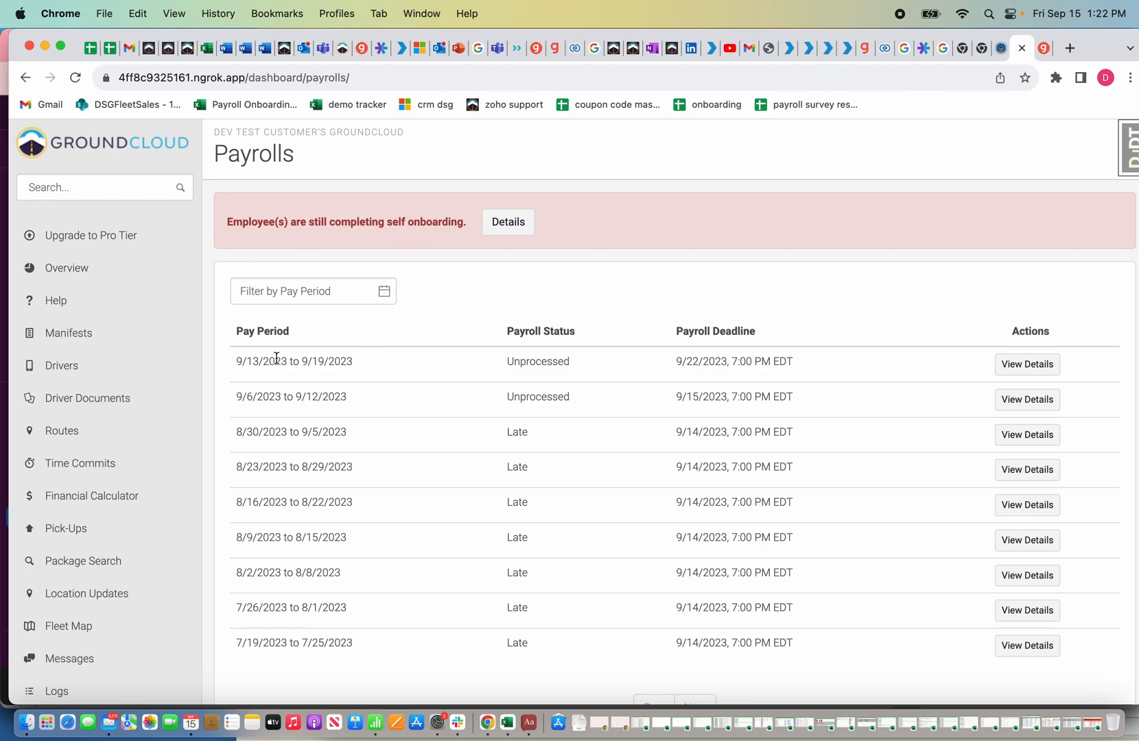
{"action": "mouse_move", "coordinate": [345, 361]}
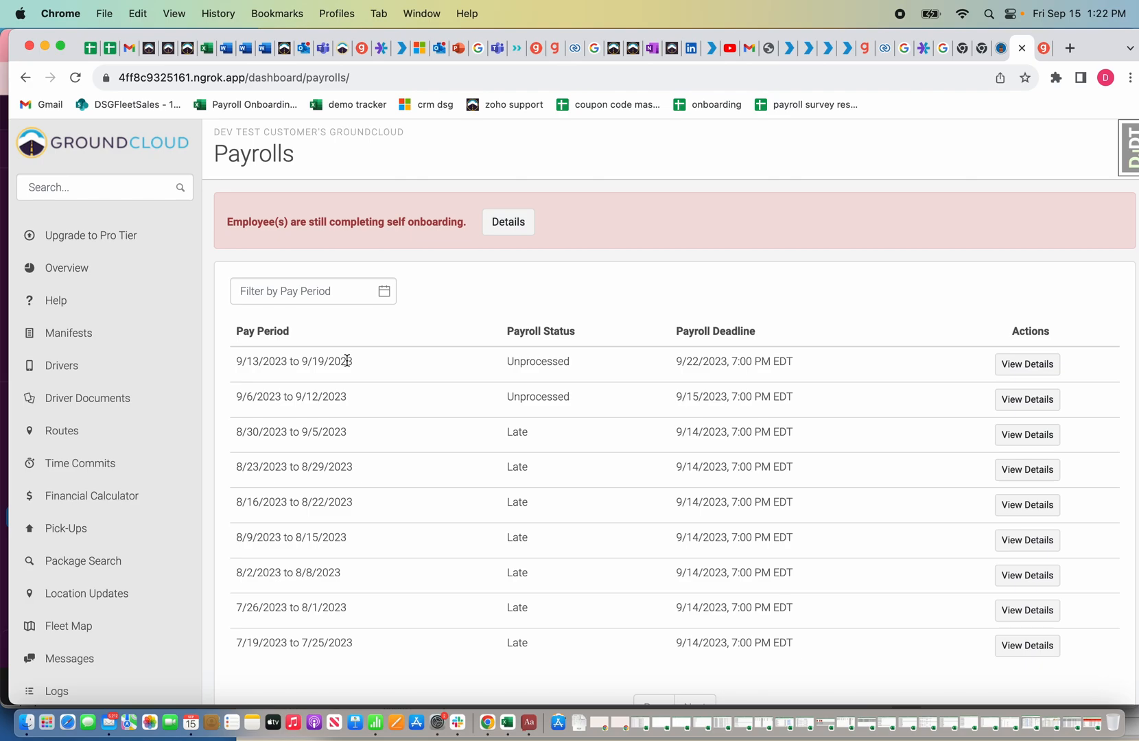
{"action": "mouse_move", "coordinate": [525, 360]}
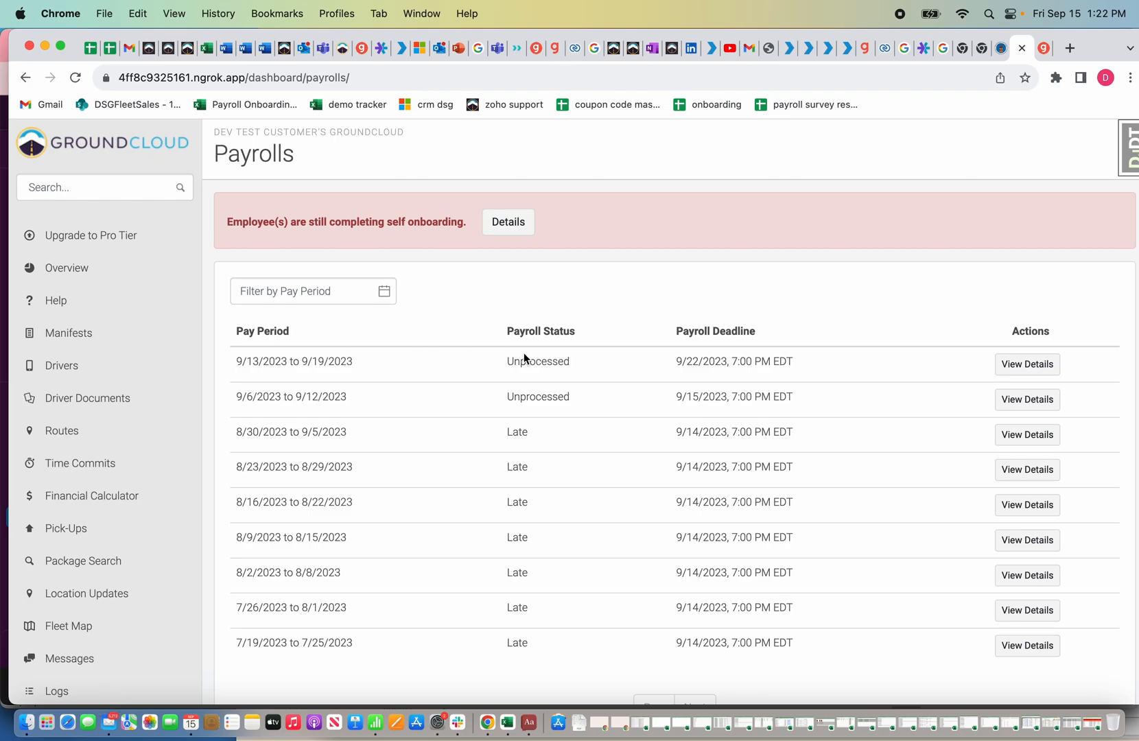
{"action": "left_click", "coordinate": [1027, 364]}
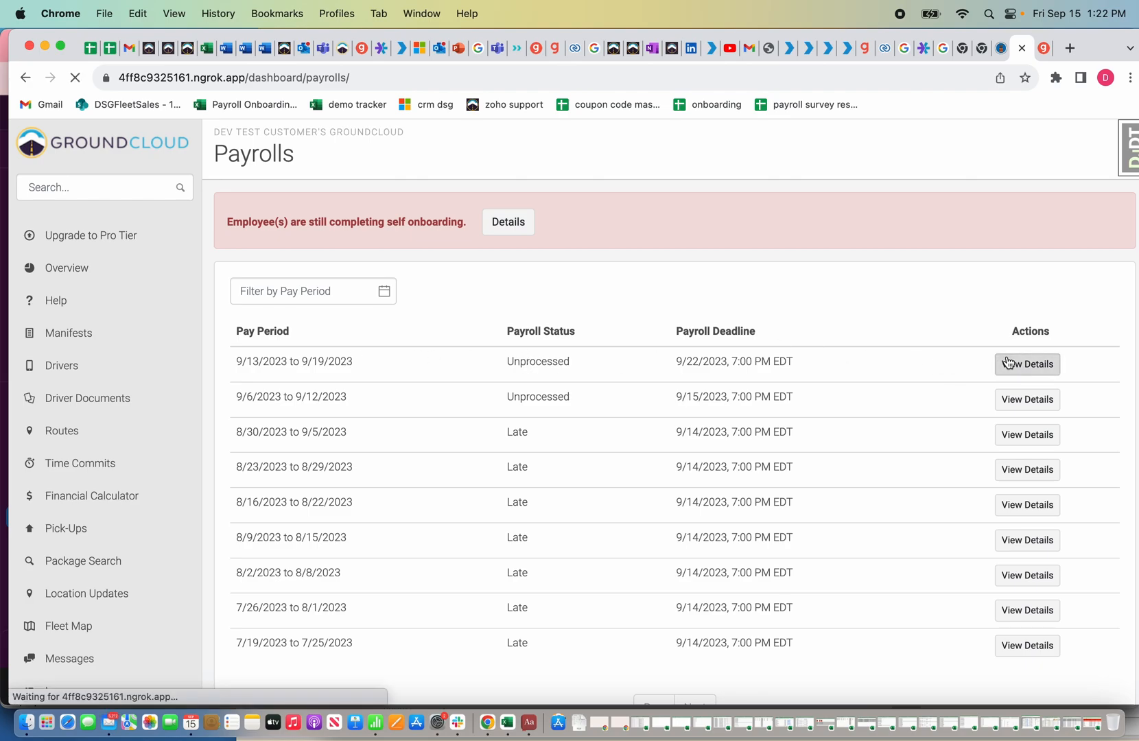
{"action": "left_click", "coordinate": [1026, 363]}
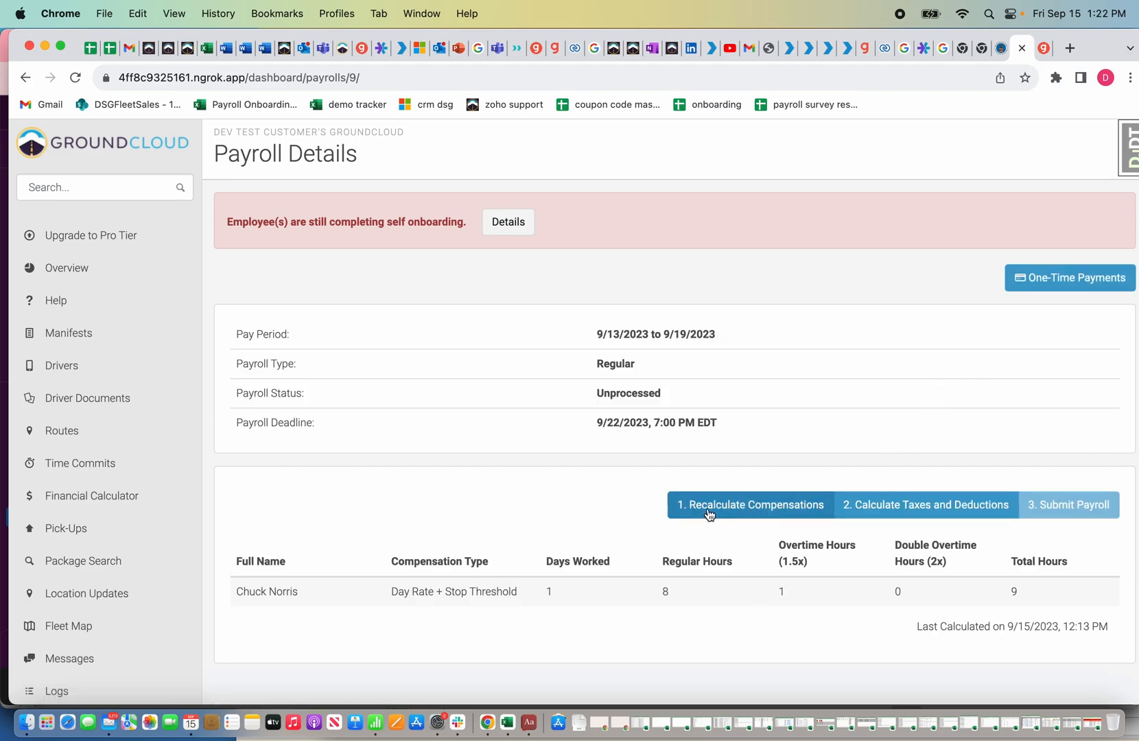
{"action": "left_click", "coordinate": [749, 505]}
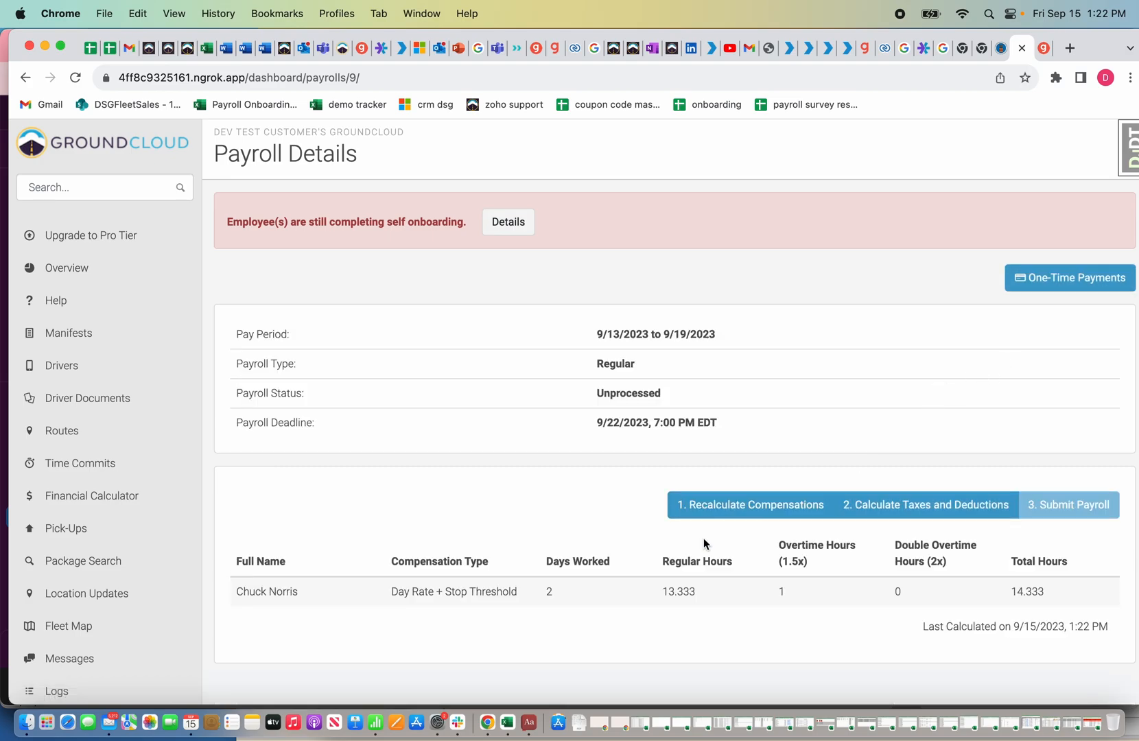
{"action": "mouse_move", "coordinate": [598, 533]}
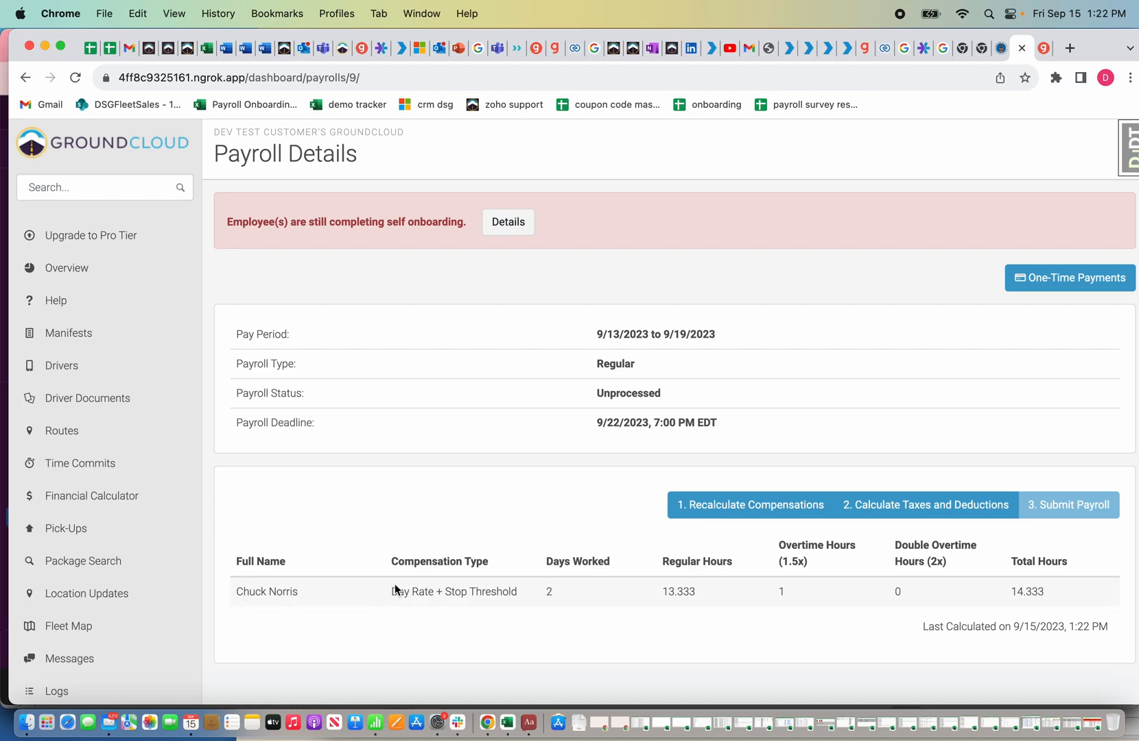
{"action": "double_click", "coordinate": [453, 592]}
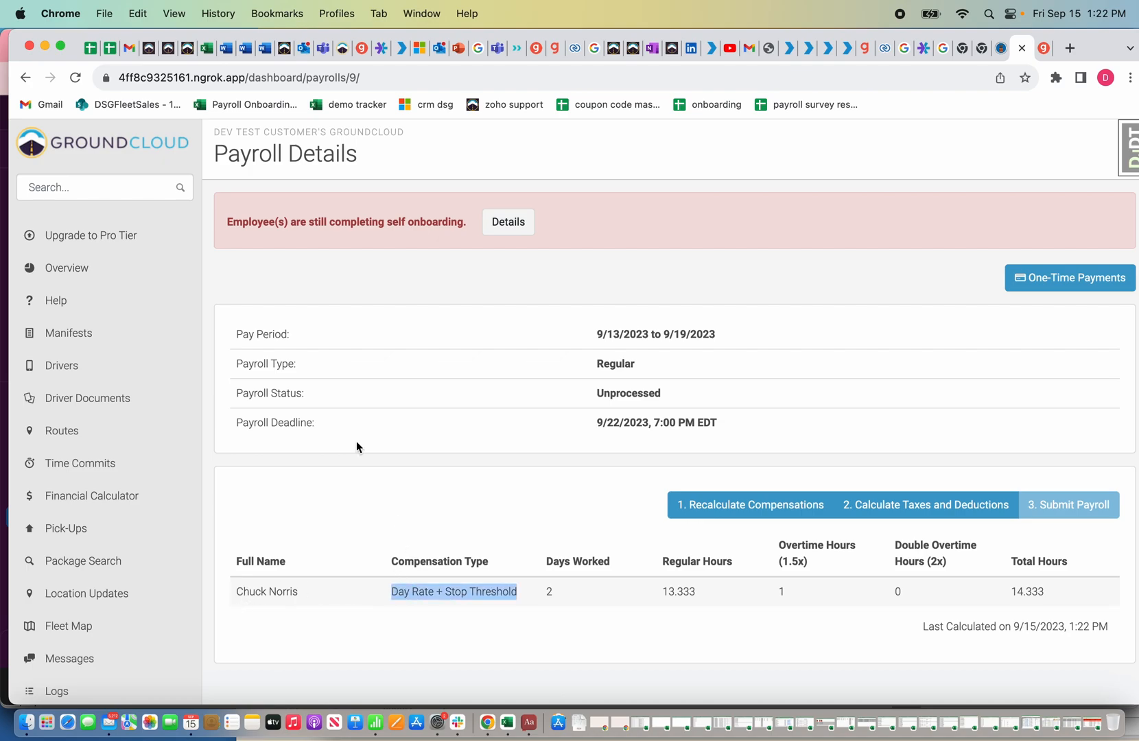
{"action": "mouse_move", "coordinate": [368, 515]}
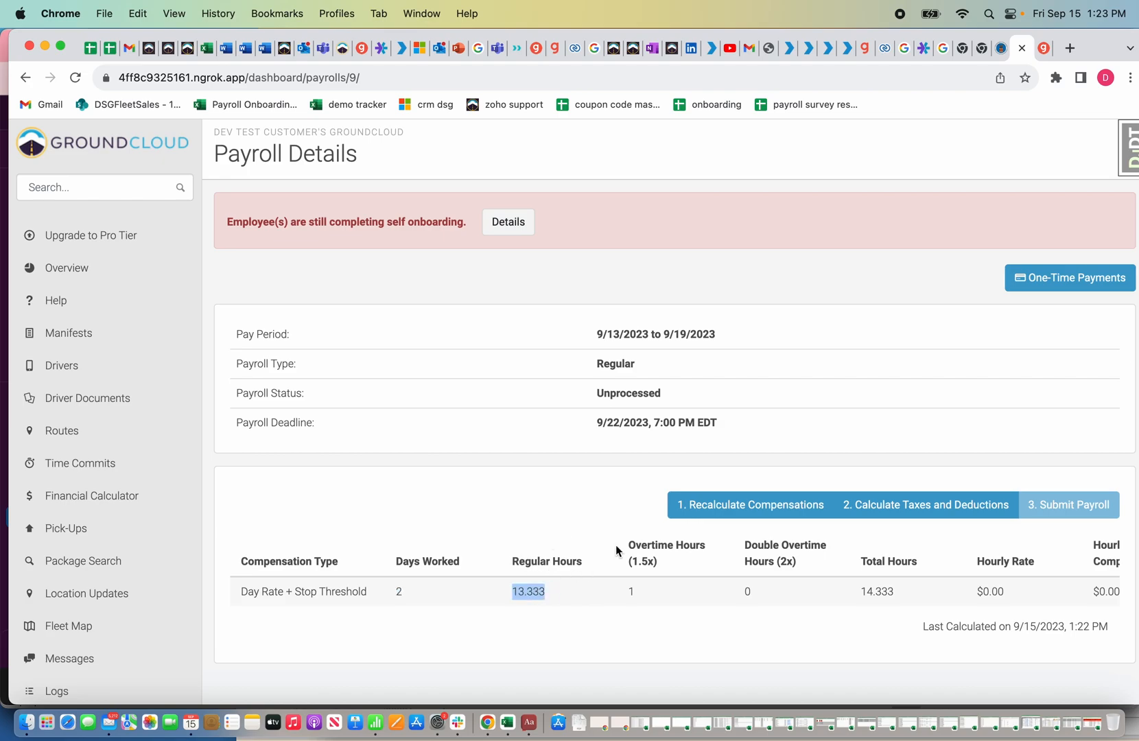
{"action": "mouse_move", "coordinate": [666, 572]}
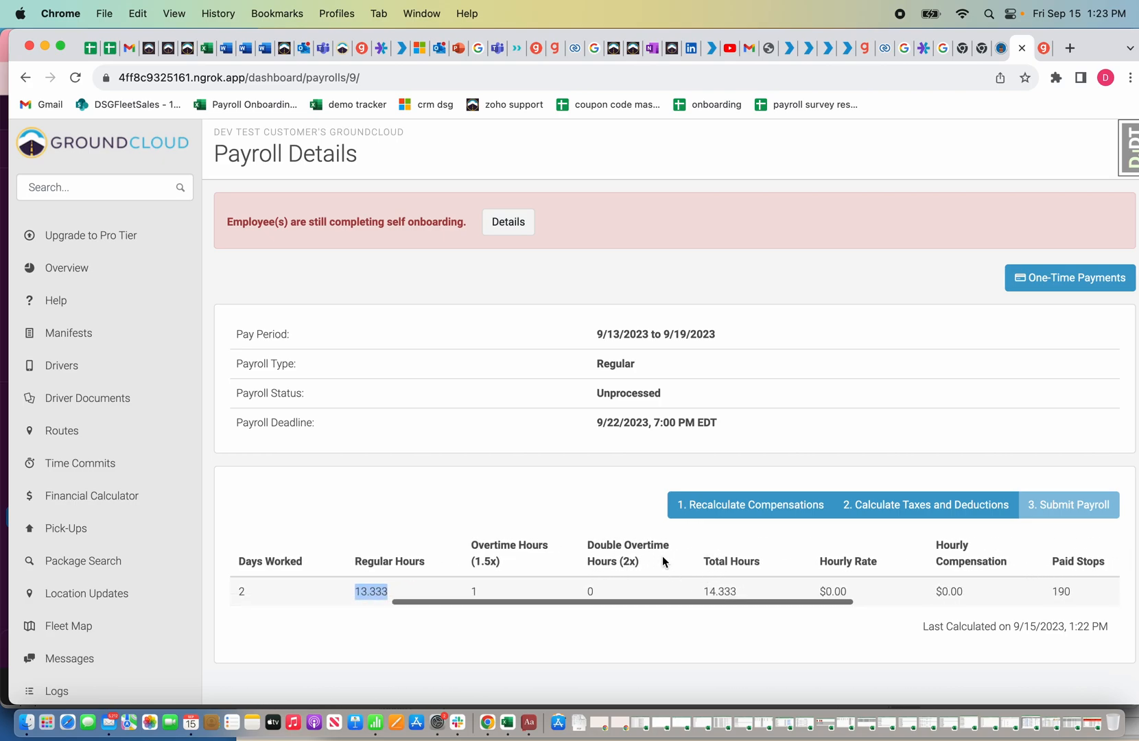
{"action": "scroll", "scroll_direction": "right", "scroll_amount": 3}
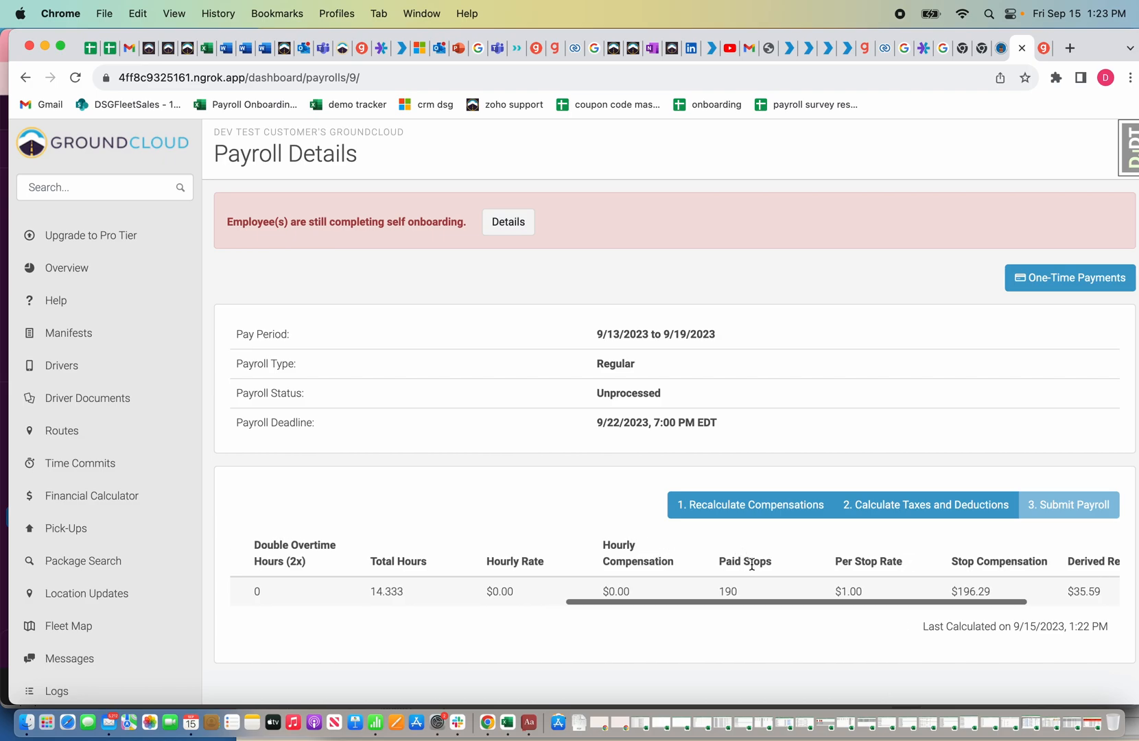
{"action": "mouse_move", "coordinate": [783, 594]}
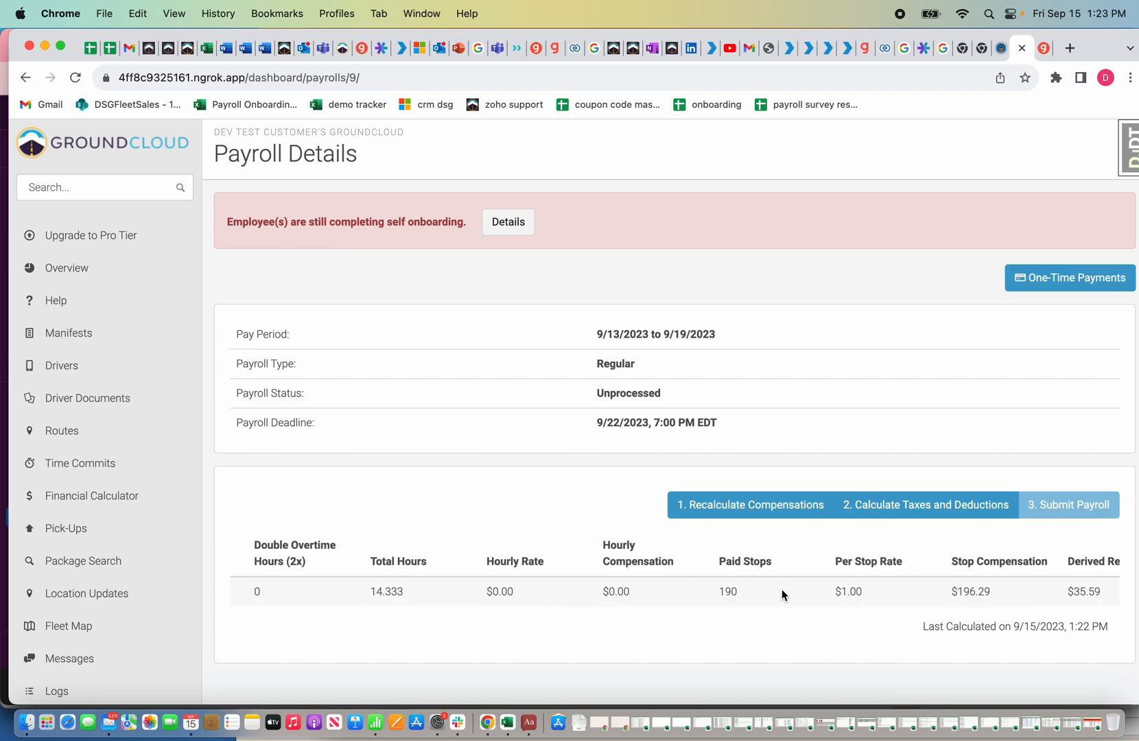
{"action": "mouse_move", "coordinate": [468, 405]}
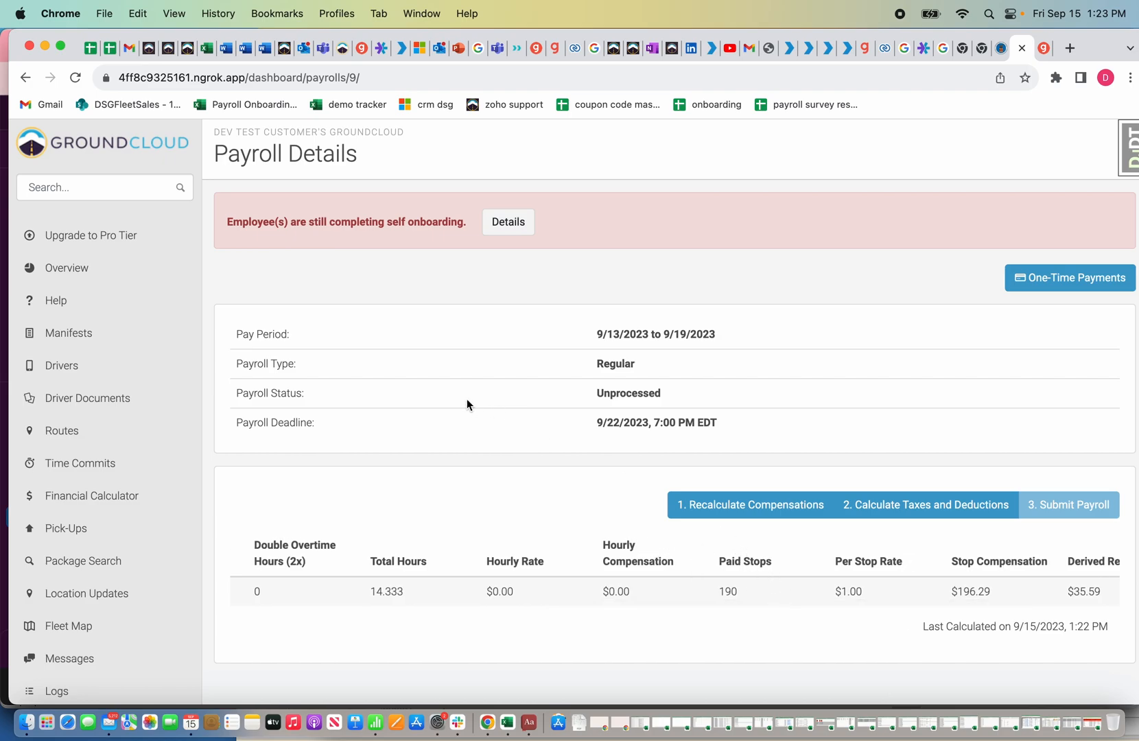
{"action": "mouse_move", "coordinate": [792, 615]}
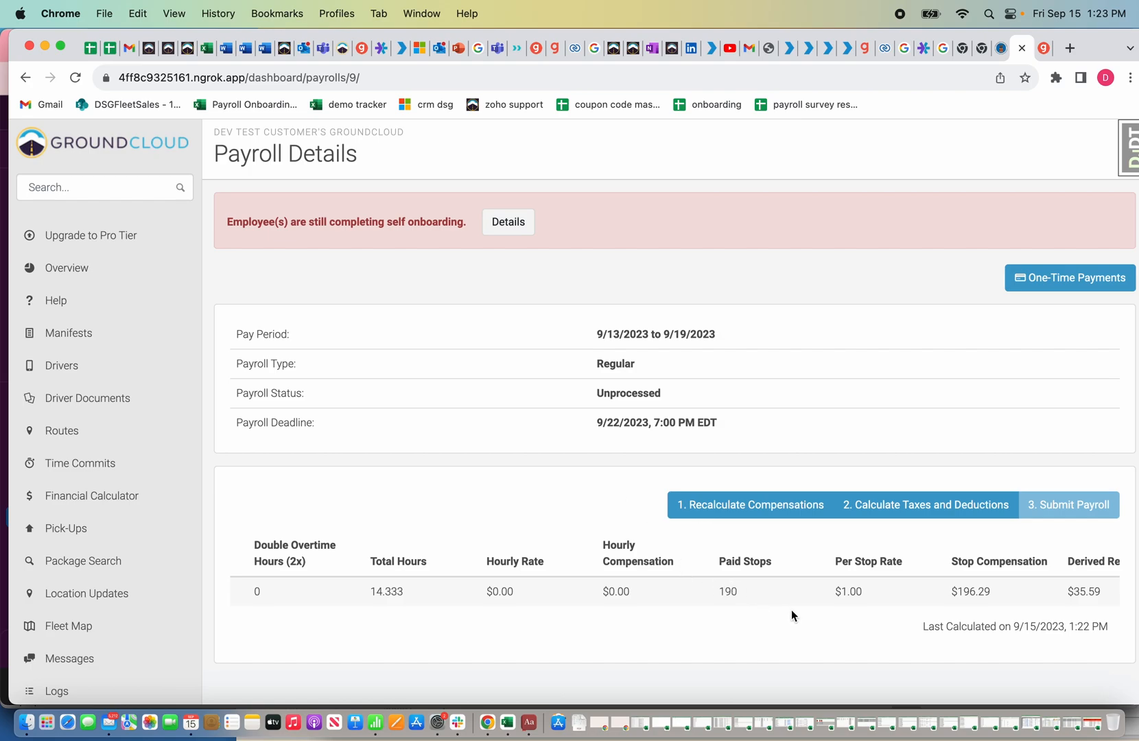
{"action": "mouse_move", "coordinate": [769, 647]}
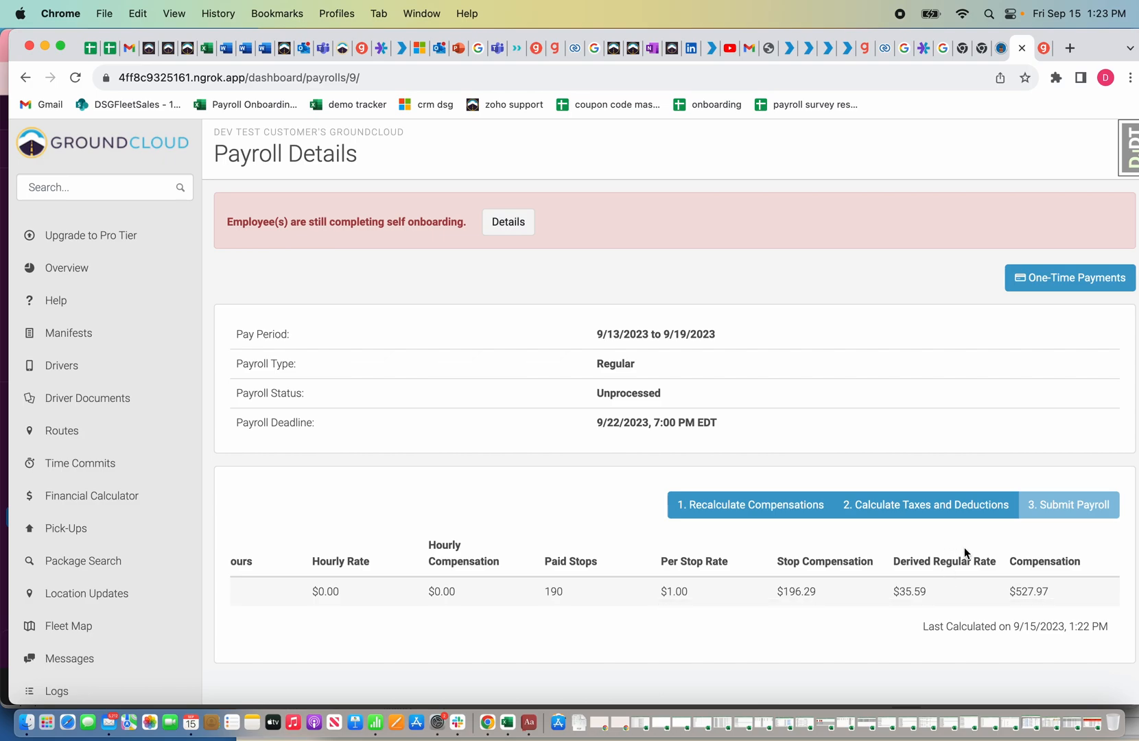
{"action": "mouse_move", "coordinate": [1059, 609]}
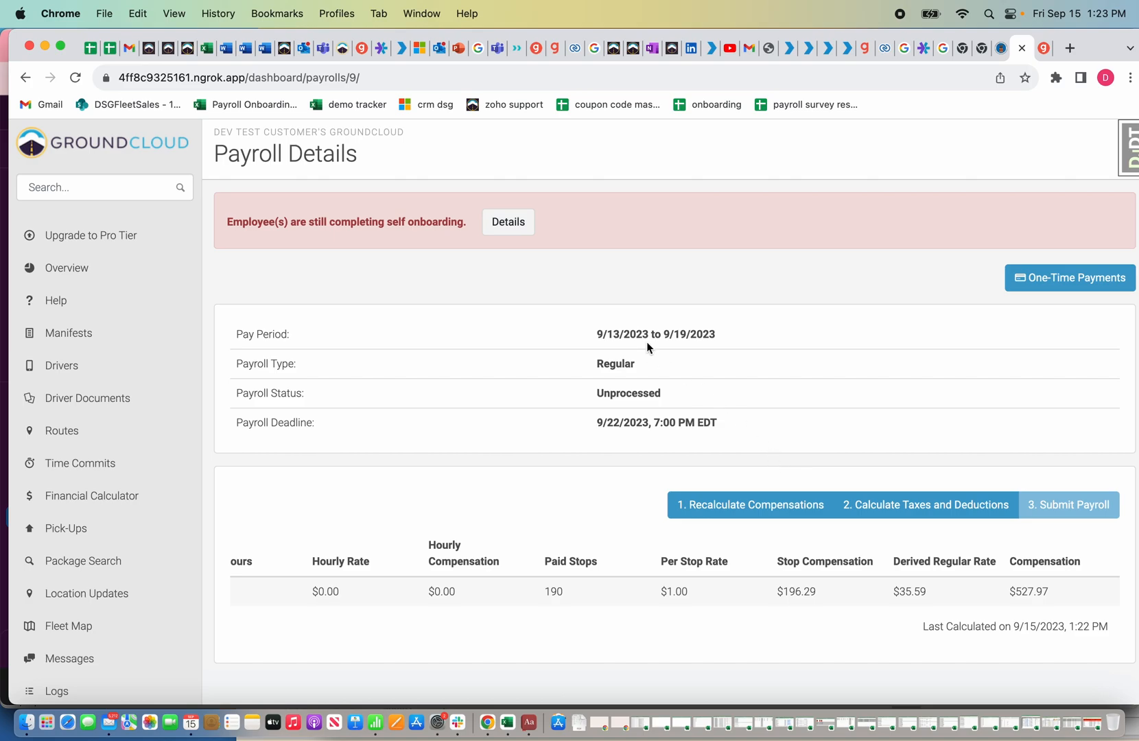
Step: Return to Chuck Norris's Compensation settings from the Drivers list
{"action": "left_click", "coordinate": [60, 365]}
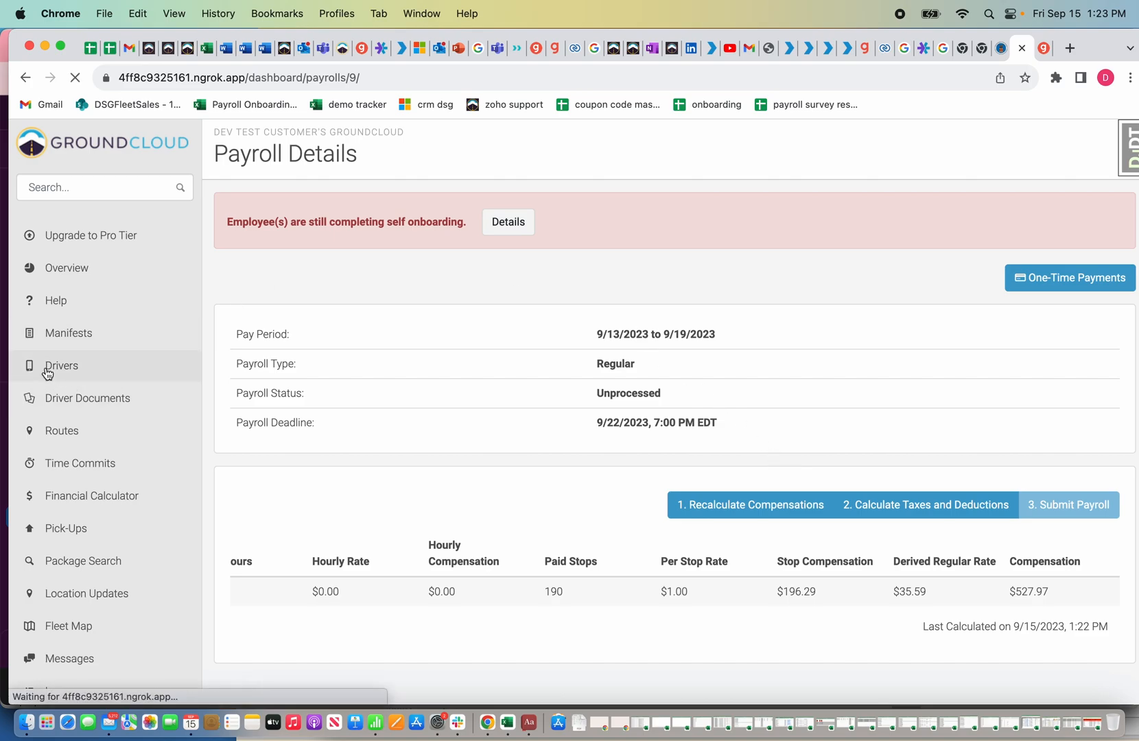
{"action": "left_click", "coordinate": [60, 366]}
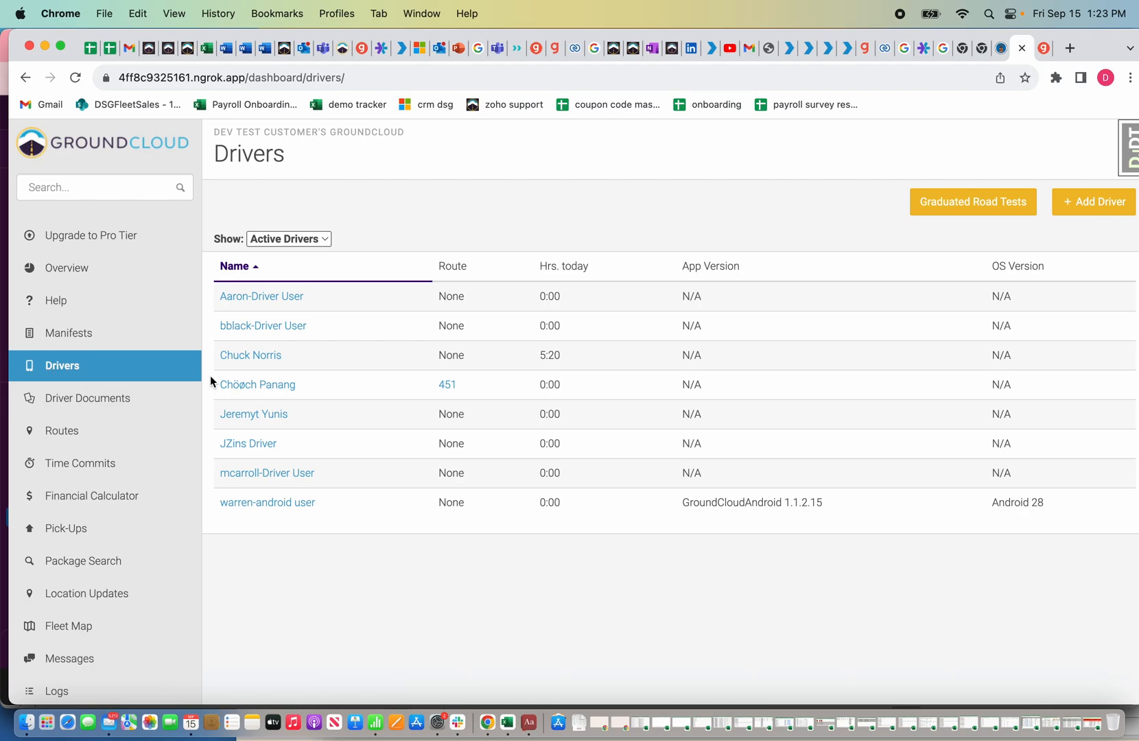
{"action": "left_click", "coordinate": [250, 356]}
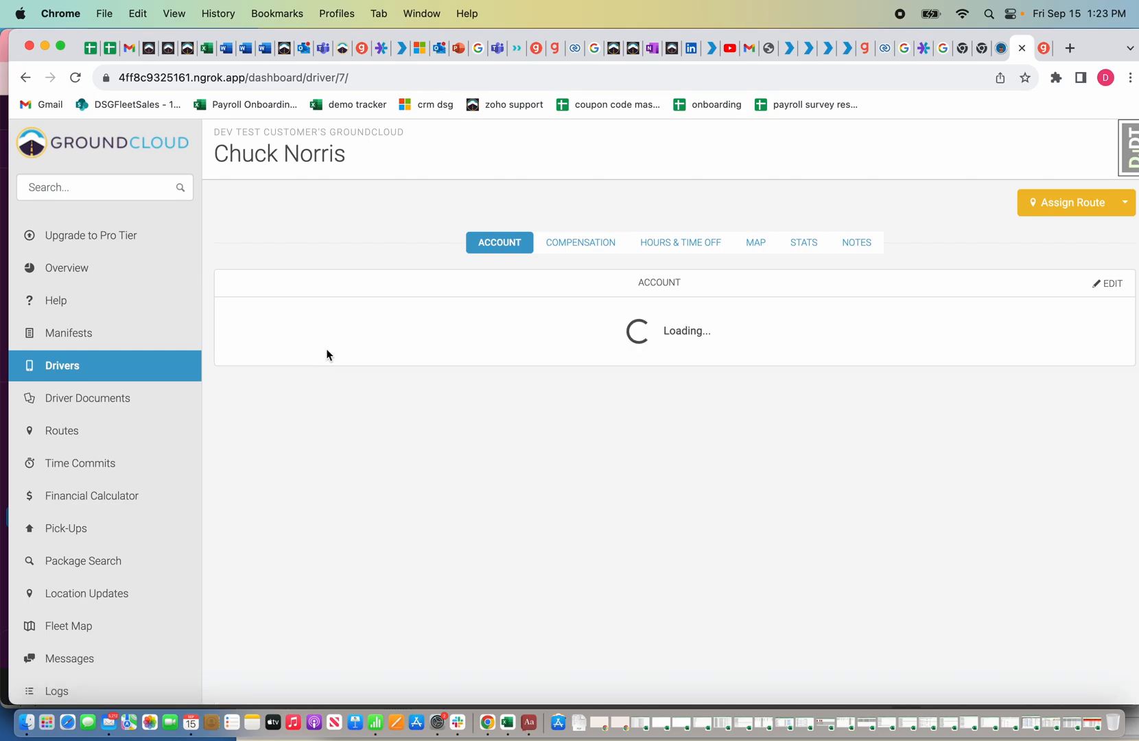
{"action": "left_click", "coordinate": [579, 242]}
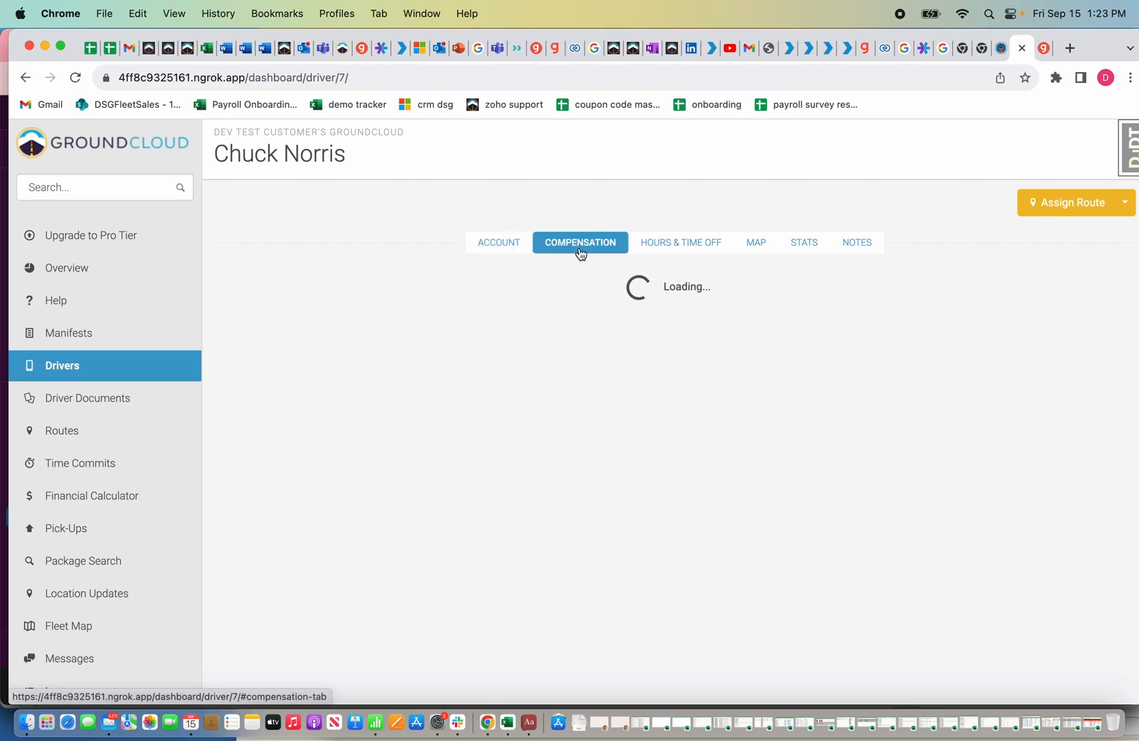
Step: Set the Stop Threshold to 100 and save the compensation
{"action": "left_click", "coordinate": [580, 242]}
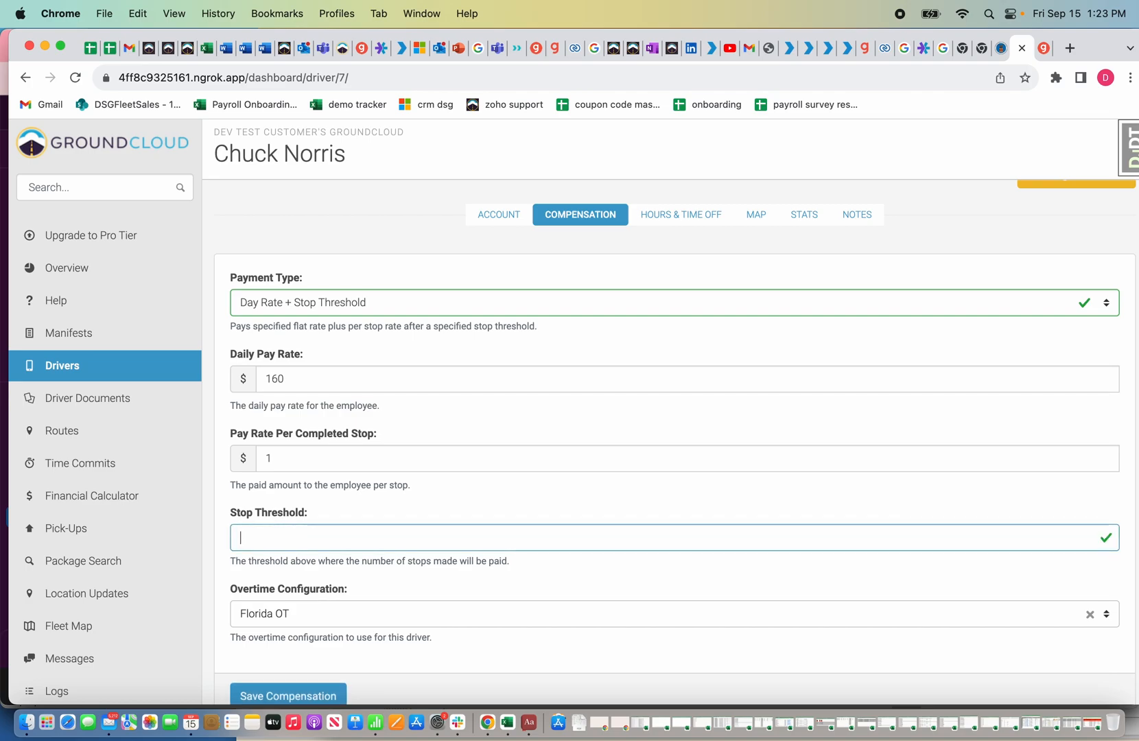
{"action": "type", "text": "100"}
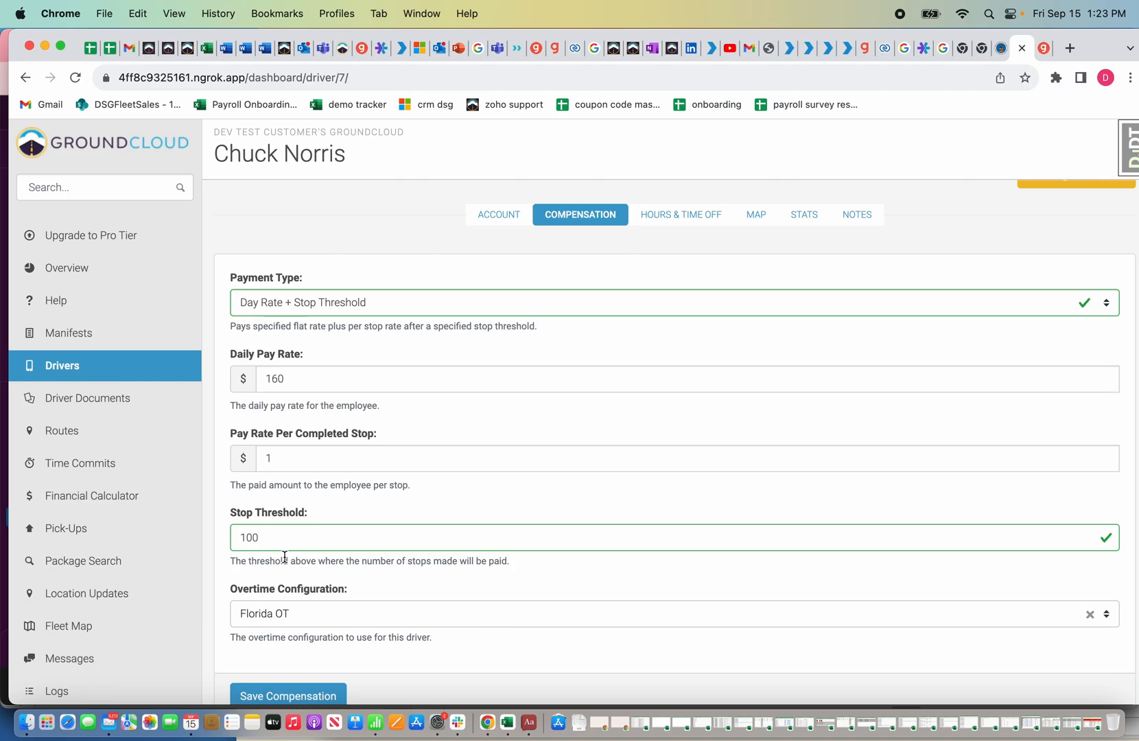
{"action": "left_click", "coordinate": [288, 696]}
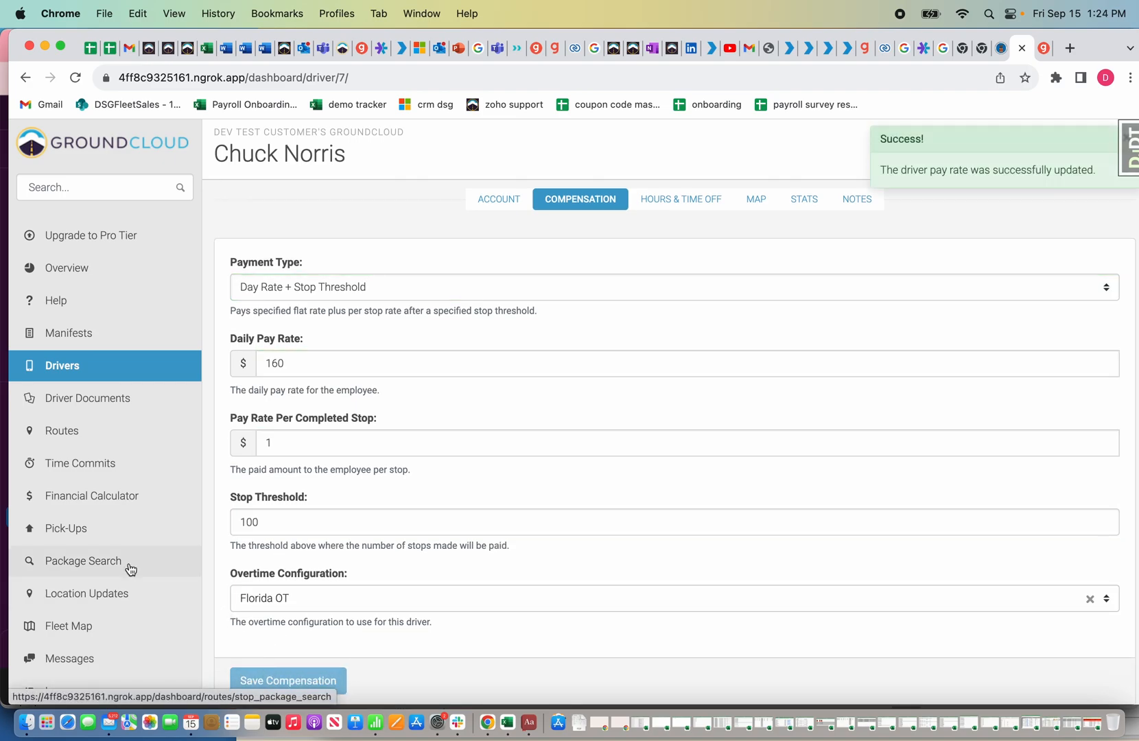
{"action": "scroll", "scroll_direction": "down", "scroll_amount": 3}
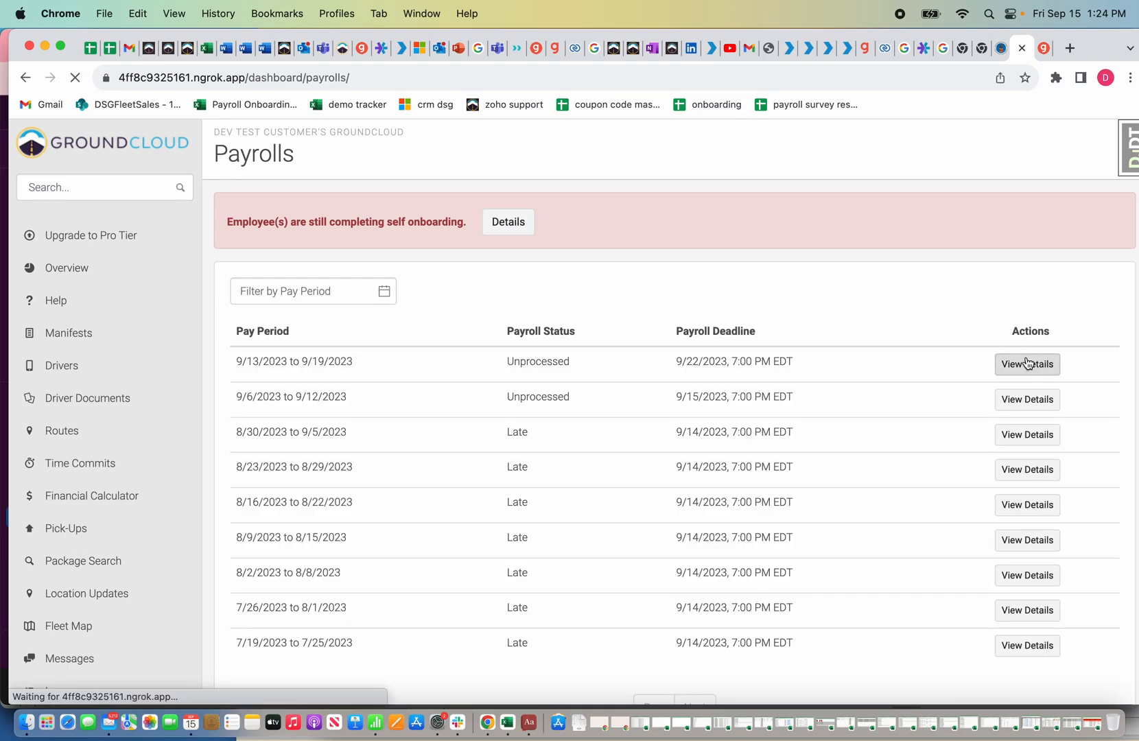
Step: Recalculate the 9/13–9/19 payroll compensations, giving 110 paid stops and $113.94 stop pay
{"action": "left_click", "coordinate": [1027, 363]}
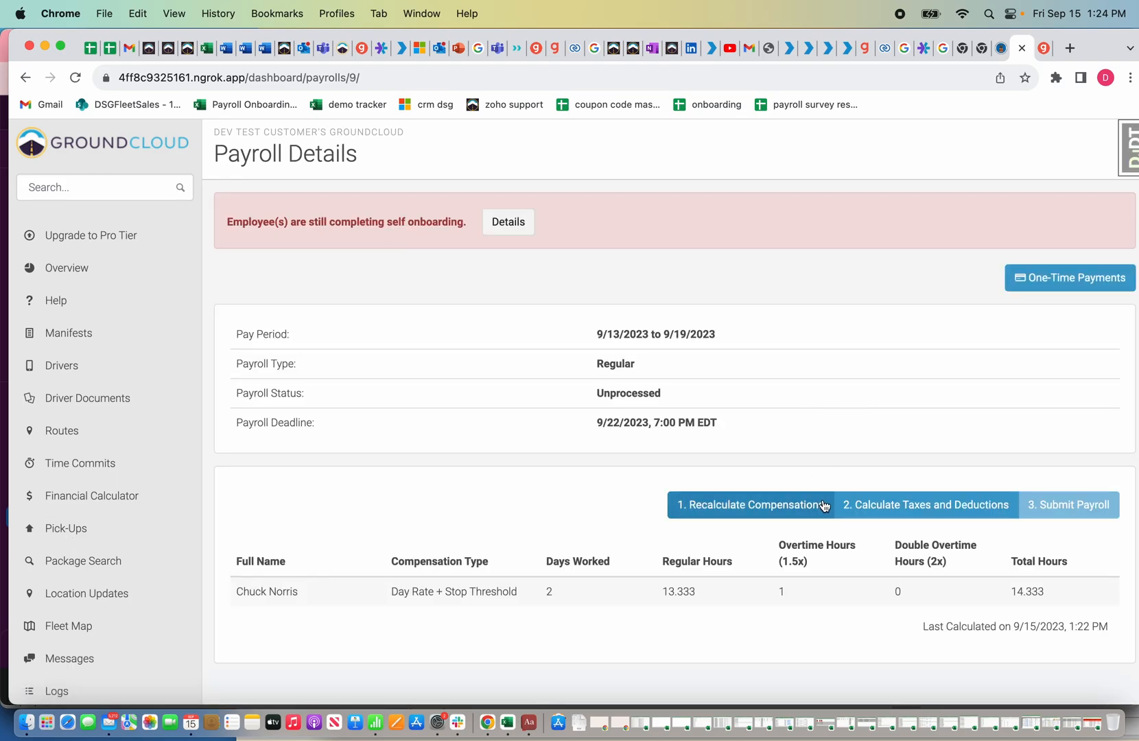
{"action": "left_click", "coordinate": [752, 505]}
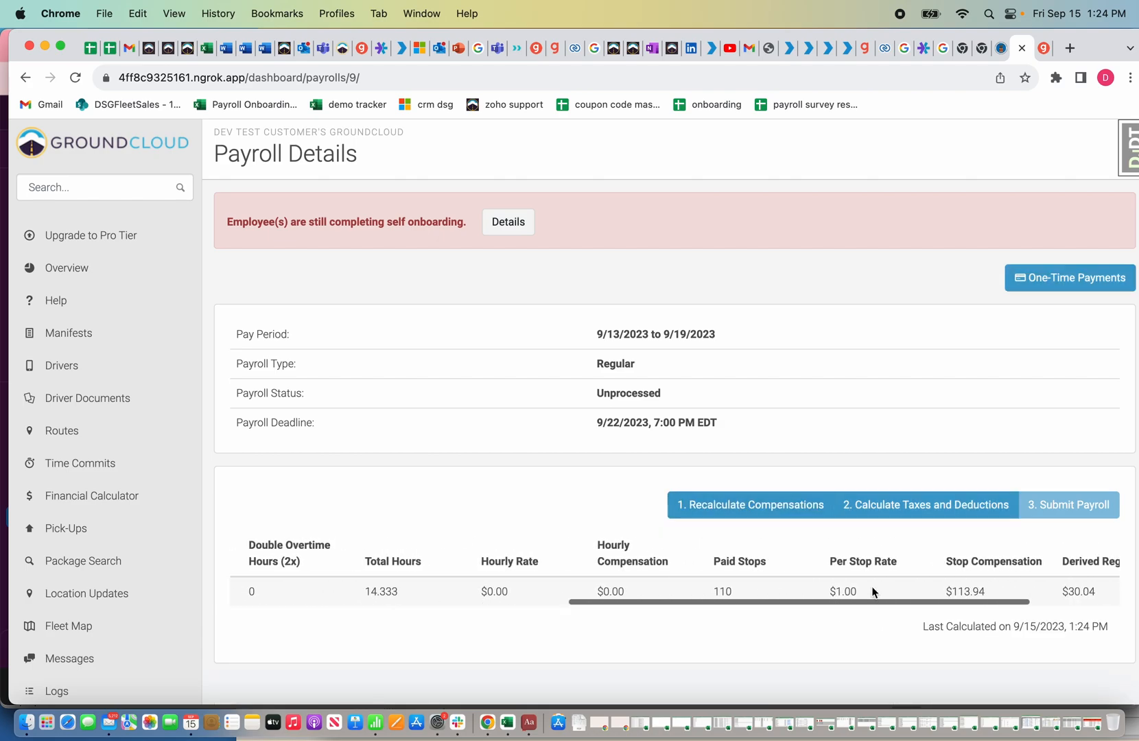
{"action": "scroll", "scroll_direction": "right", "scroll_amount": 3}
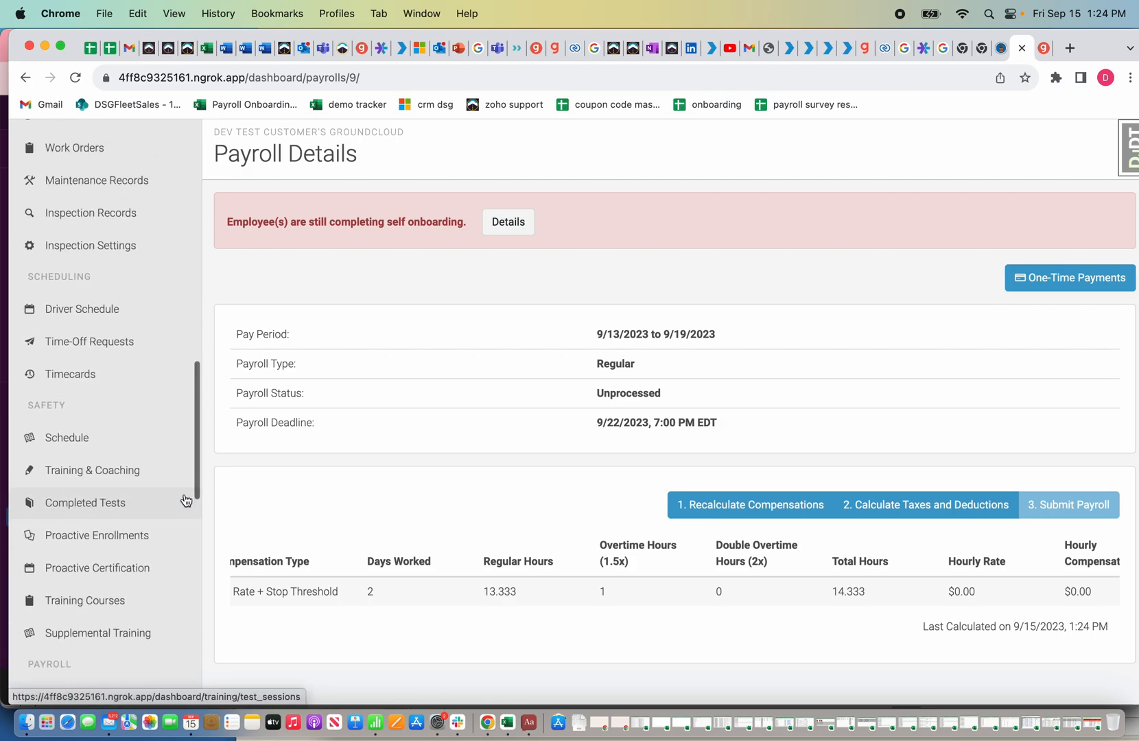
Step: Unapprove Chuck Norris's Fri, Sep 15 timecard from the Timecards page
{"action": "left_click", "coordinate": [70, 373]}
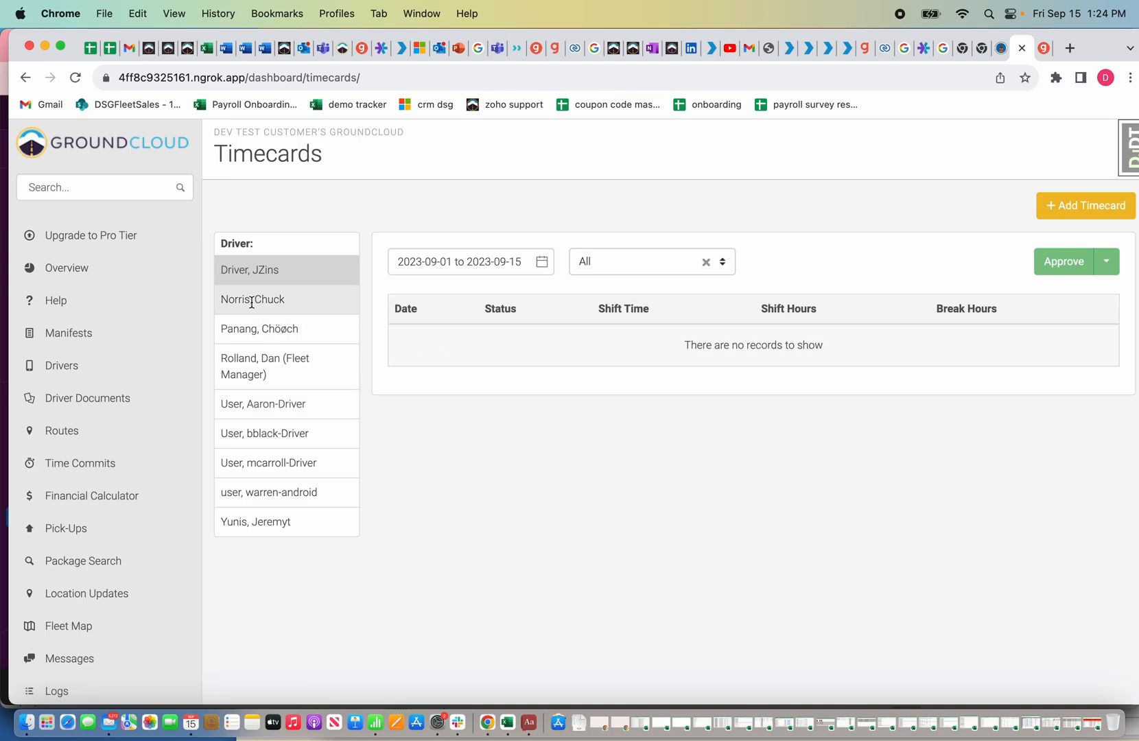
{"action": "left_click", "coordinate": [252, 299]}
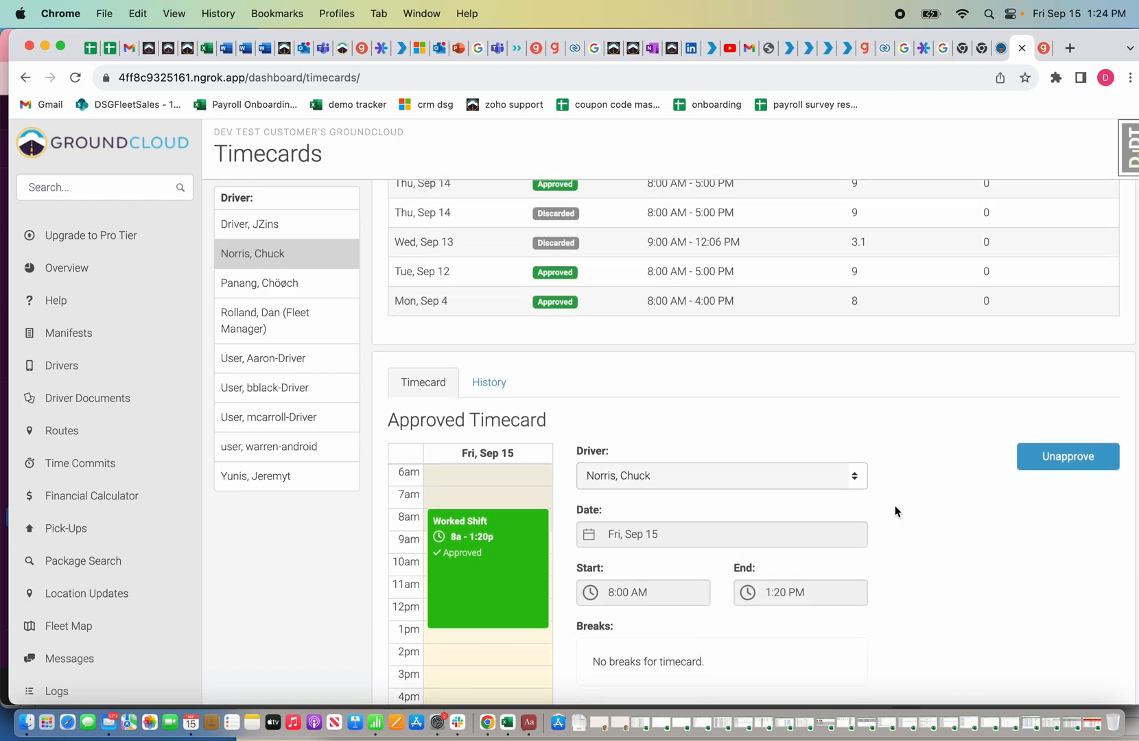
{"action": "left_click", "coordinate": [1068, 456]}
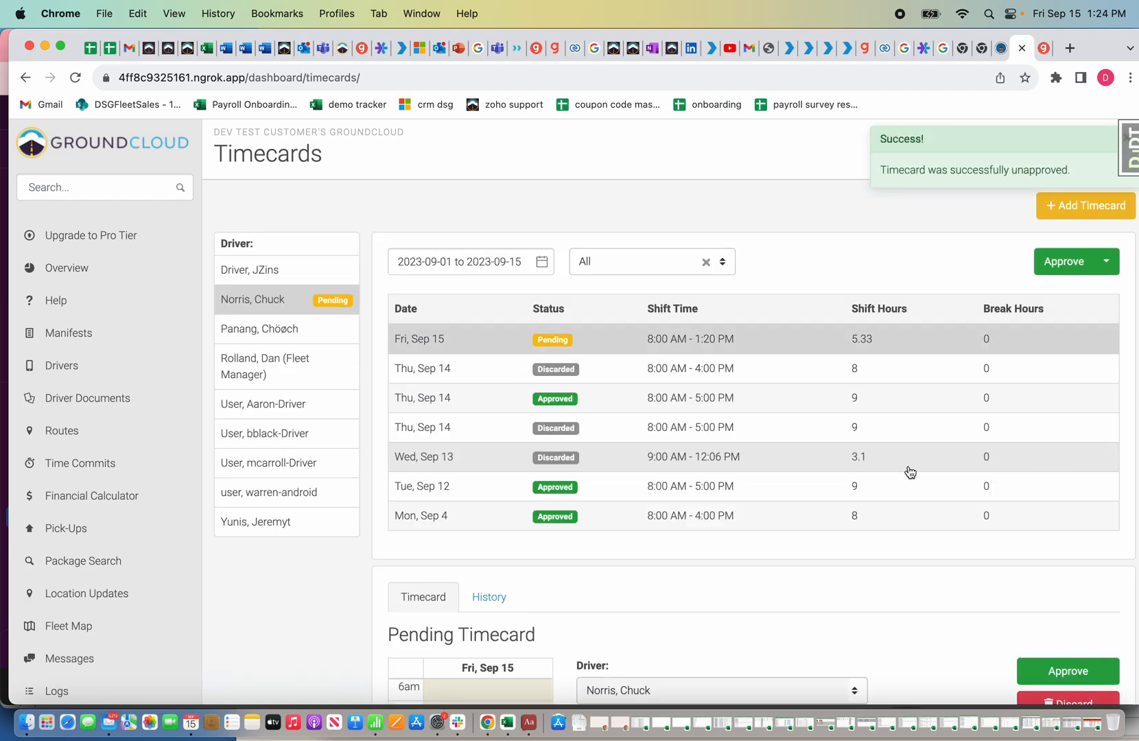
Step: Change the Sep 15 shift end to 12:00 PM (4 hours) and save it approved
{"action": "scroll", "scroll_direction": "down", "scroll_amount": 3}
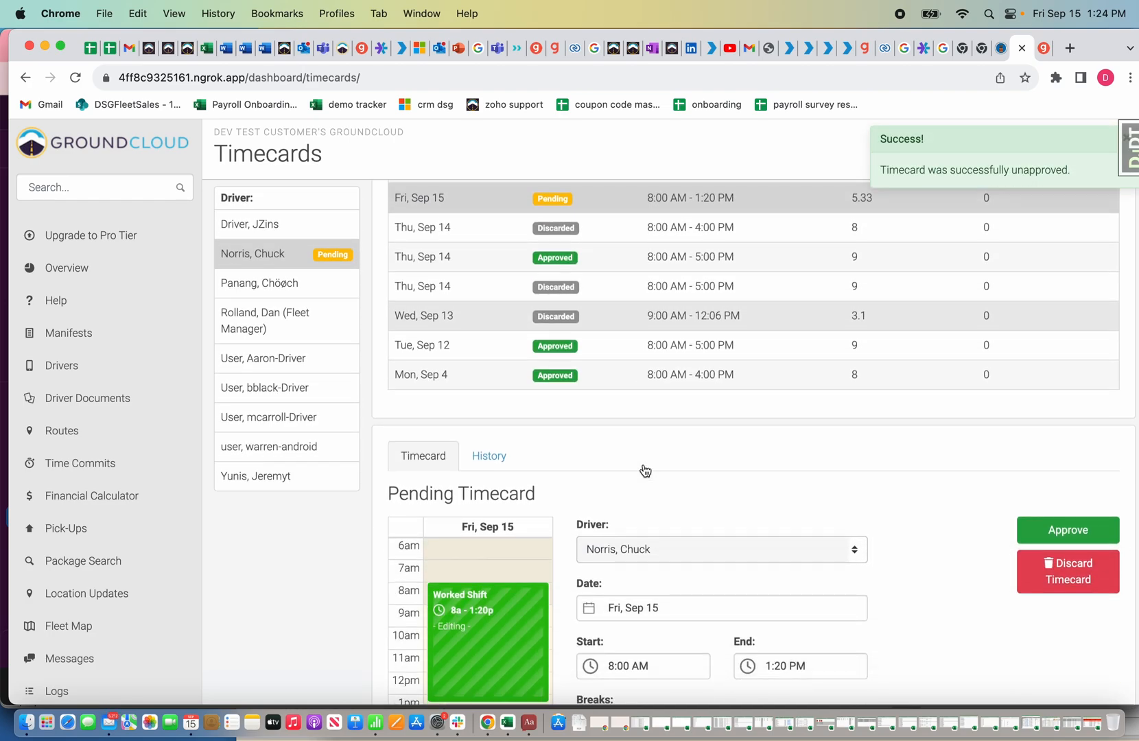
{"action": "right_click", "coordinate": [771, 515]}
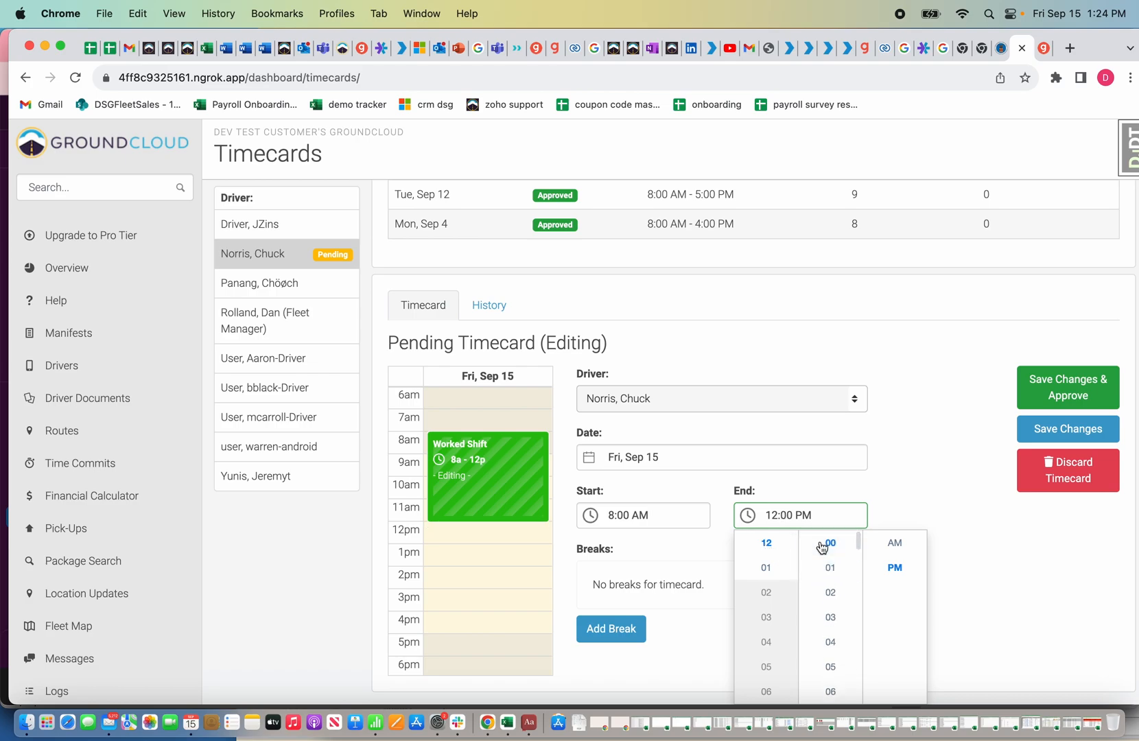
{"action": "left_click", "coordinate": [1068, 387]}
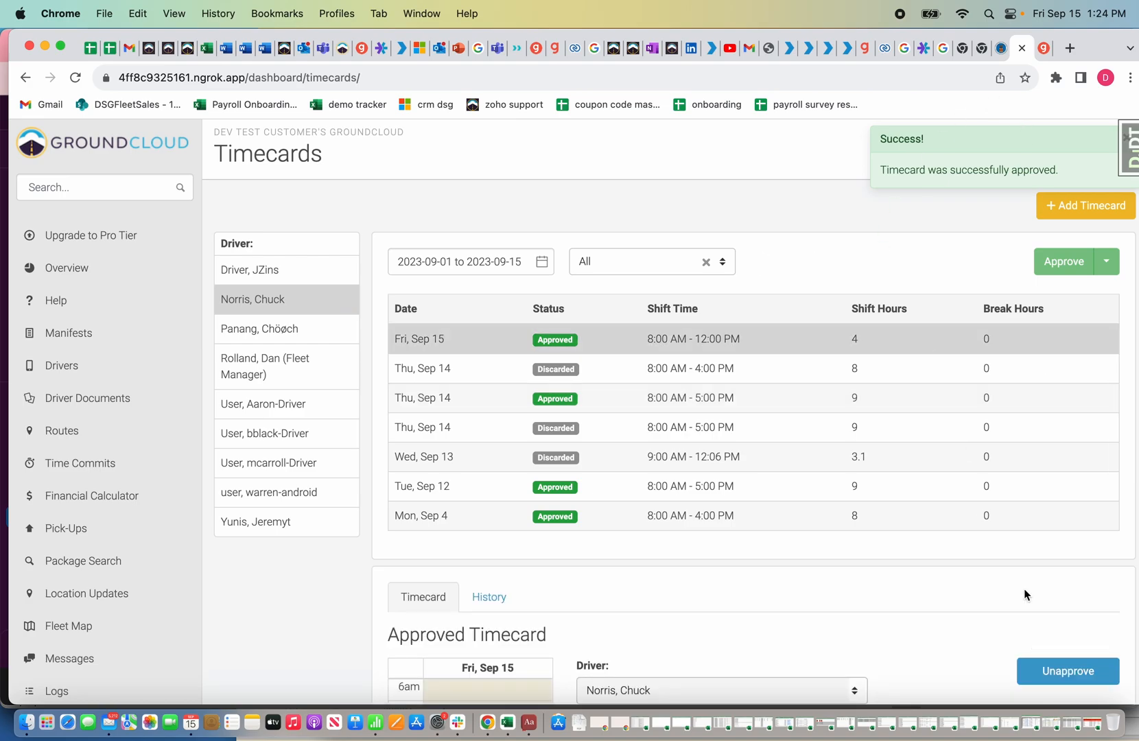
{"action": "scroll", "scroll_direction": "down", "scroll_amount": 3}
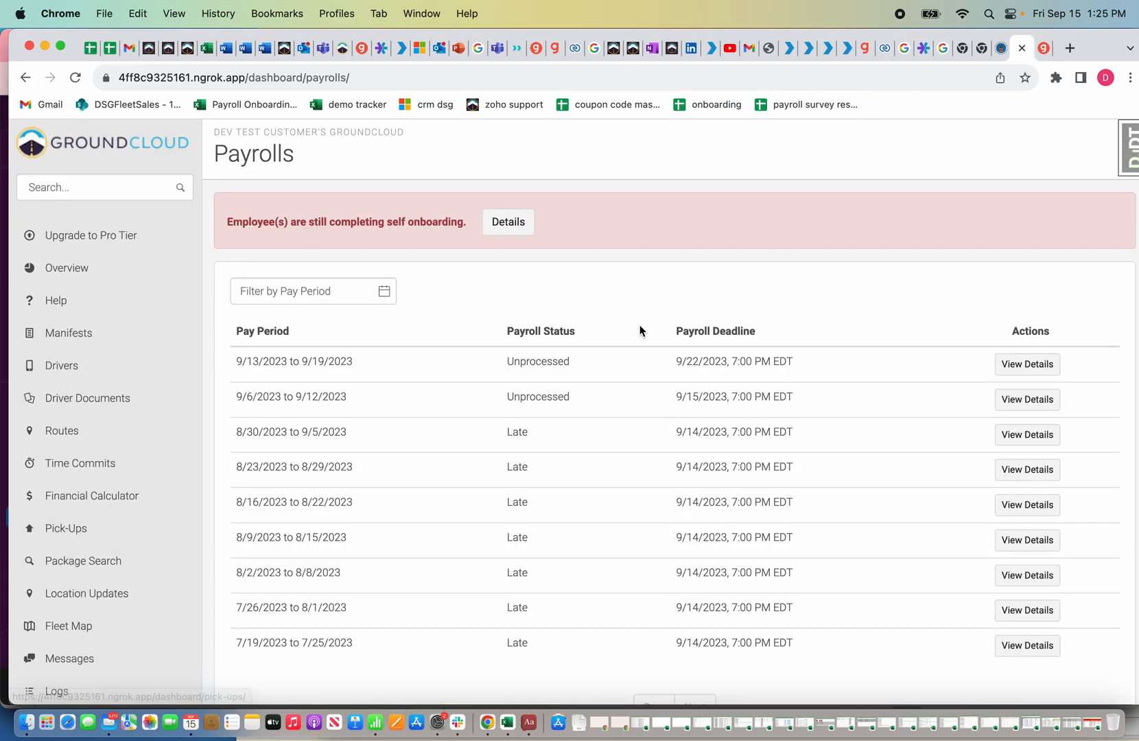
Step: Recalculate the 9/13–9/19 payroll compensations and submit the payroll to Gusto
{"action": "left_click", "coordinate": [1027, 364]}
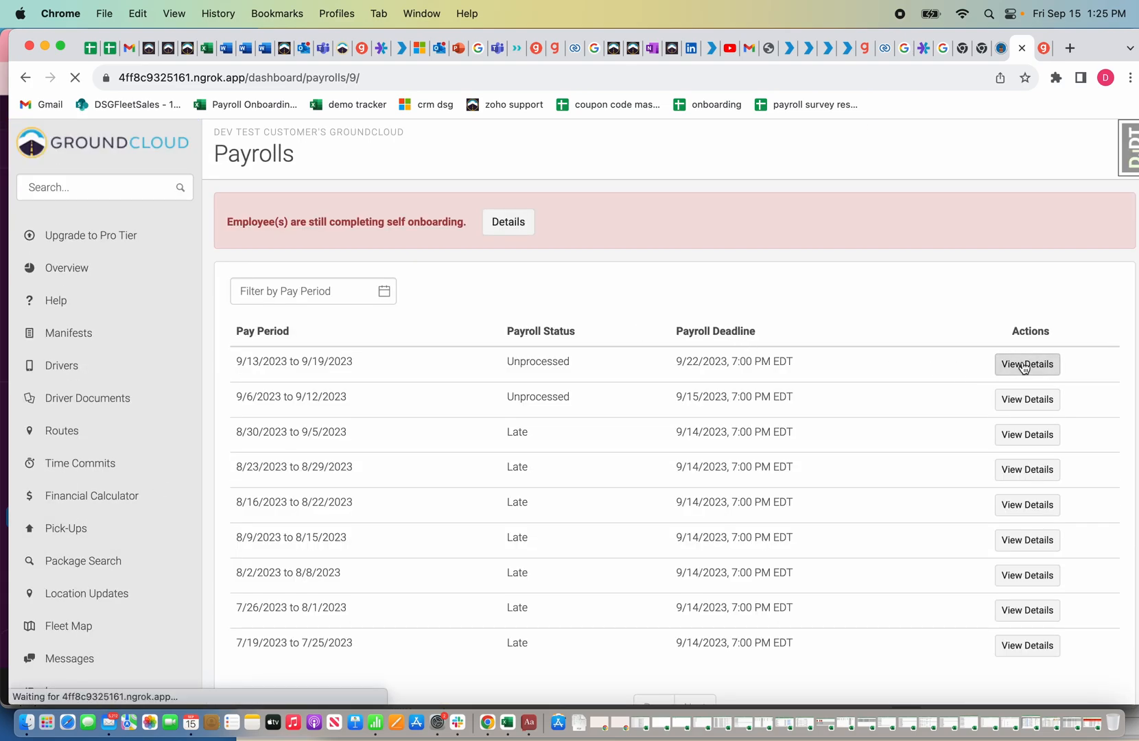
{"action": "left_click", "coordinate": [1027, 364]}
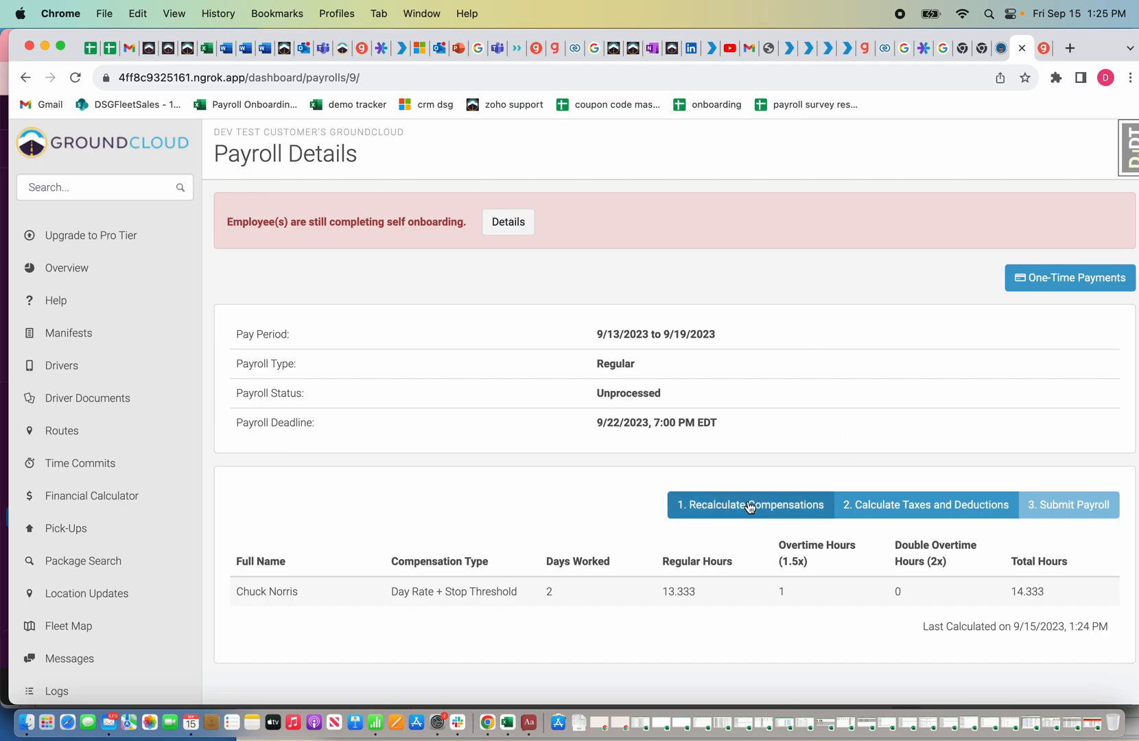
{"action": "left_click", "coordinate": [749, 505]}
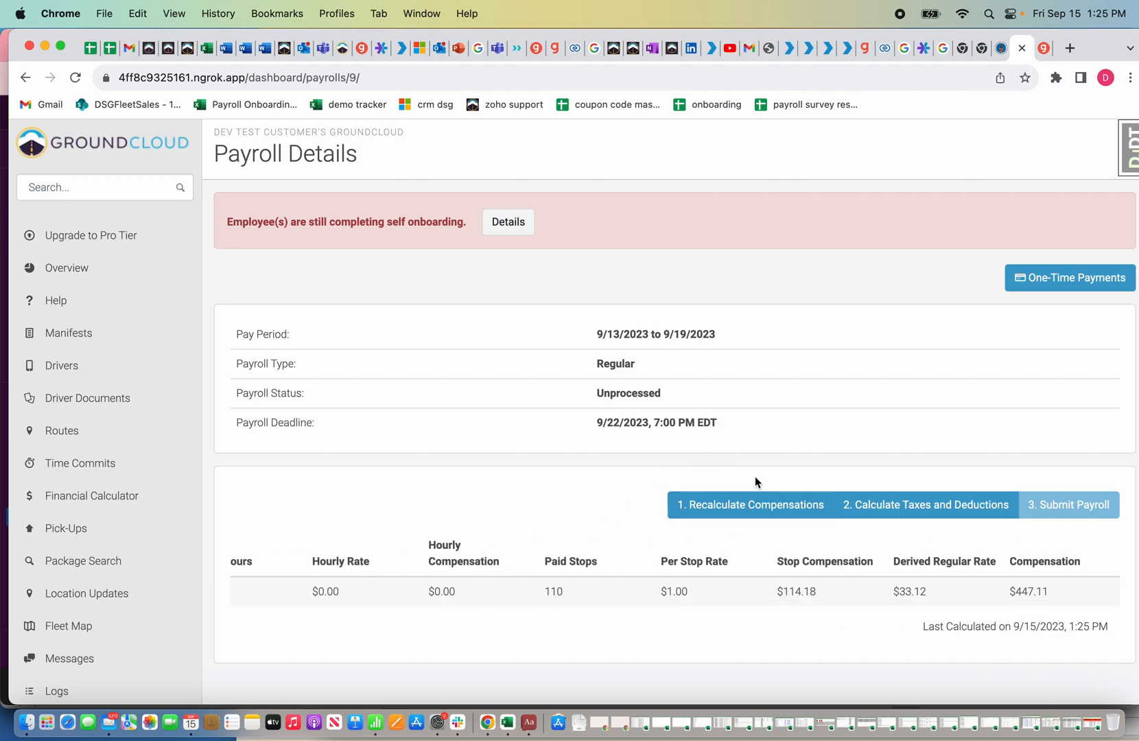
{"action": "mouse_move", "coordinate": [773, 374]}
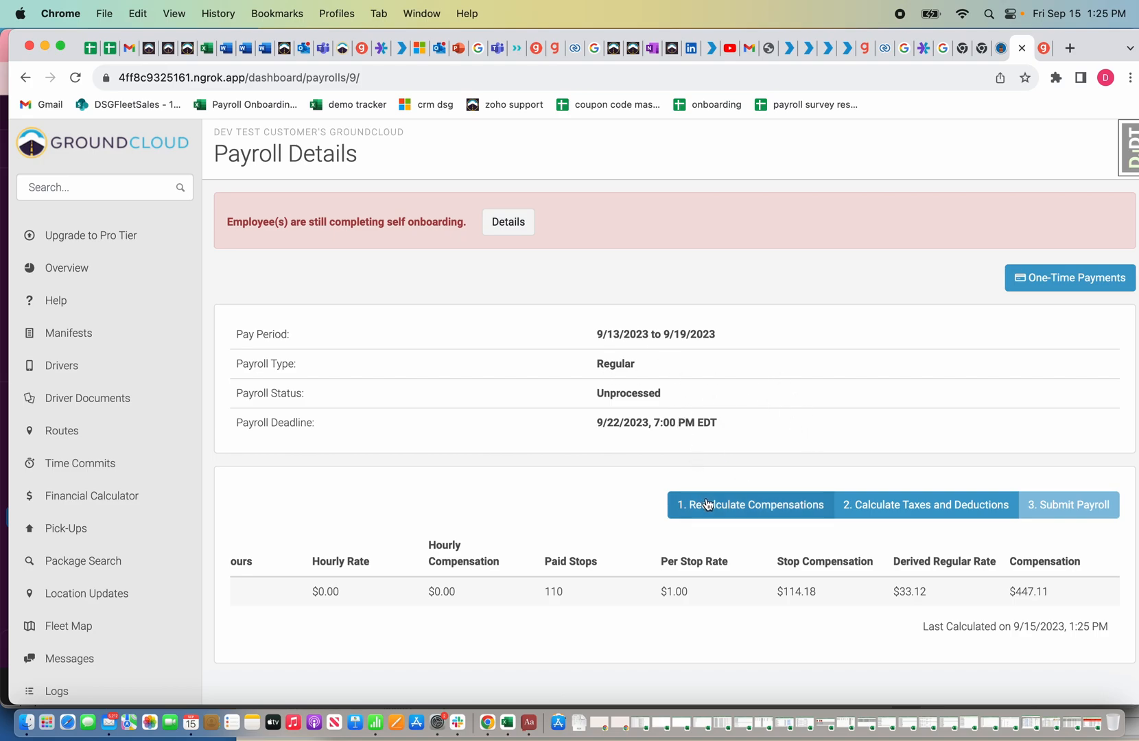
{"action": "left_click", "coordinate": [751, 505]}
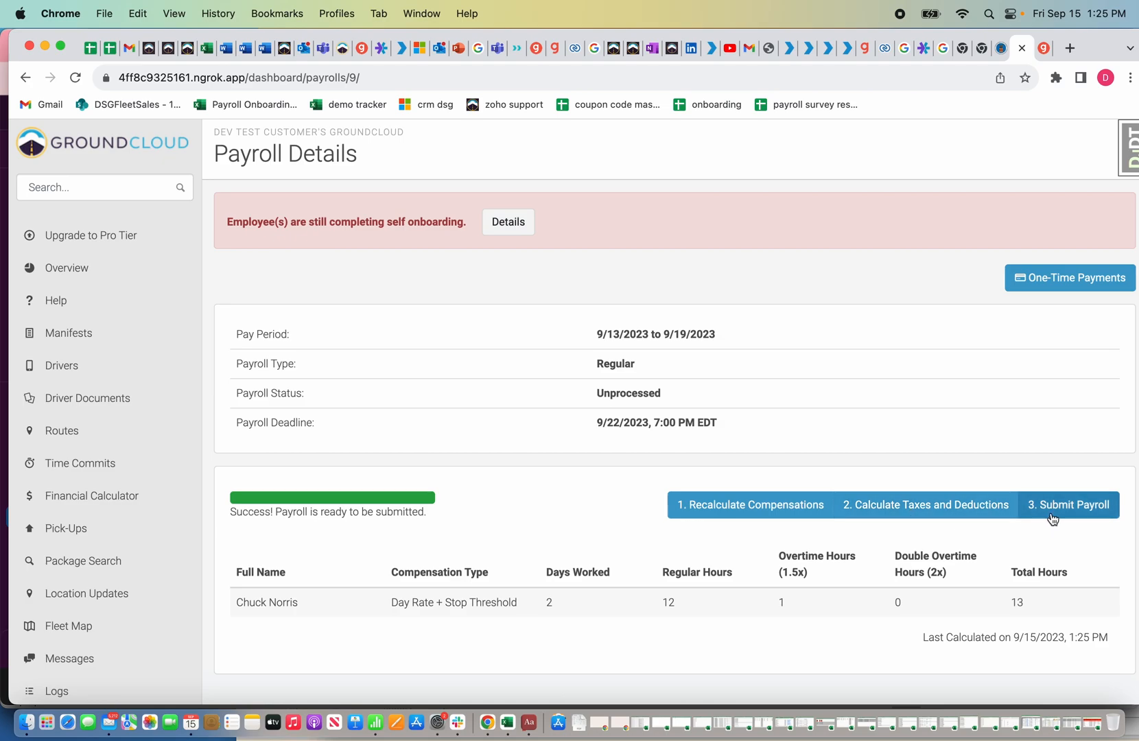
{"action": "left_click", "coordinate": [1069, 503]}
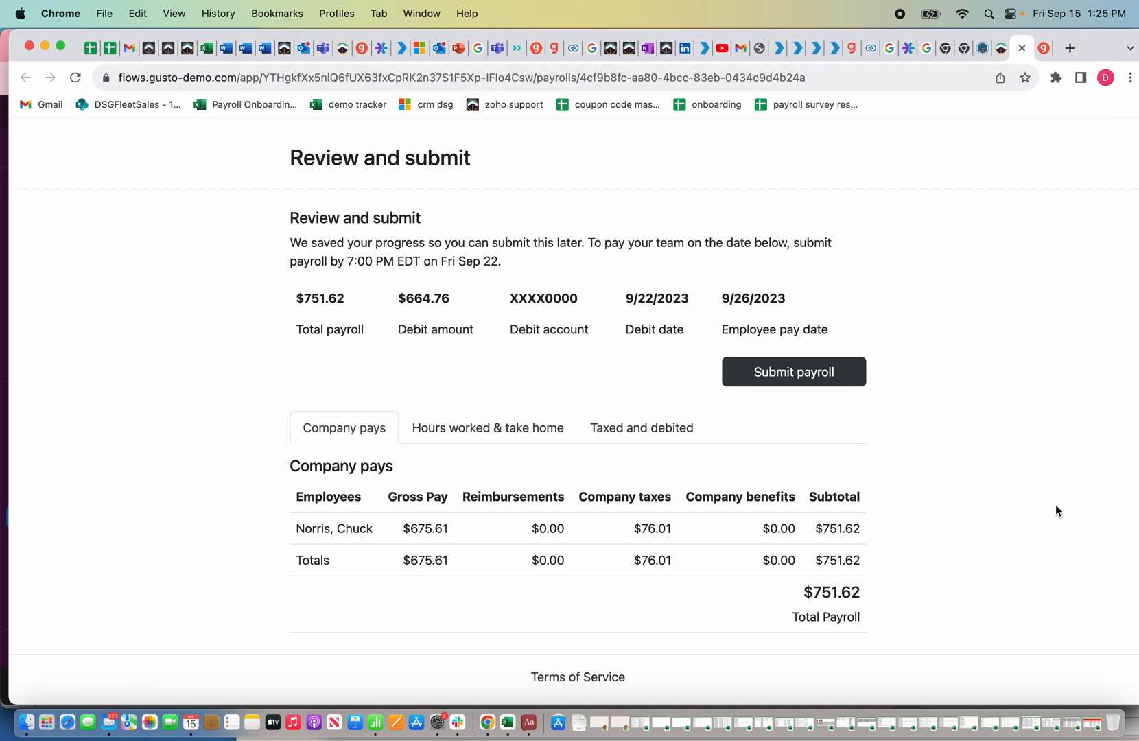
{"action": "mouse_move", "coordinate": [793, 372]}
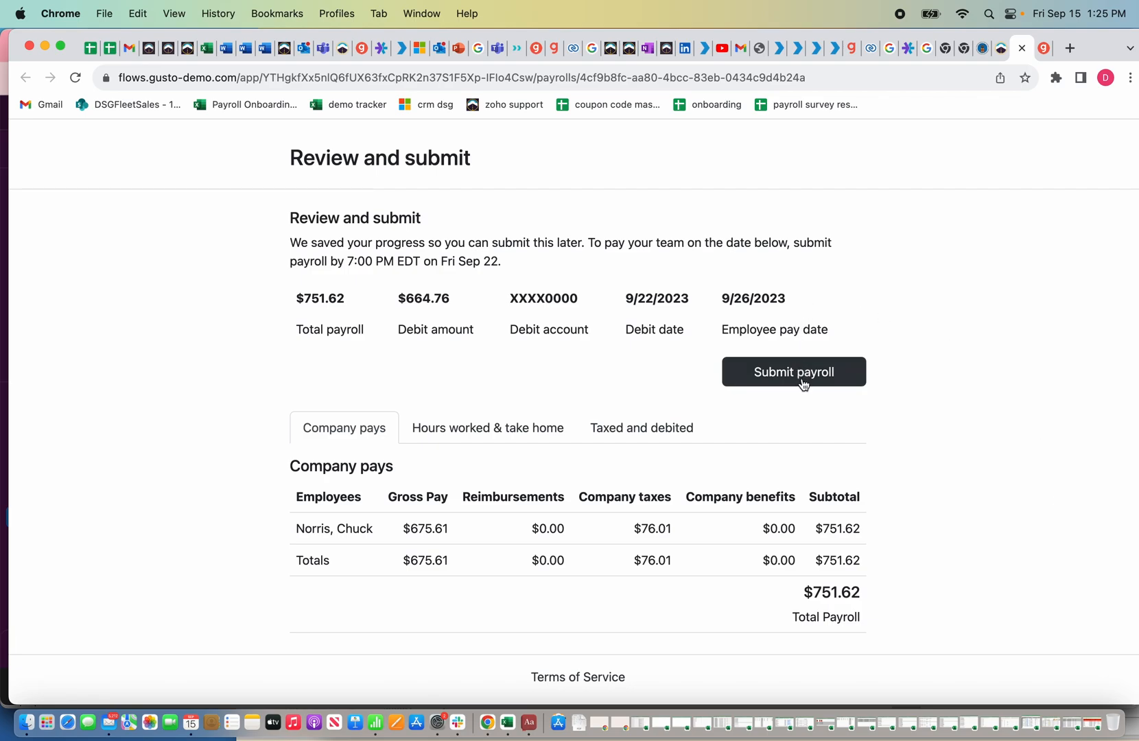
{"action": "mouse_move", "coordinate": [246, 440]}
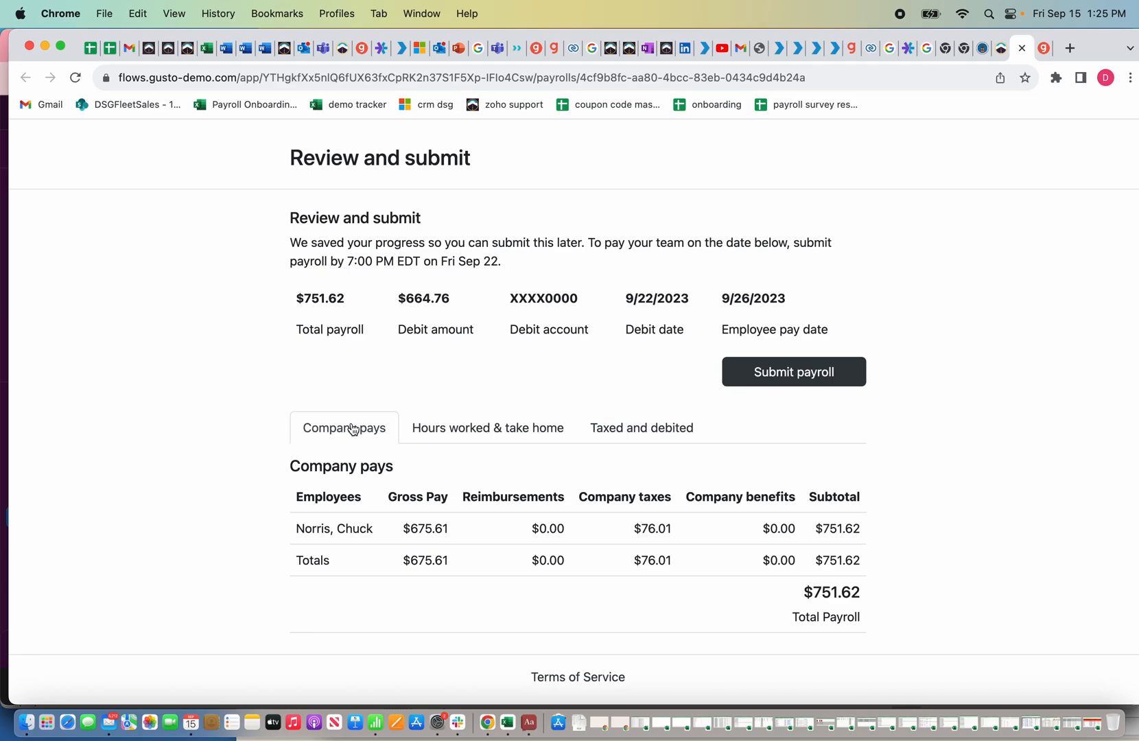
{"action": "mouse_move", "coordinate": [333, 563]}
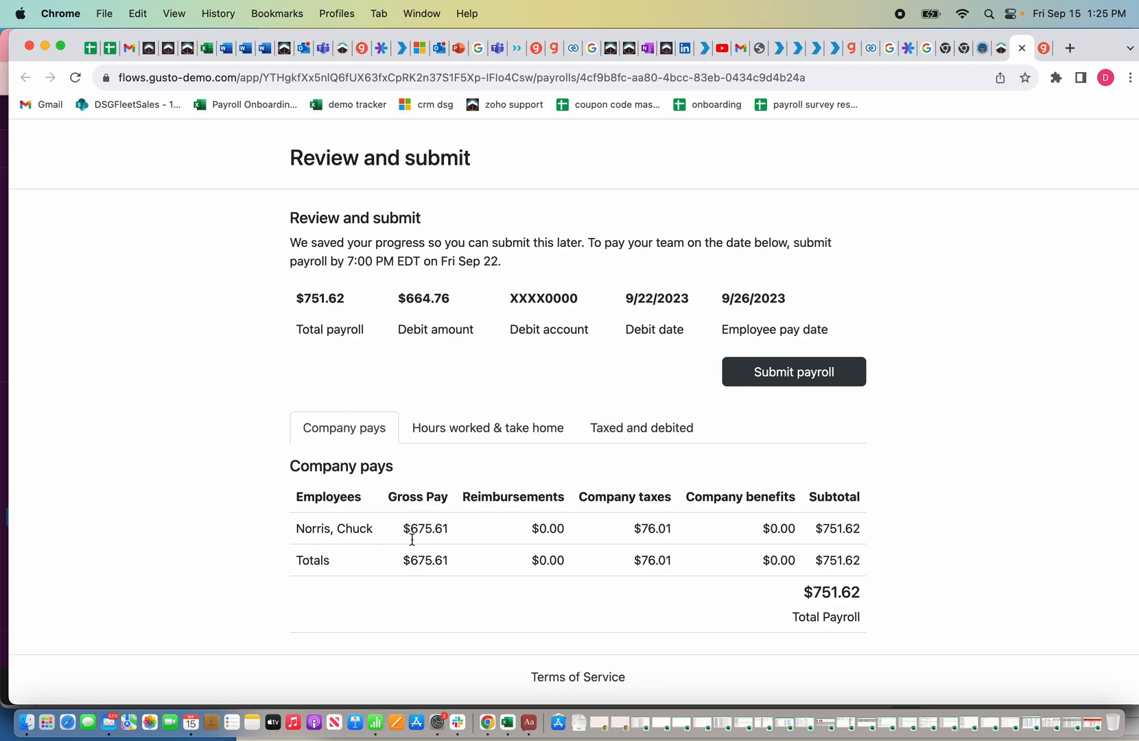
{"action": "mouse_move", "coordinate": [679, 510]}
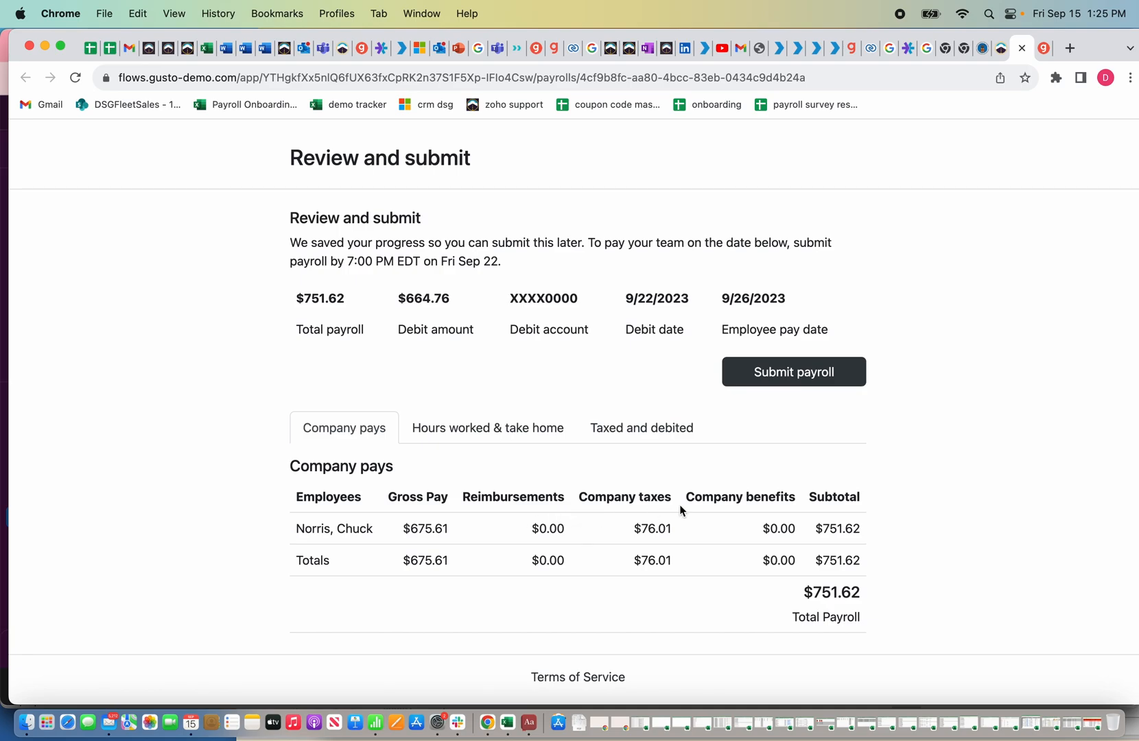
{"action": "mouse_move", "coordinate": [828, 531]}
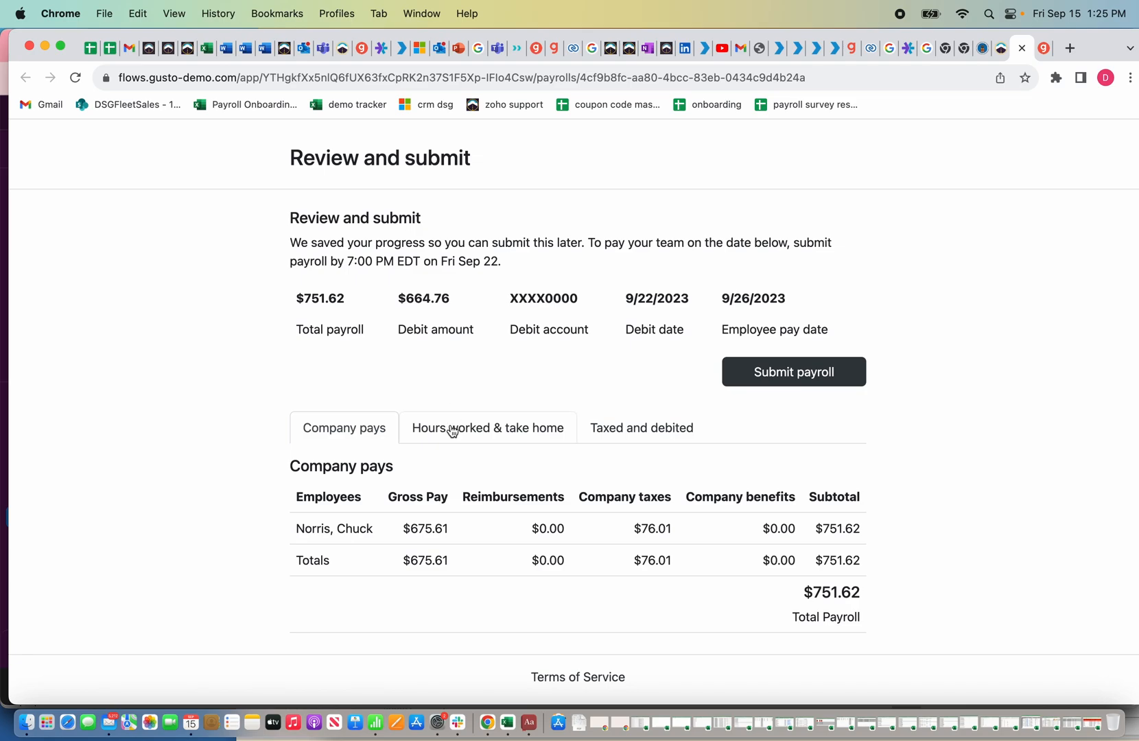
Step: Review Gusto's $751.62 summary: hours and take-home, then taxes and debits breakdowns
{"action": "left_click", "coordinate": [487, 427]}
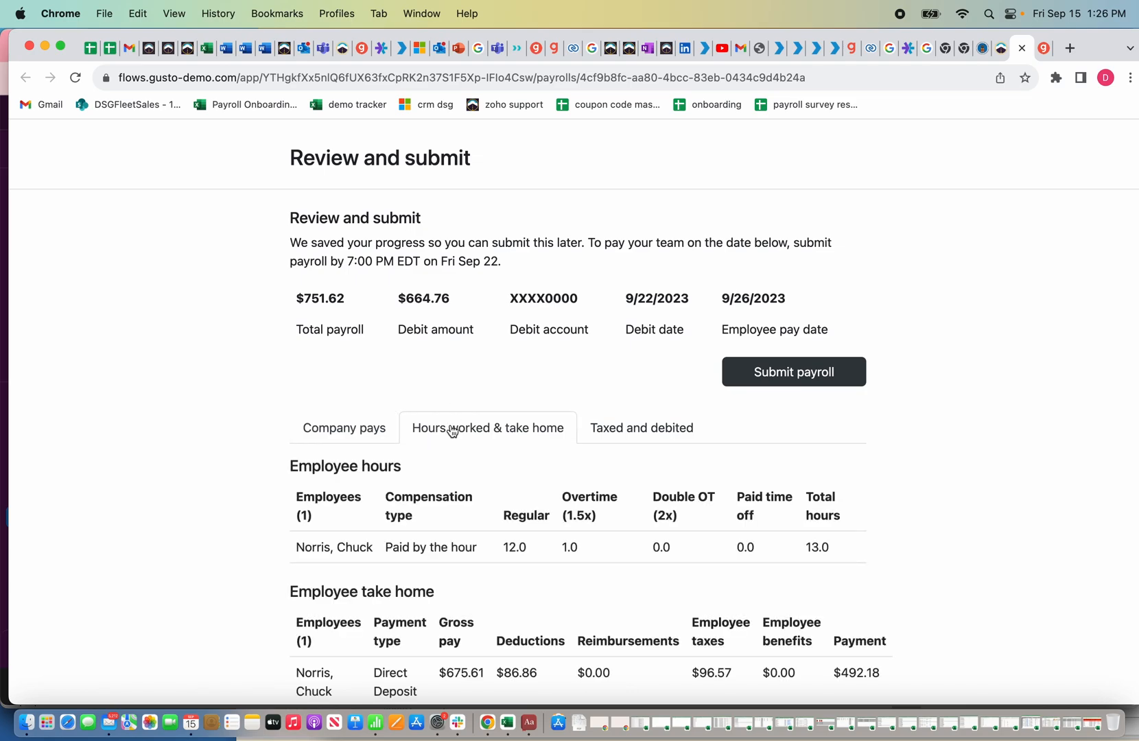
{"action": "scroll", "scroll_direction": "down", "scroll_amount": 3}
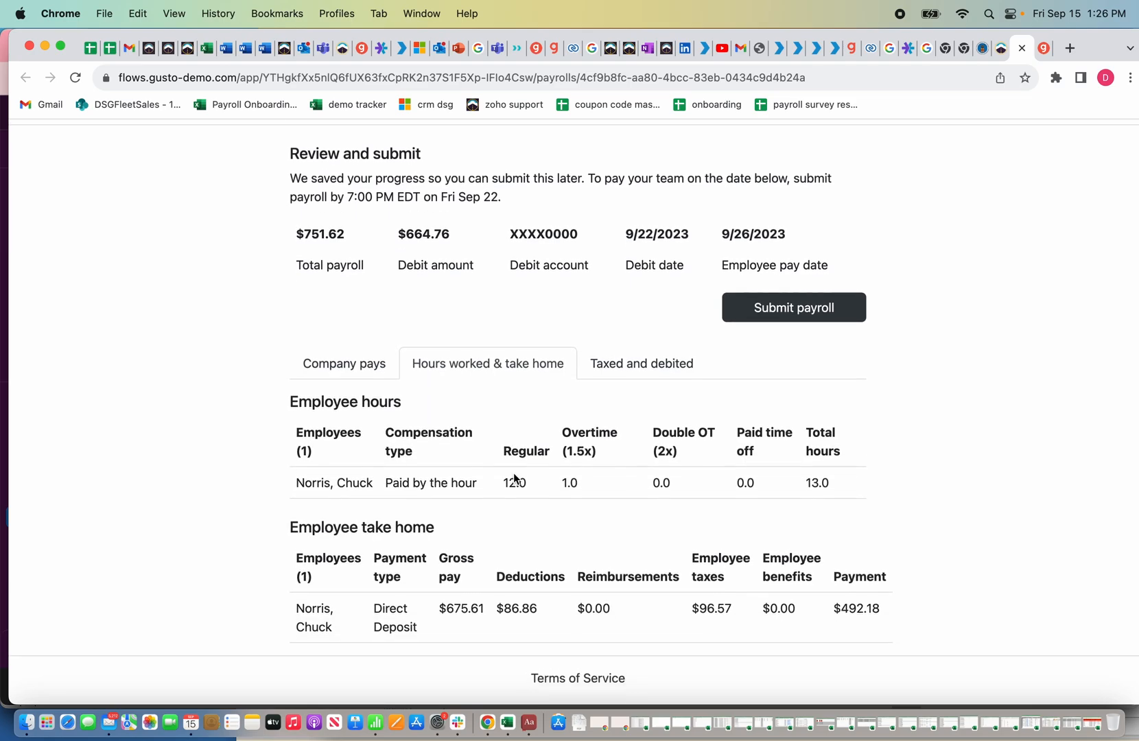
{"action": "mouse_move", "coordinate": [539, 608]}
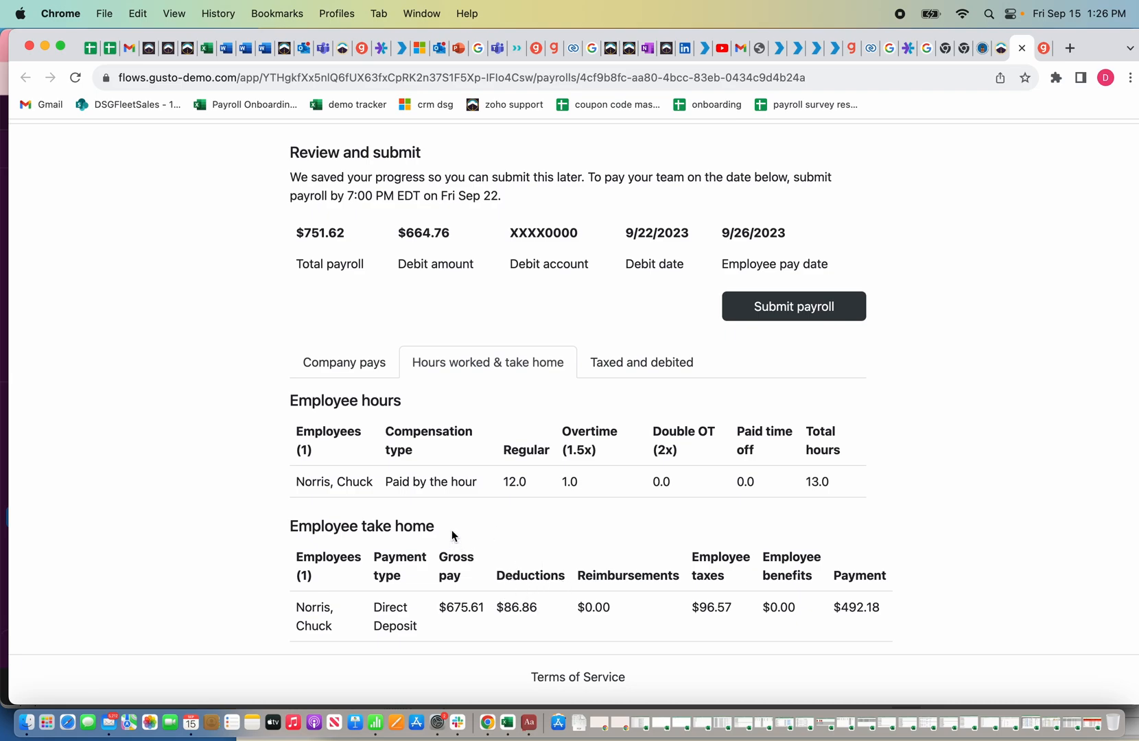
{"action": "left_click", "coordinate": [641, 362]}
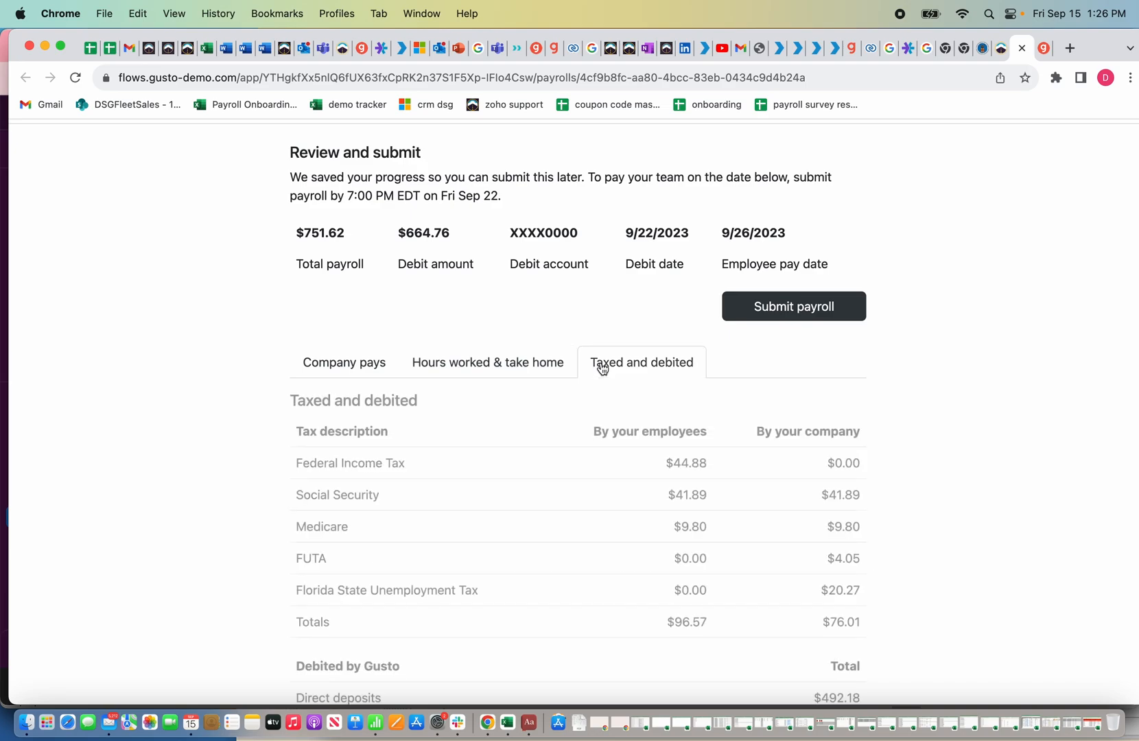
{"action": "scroll", "scroll_direction": "down", "scroll_amount": 3}
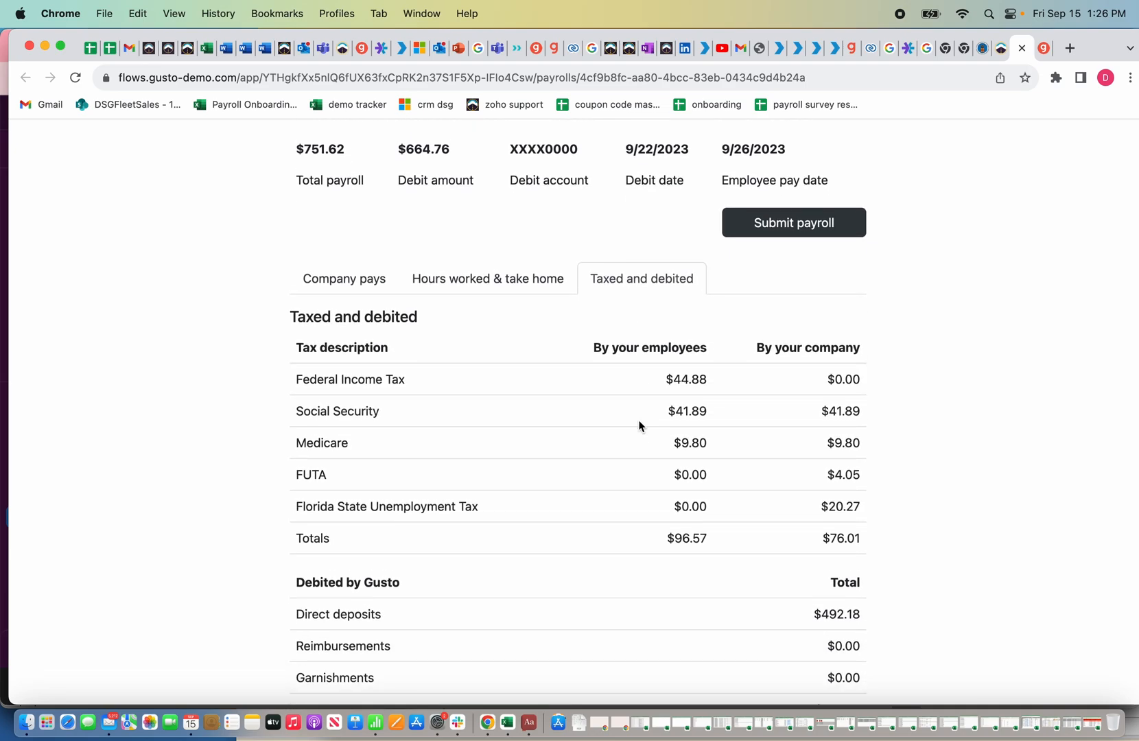
{"action": "scroll", "scroll_direction": "down", "scroll_amount": 3}
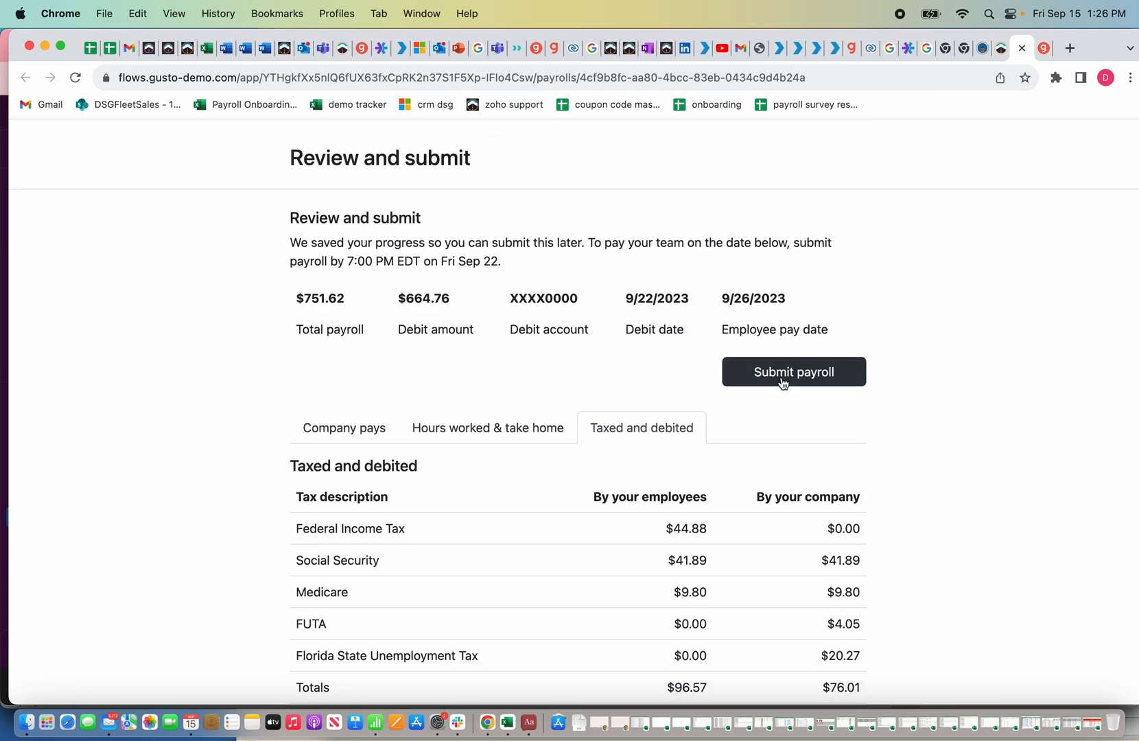
Step: Submit the payroll, then view Chuck Norris's Payroll Employee Details listing the 9/13–9/19 pay stub
{"action": "left_click", "coordinate": [793, 372]}
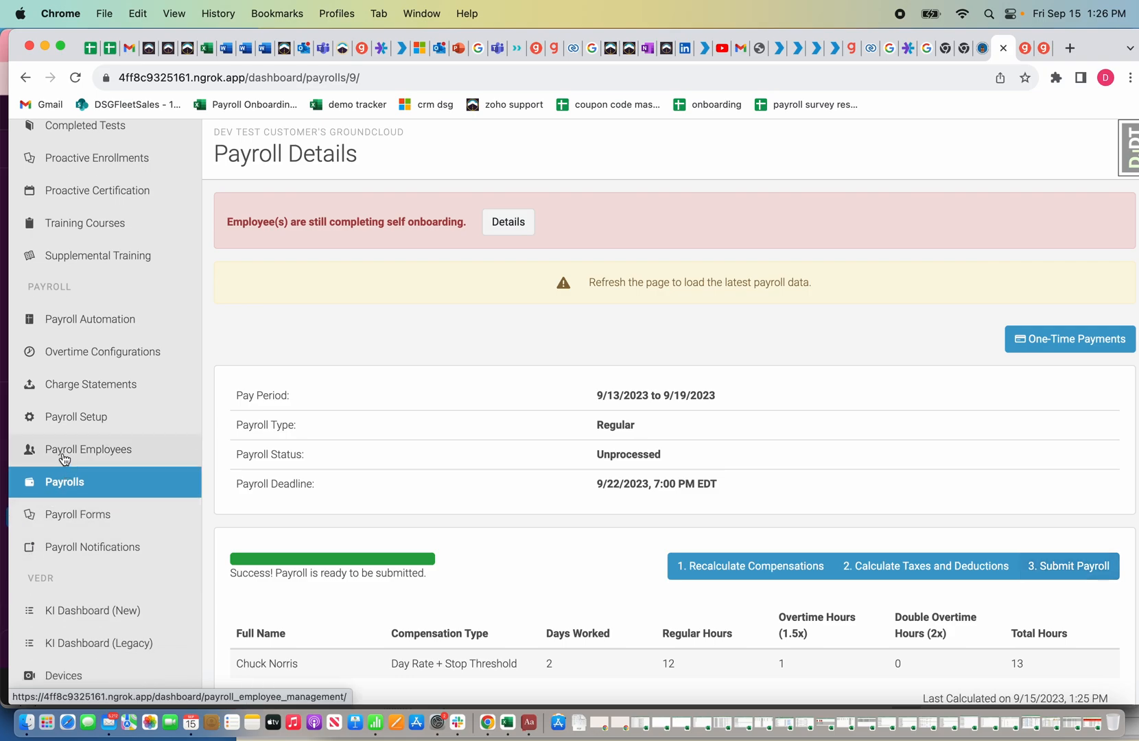
{"action": "left_click", "coordinate": [89, 449]}
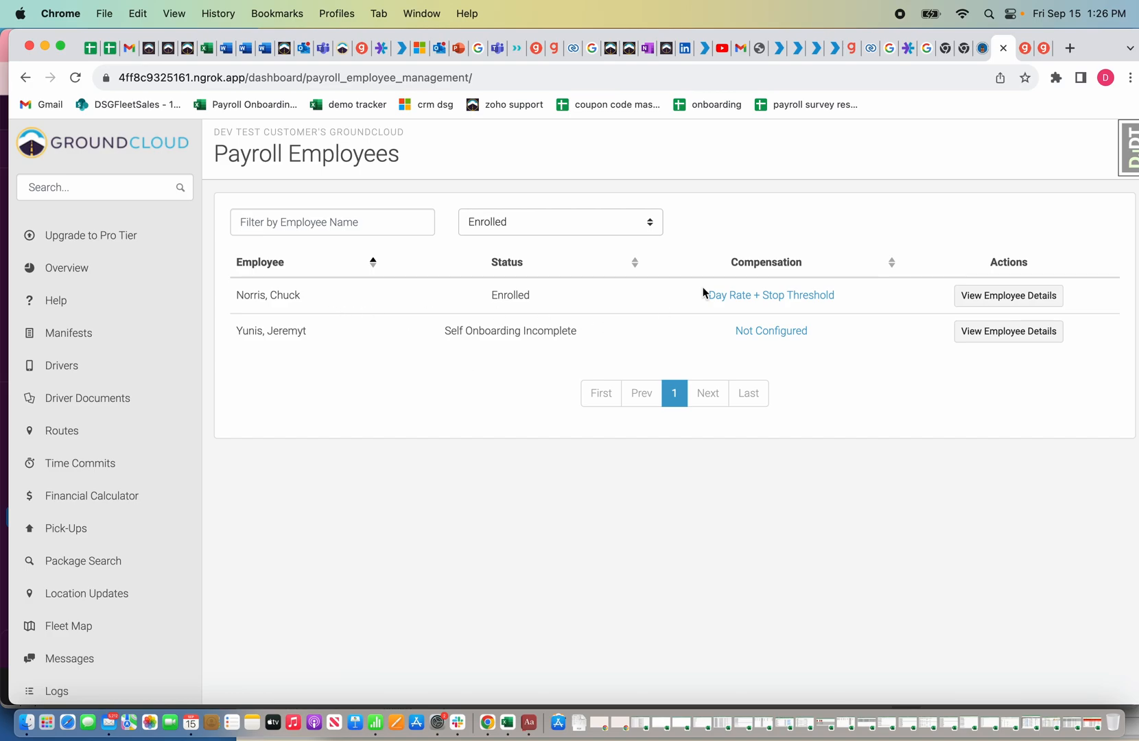
{"action": "mouse_move", "coordinate": [233, 306]}
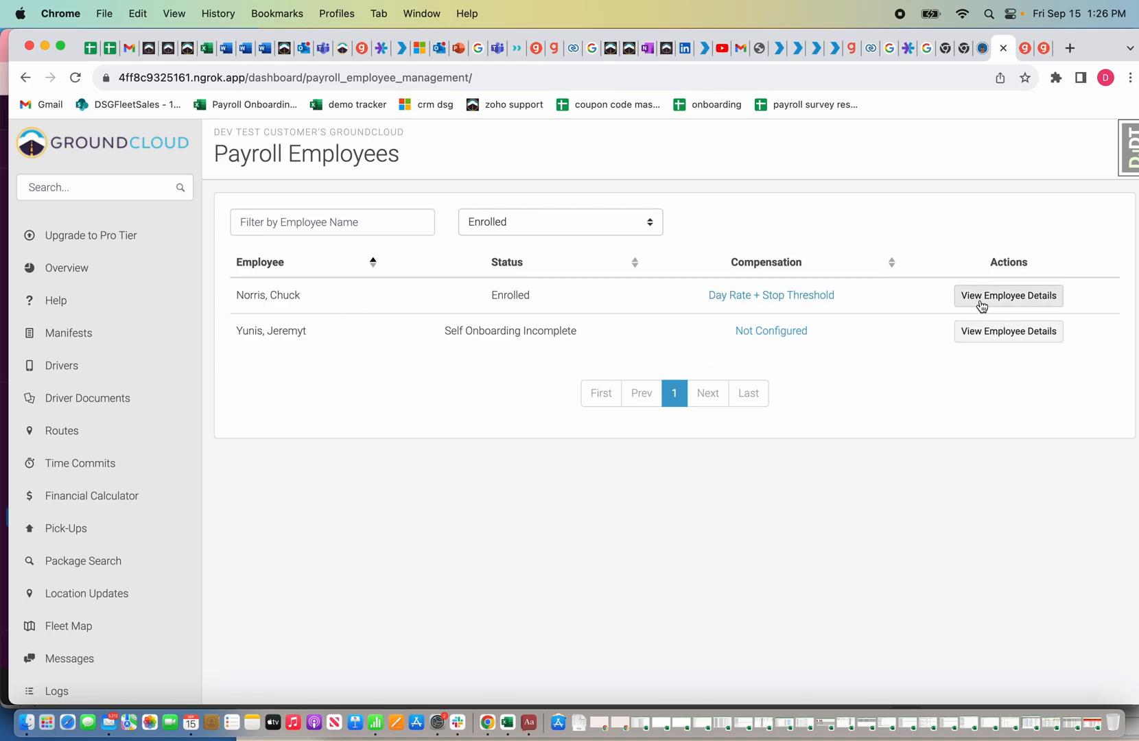
{"action": "left_click", "coordinate": [1008, 295]}
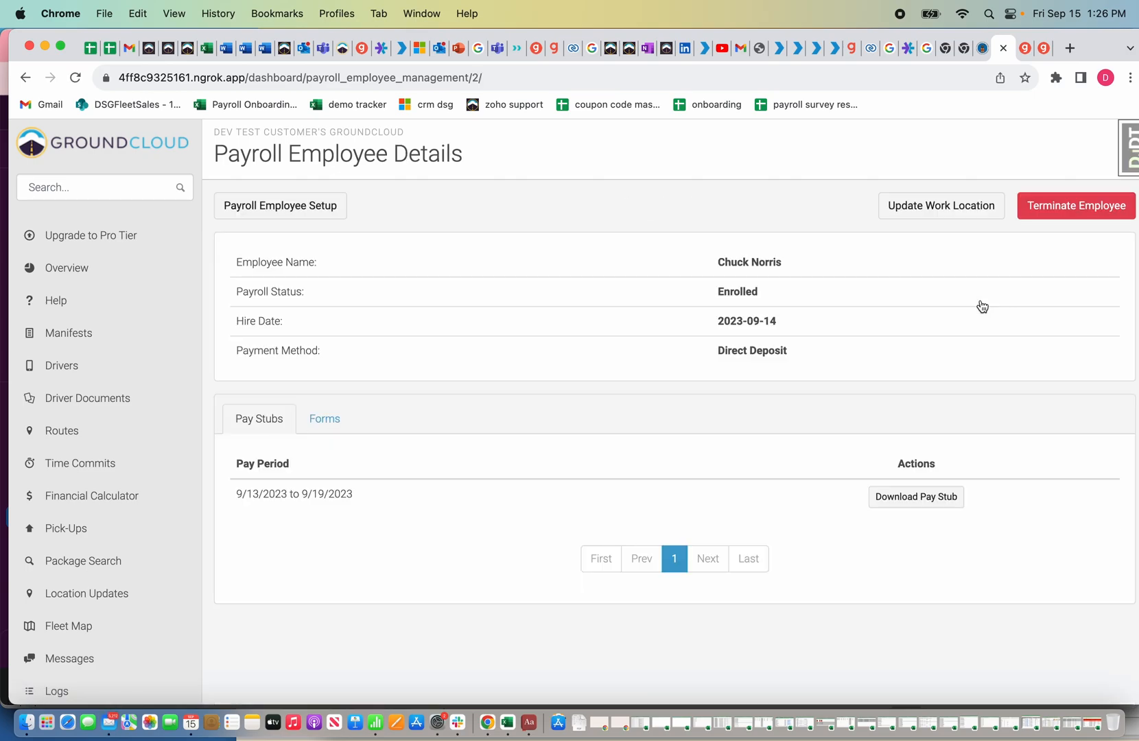
{"action": "mouse_move", "coordinate": [641, 500]}
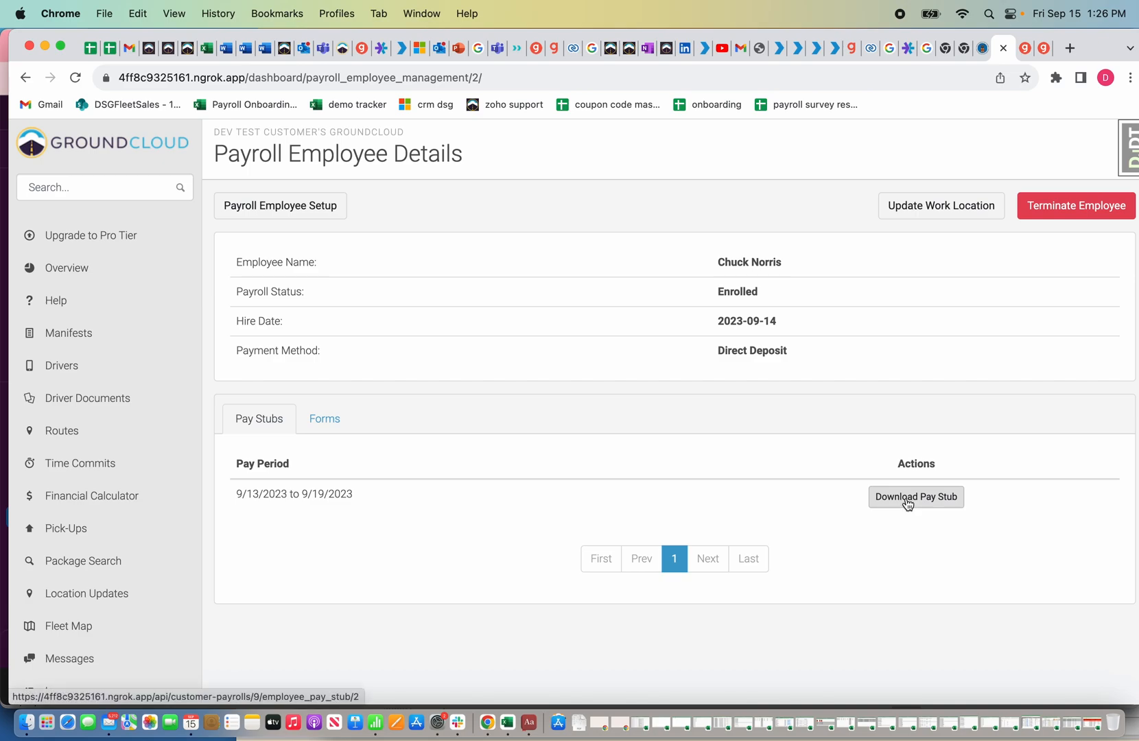
Step: Download the 9/13–9/19 pay stub and review its Gusto earnings statement PDF showing $675.61 gross
{"action": "left_click", "coordinate": [915, 497]}
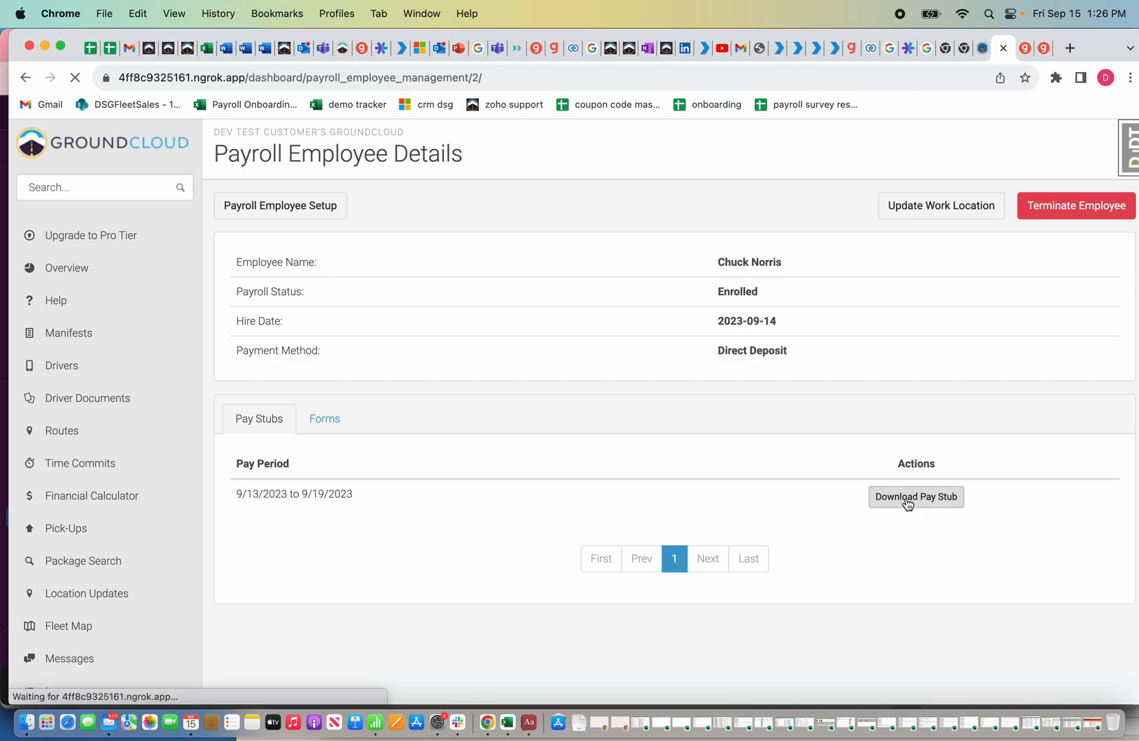
{"action": "left_click", "coordinate": [914, 497]}
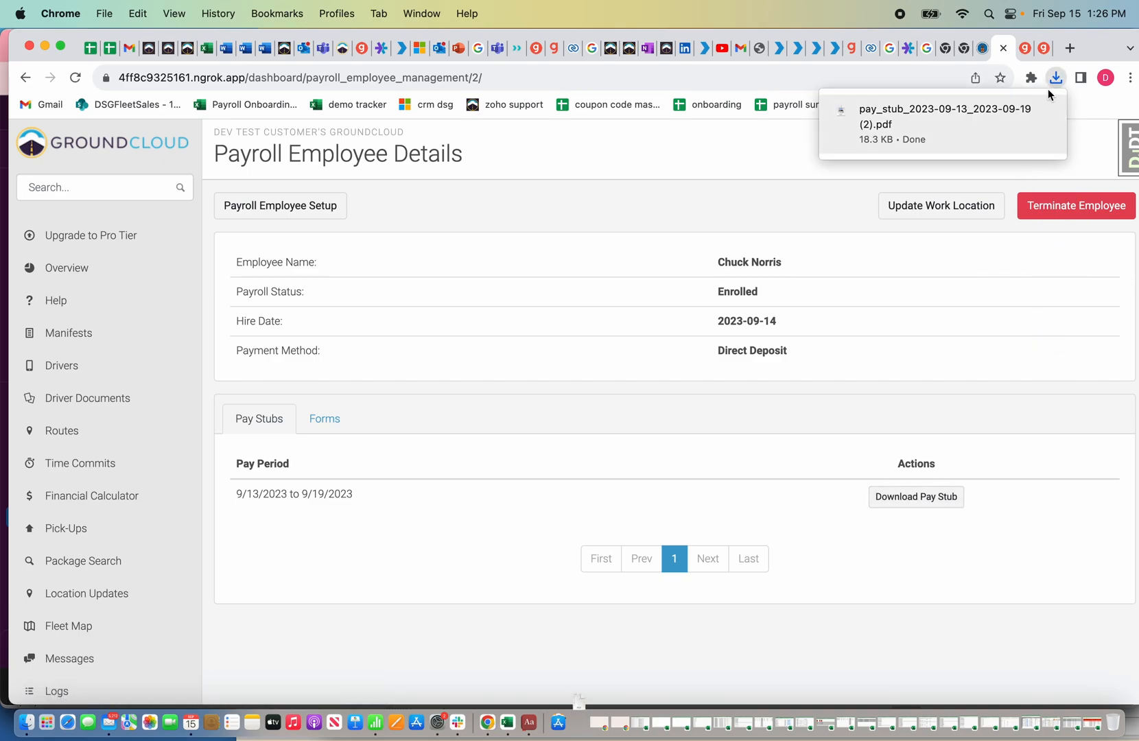
{"action": "left_click", "coordinate": [944, 124]}
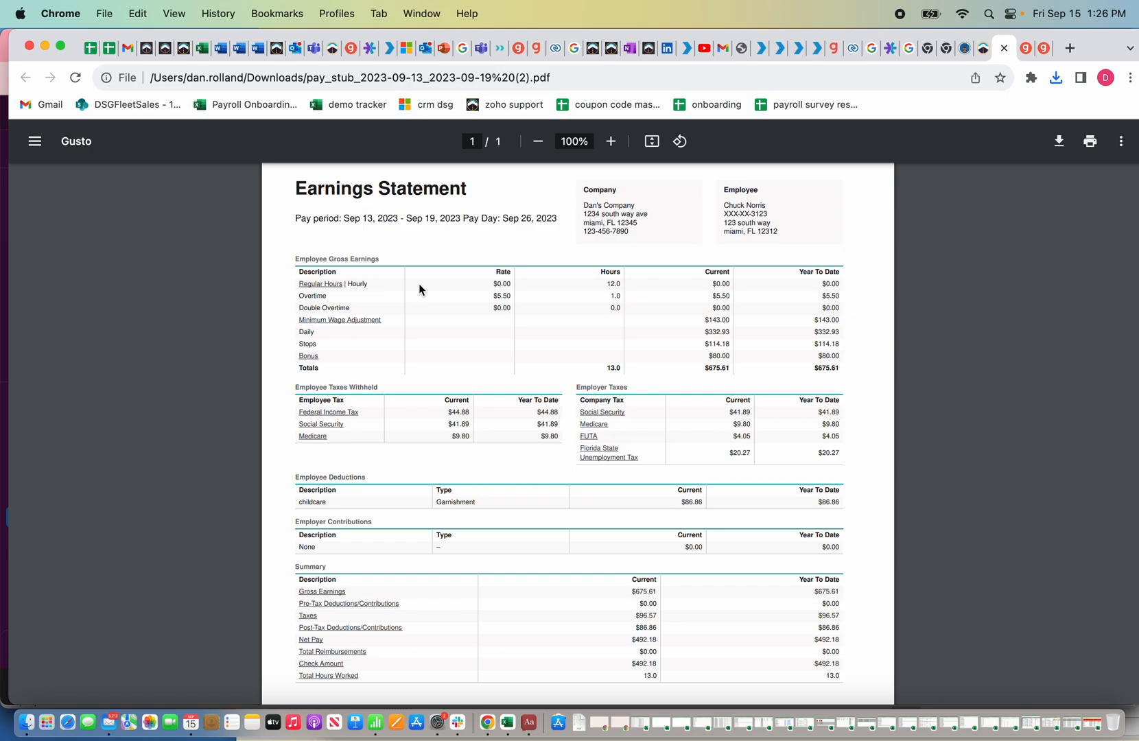
{"action": "mouse_move", "coordinate": [415, 289]}
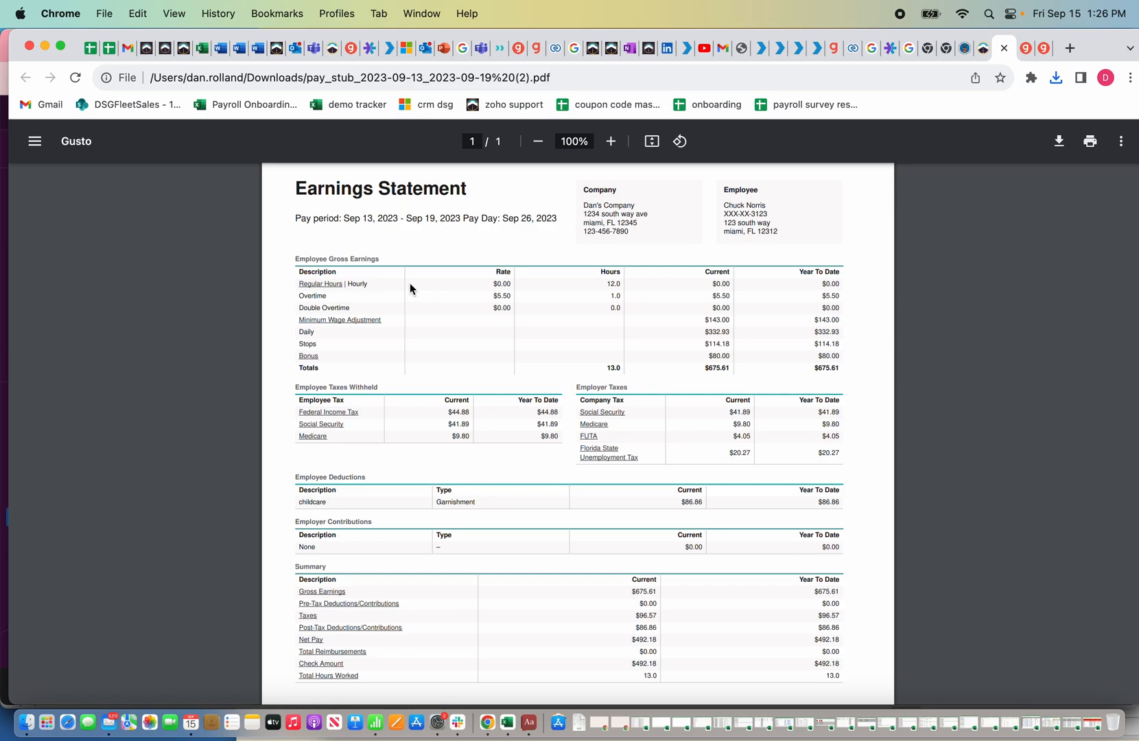
{"action": "mouse_move", "coordinate": [457, 423]}
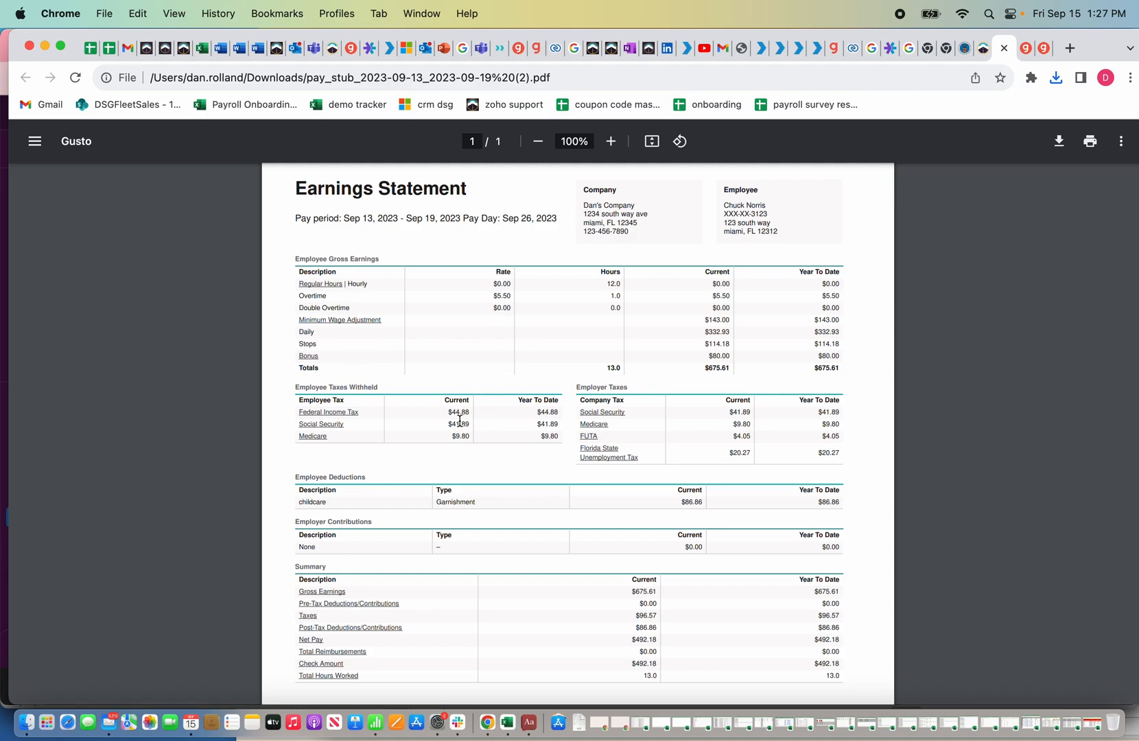
{"action": "mouse_move", "coordinate": [413, 354]}
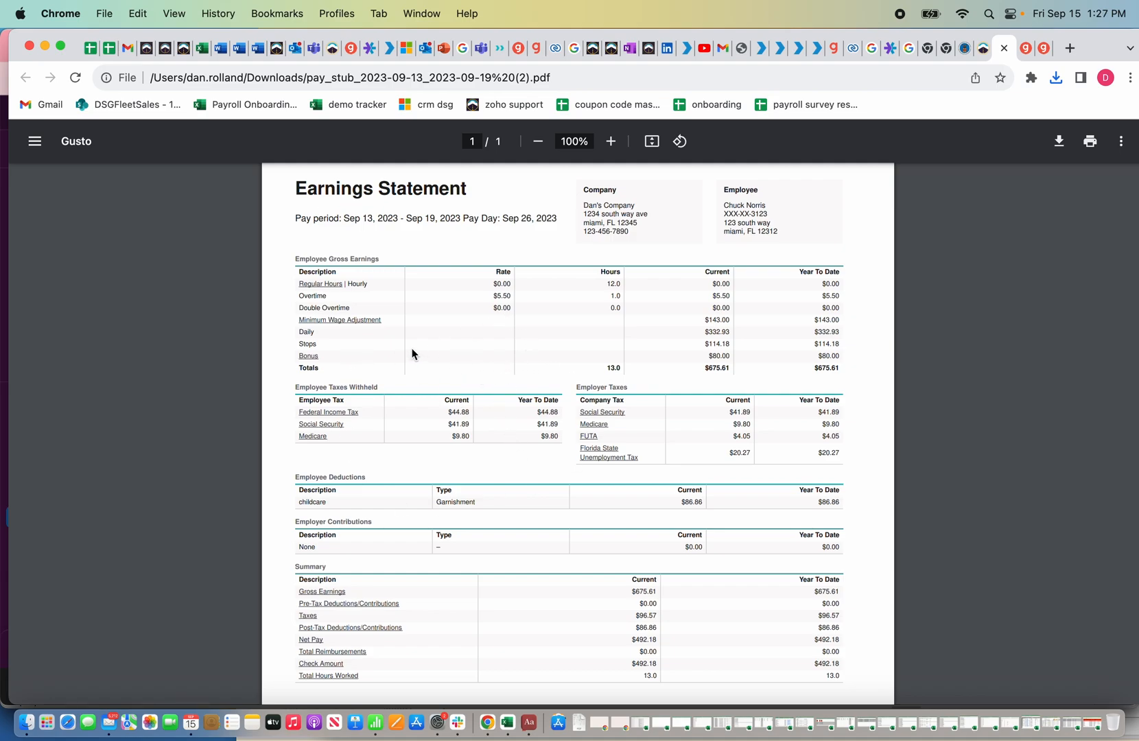
{"action": "scroll", "scroll_direction": "down", "scroll_amount": 3}
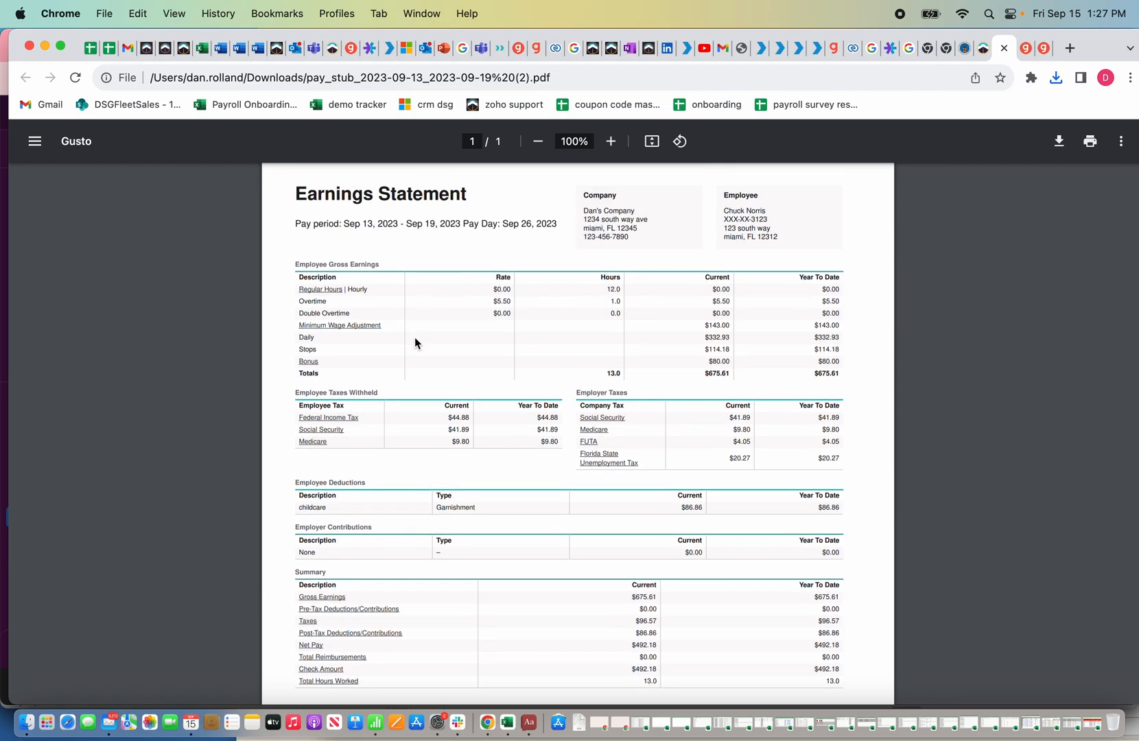
{"action": "mouse_move", "coordinate": [472, 328]}
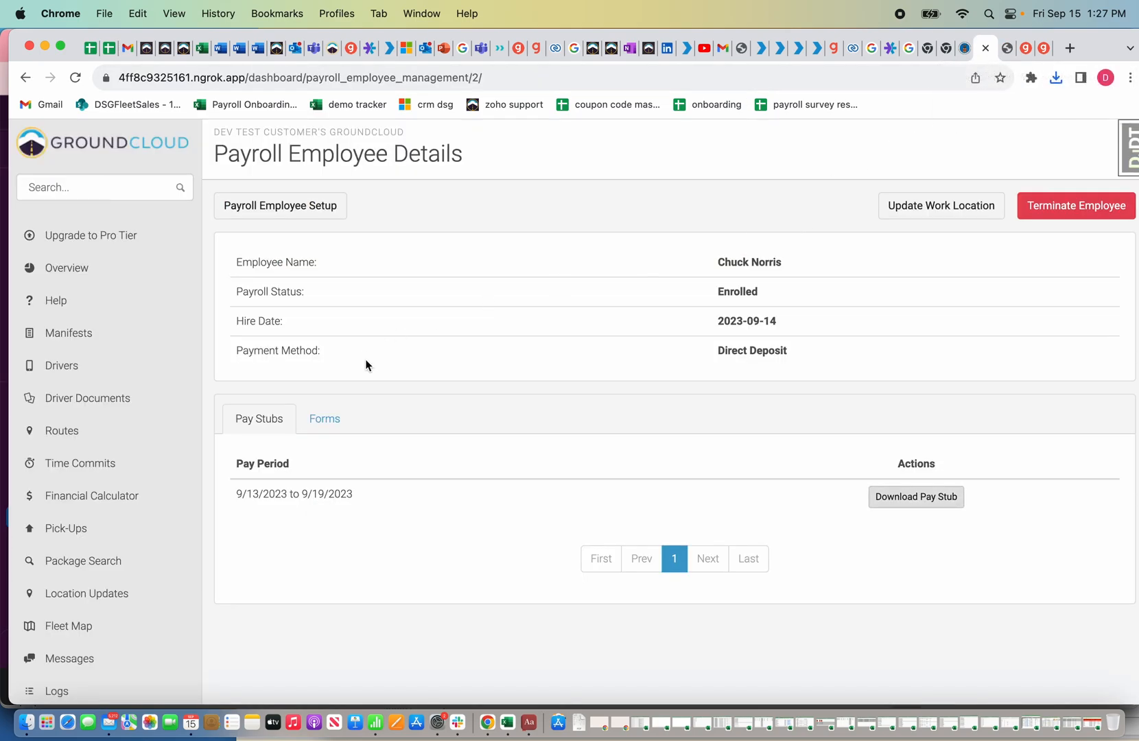
Step: Enter the Payroll Employee Setup flow into Gusto and view the employee's deductions
{"action": "left_click", "coordinate": [324, 418]}
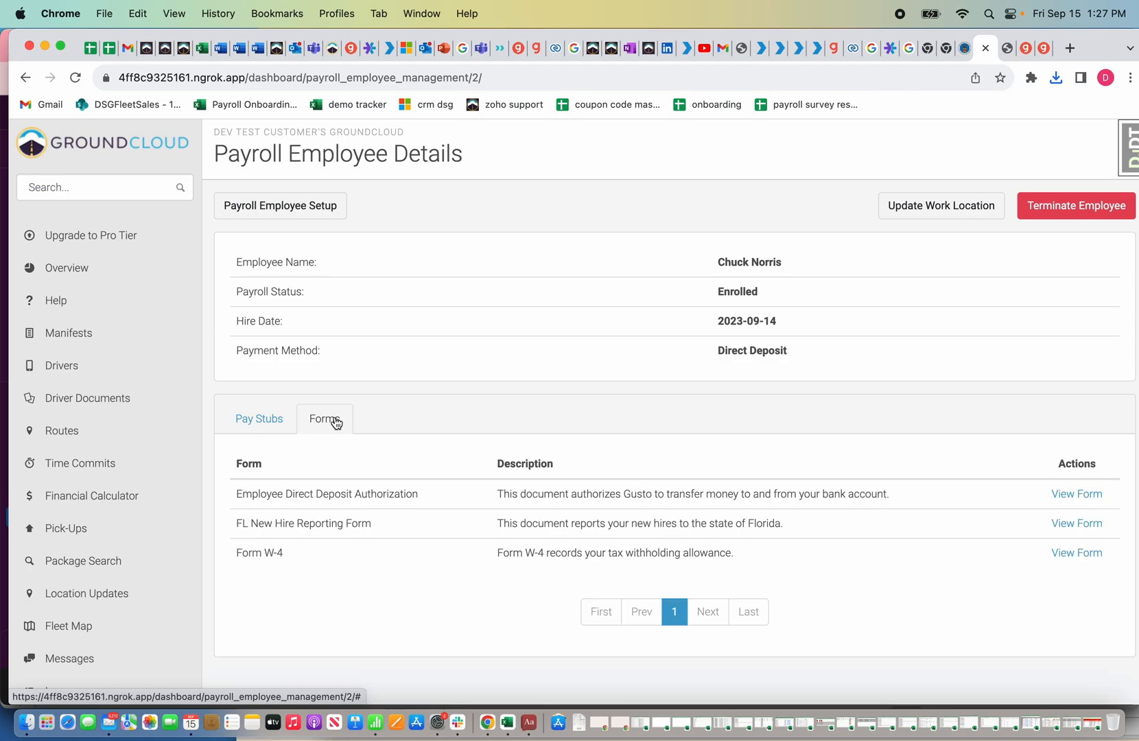
{"action": "mouse_move", "coordinate": [623, 706]}
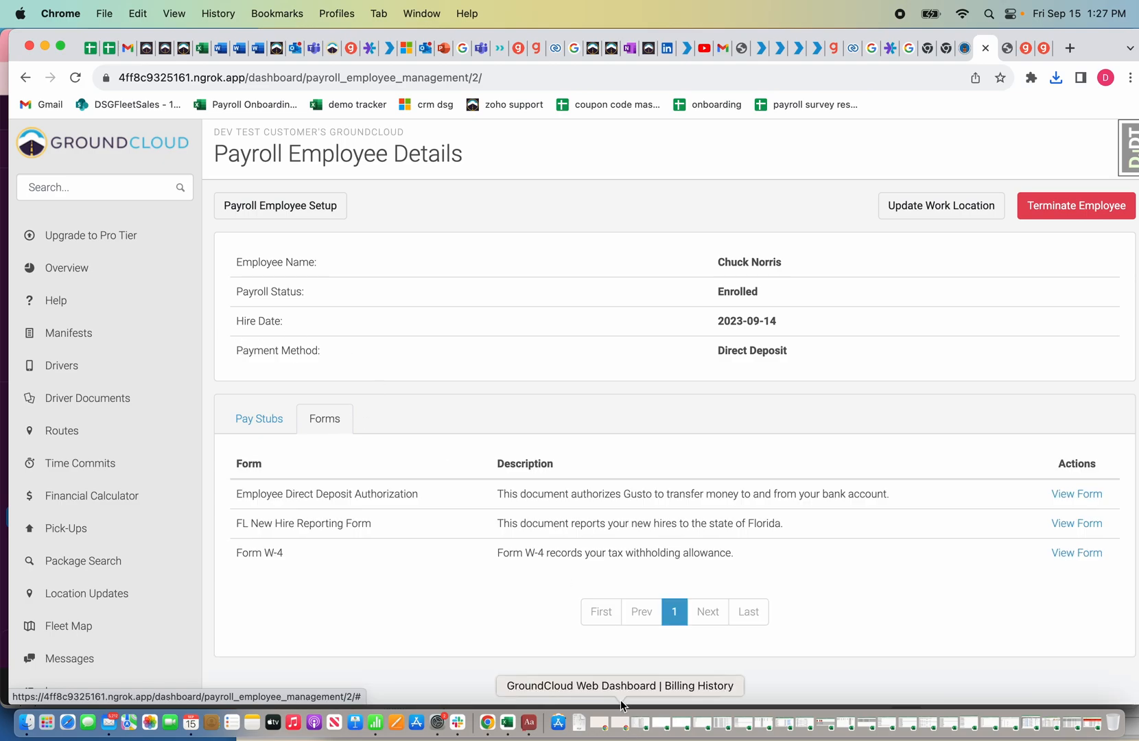
{"action": "mouse_move", "coordinate": [500, 491]}
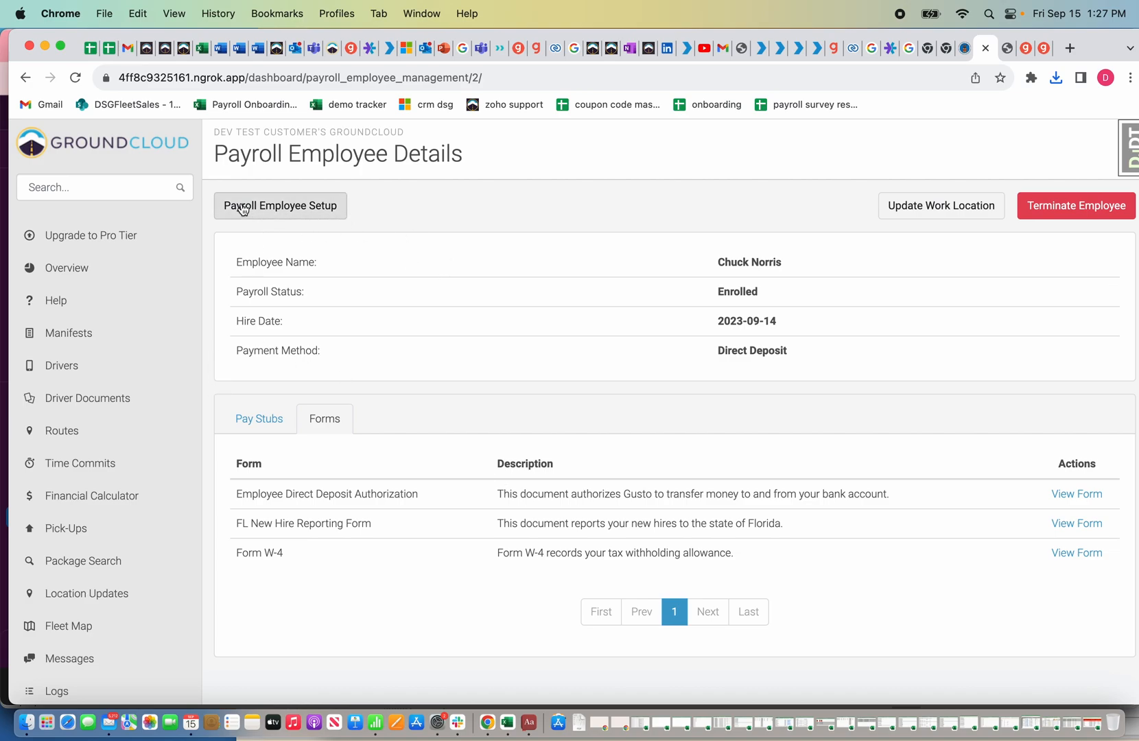
{"action": "left_click", "coordinate": [280, 205]}
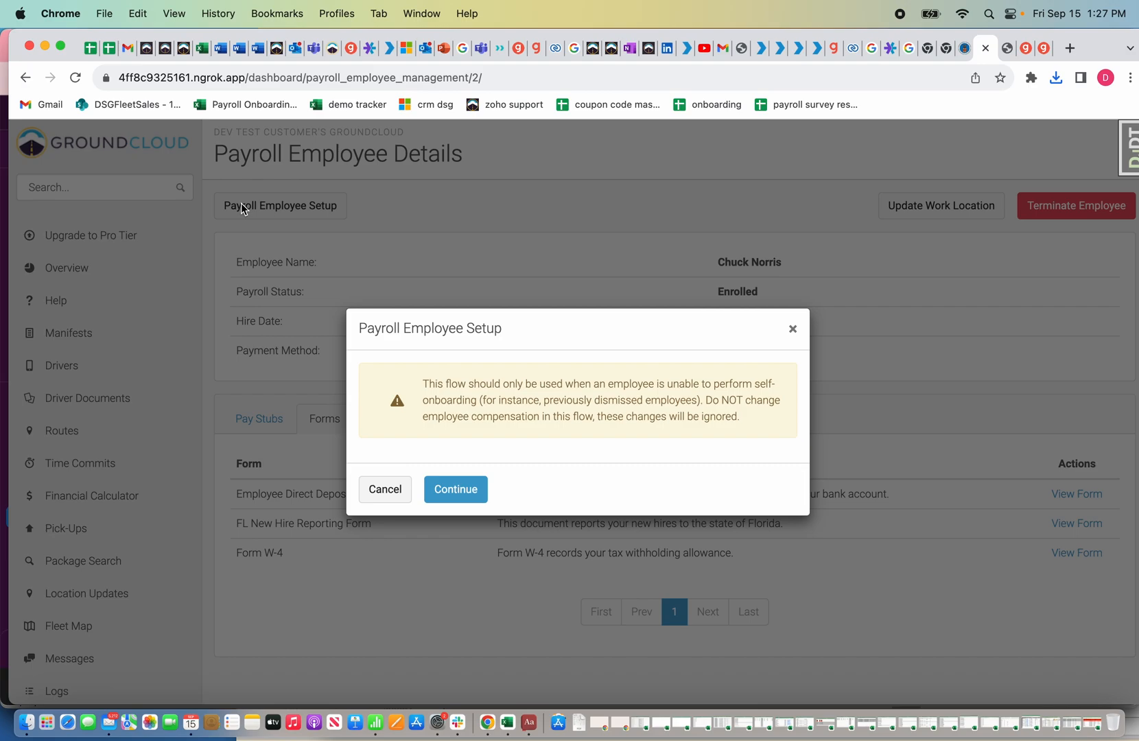
{"action": "left_click", "coordinate": [455, 489]}
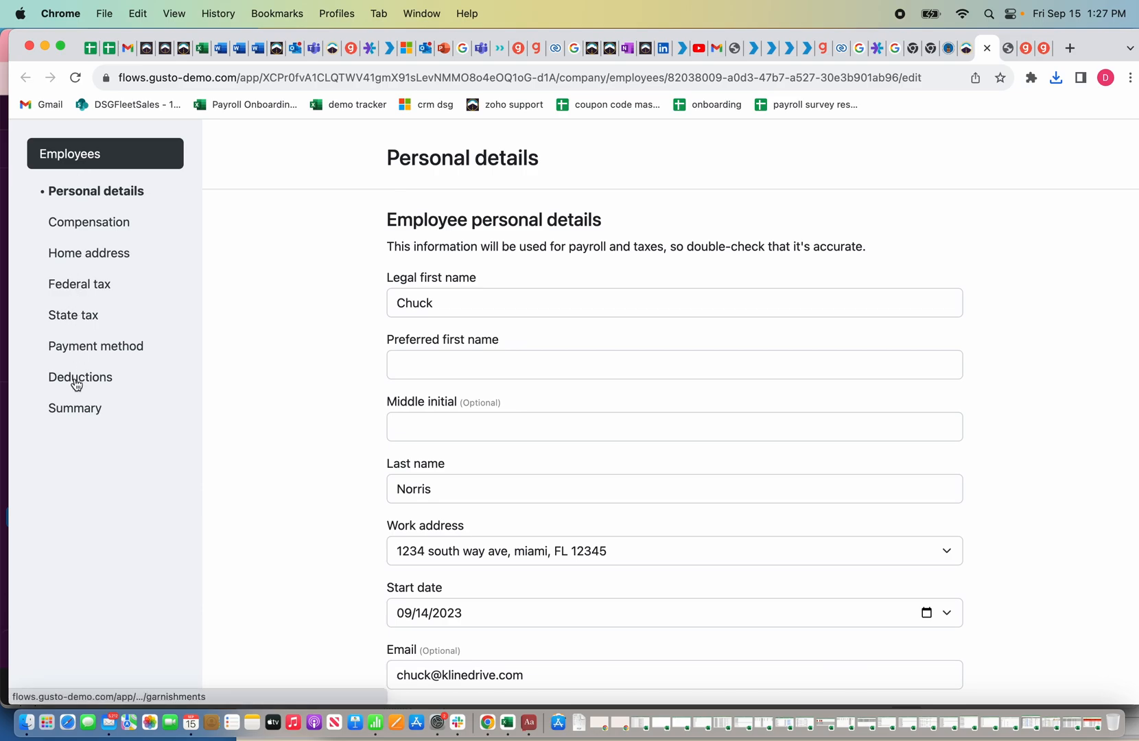
{"action": "left_click", "coordinate": [80, 376]}
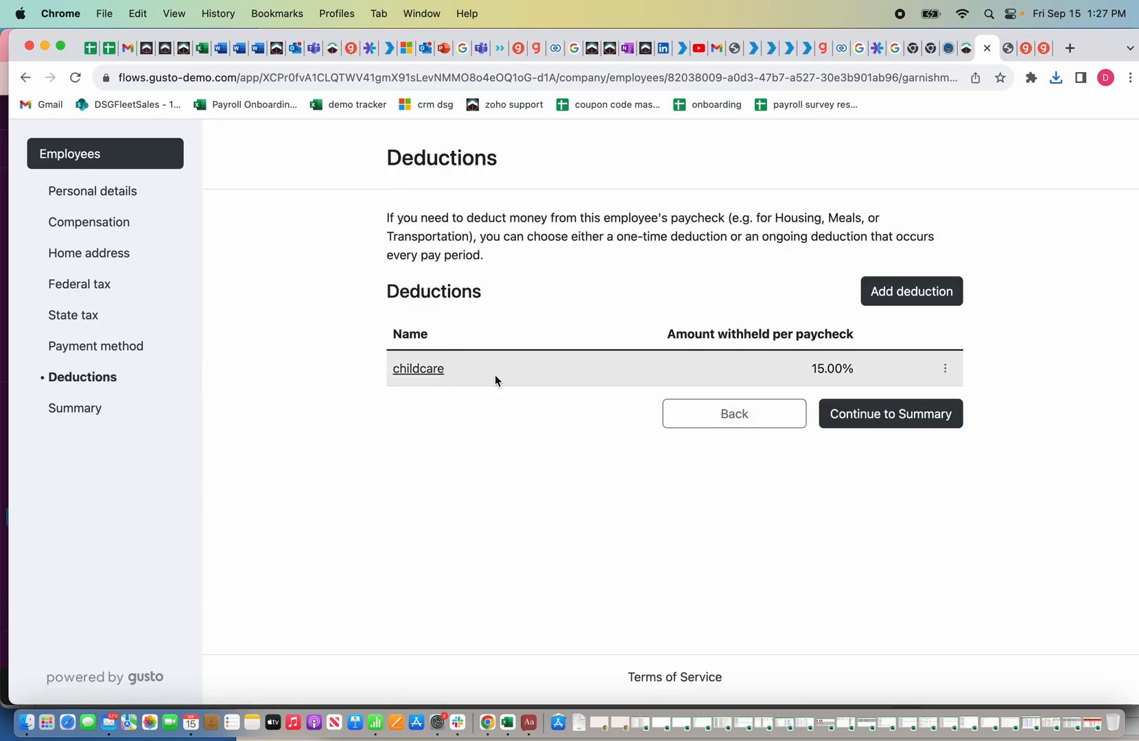
Step: Delete the 15% childcare deduction and start a new external post-tax deduction form
{"action": "left_click", "coordinate": [946, 368]}
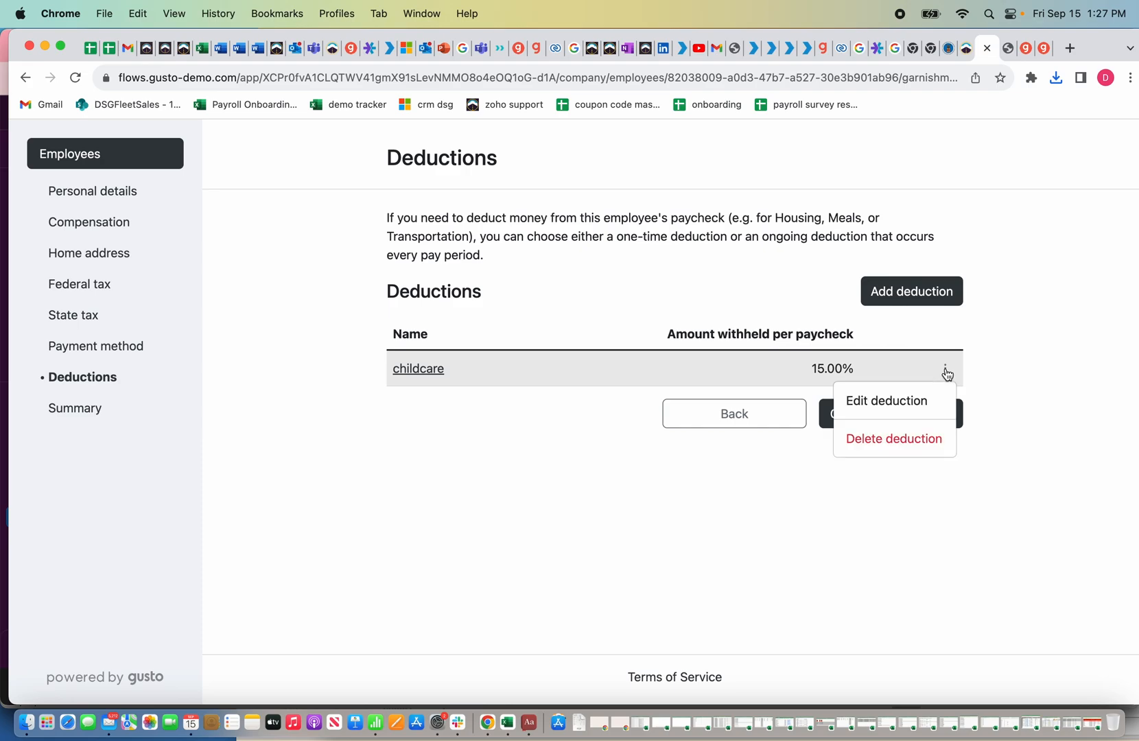
{"action": "left_click", "coordinate": [894, 440]}
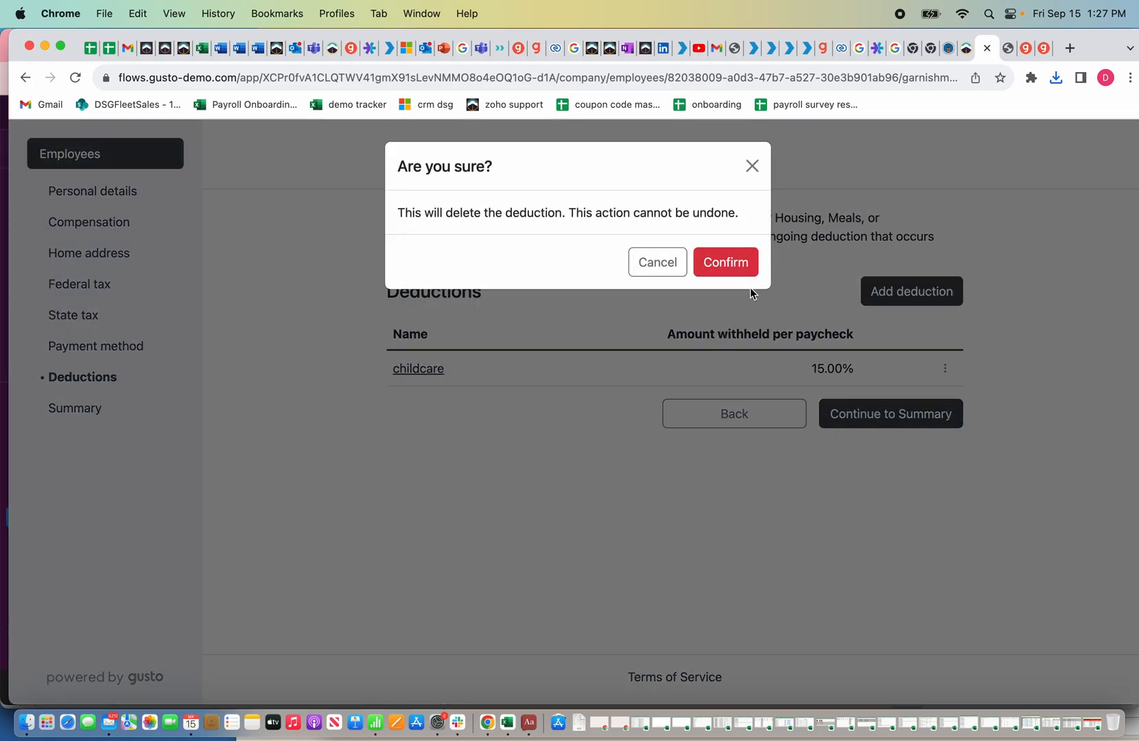
{"action": "left_click", "coordinate": [725, 263]}
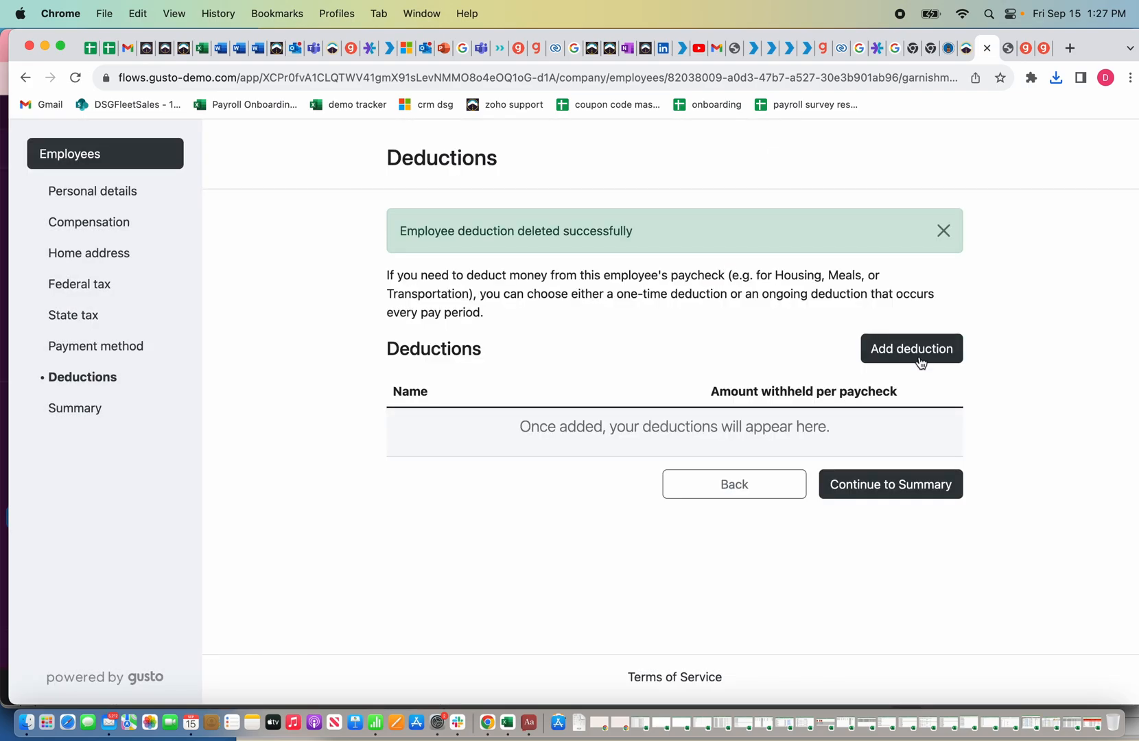
{"action": "left_click", "coordinate": [911, 349]}
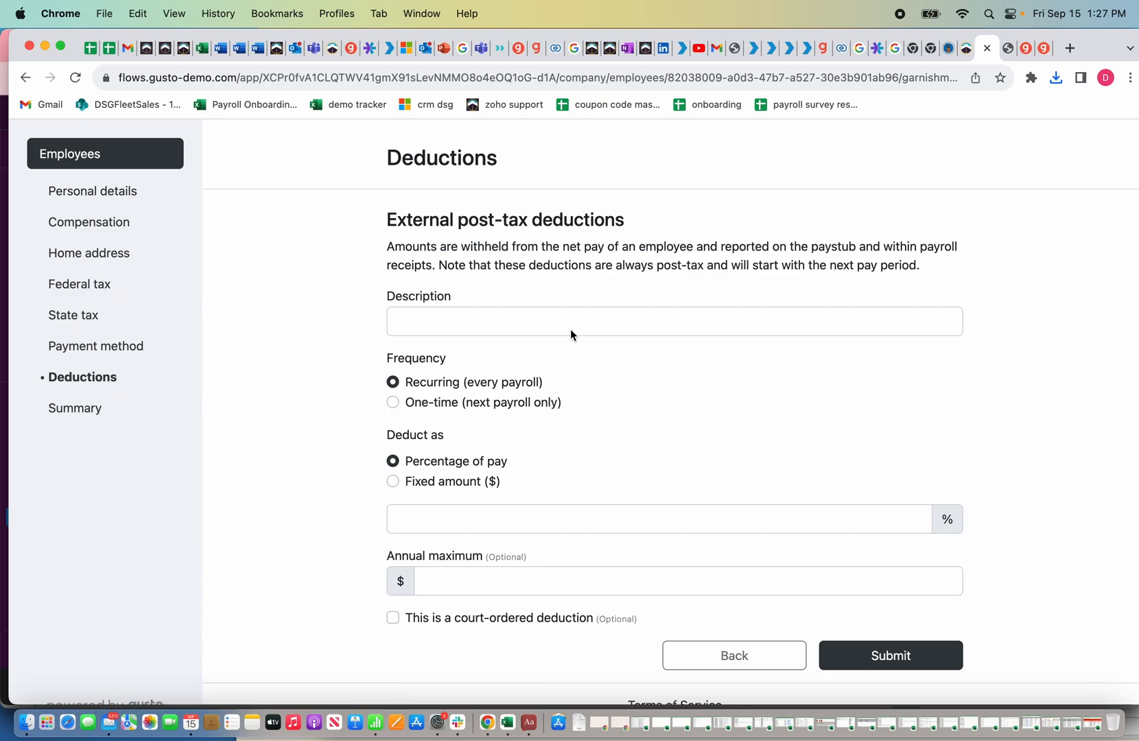
{"action": "left_click", "coordinate": [672, 321]}
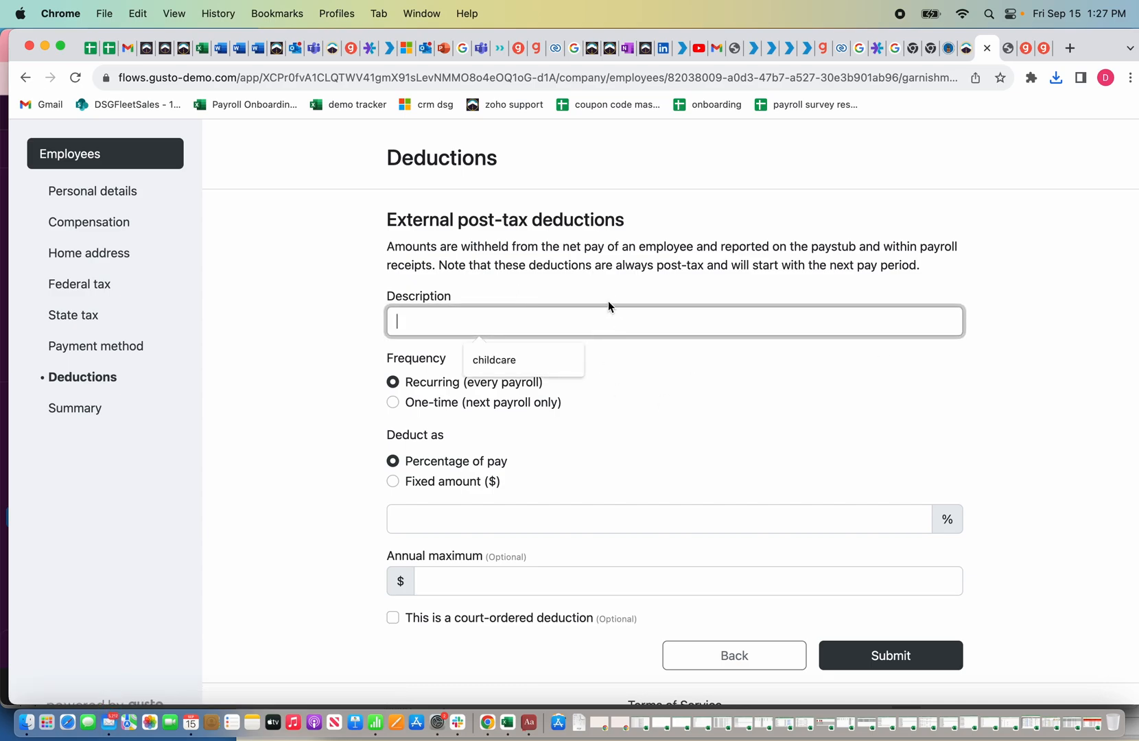
Step: Review the 9/13–9/19 payroll's $80.00 bonus one-time payment for Chuck Norris from the payrolls list
{"action": "left_click", "coordinate": [518, 428]}
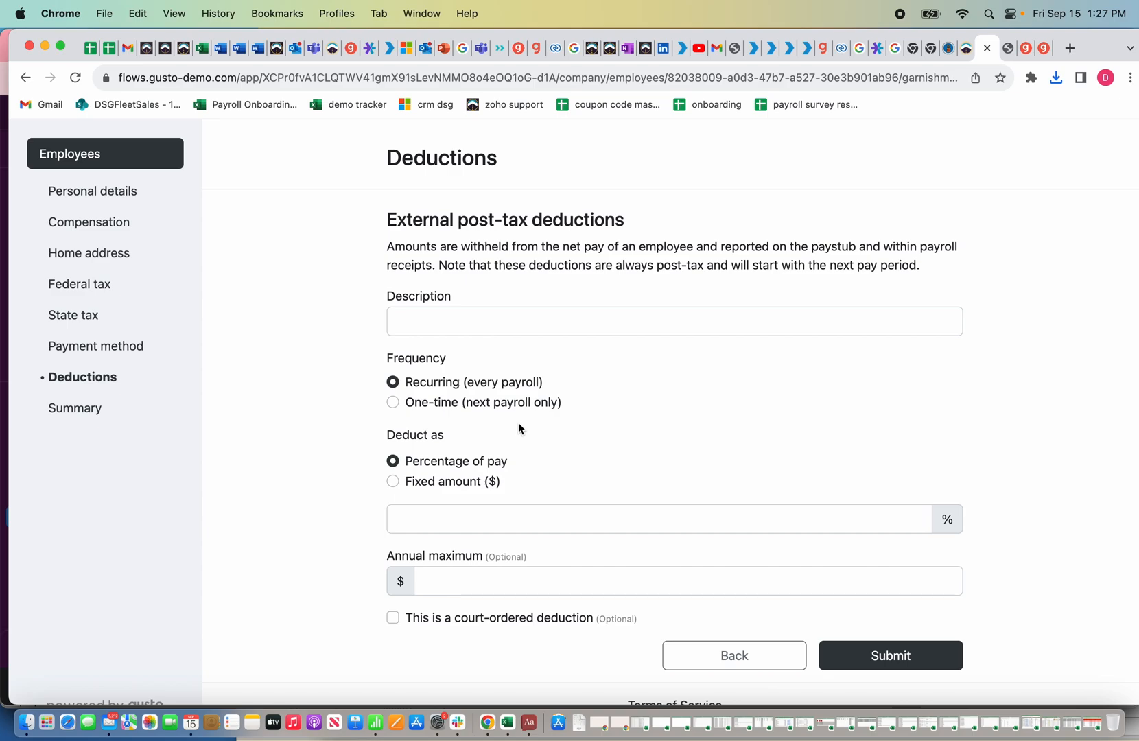
{"action": "mouse_move", "coordinate": [439, 494]}
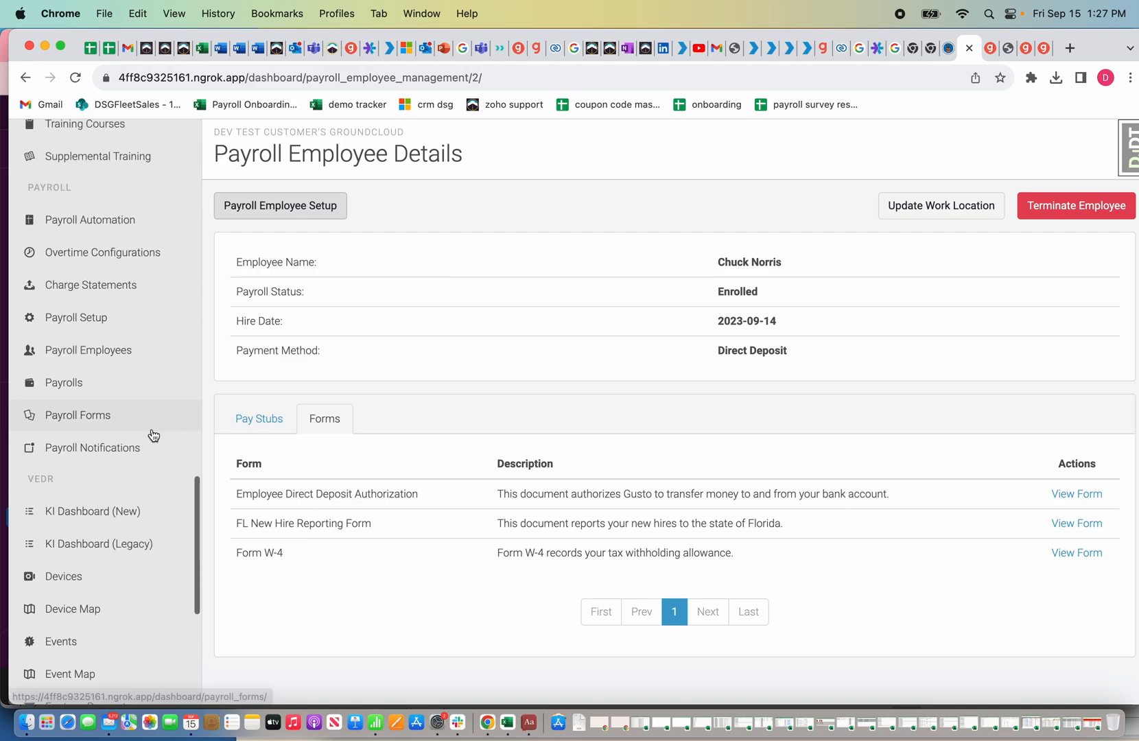
{"action": "left_click", "coordinate": [61, 381]}
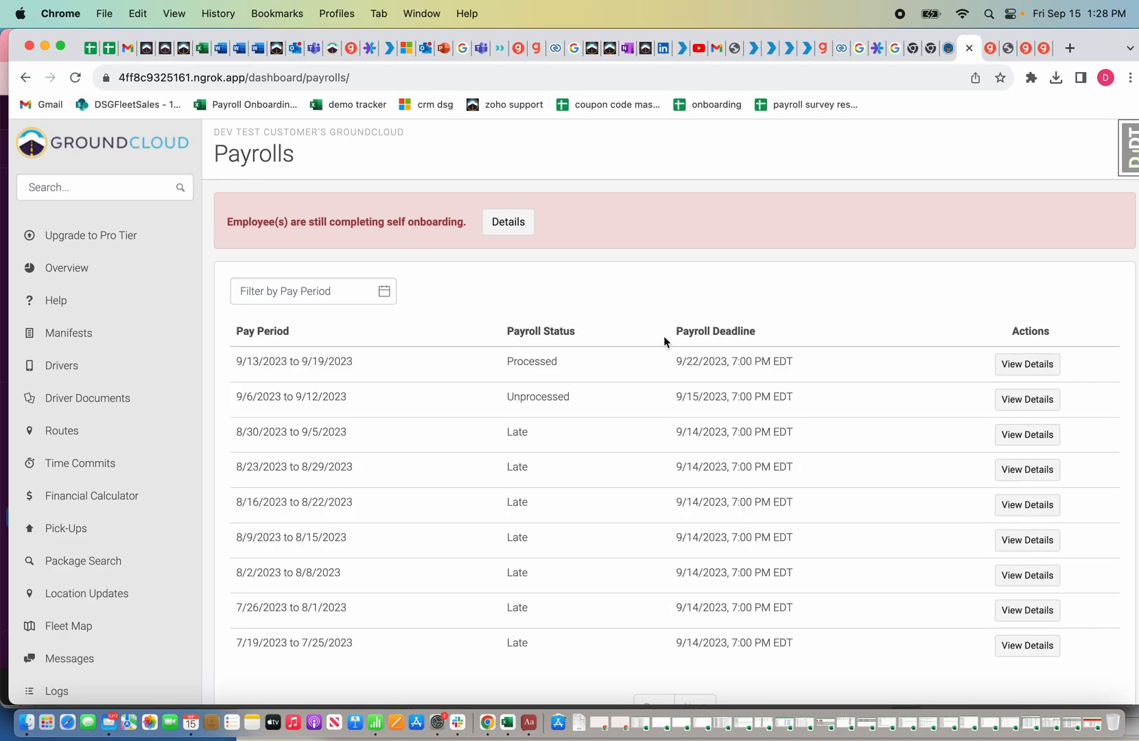
{"action": "mouse_move", "coordinate": [533, 367]}
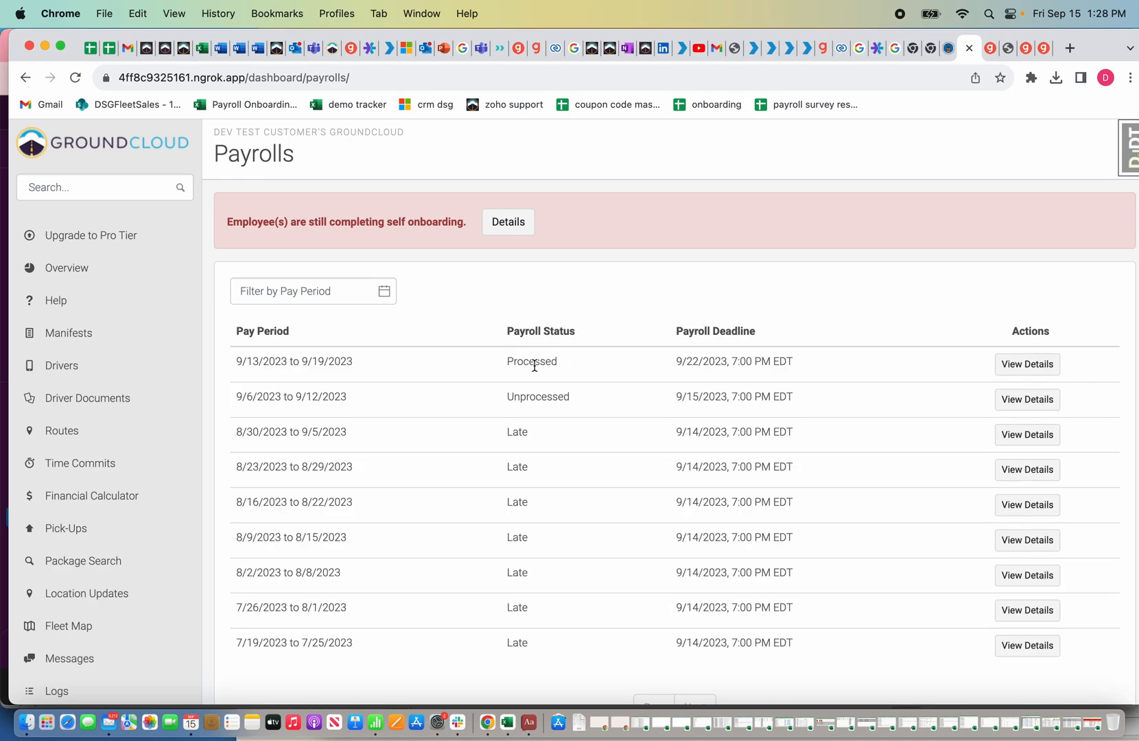
{"action": "left_click", "coordinate": [1026, 364]}
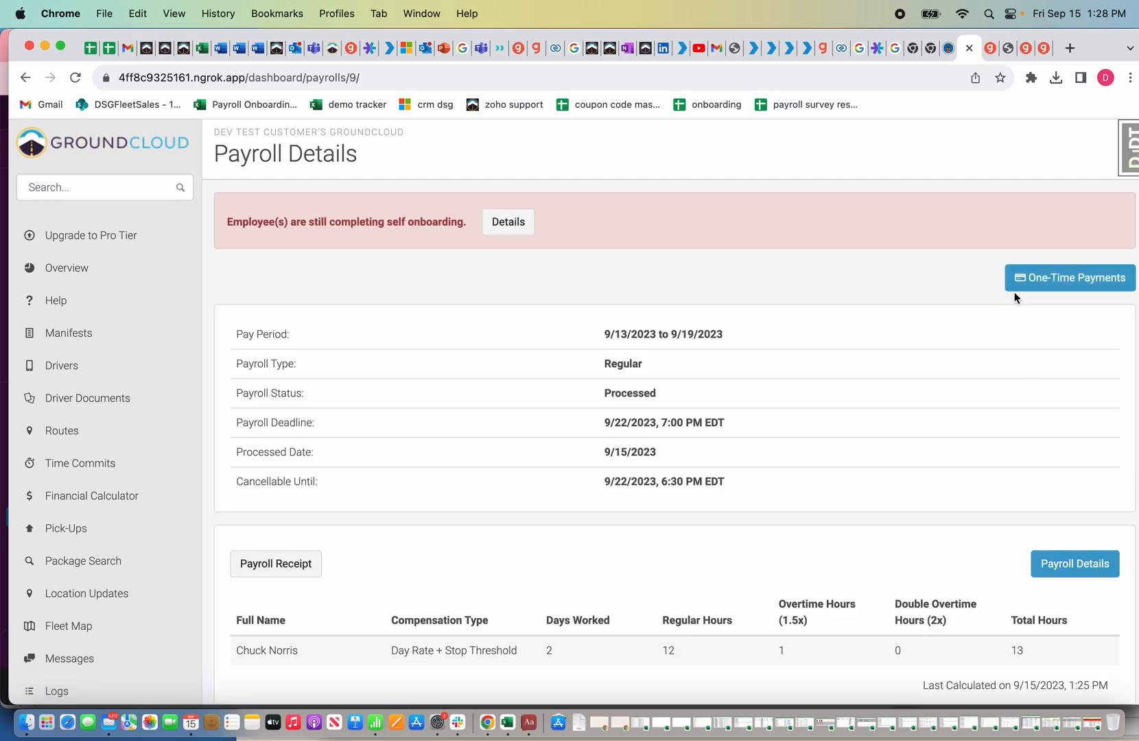
{"action": "left_click", "coordinate": [1067, 278]}
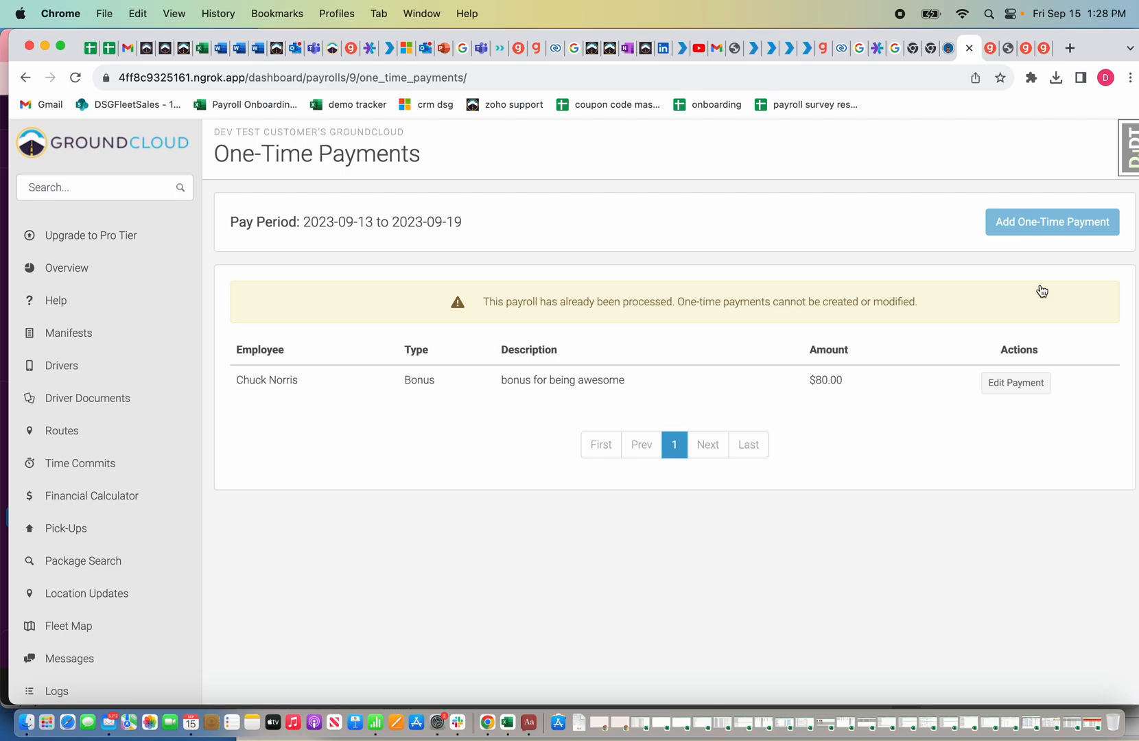
{"action": "mouse_move", "coordinate": [622, 389]}
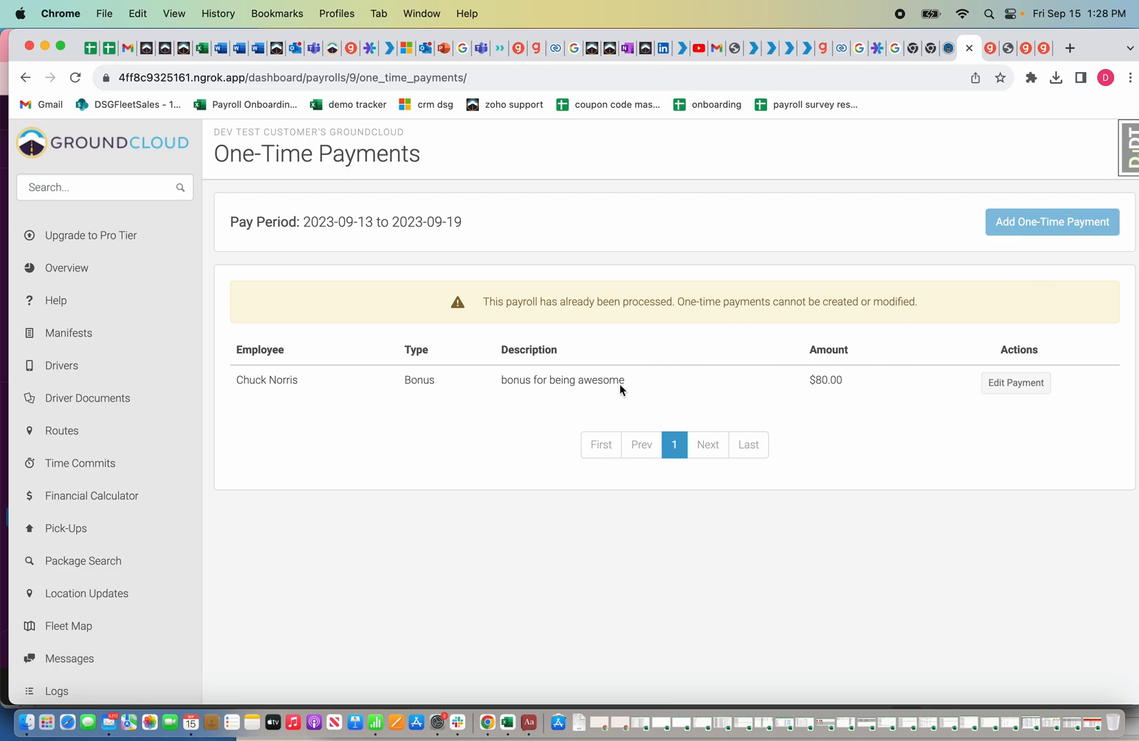
{"action": "mouse_move", "coordinate": [1035, 402]}
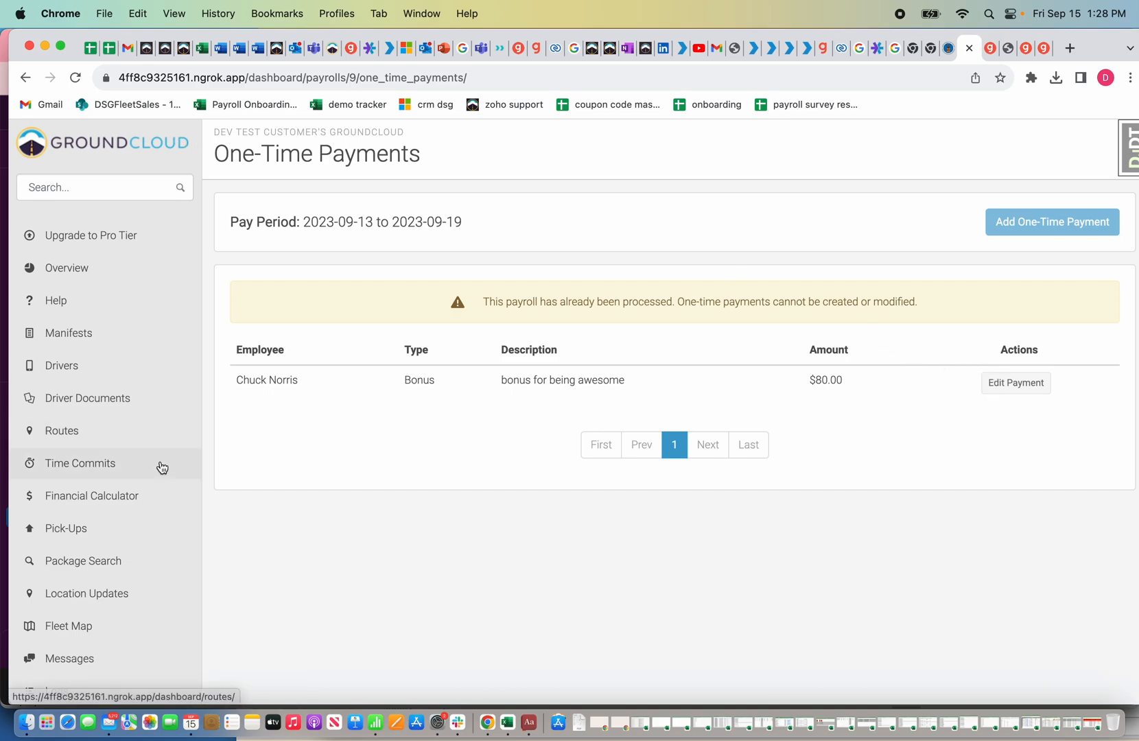
{"action": "scroll", "scroll_direction": "down", "scroll_amount": 3}
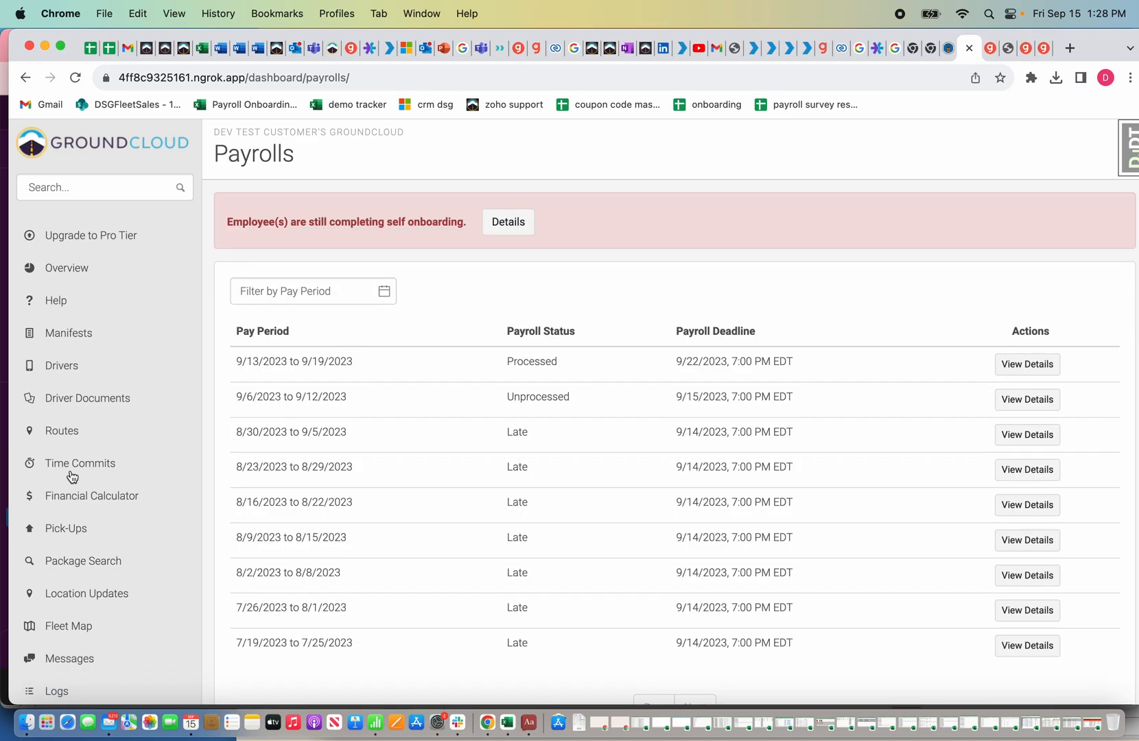
{"action": "mouse_move", "coordinate": [825, 411]}
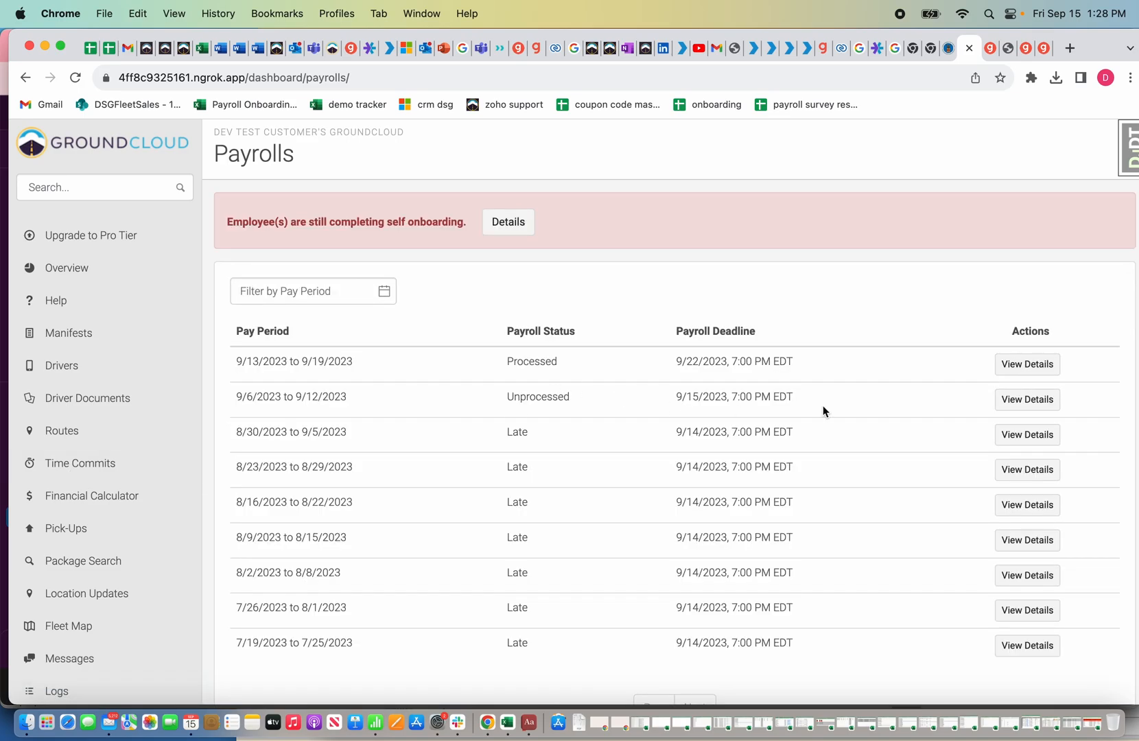
{"action": "left_click", "coordinate": [1027, 364]}
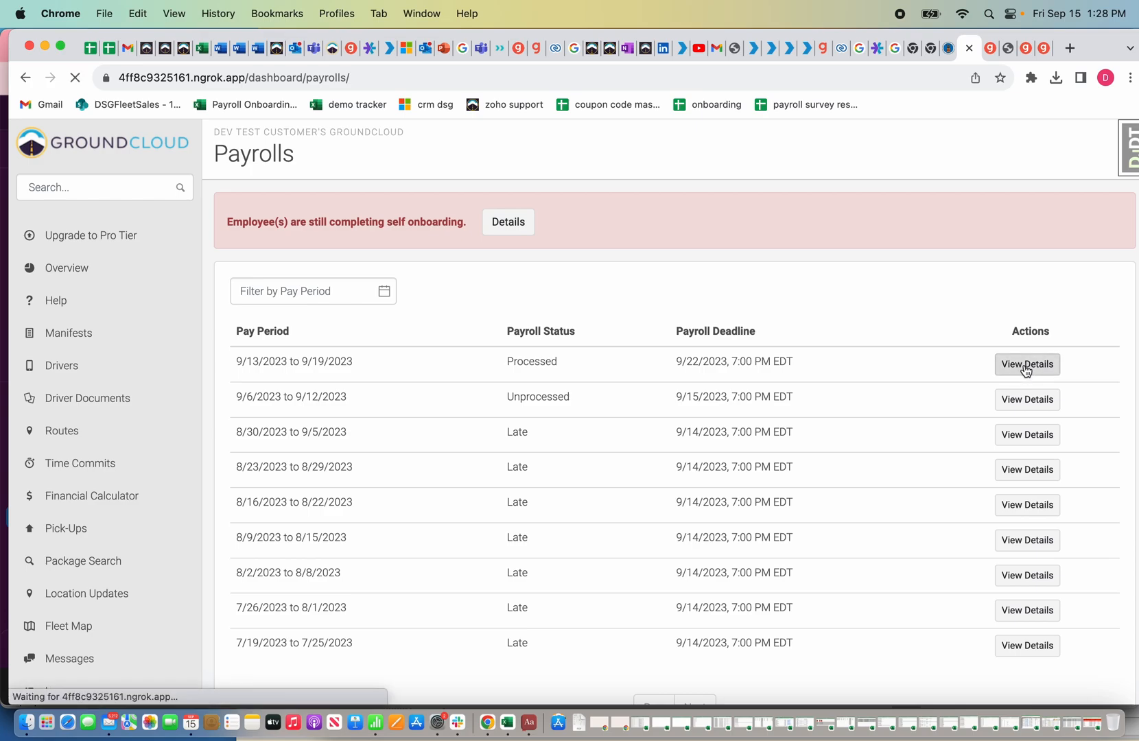
Step: Cancel the processed 9/13–9/19 payroll, confirm the cancellation, and return to the payrolls list
{"action": "left_click", "coordinate": [1027, 363]}
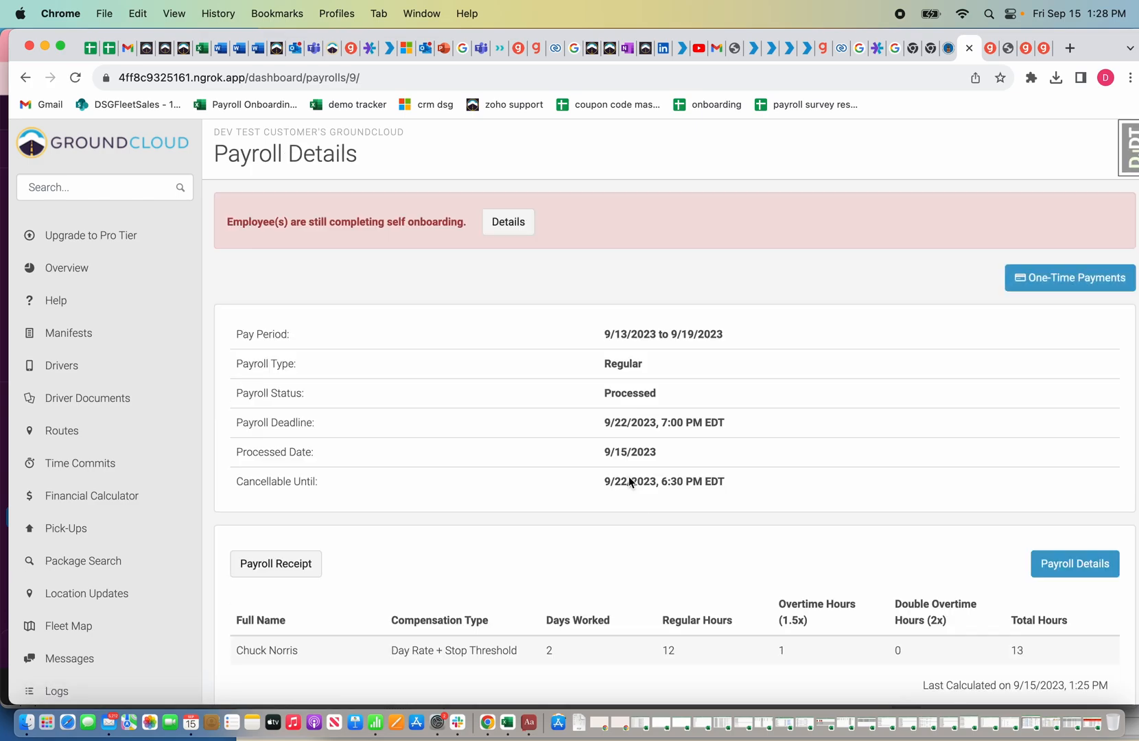
{"action": "left_click", "coordinate": [1075, 674]}
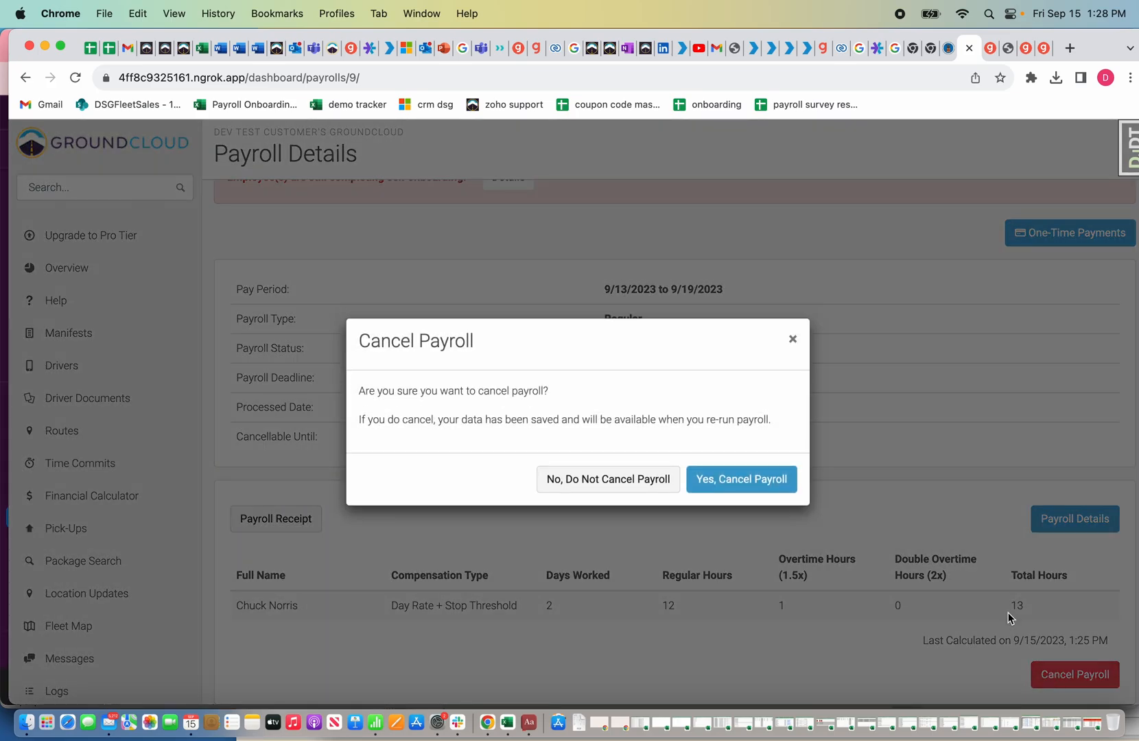
{"action": "left_click", "coordinate": [740, 479]}
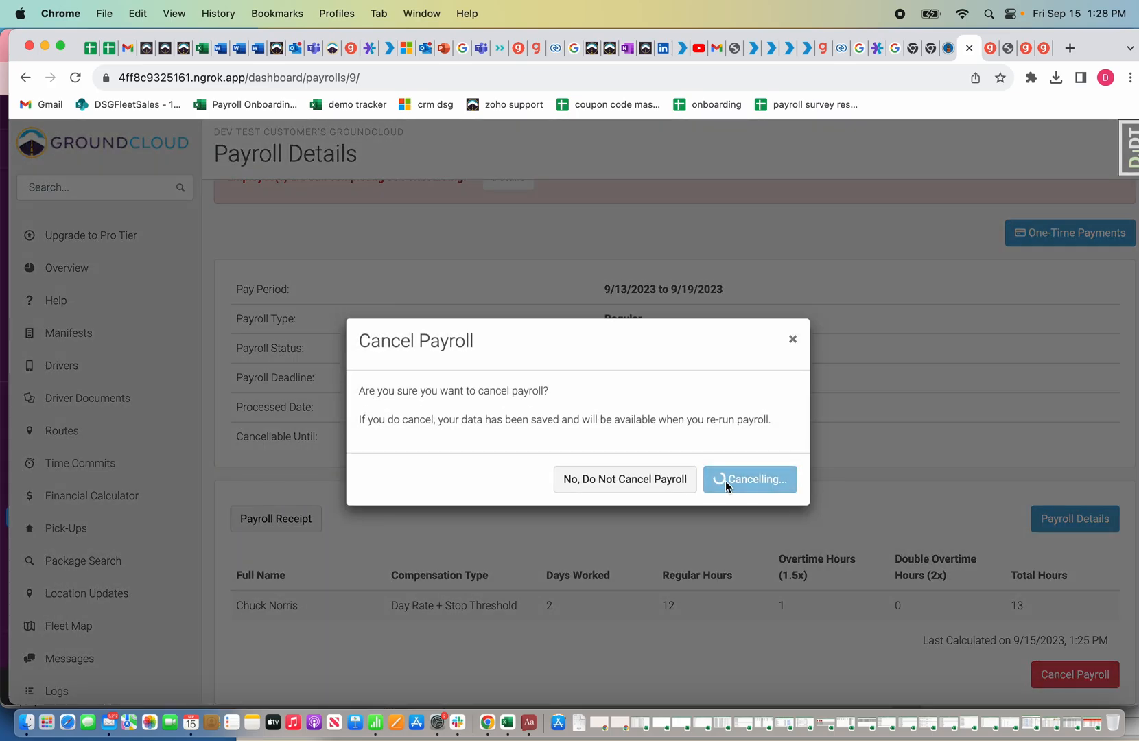
{"action": "left_click", "coordinate": [749, 479]}
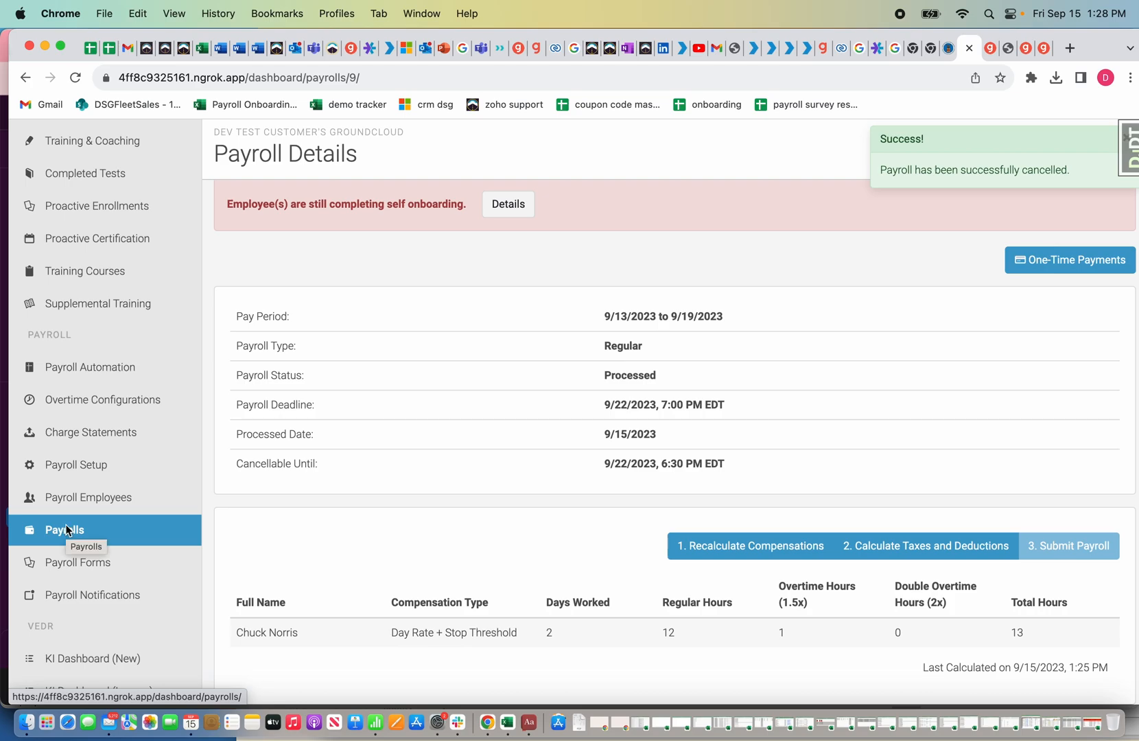
{"action": "left_click", "coordinate": [64, 530]}
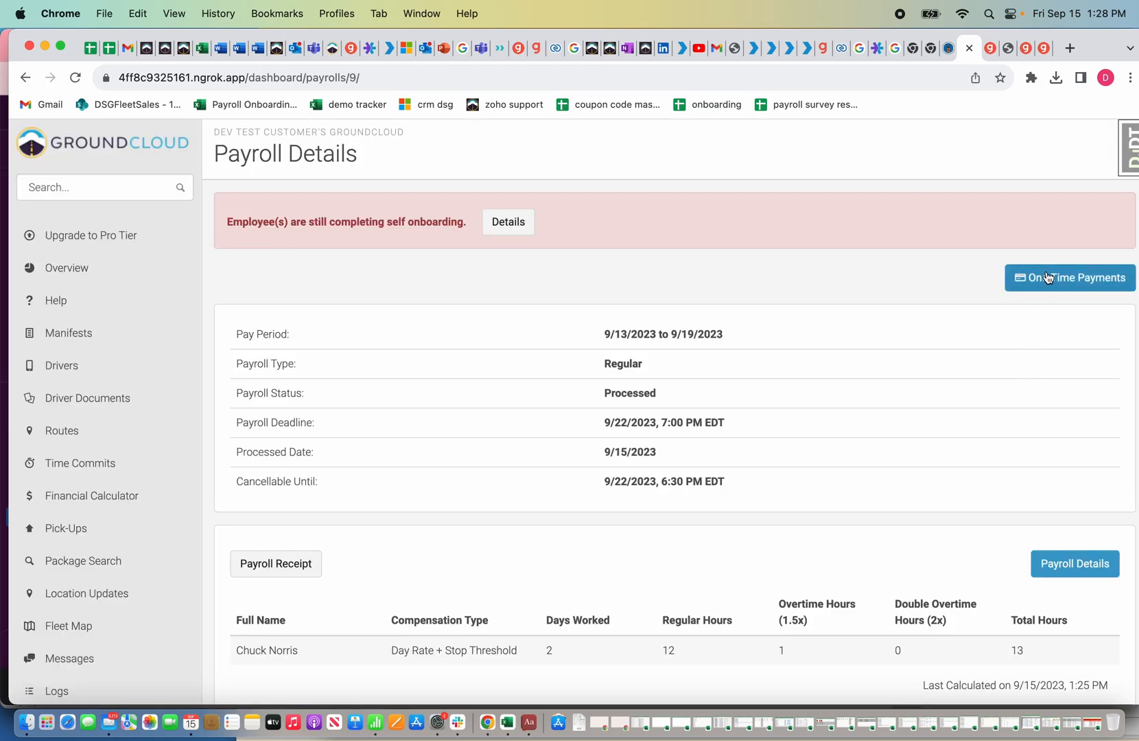
Step: Edit the $80.00 one-time payment, keep Bonus as its type, and save it again
{"action": "left_click", "coordinate": [1069, 277]}
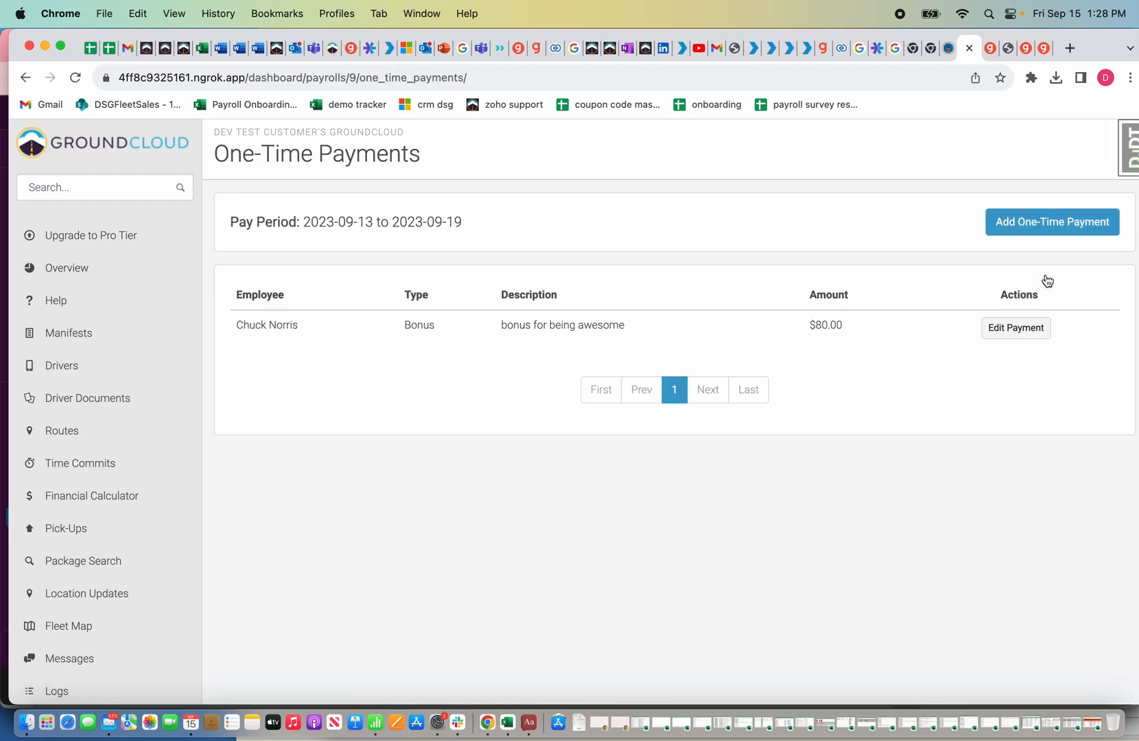
{"action": "left_click", "coordinate": [1014, 328]}
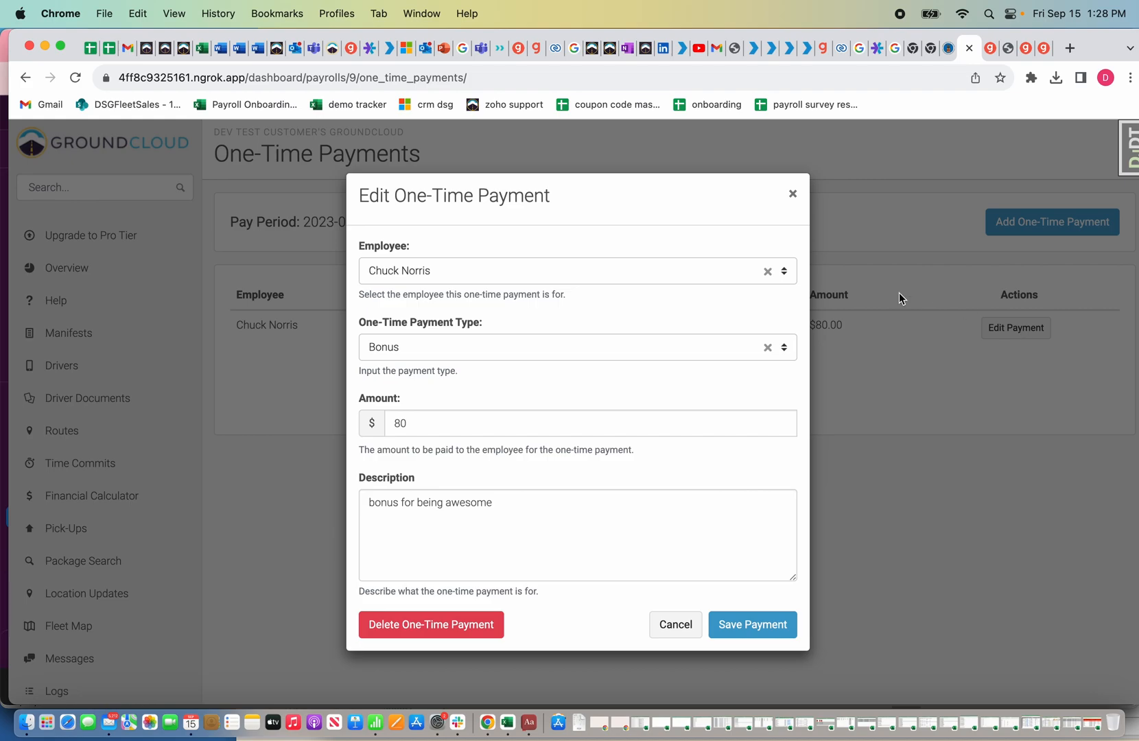
{"action": "left_click", "coordinate": [576, 347]}
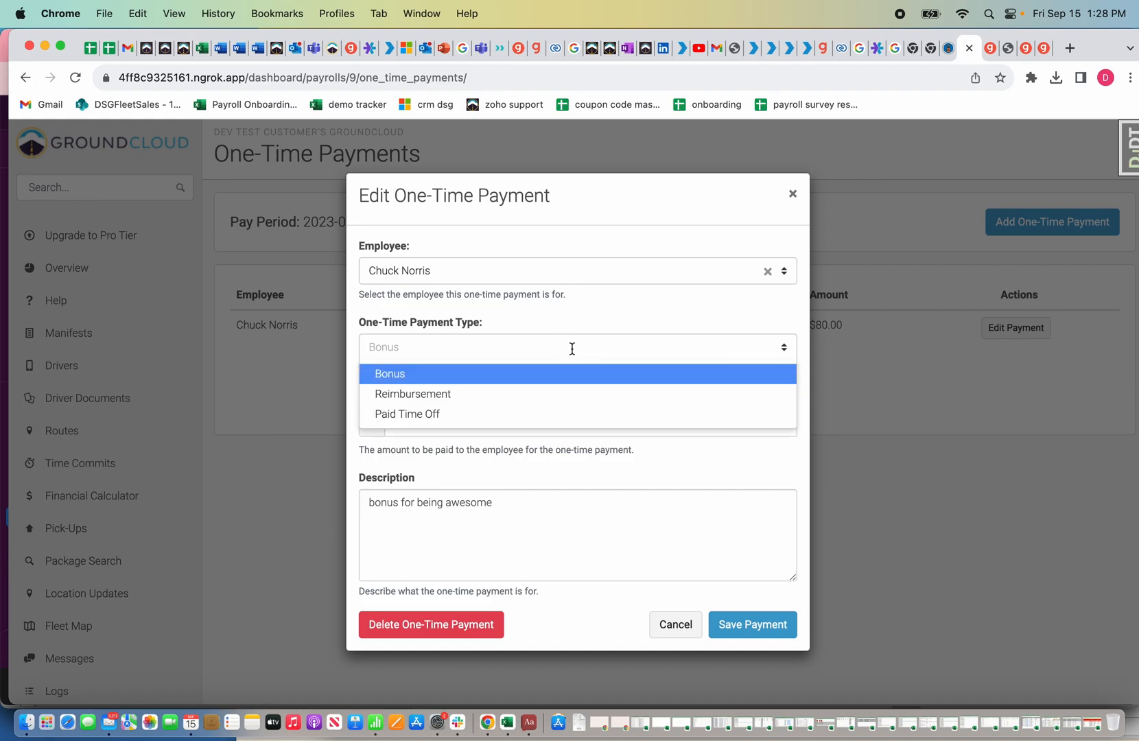
{"action": "left_click", "coordinate": [390, 373]}
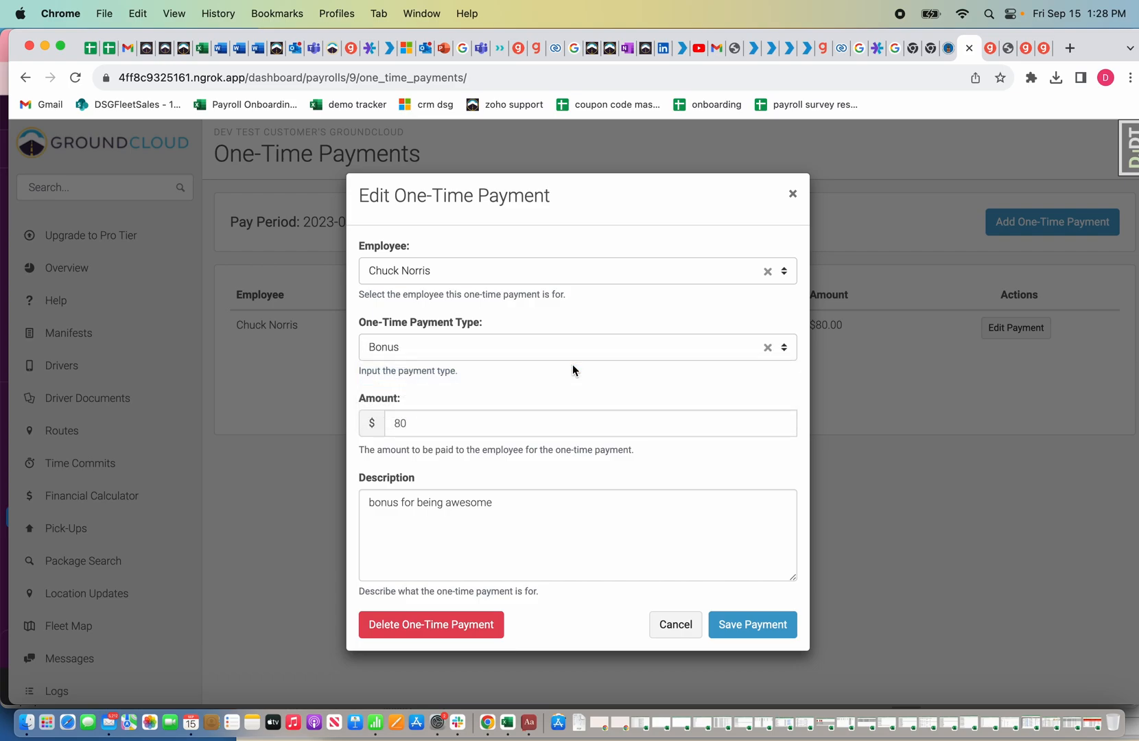
{"action": "mouse_move", "coordinate": [545, 418]}
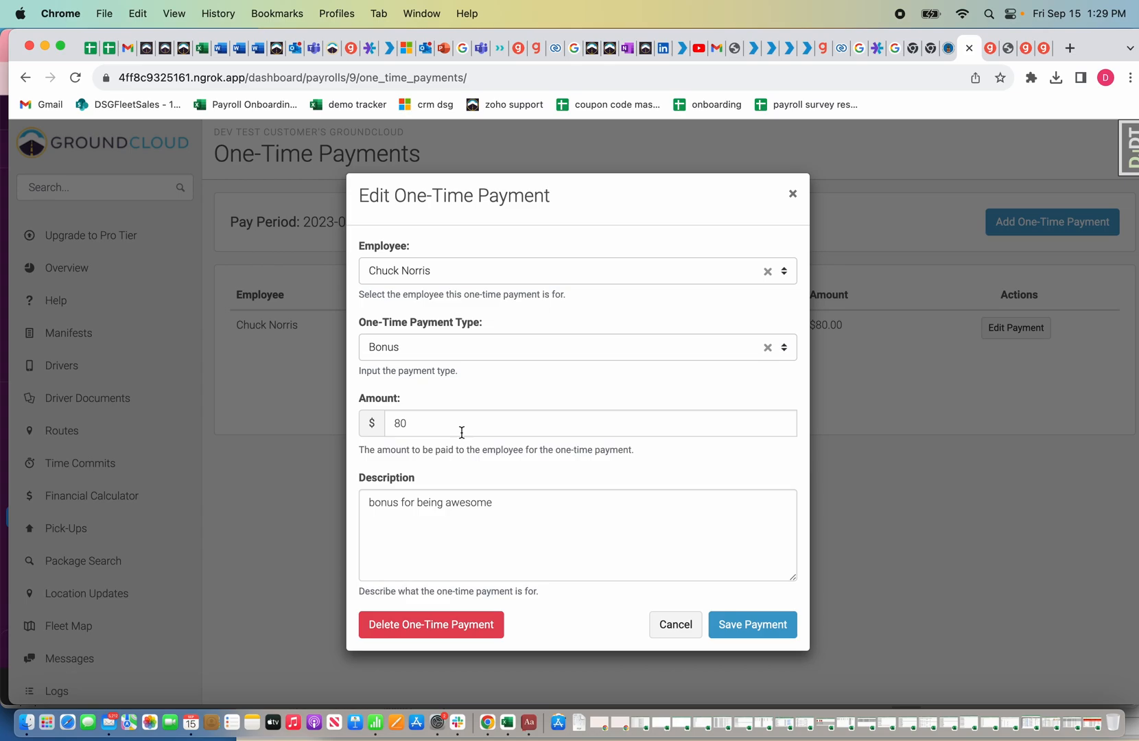
{"action": "left_click", "coordinate": [757, 625]}
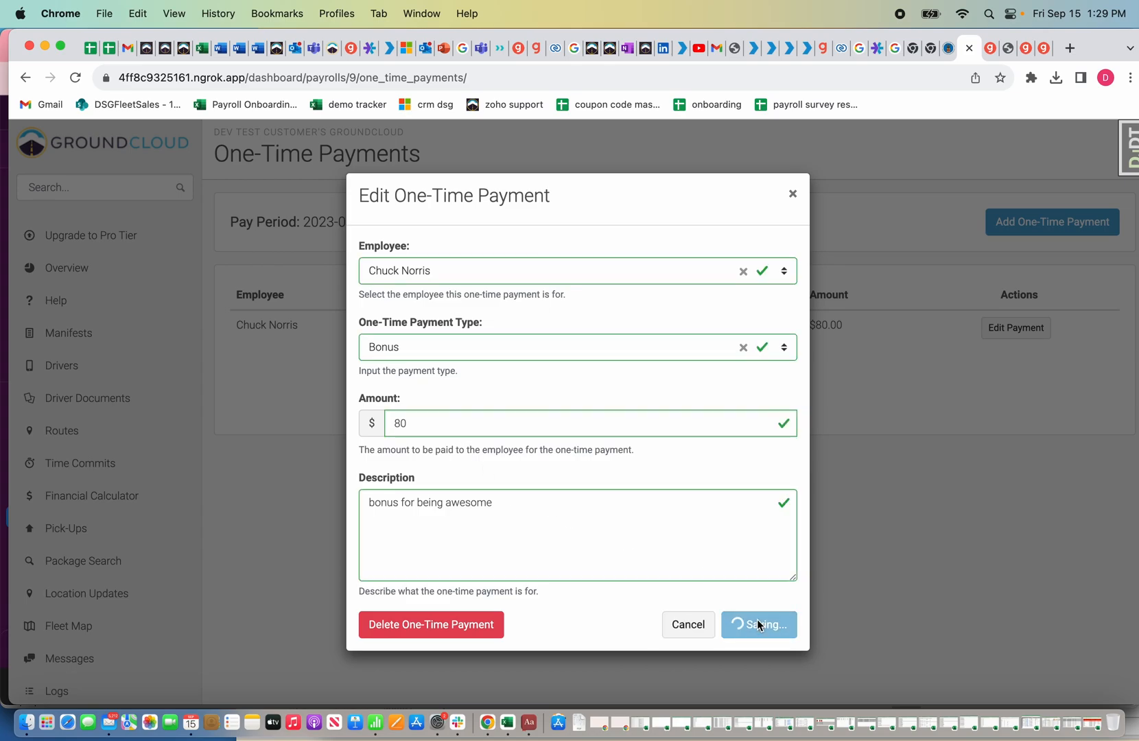
{"action": "left_click", "coordinate": [759, 625]}
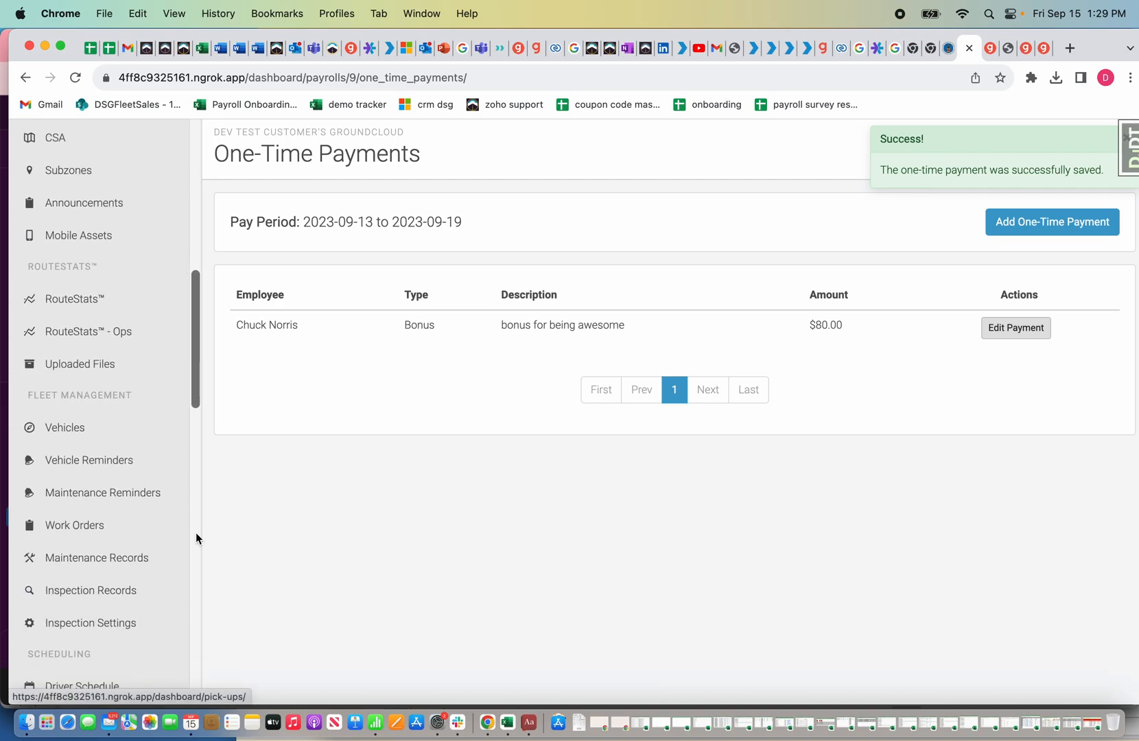
{"action": "scroll", "scroll_direction": "down", "scroll_amount": 3}
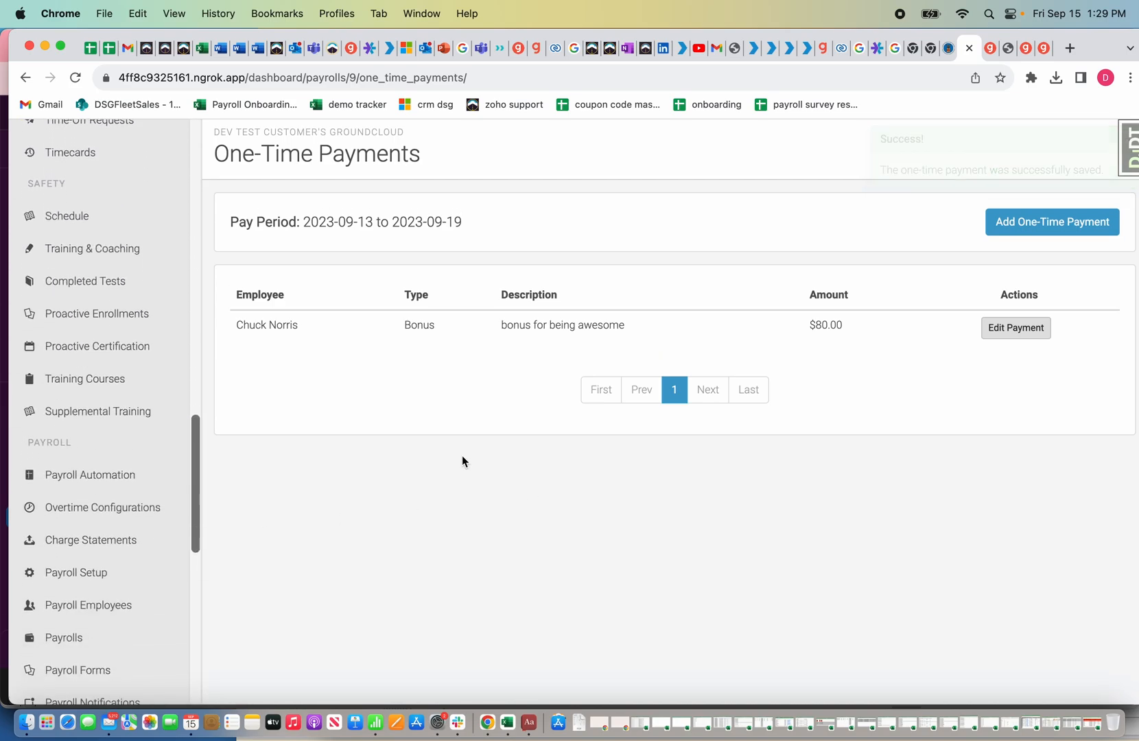
{"action": "mouse_move", "coordinate": [247, 472]}
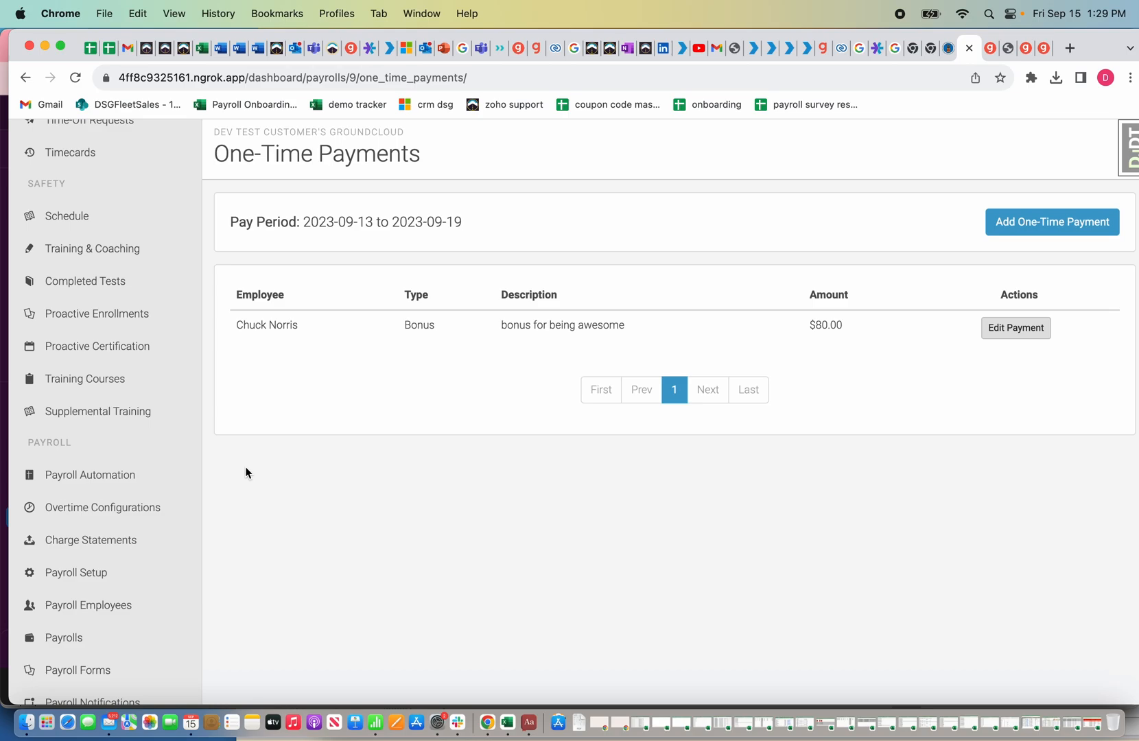
Step: Re-submit the 9/13–9/19 payroll in Gusto for $751.62 and return to the GroundCloud details tab
{"action": "left_click", "coordinate": [63, 637]}
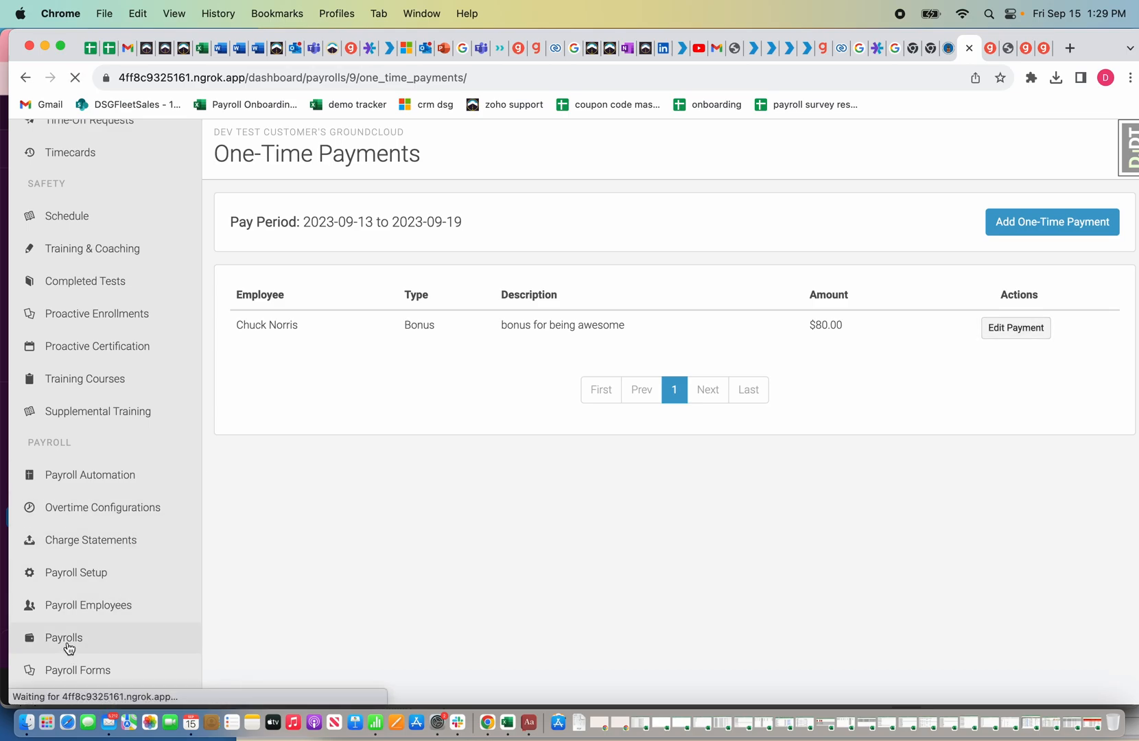
{"action": "left_click", "coordinate": [65, 638]}
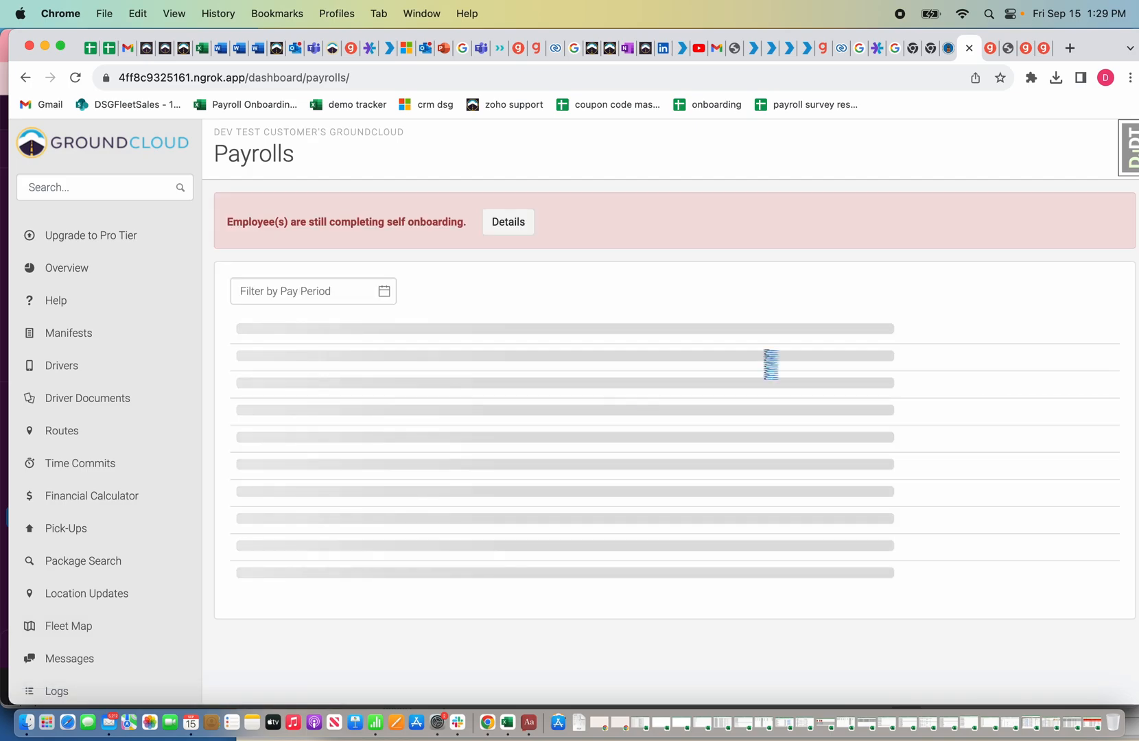
{"action": "left_click", "coordinate": [1027, 364]}
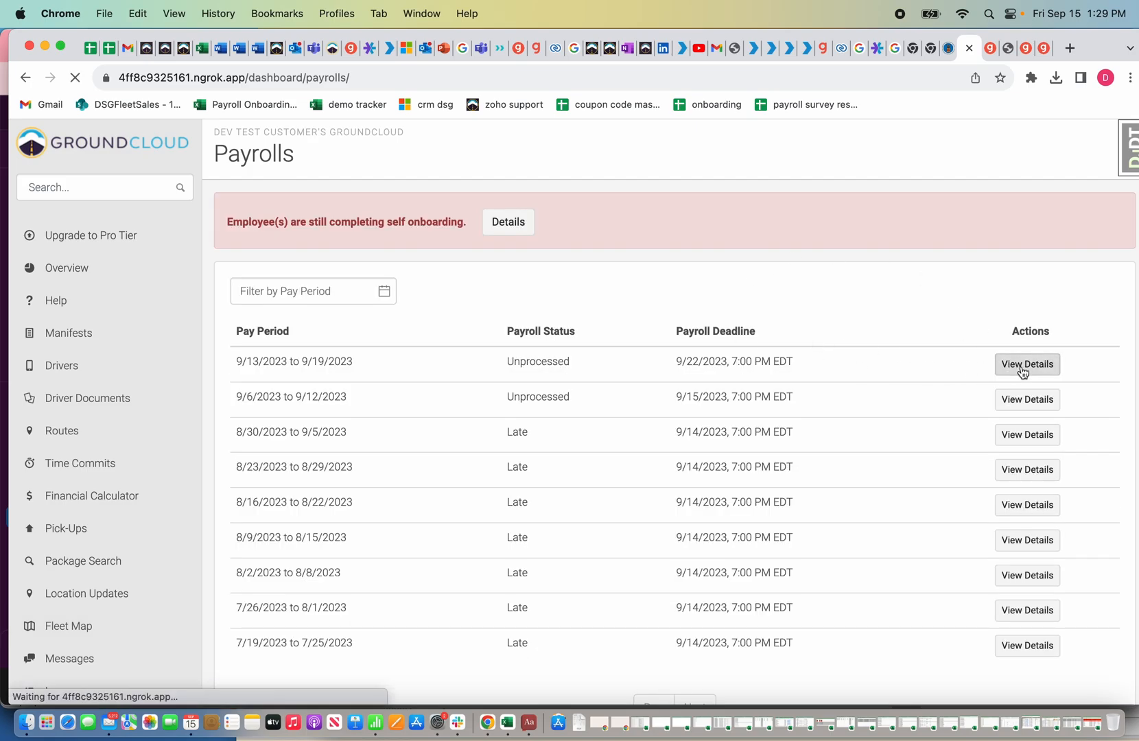
{"action": "left_click", "coordinate": [1027, 364]}
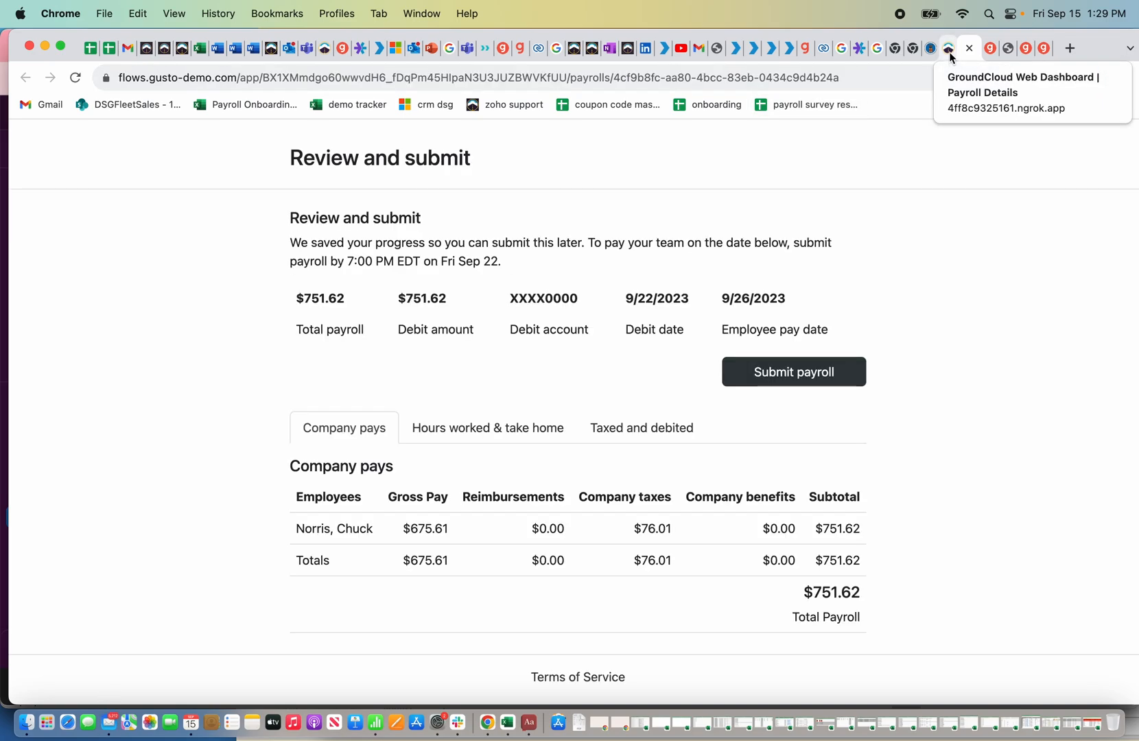
{"action": "left_click", "coordinate": [793, 372]}
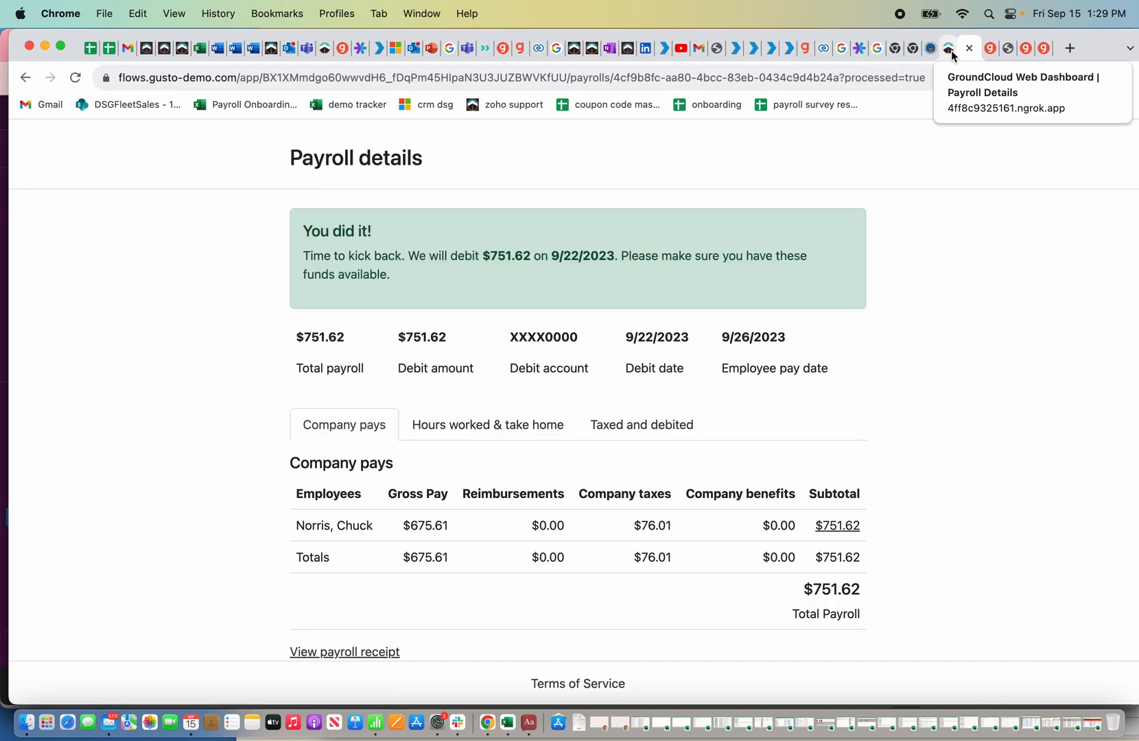
{"action": "left_click", "coordinate": [970, 48]}
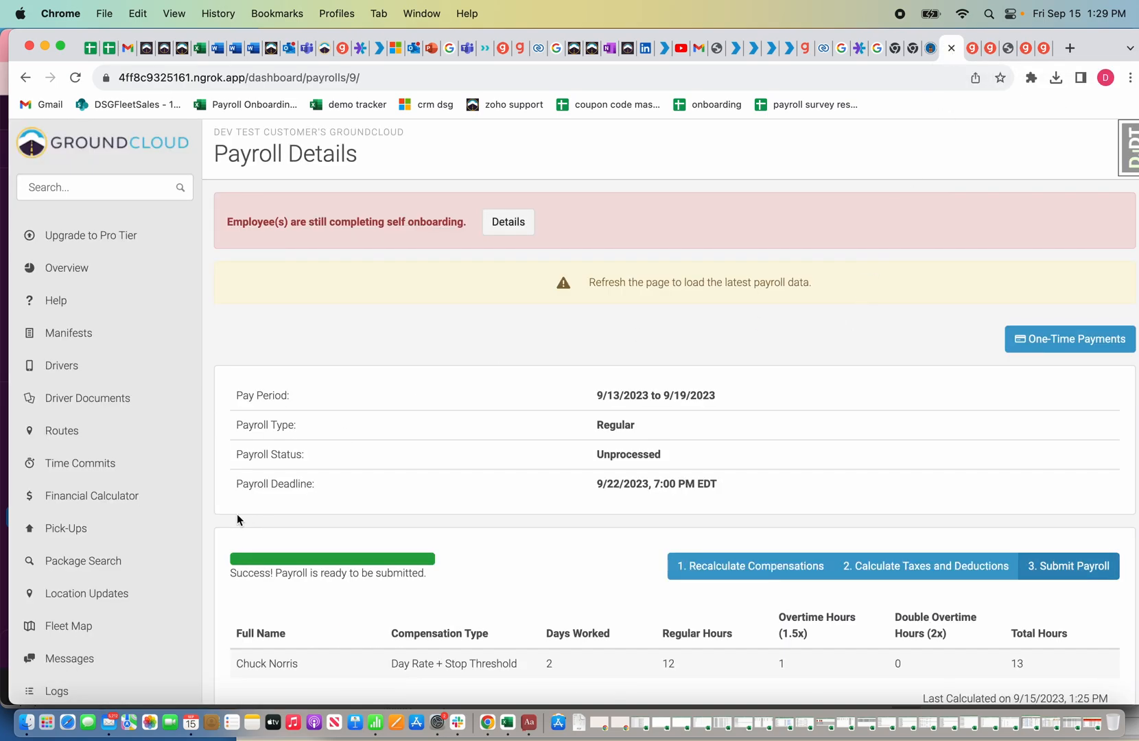
{"action": "mouse_move", "coordinate": [76, 431]}
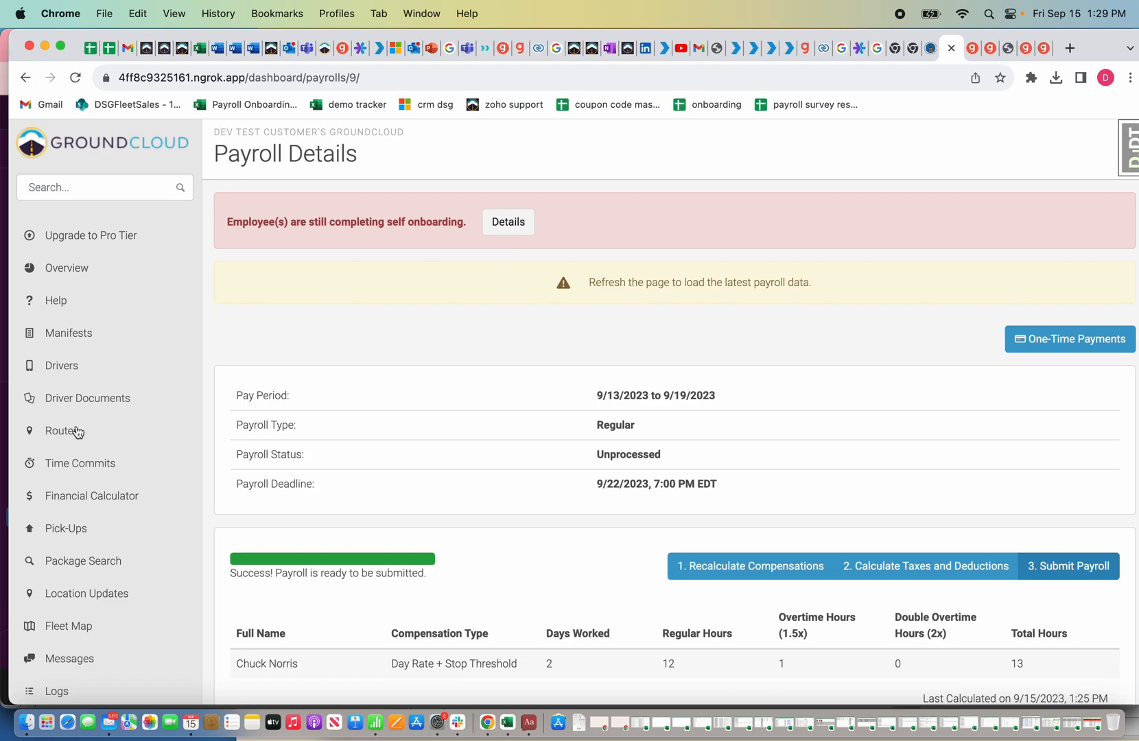
Step: View the 9/13–9/19 payroll details now showing status Processed on 9/15/2023
{"action": "scroll", "scroll_direction": "down", "scroll_amount": 3}
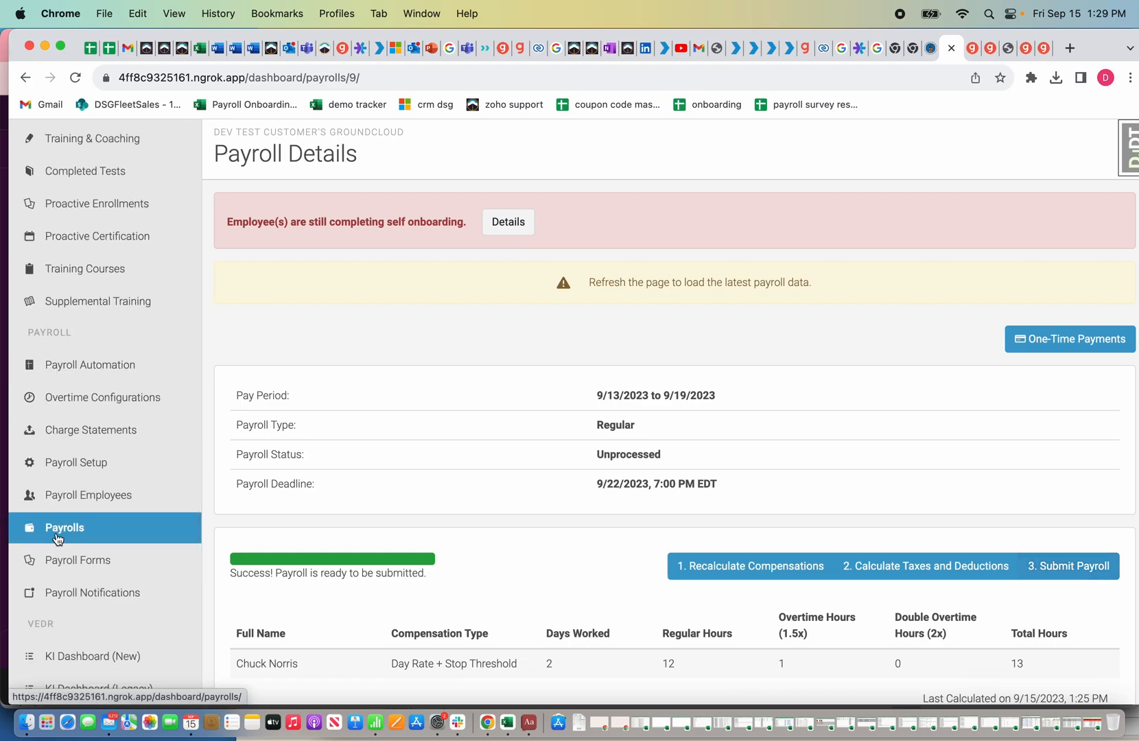
{"action": "left_click", "coordinate": [65, 527]}
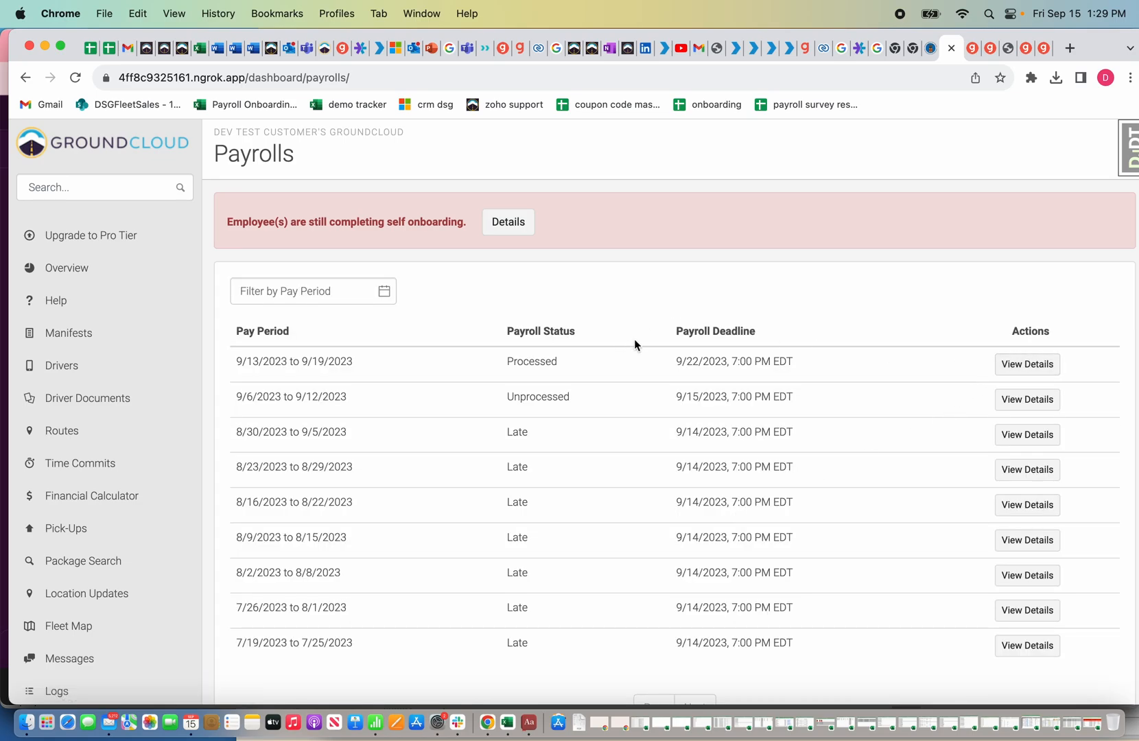
{"action": "left_click", "coordinate": [1026, 364]}
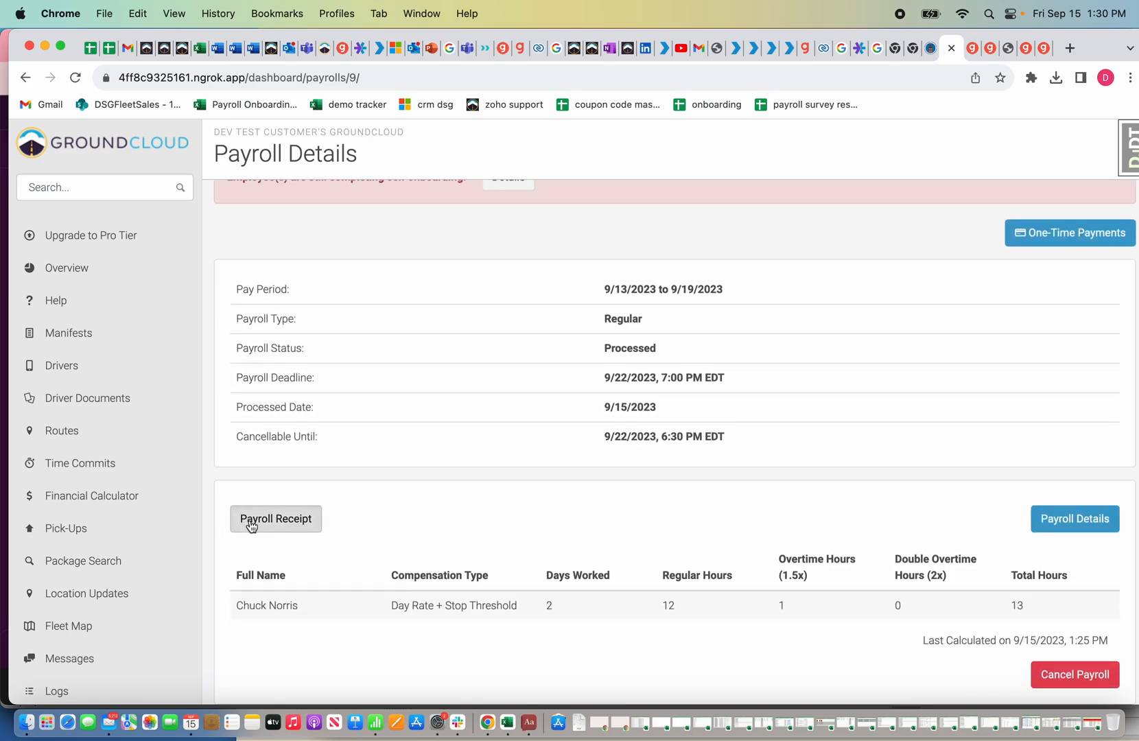
Step: View the Gusto payroll receipt showing a $751.62 total debited September 22, 2023
{"action": "left_click", "coordinate": [276, 519]}
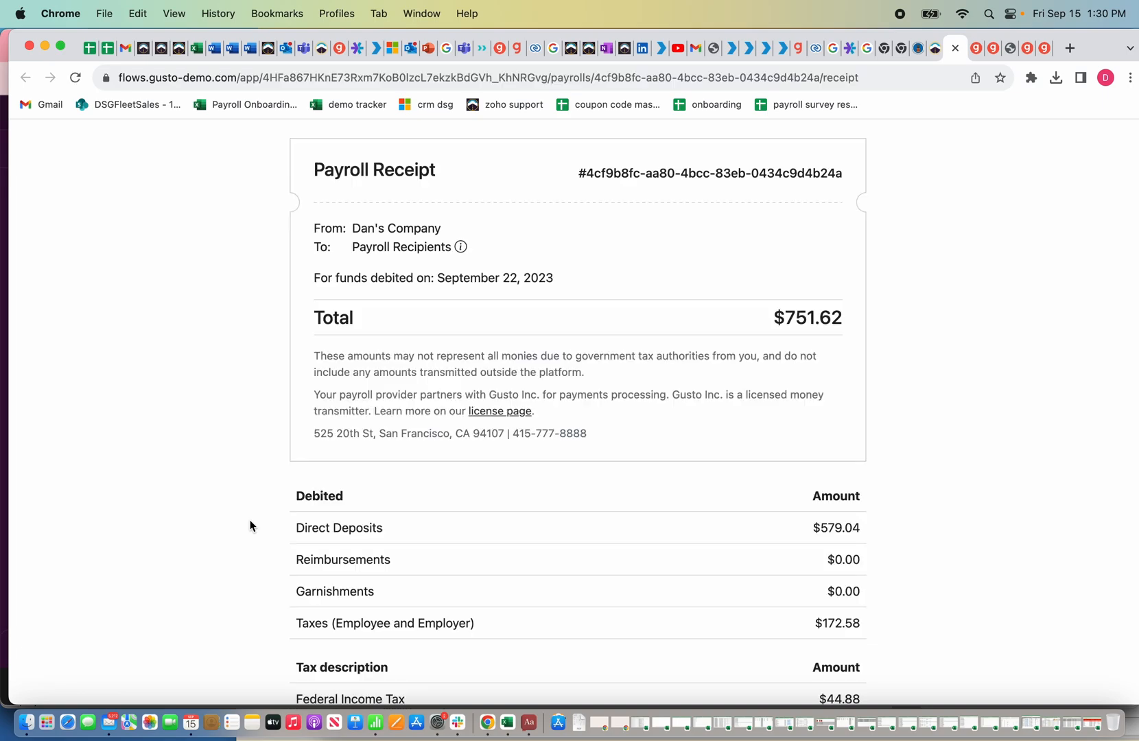
{"action": "scroll", "scroll_direction": "down", "scroll_amount": 3}
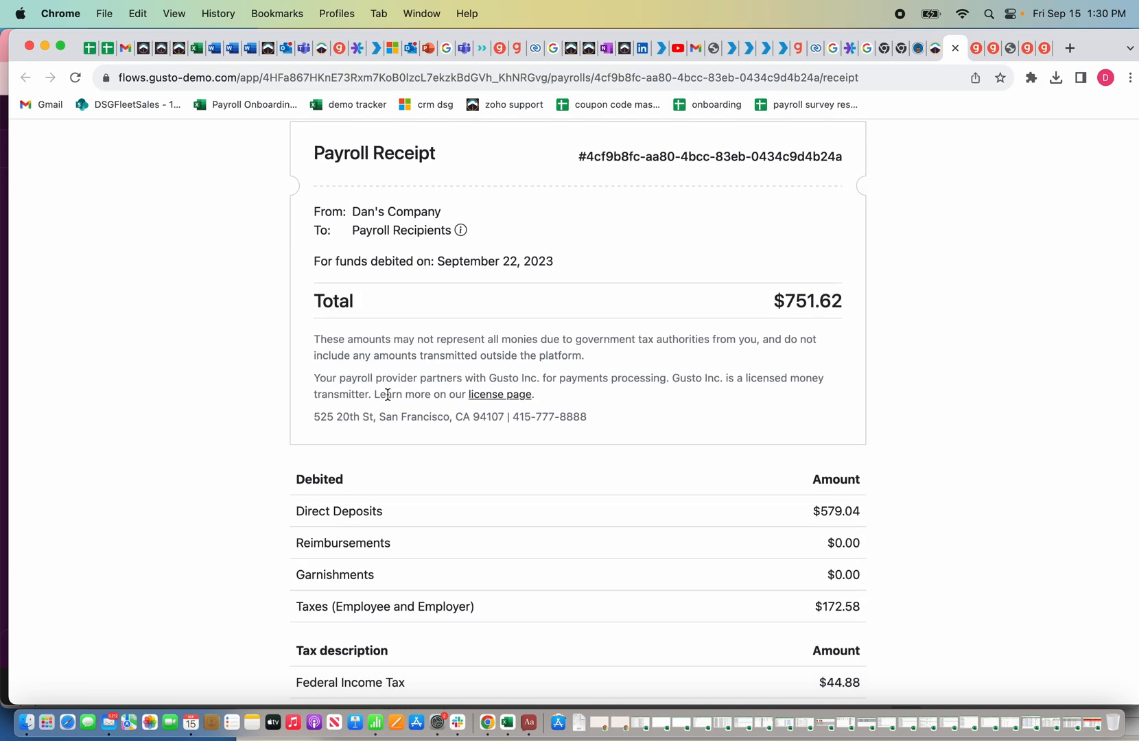
{"action": "scroll", "scroll_direction": "down", "scroll_amount": 3}
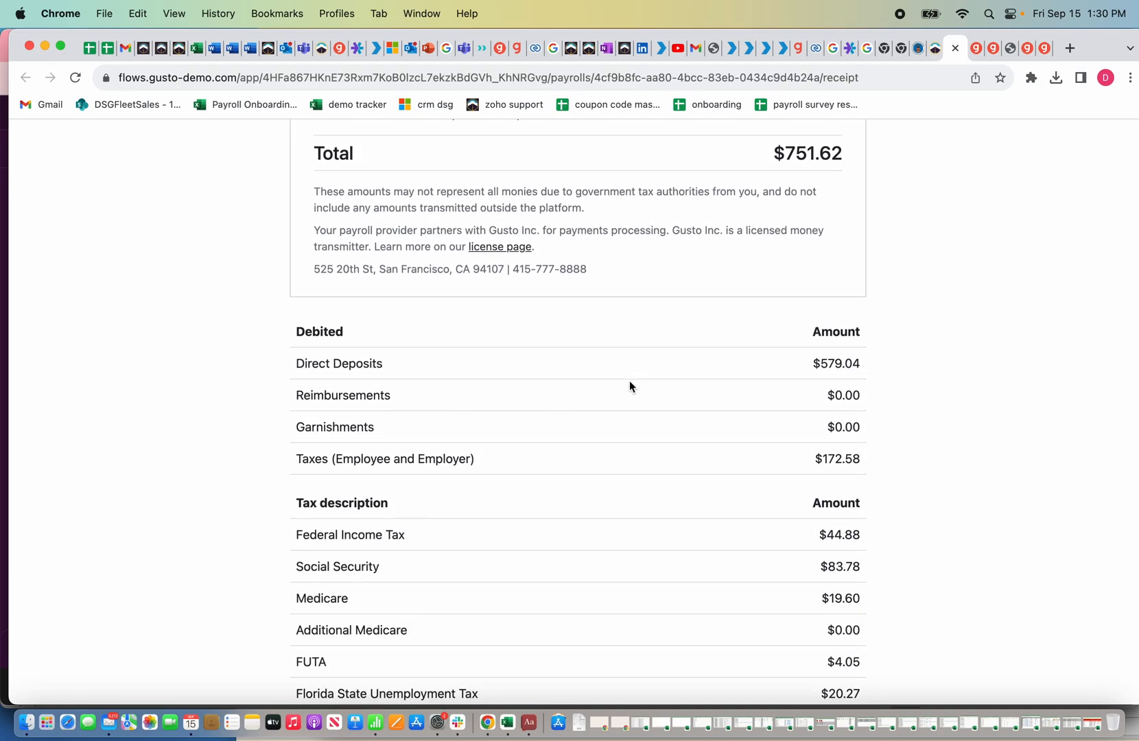
{"action": "scroll", "scroll_direction": "up", "scroll_amount": 3}
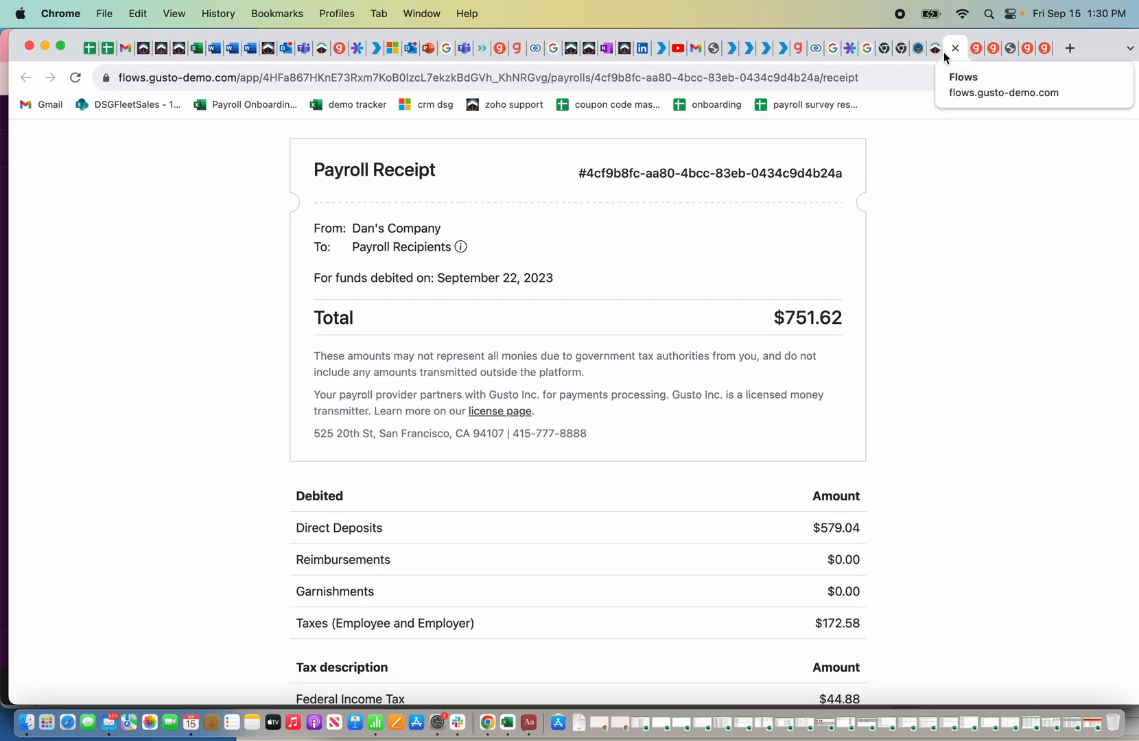
{"action": "mouse_move", "coordinate": [910, 162]}
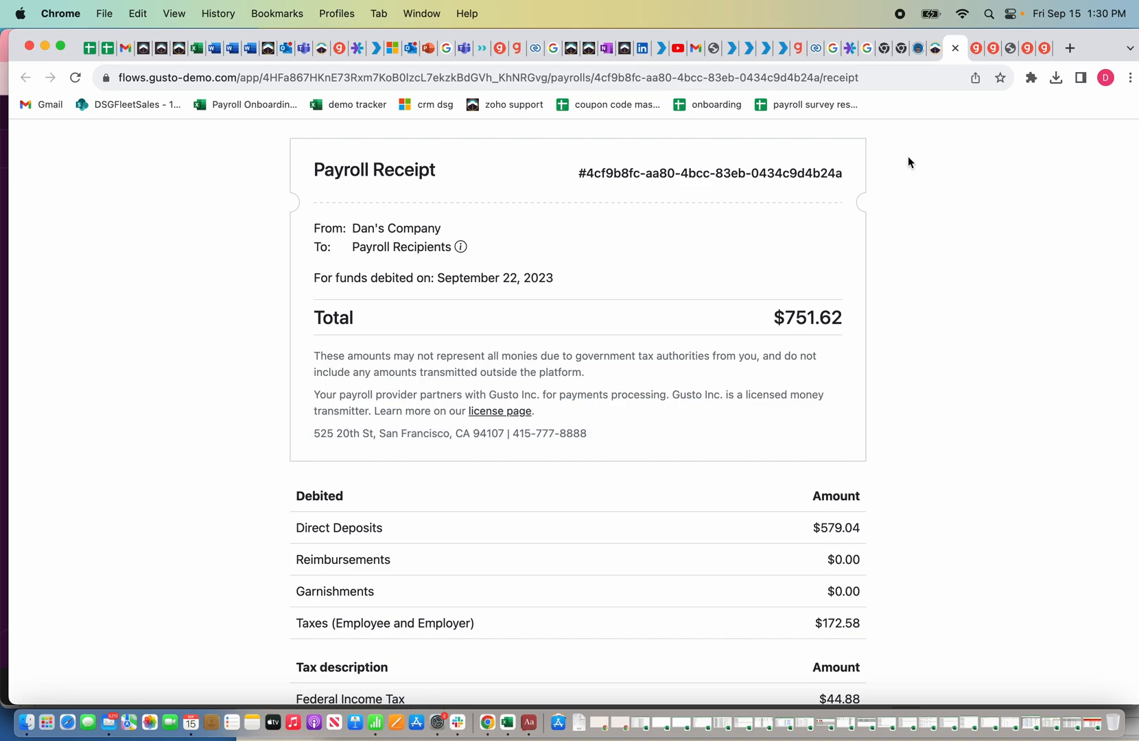